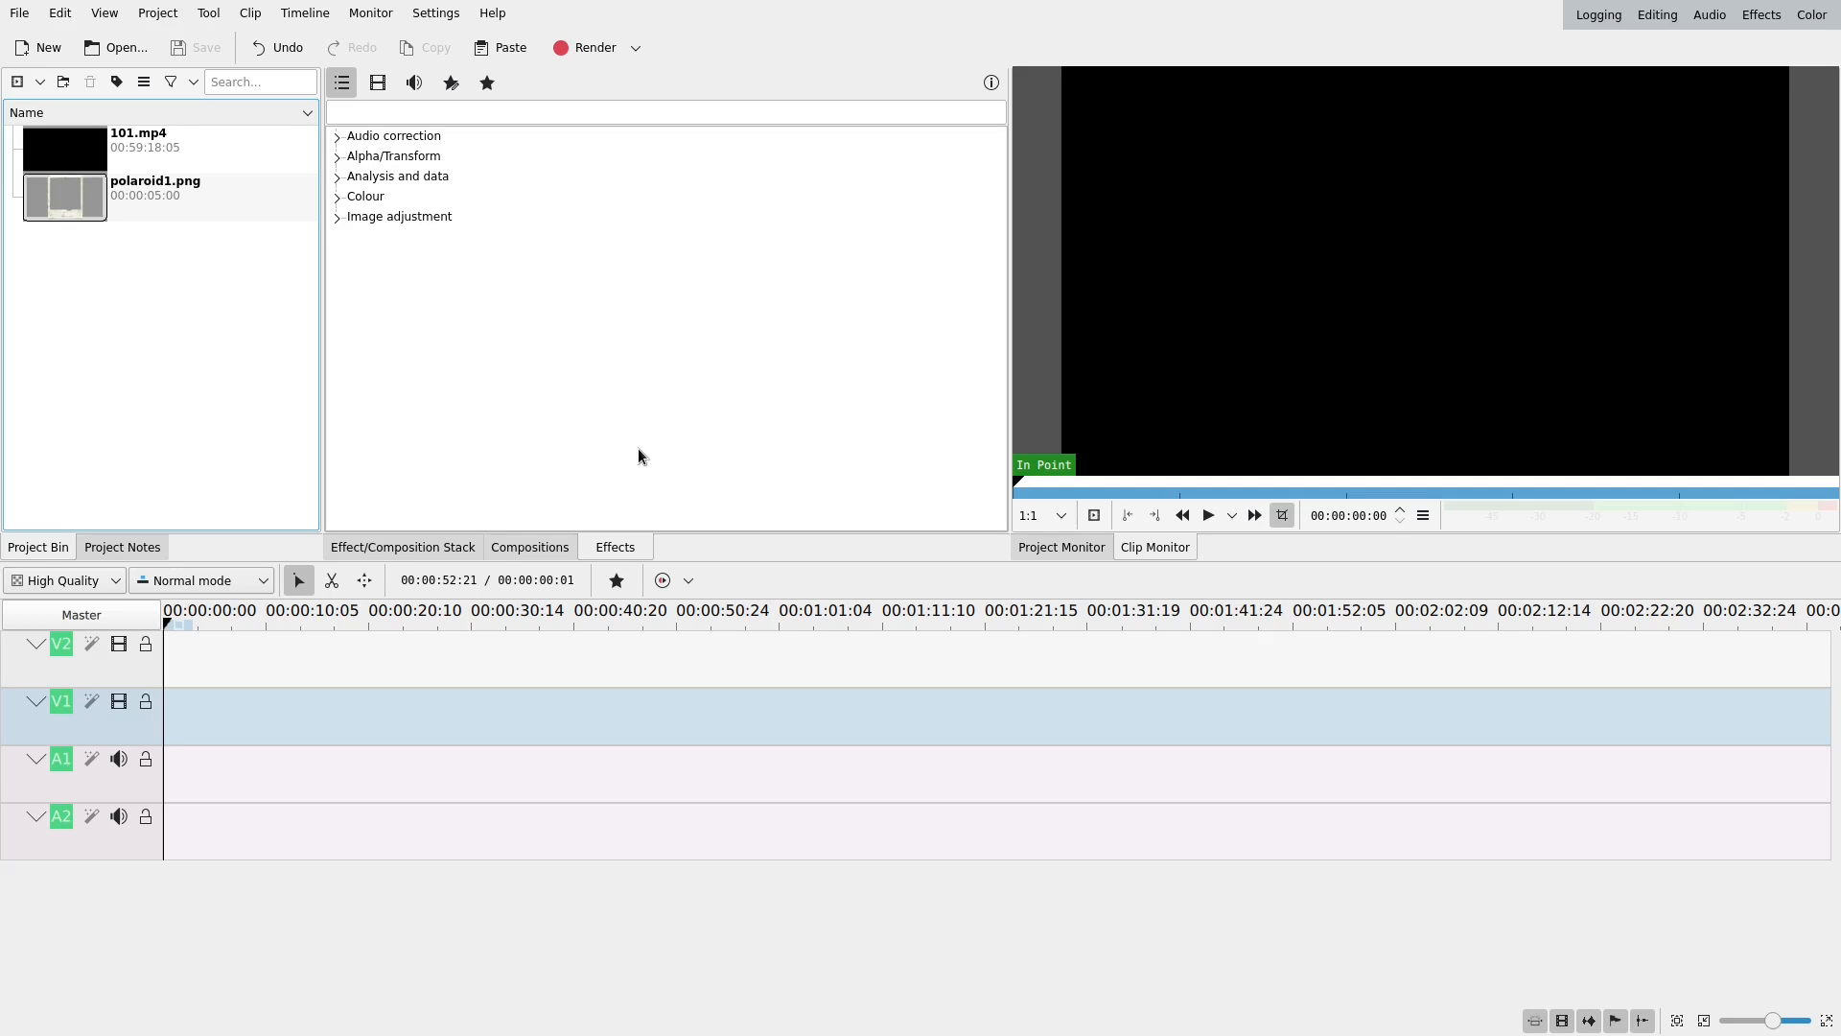
pyautogui.moveTo(575, 433)
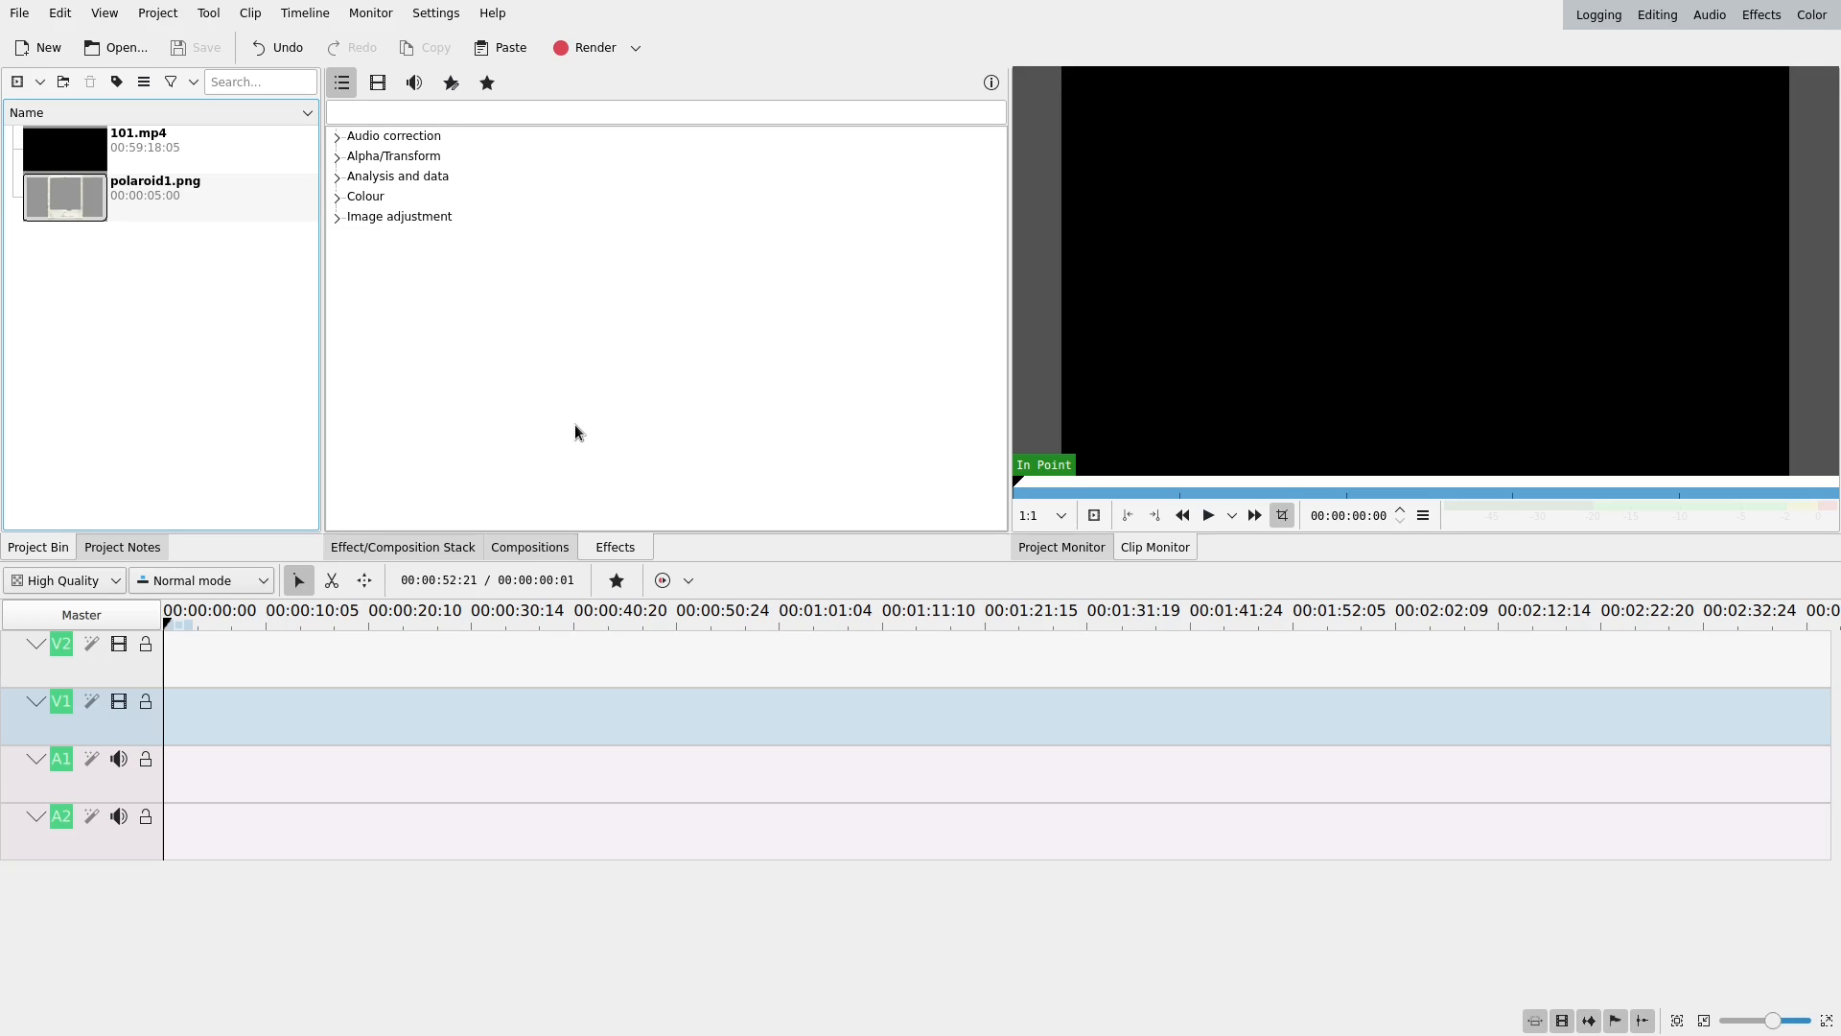
pyautogui.moveTo(579, 401)
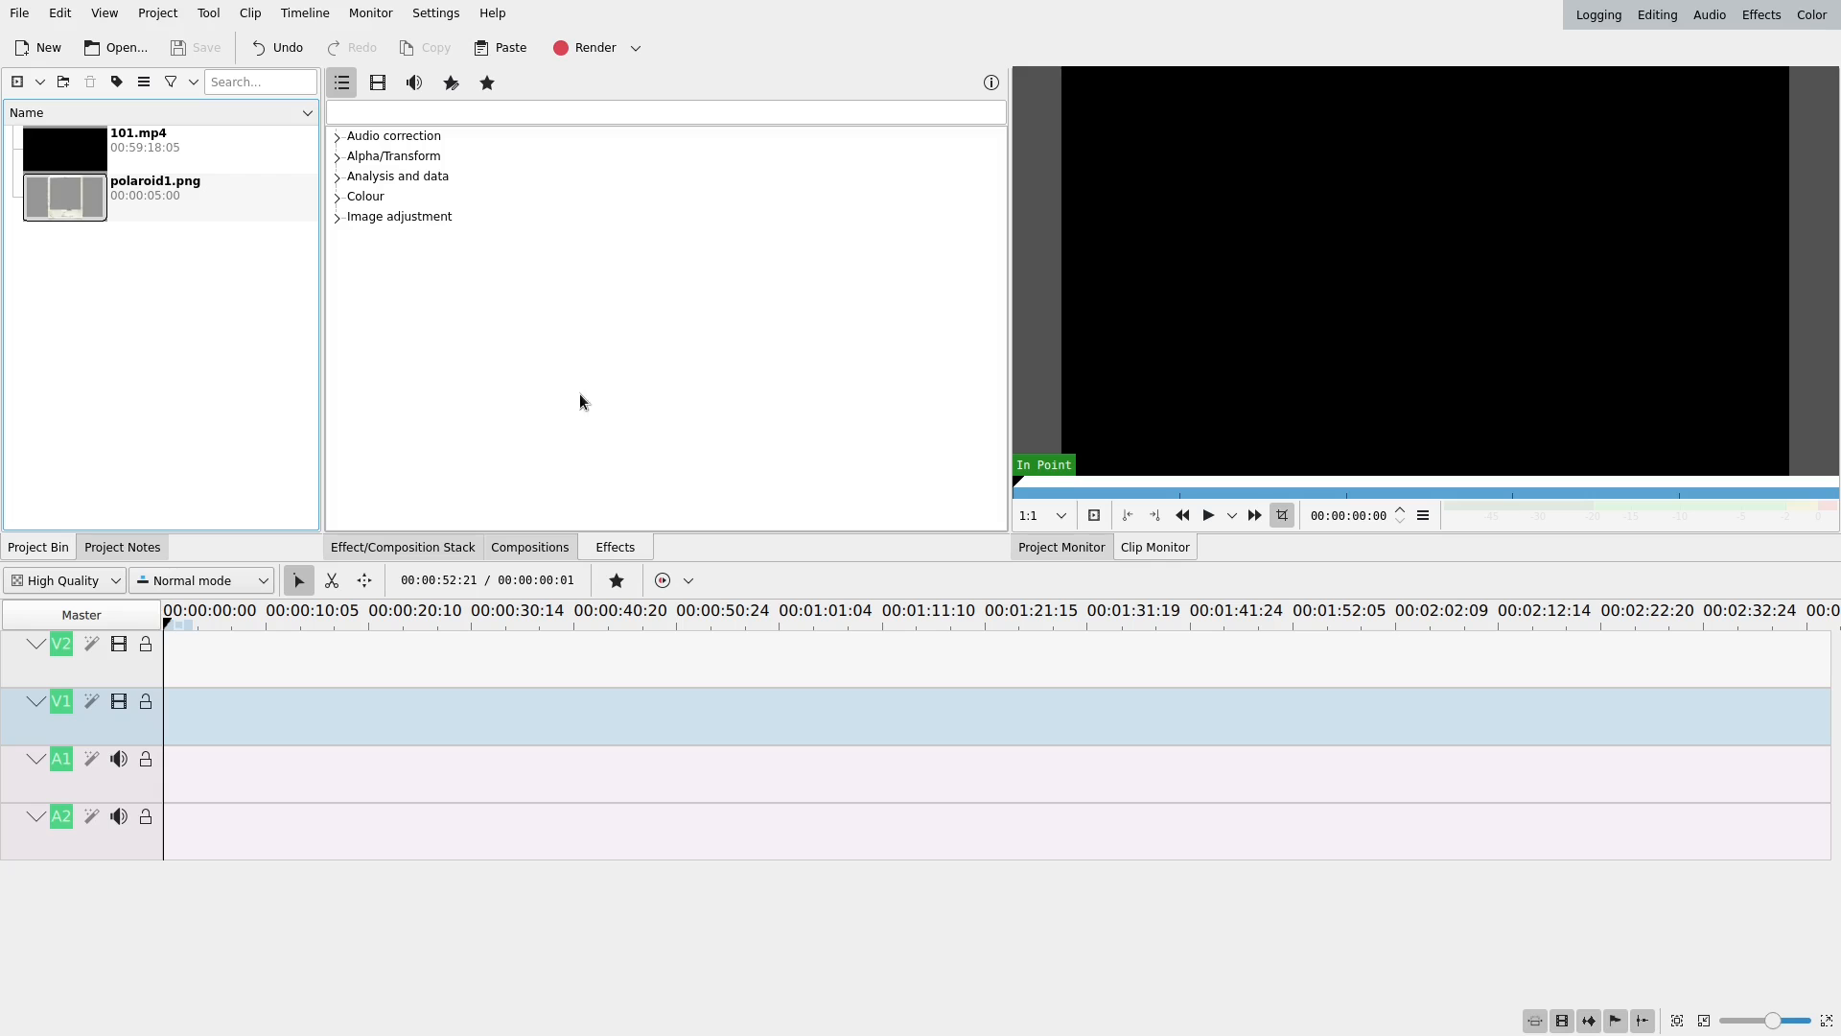
# - Create a new colour clip from the Project menu with its colour set to yellow
pyautogui.click(156, 12)
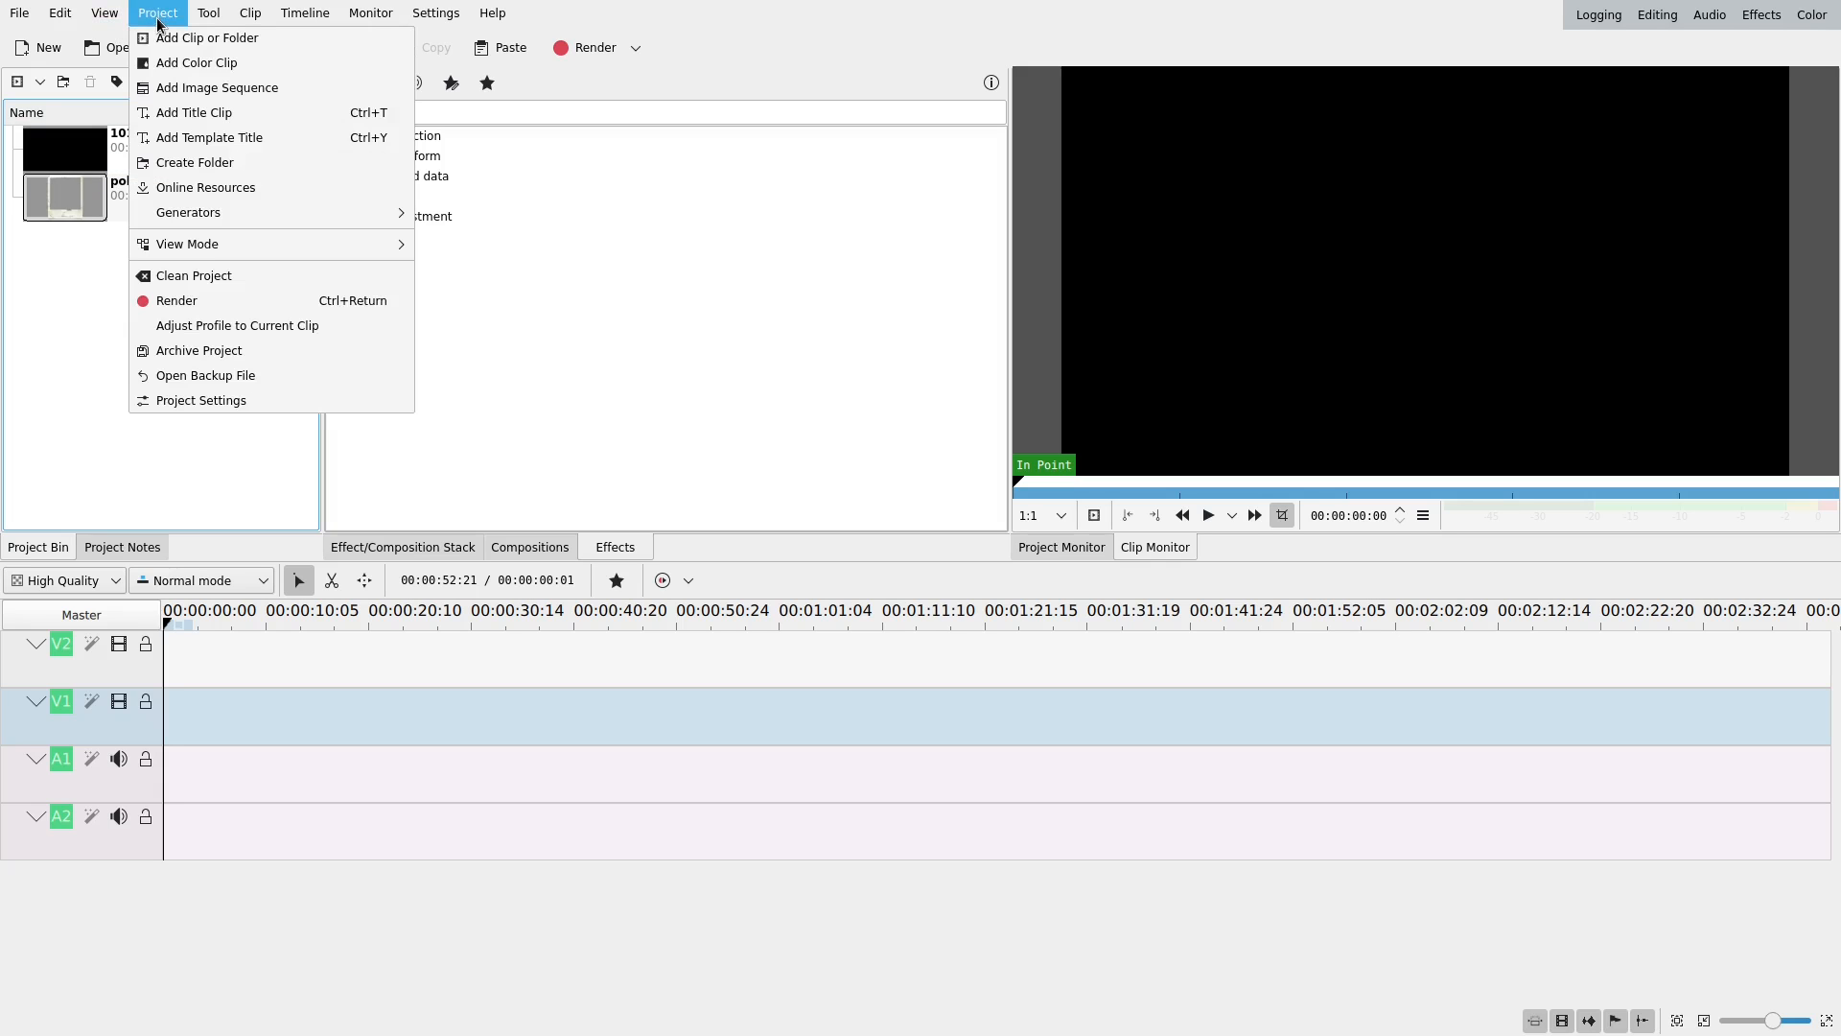
pyautogui.click(194, 62)
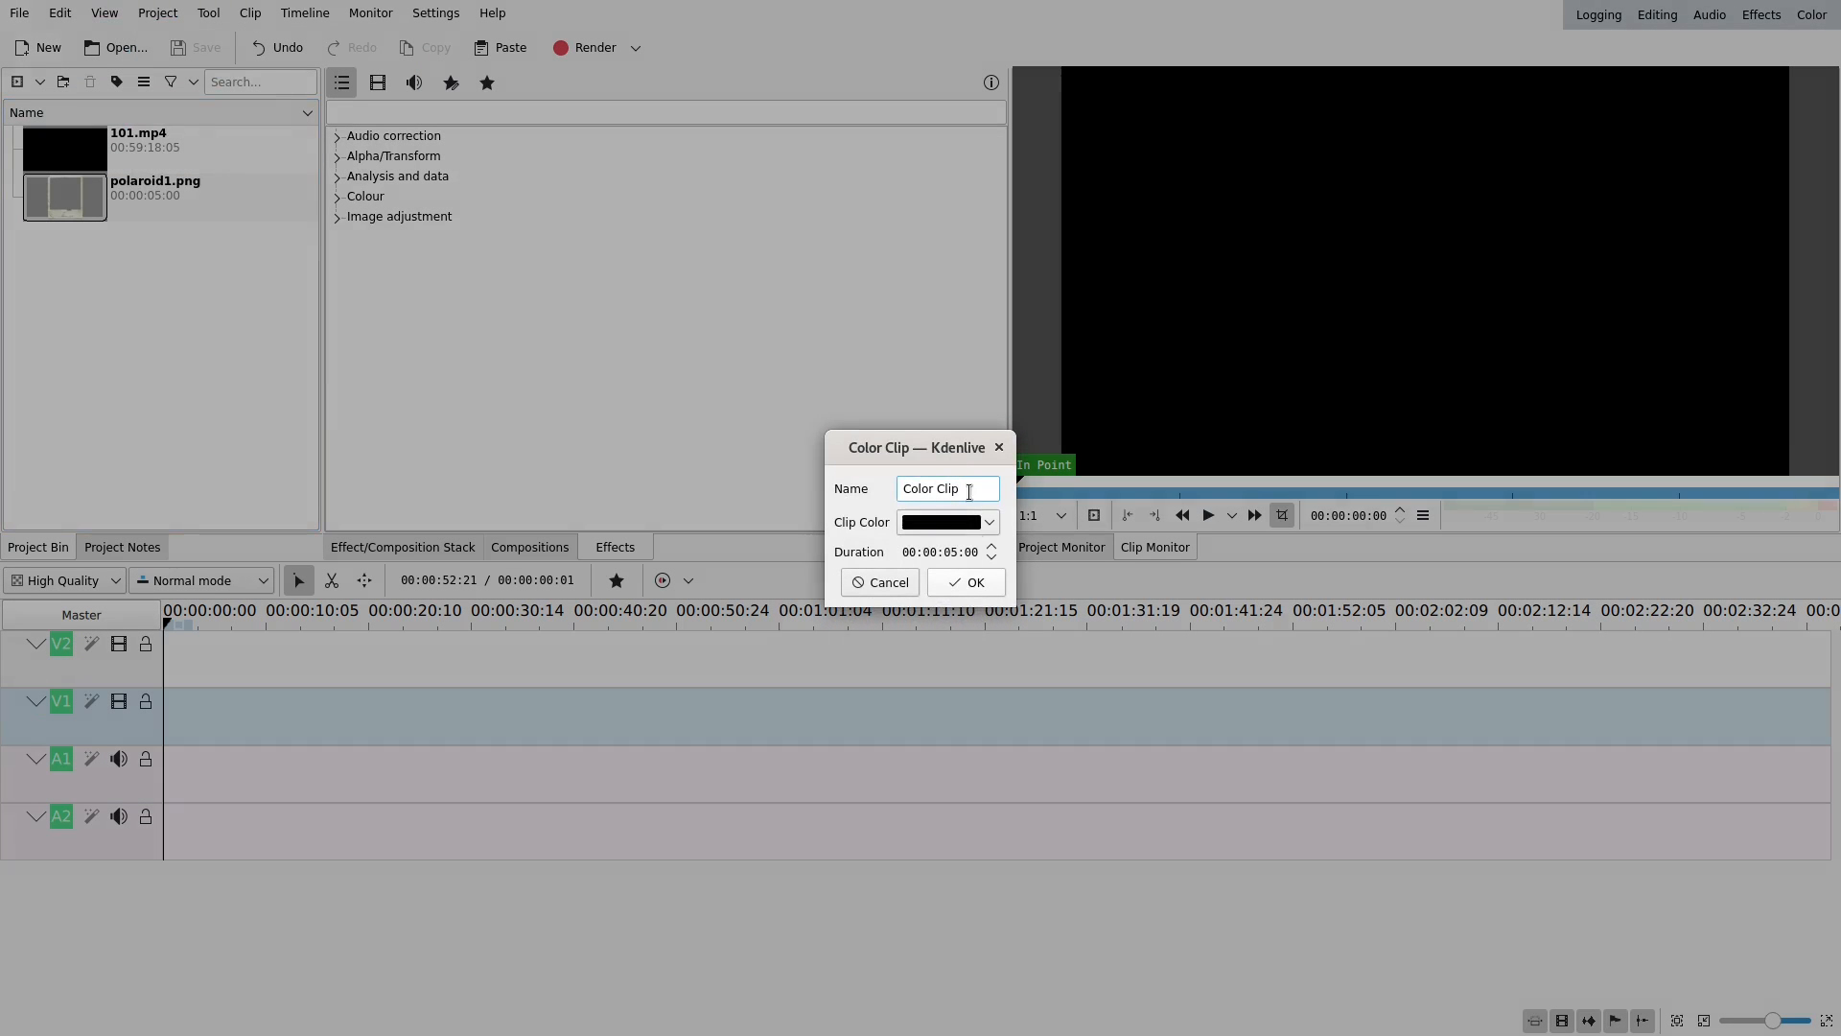
pyautogui.click(987, 522)
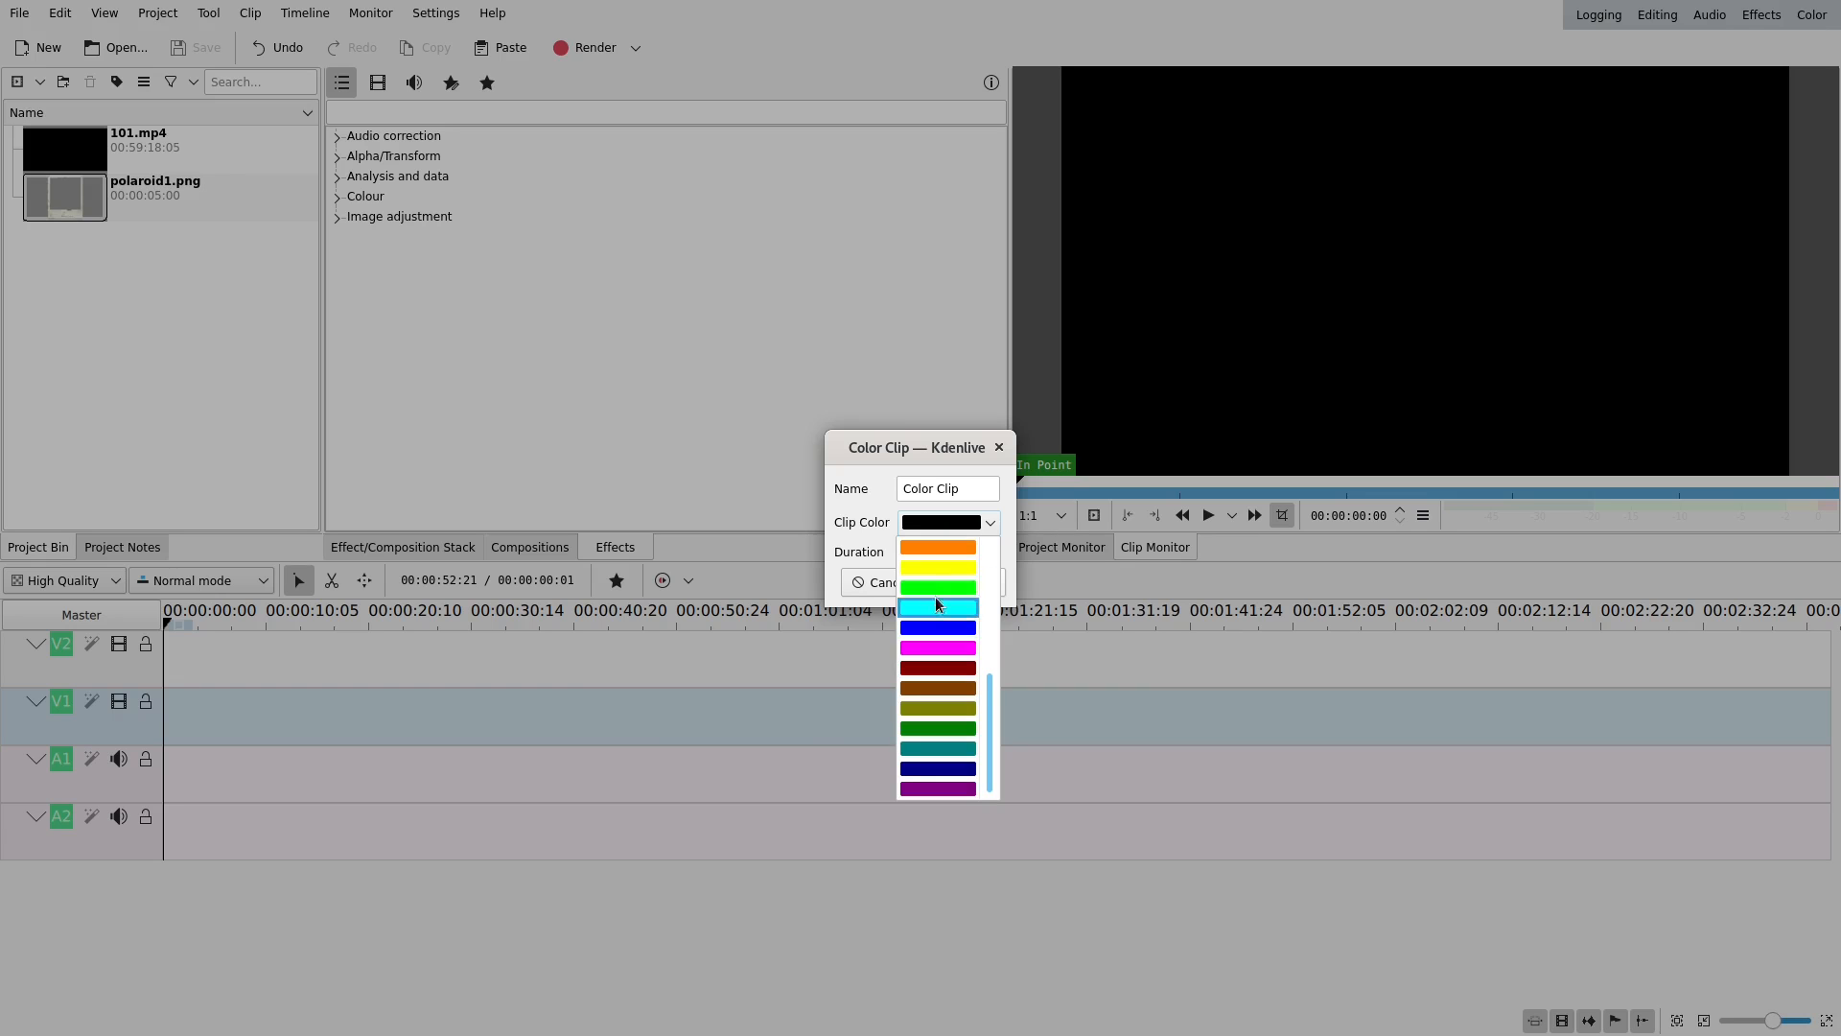
pyautogui.click(936, 569)
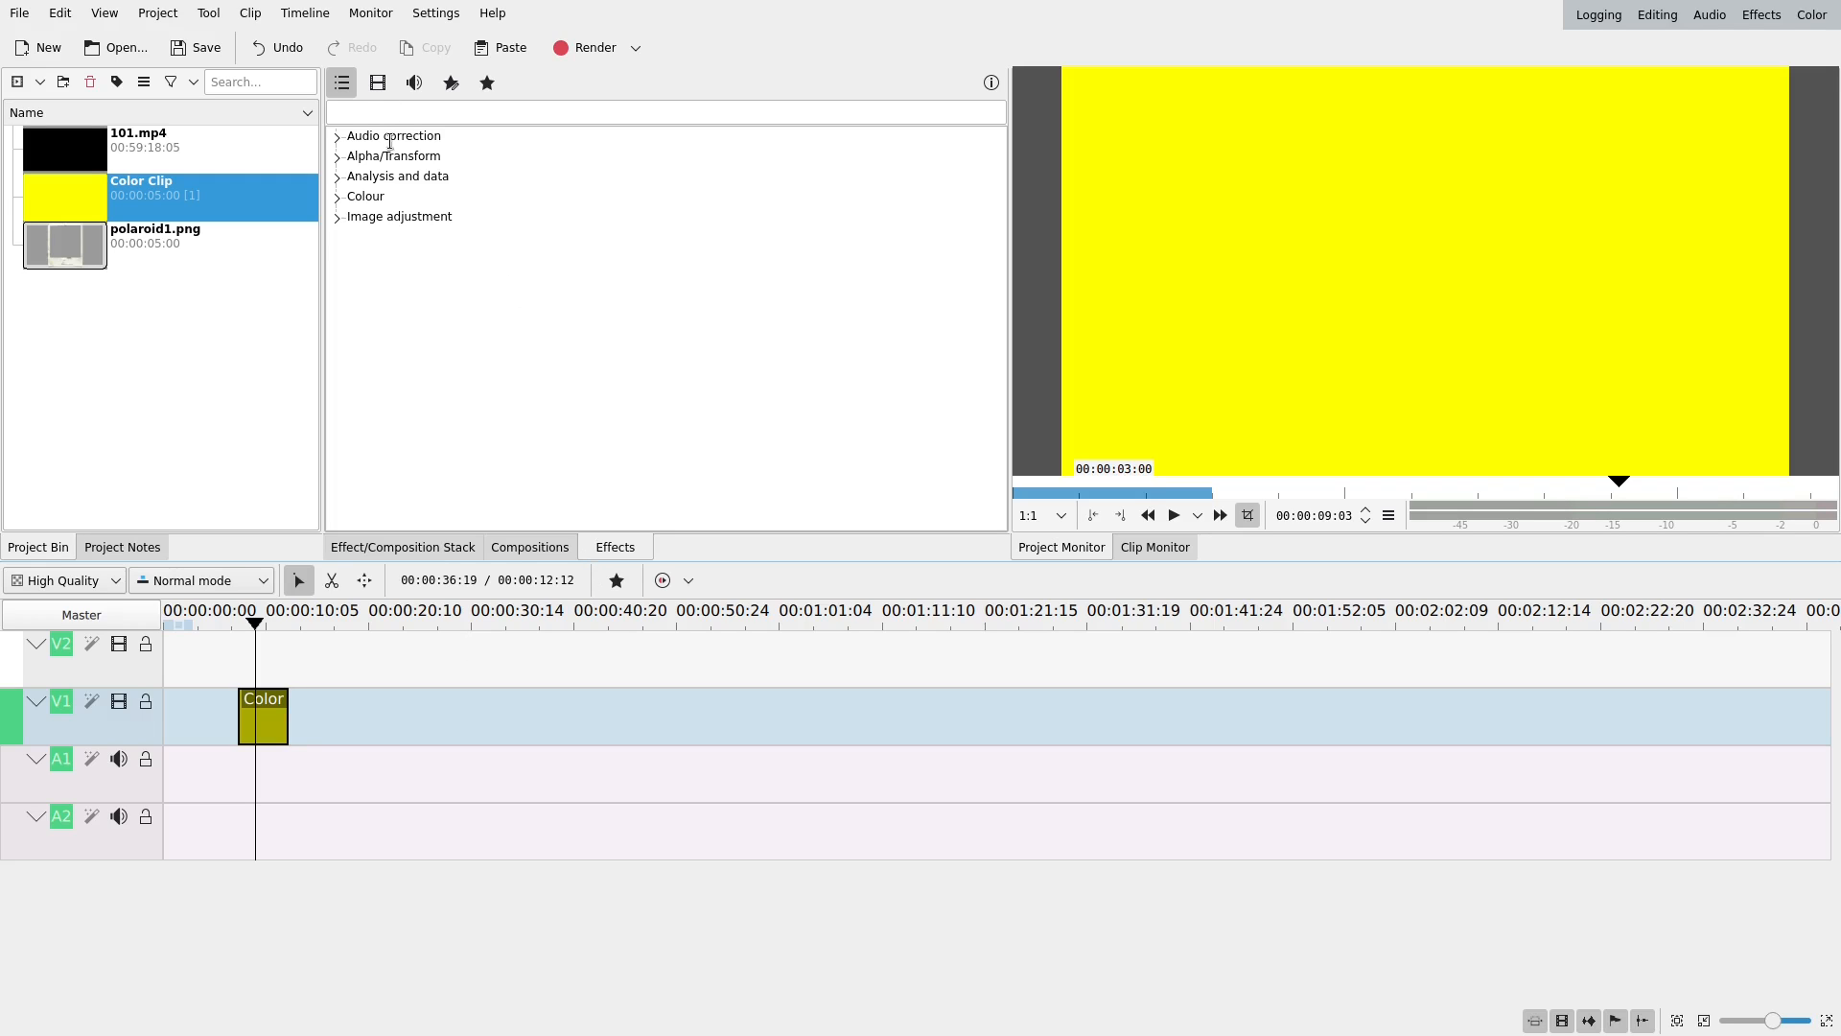
# - Apply the Rotoscoping effect from the Alpha/Transform category to the yellow clip
pyautogui.click(393, 155)
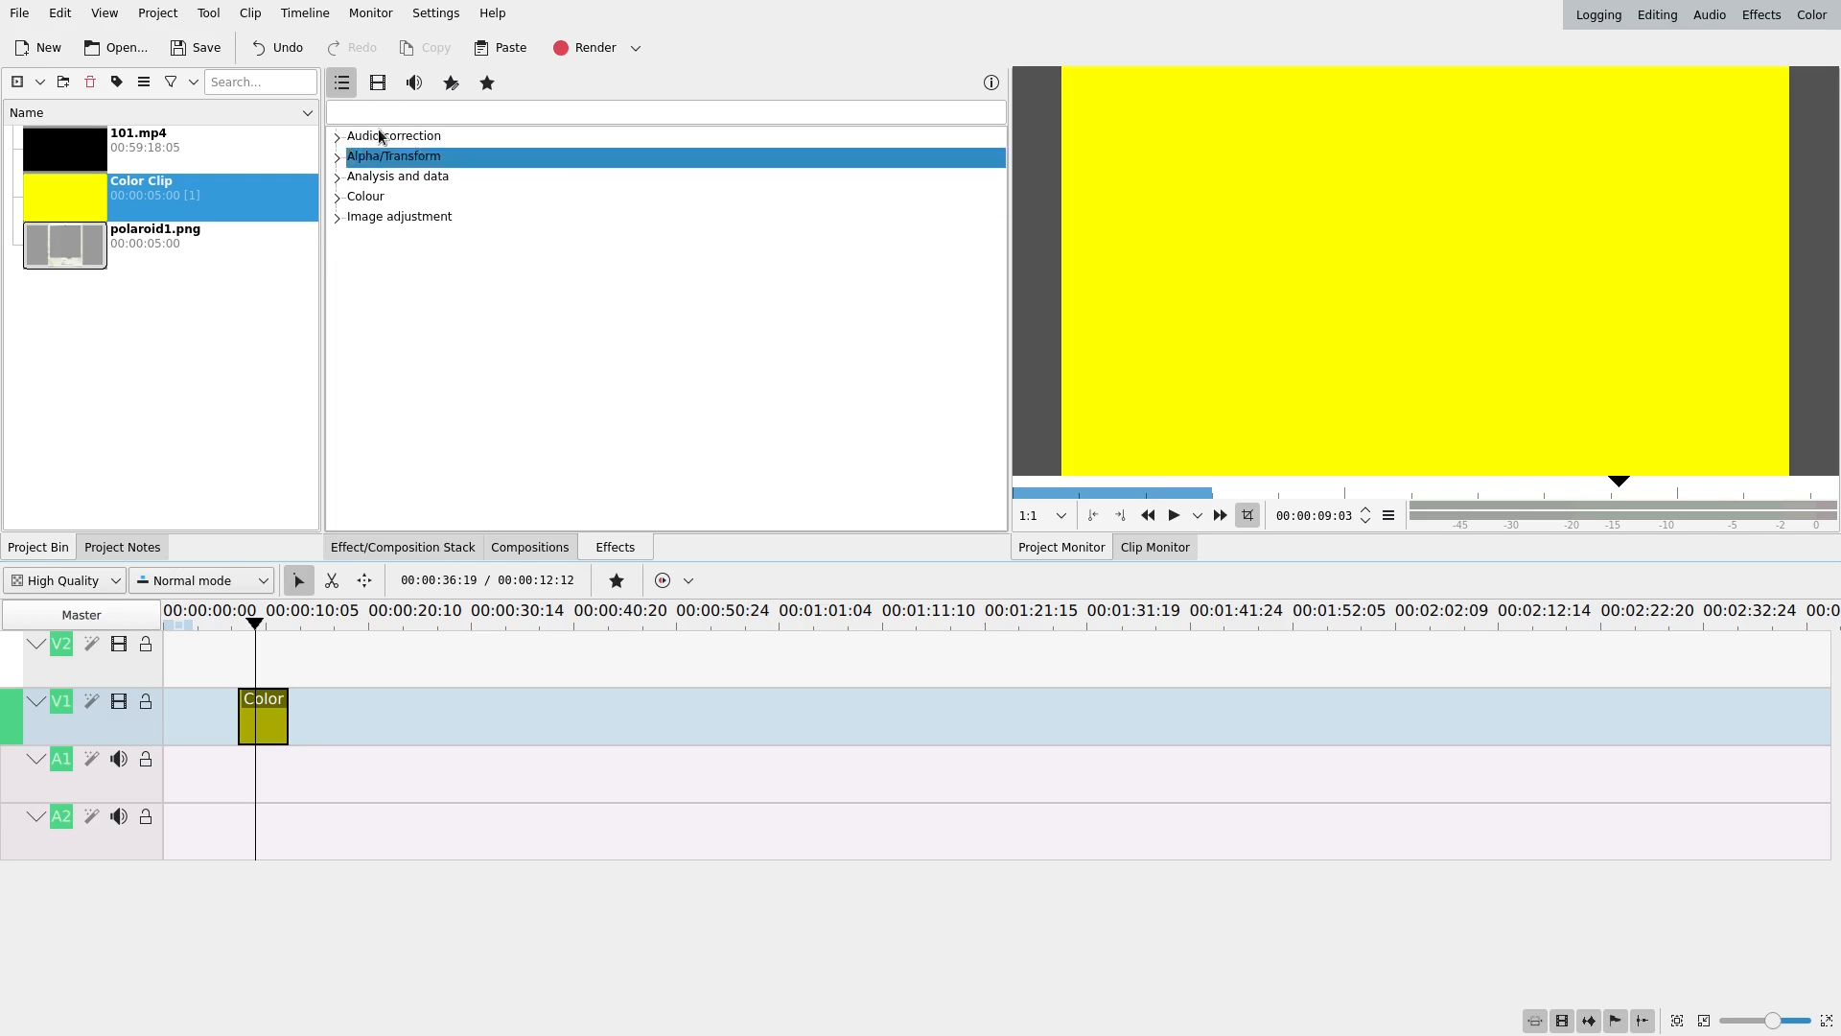
pyautogui.click(336, 155)
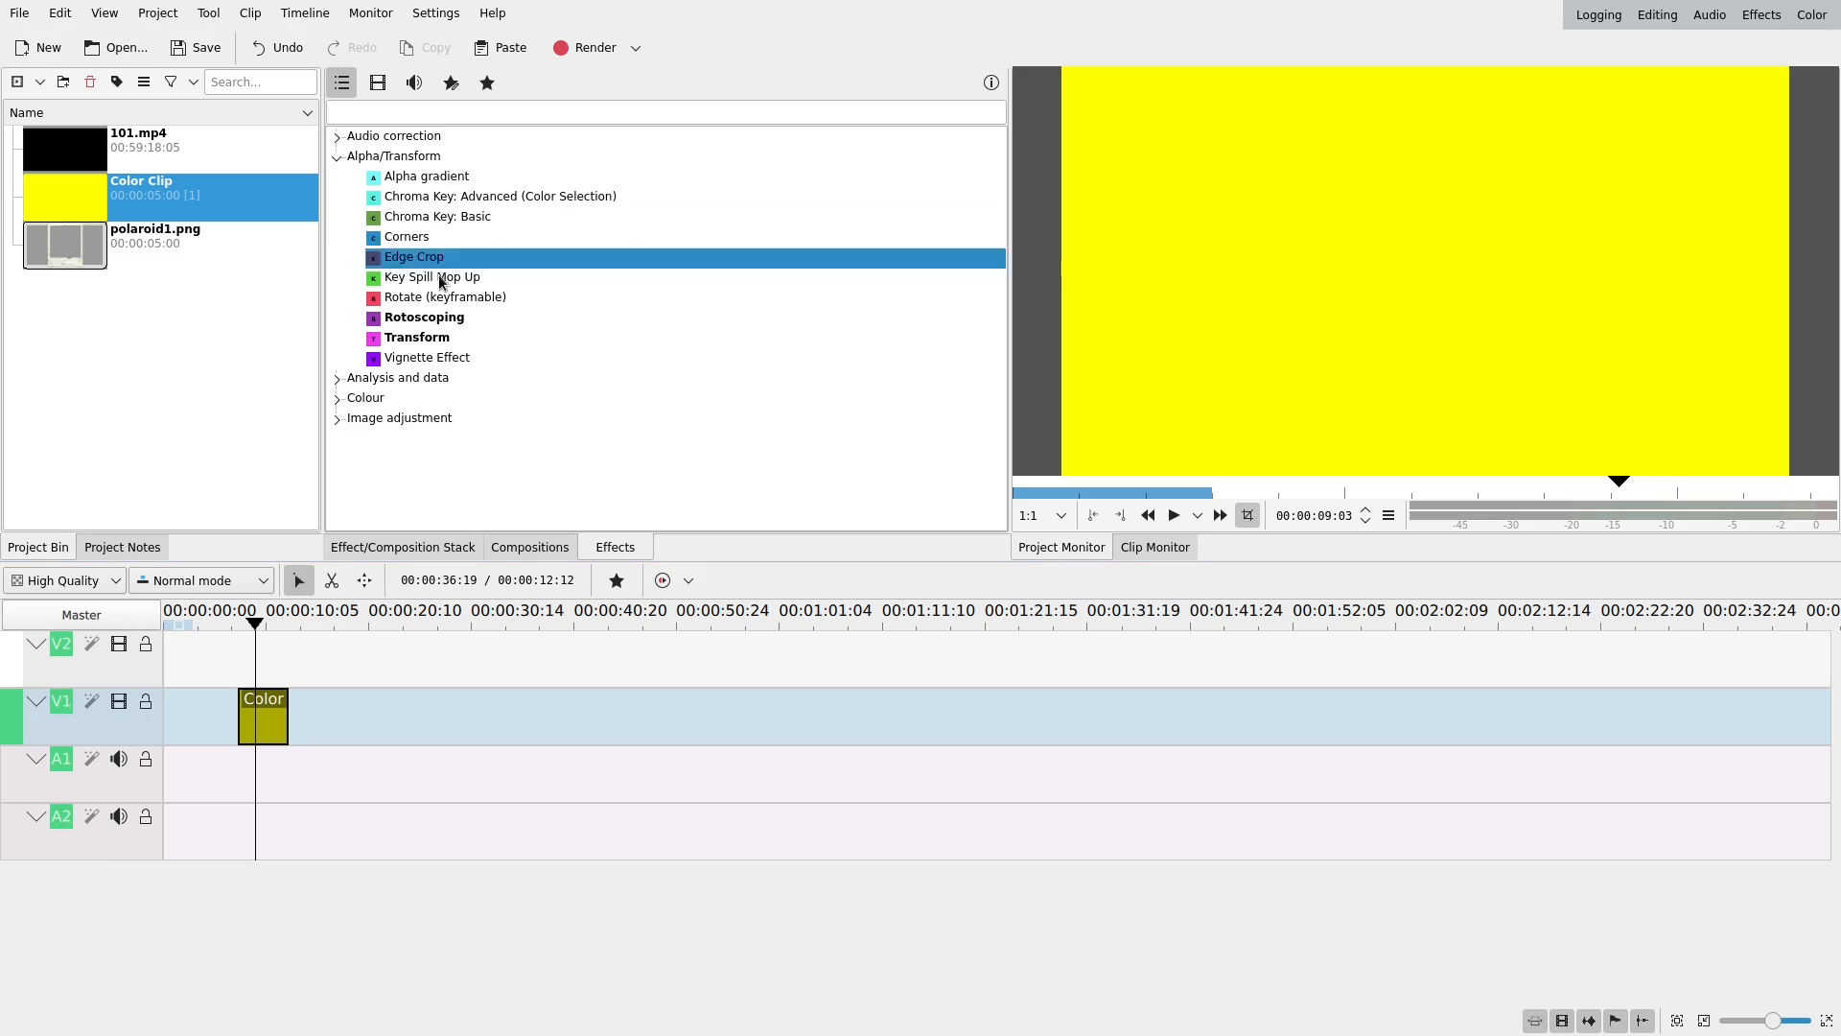
pyautogui.click(423, 317)
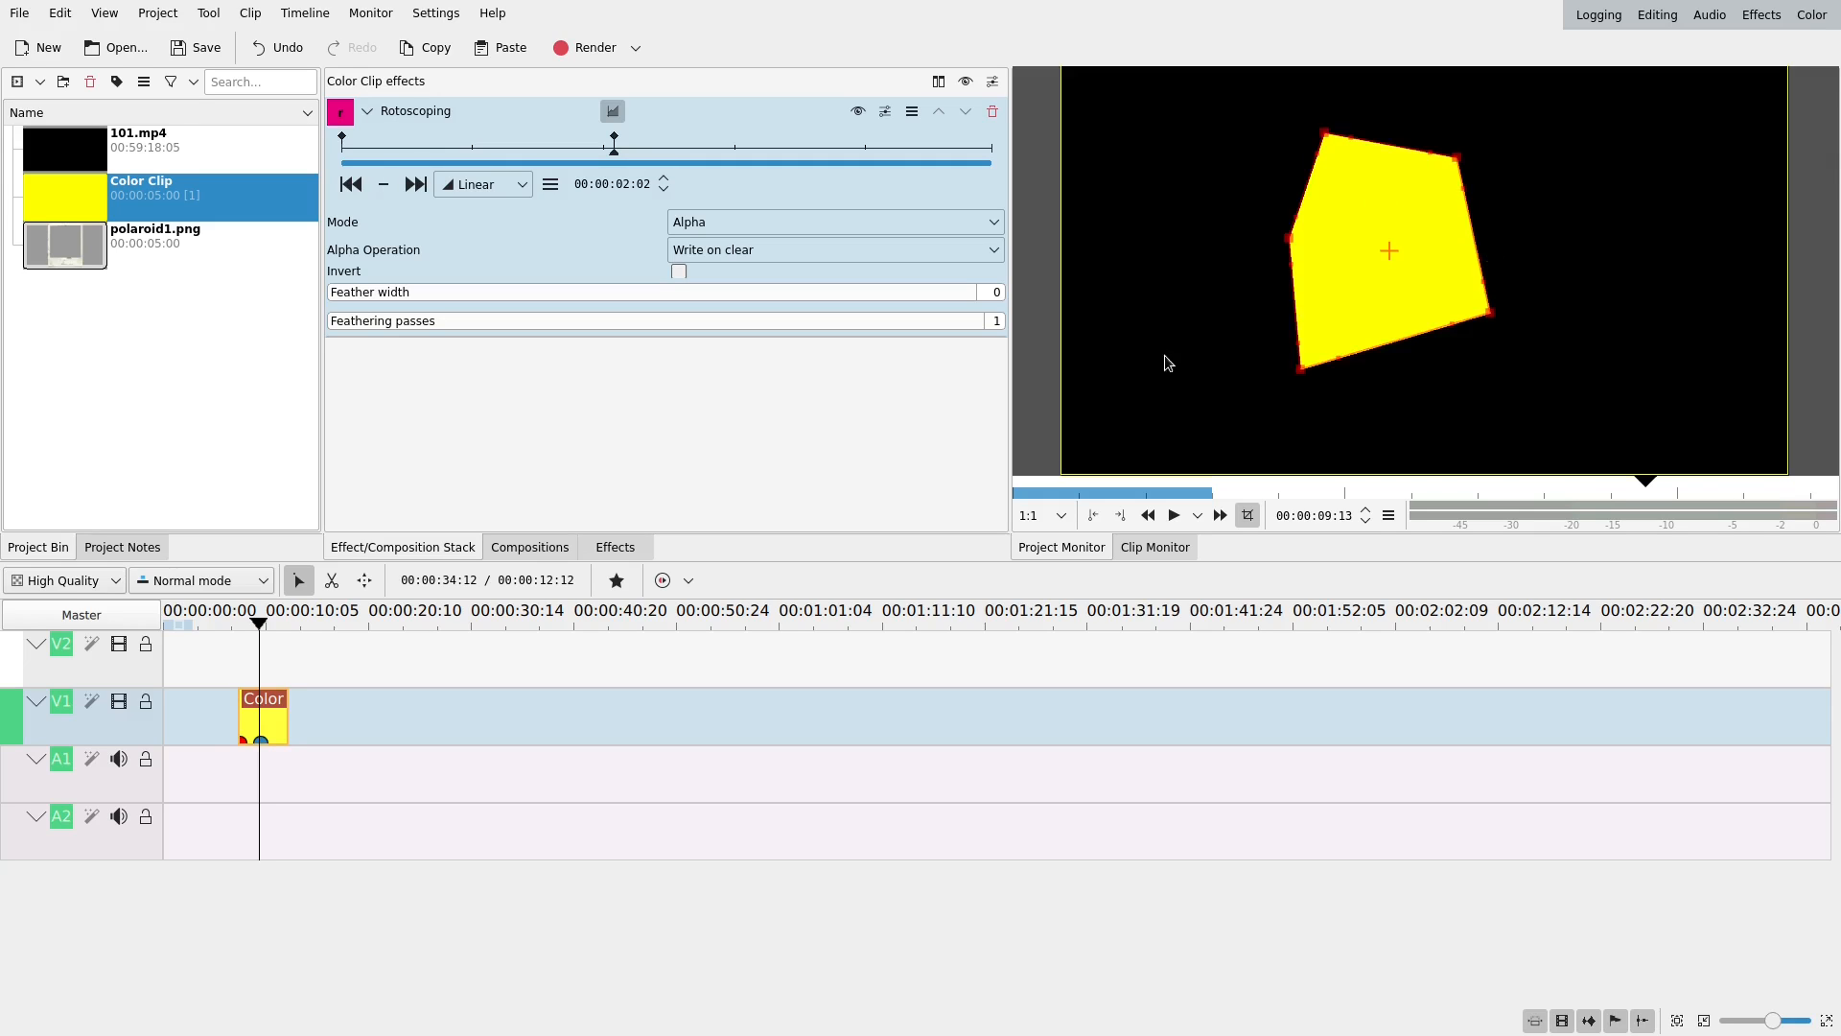
pyautogui.moveTo(790, 260)
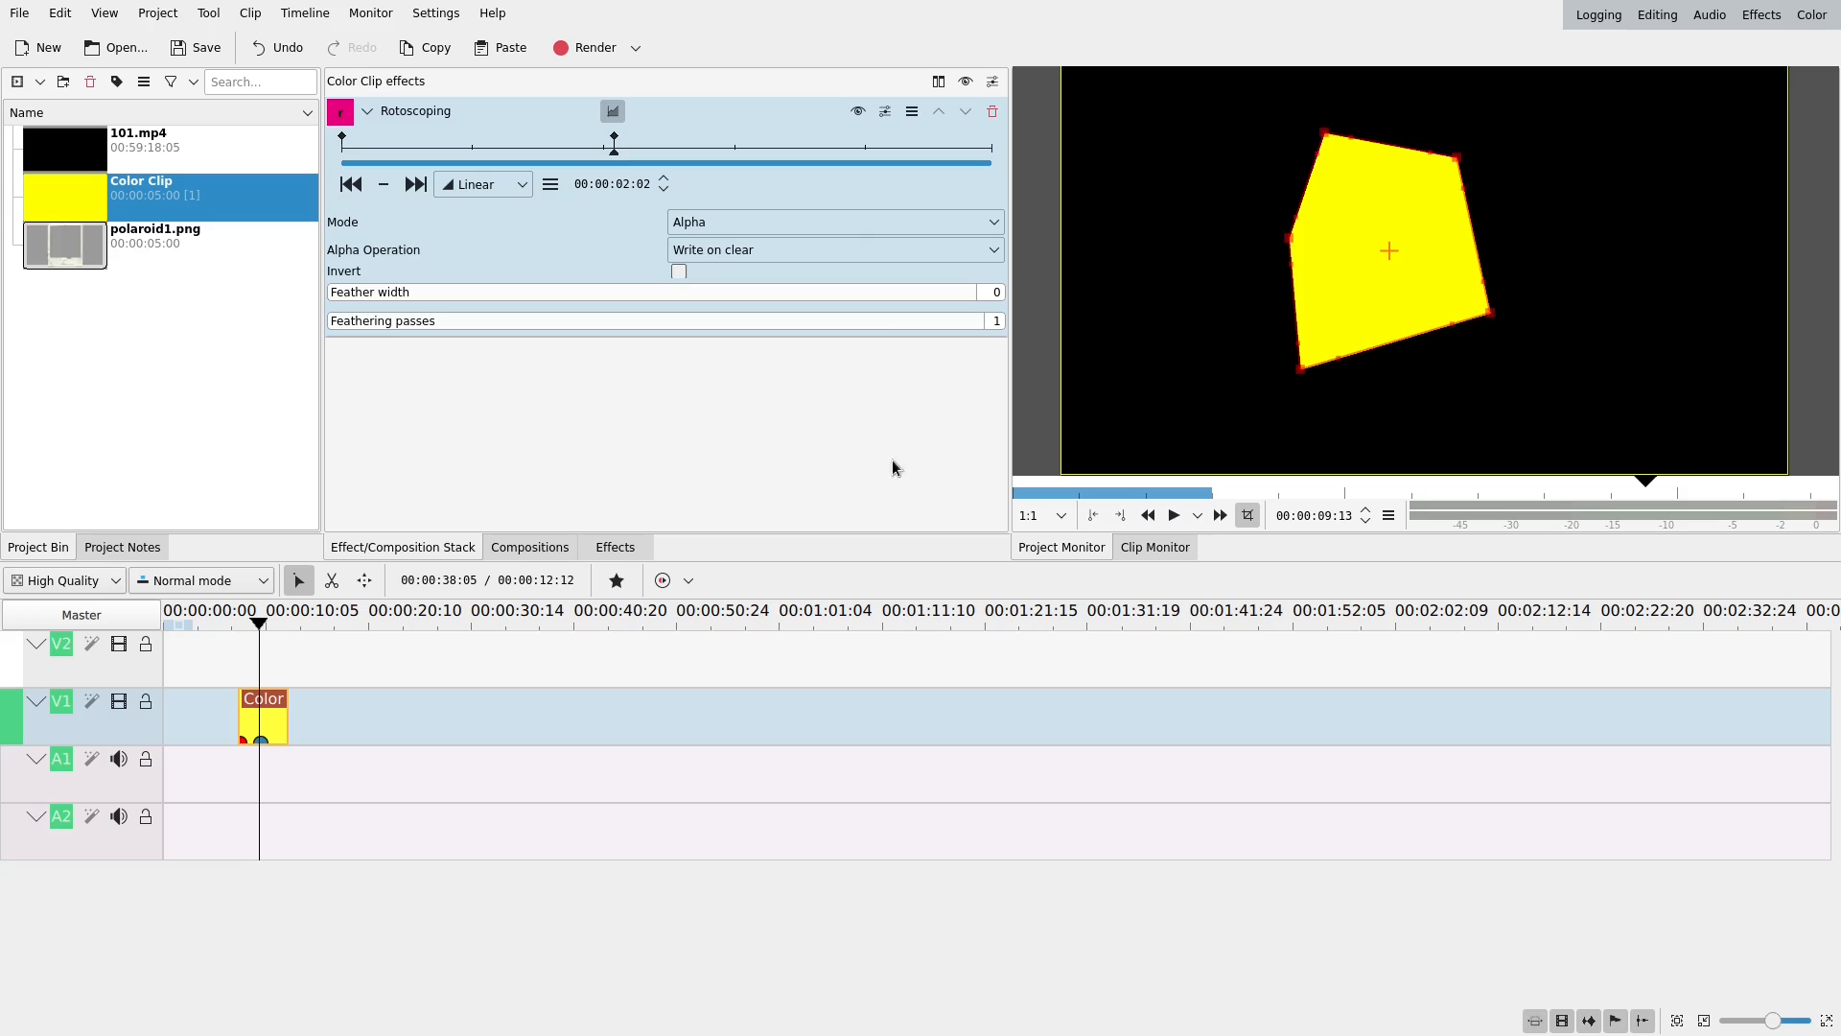
pyautogui.moveTo(611, 252)
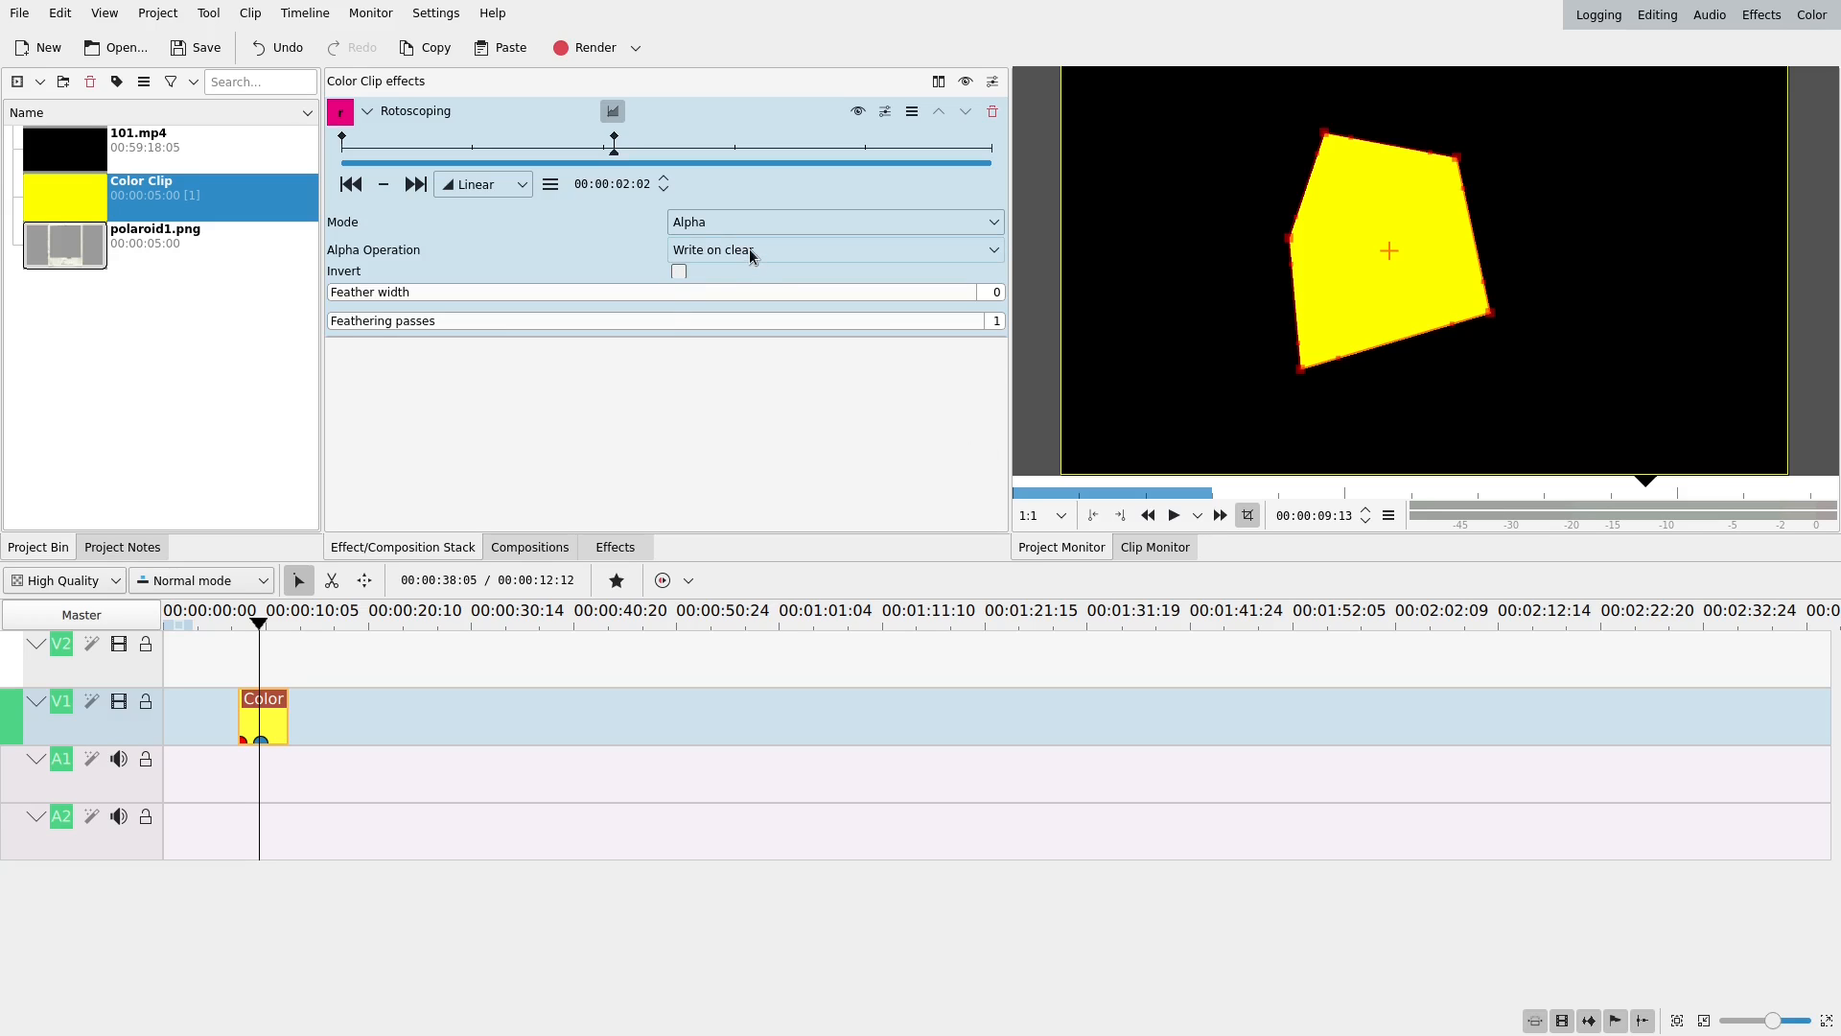
# - Try the Maximum and Minimum alpha operations, then settle on Subtract
pyautogui.click(834, 250)
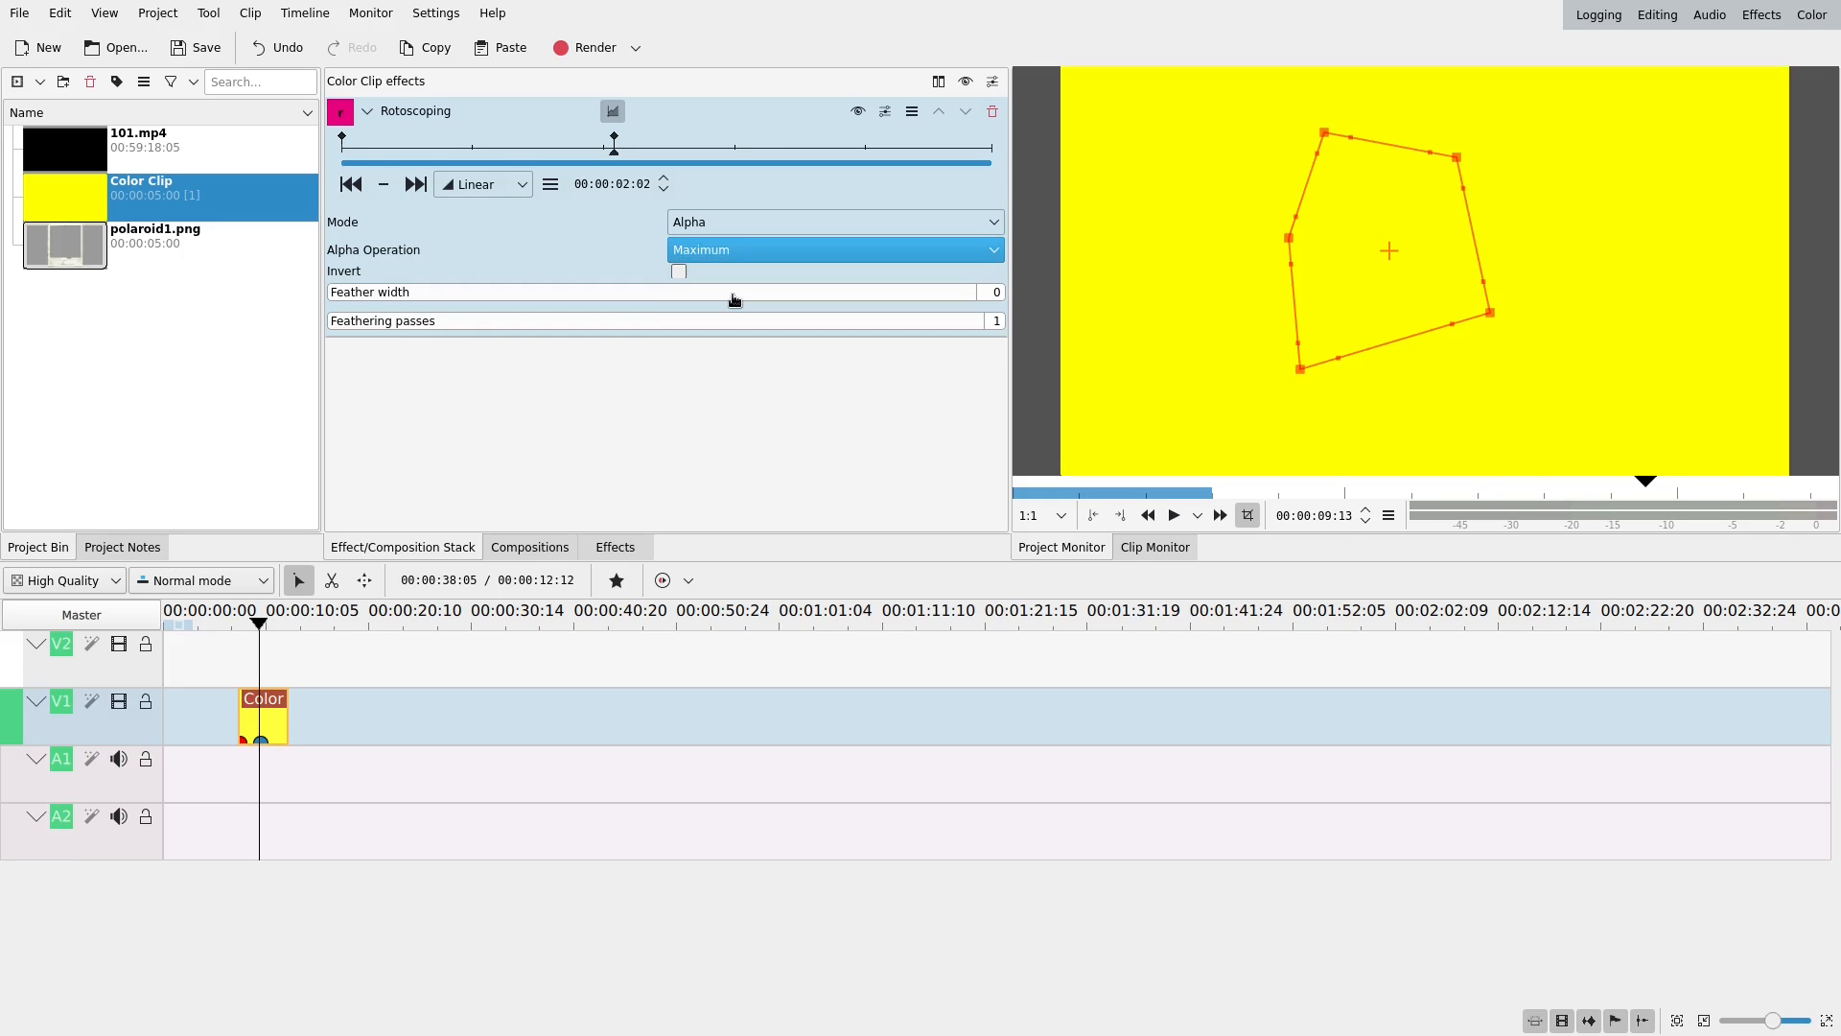
pyautogui.moveTo(1251, 313)
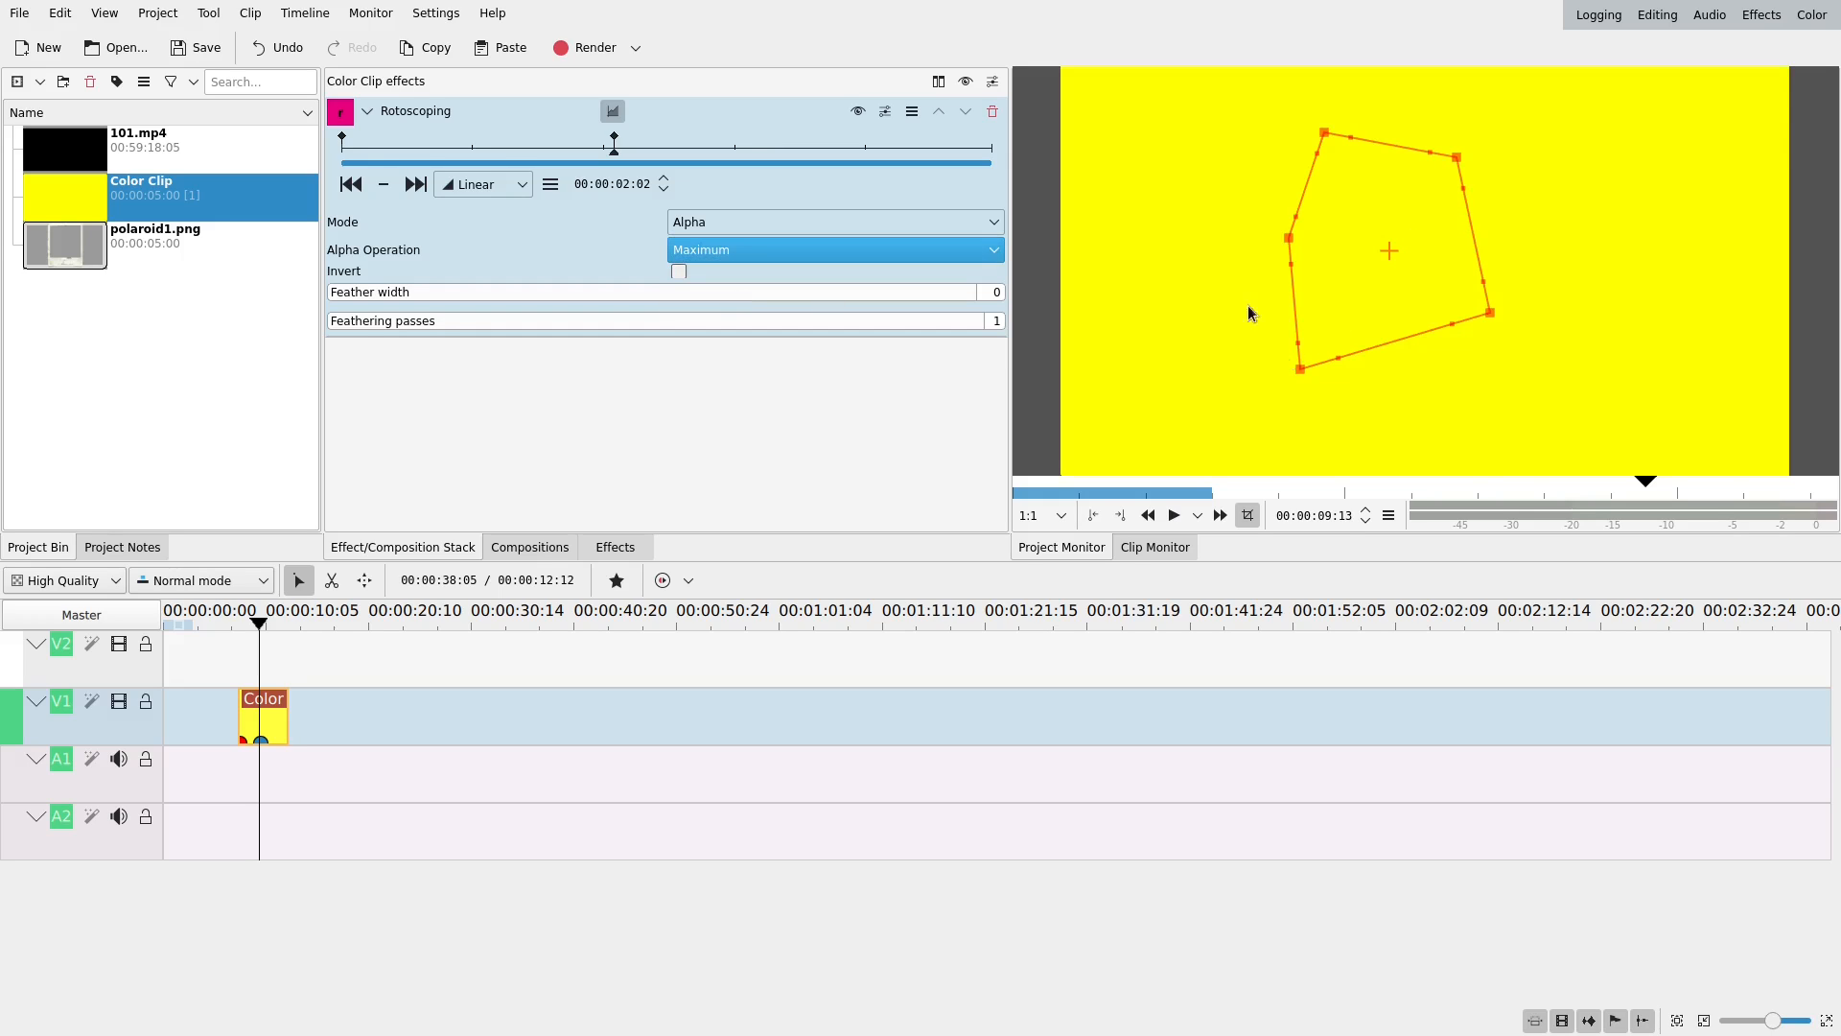
pyautogui.click(833, 250)
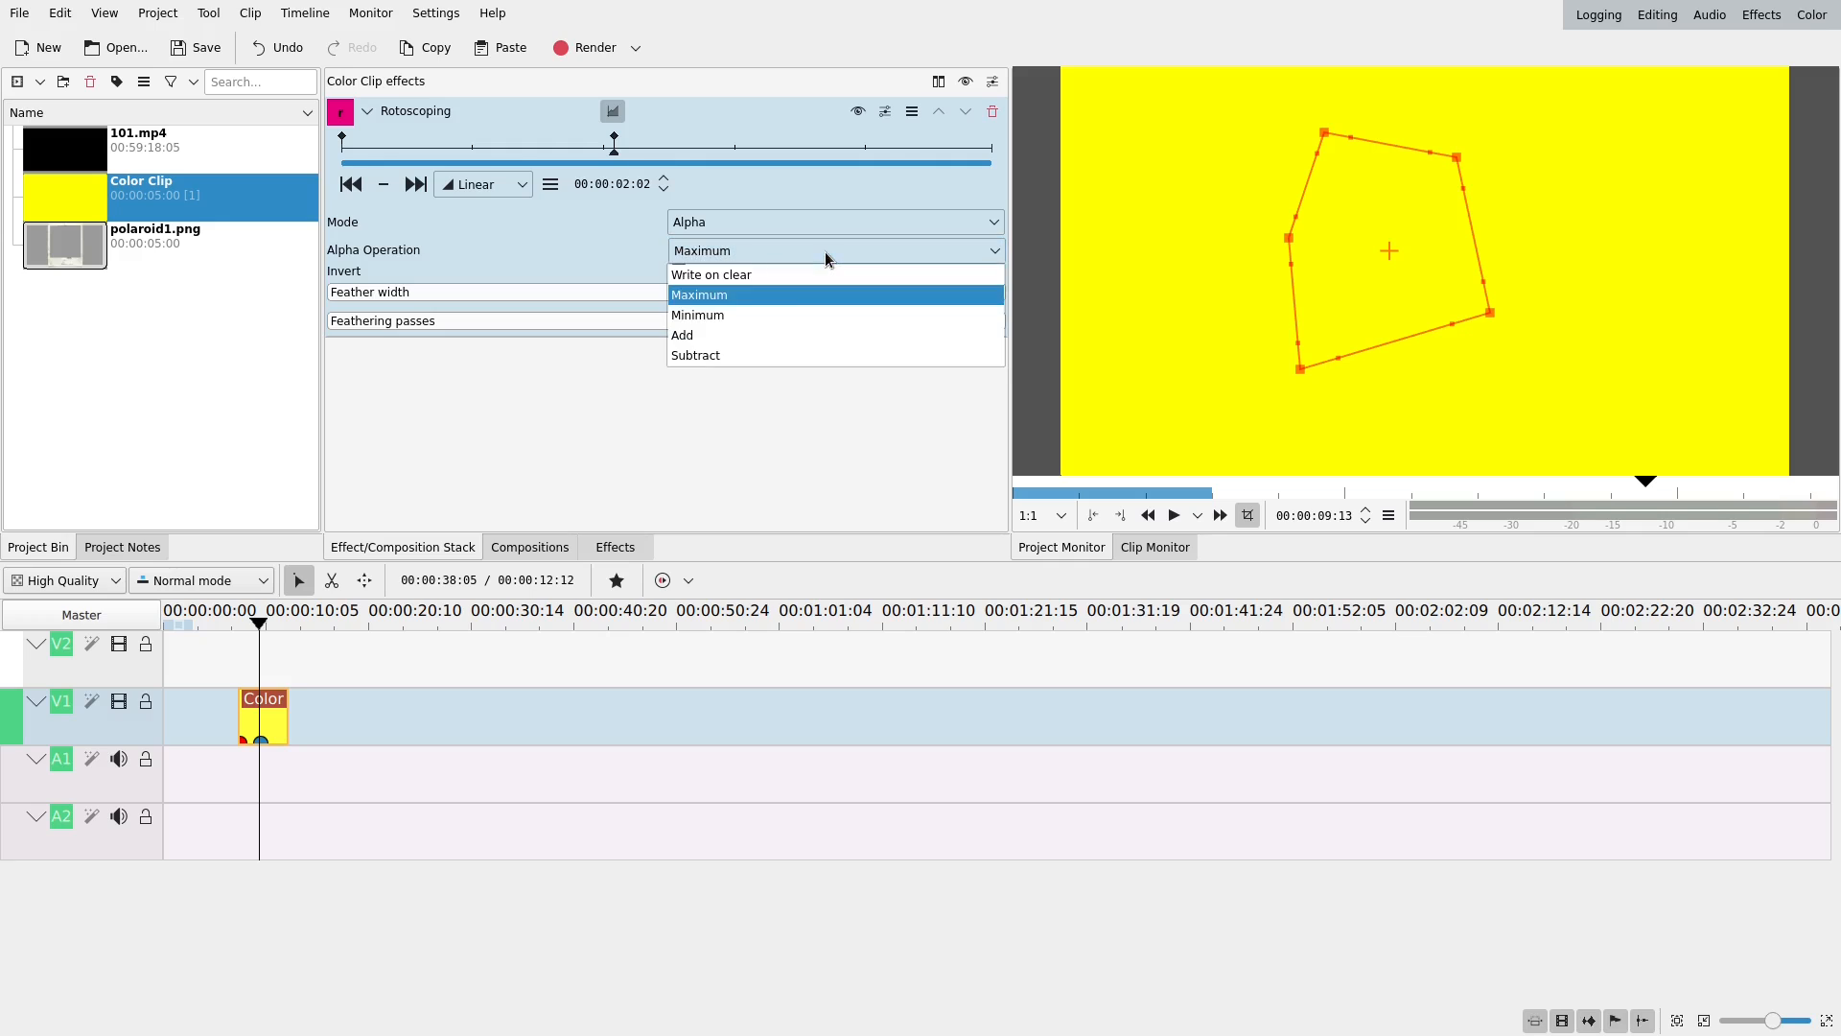
pyautogui.click(696, 315)
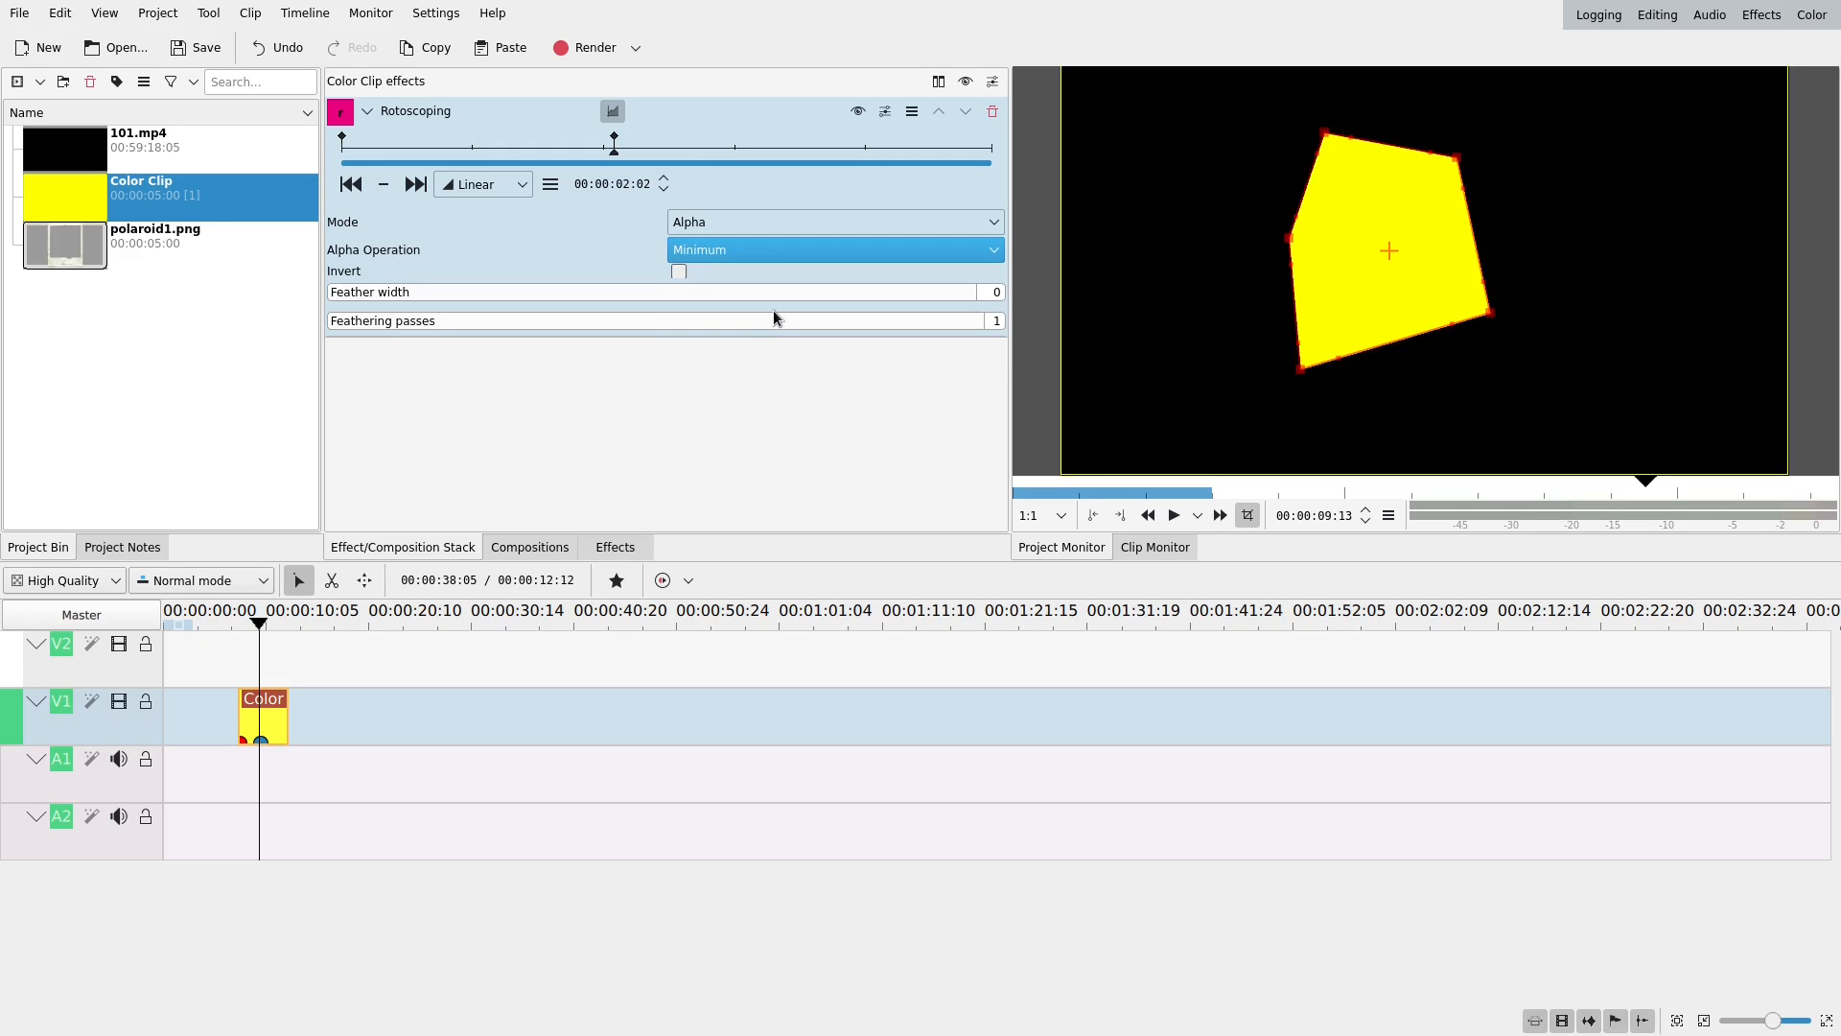
pyautogui.moveTo(783, 319)
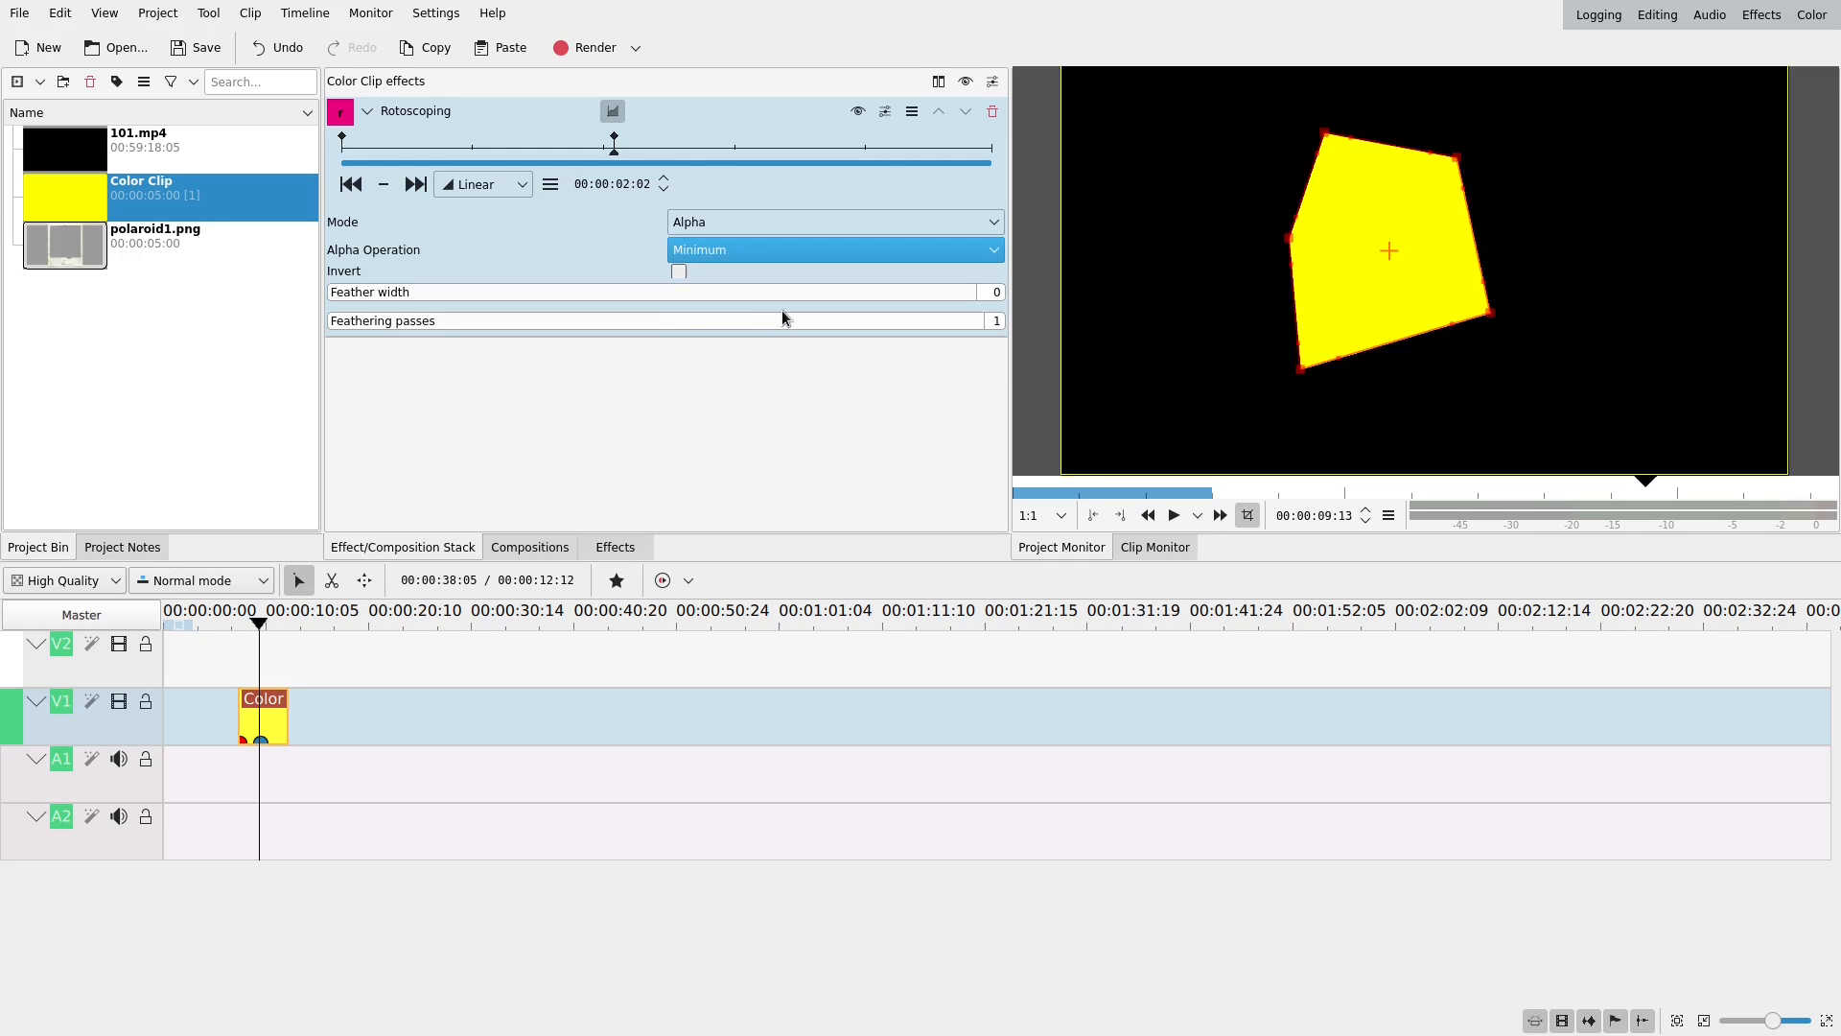
pyautogui.moveTo(1155, 211)
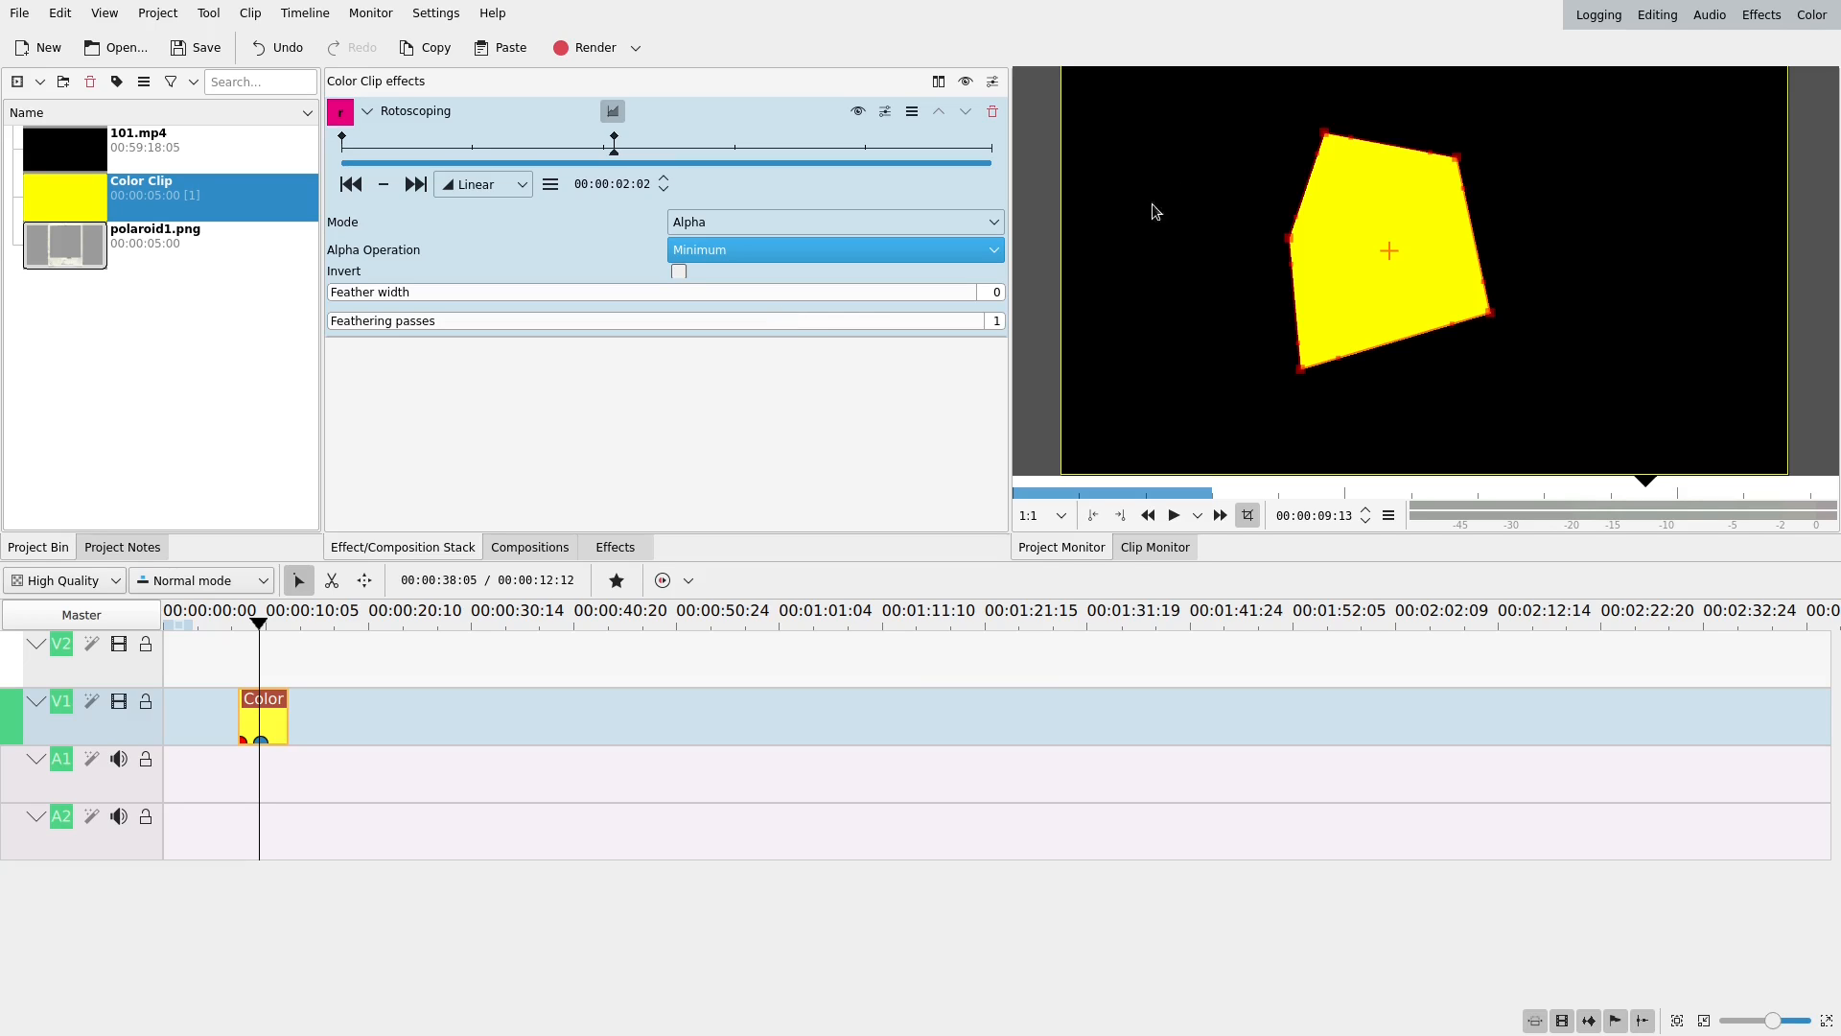
pyautogui.moveTo(933, 275)
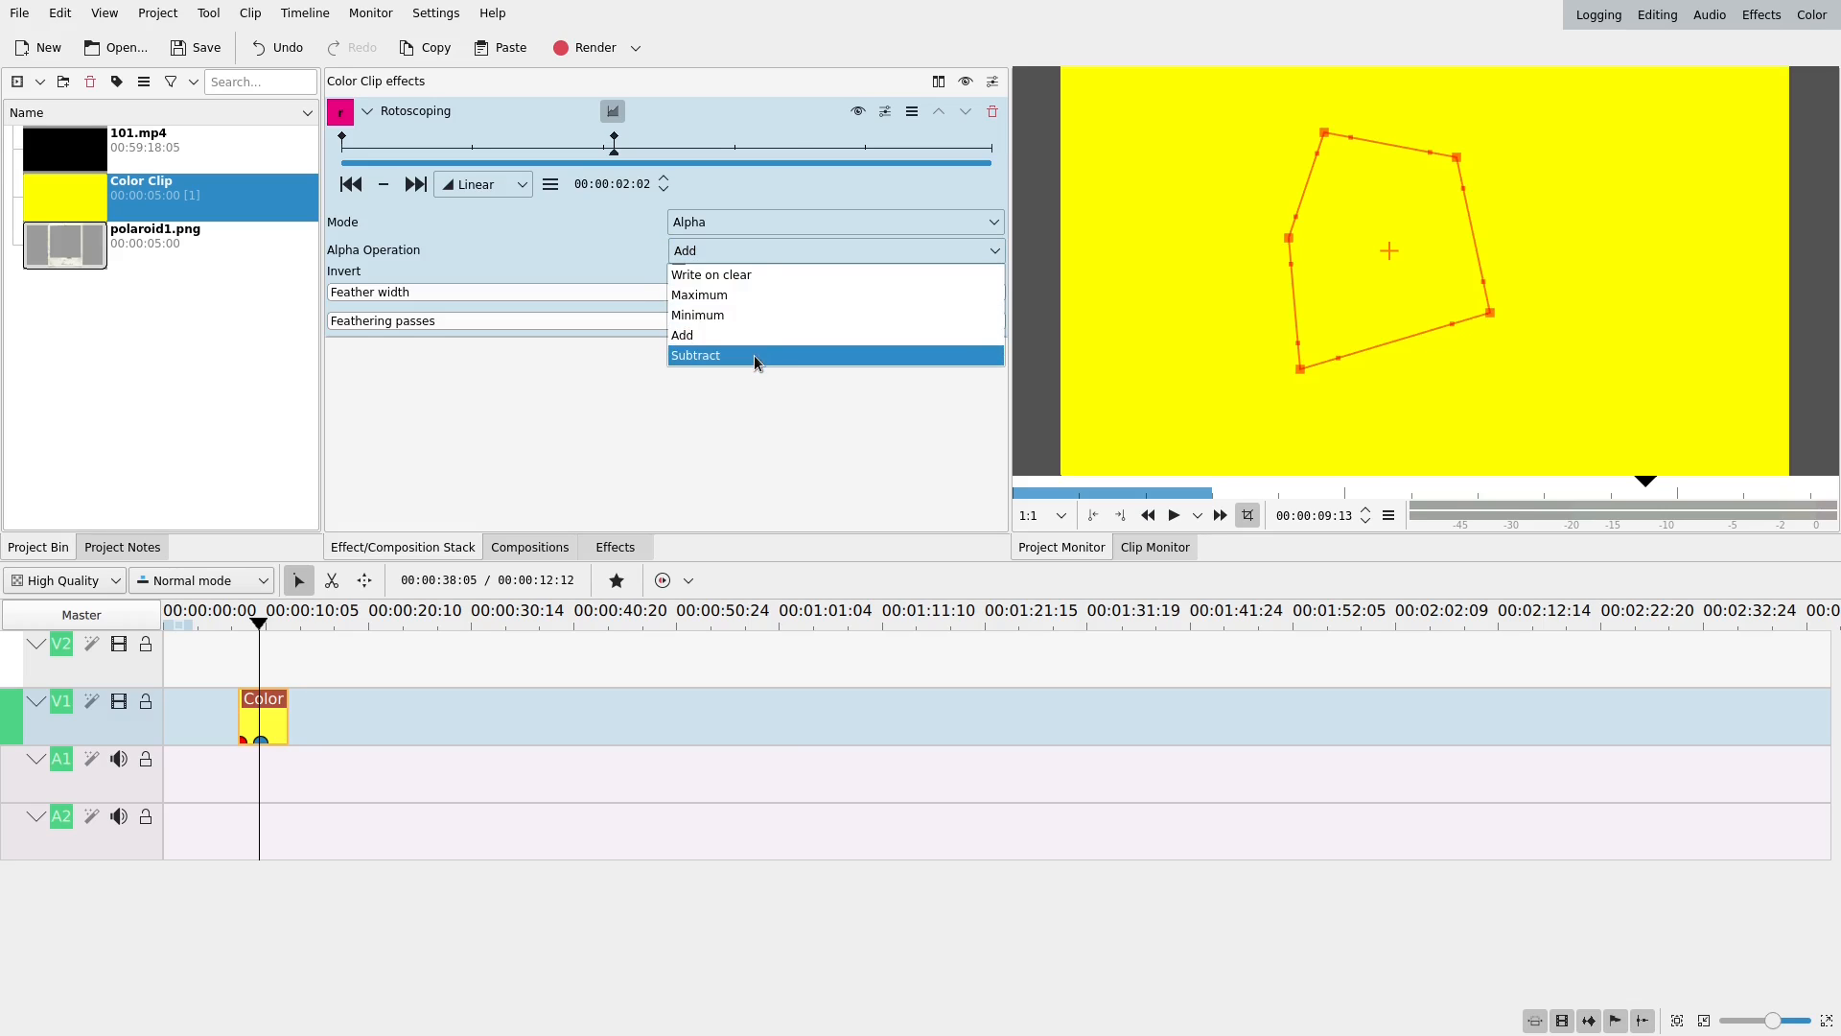
pyautogui.click(695, 354)
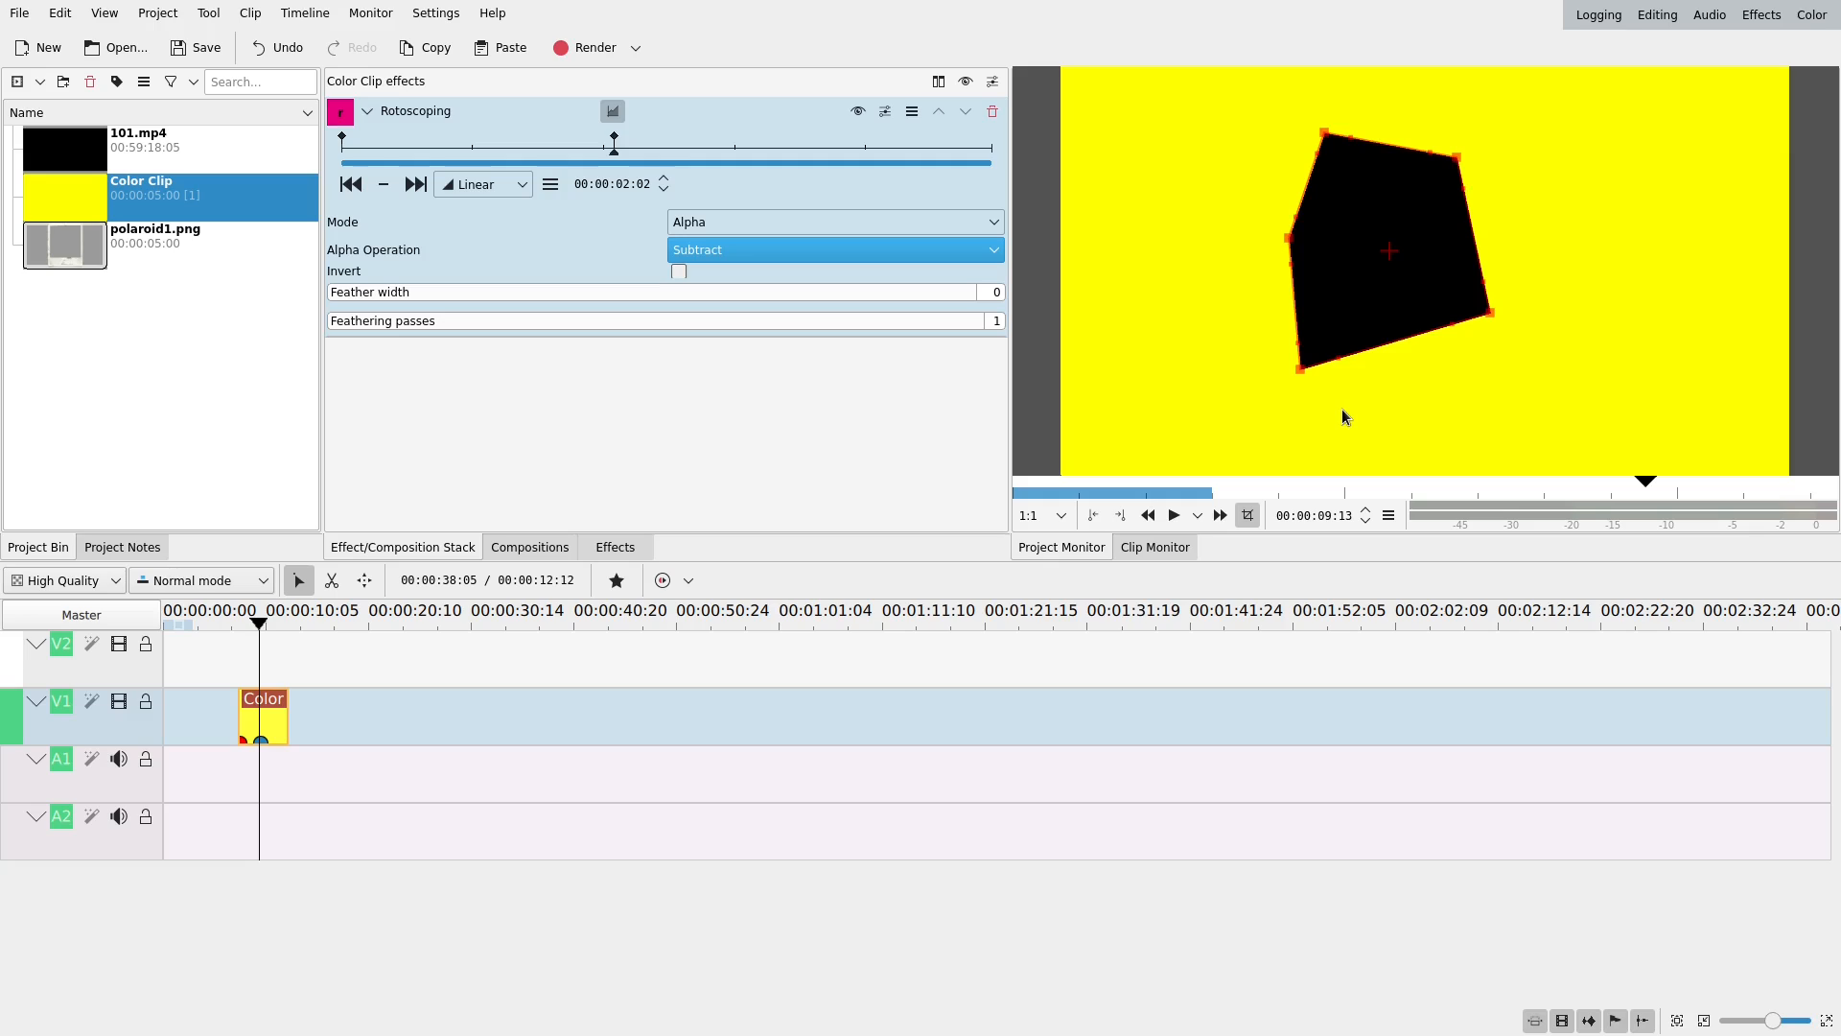
pyautogui.moveTo(916, 428)
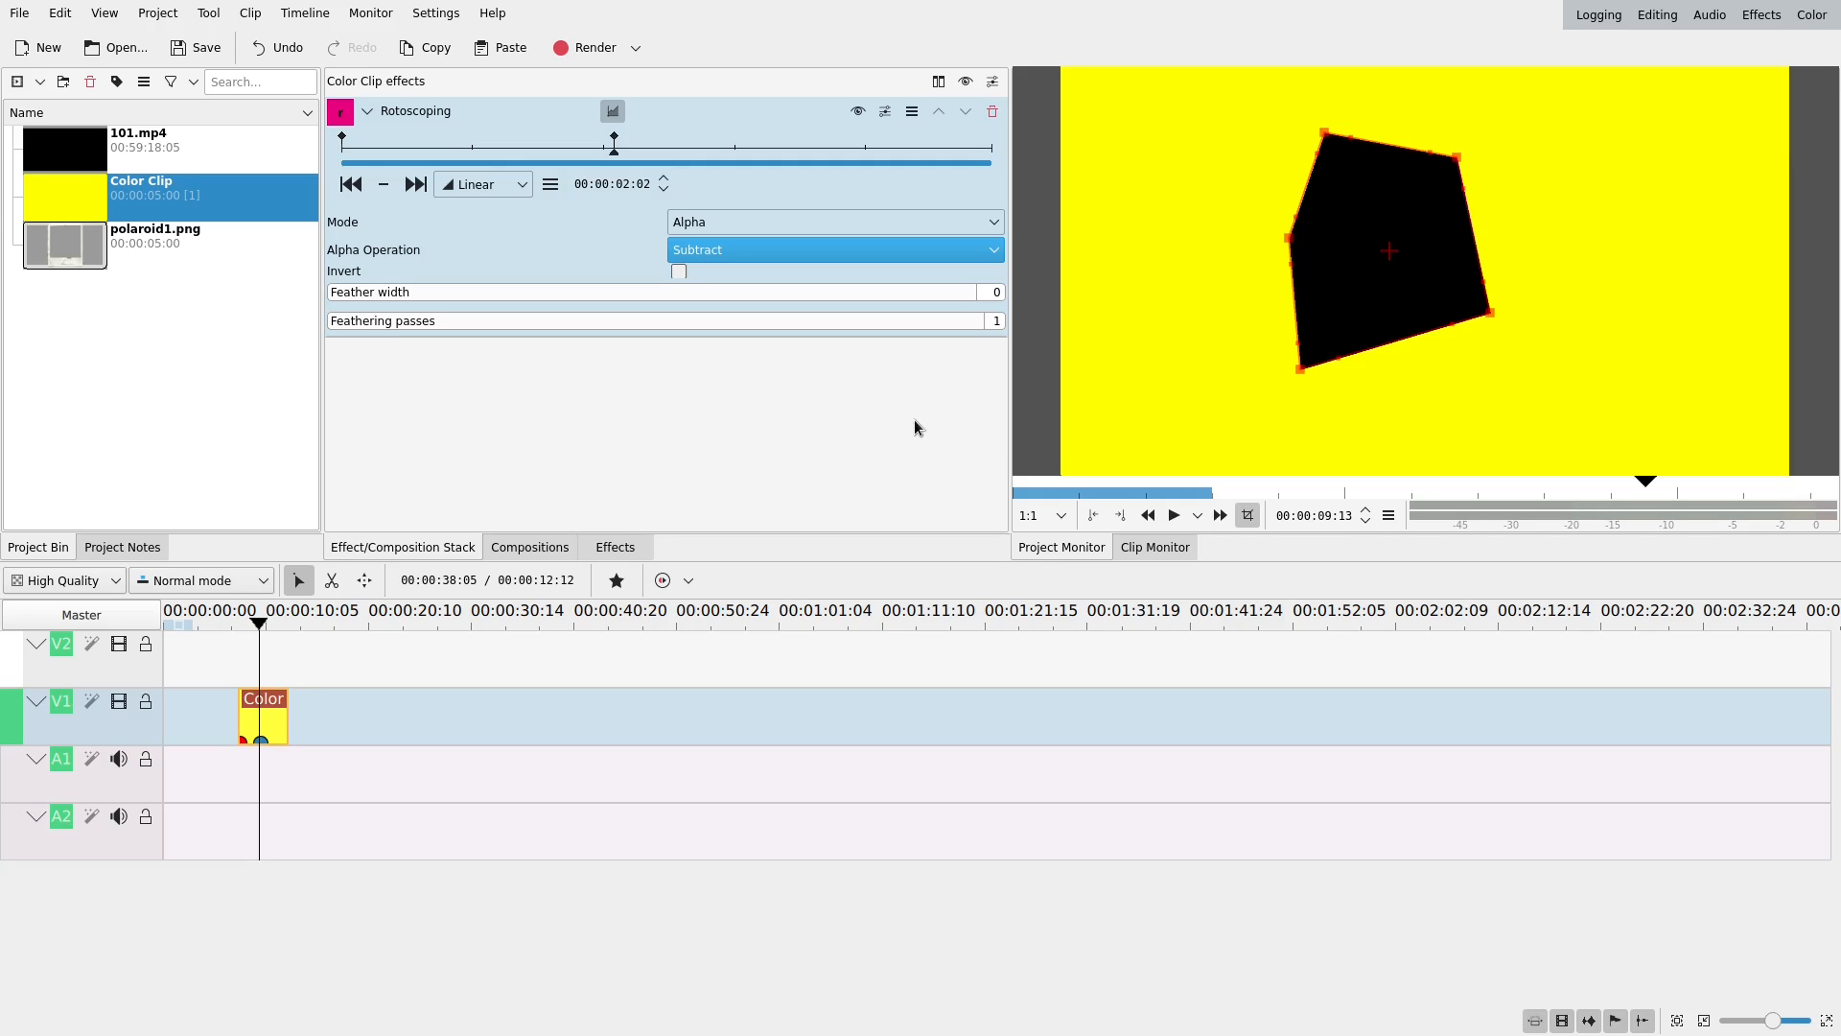
pyautogui.moveTo(355, 299)
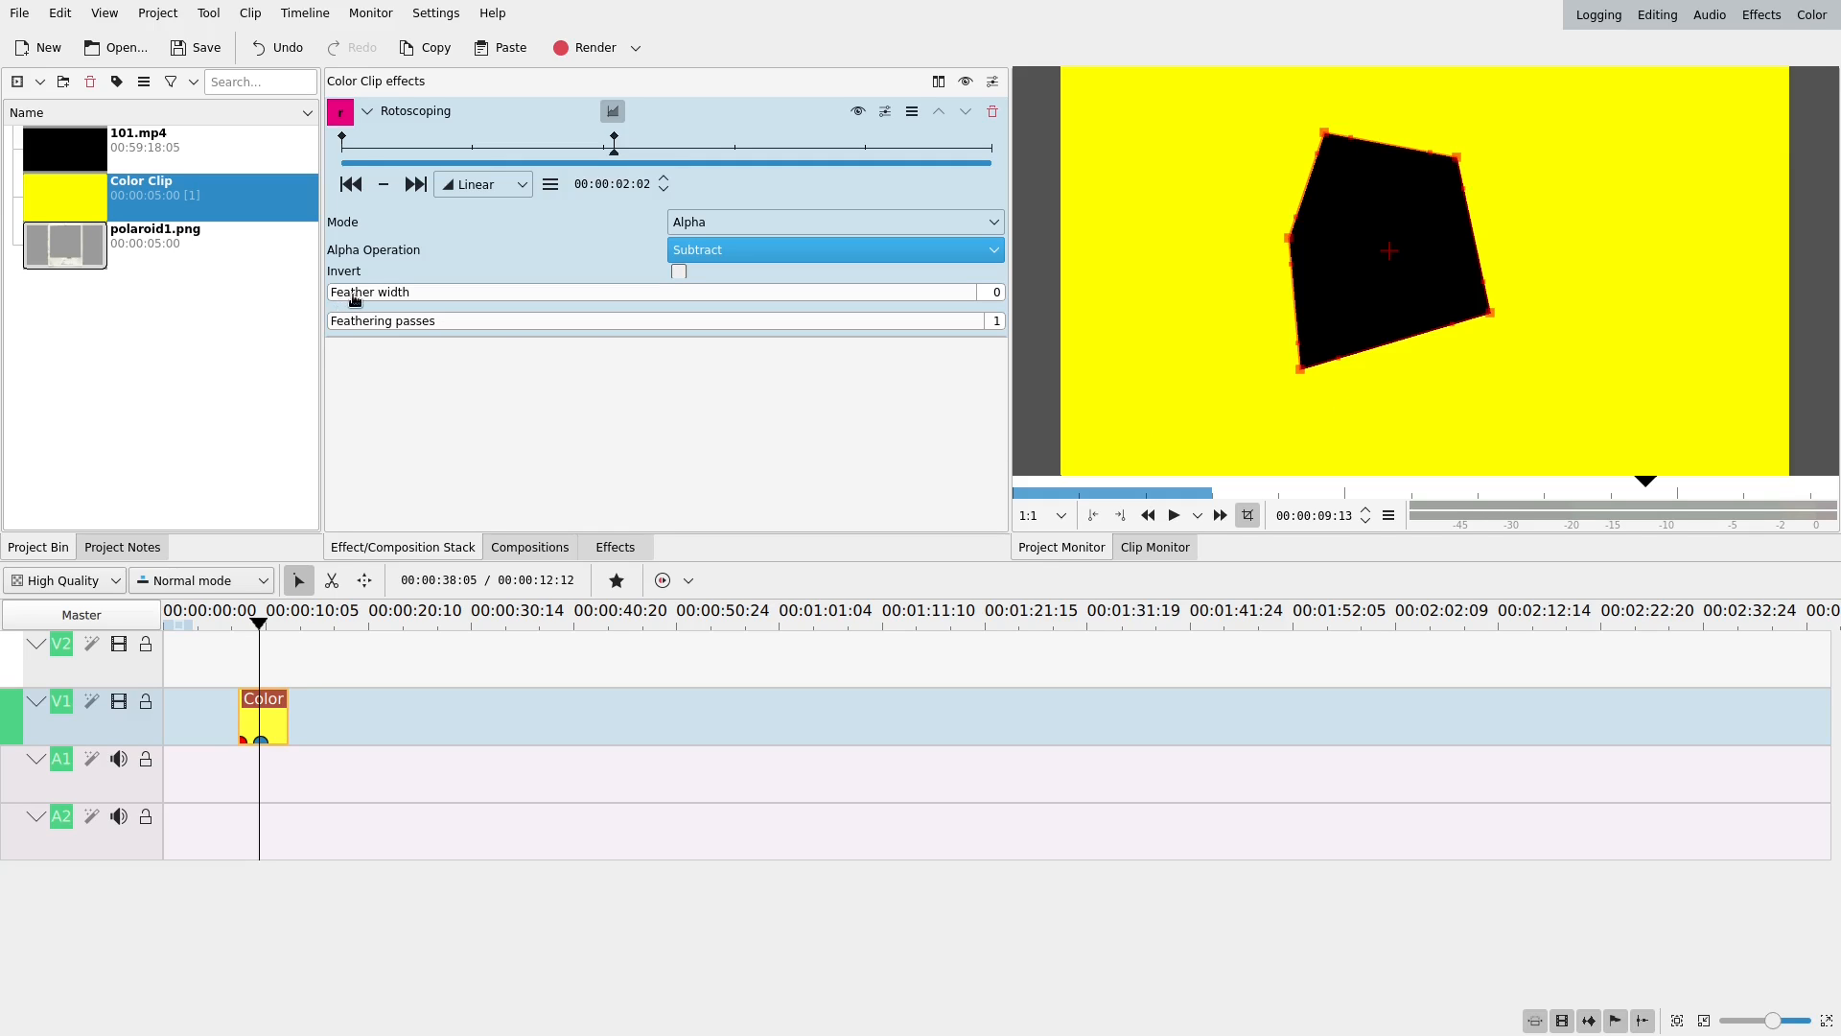
# - Adjust the Rotoscoping mask's feather width and feathering passes, aiming for width 55 and 2 passes
pyautogui.moveTo(352, 292); pyautogui.dragTo(558, 292)
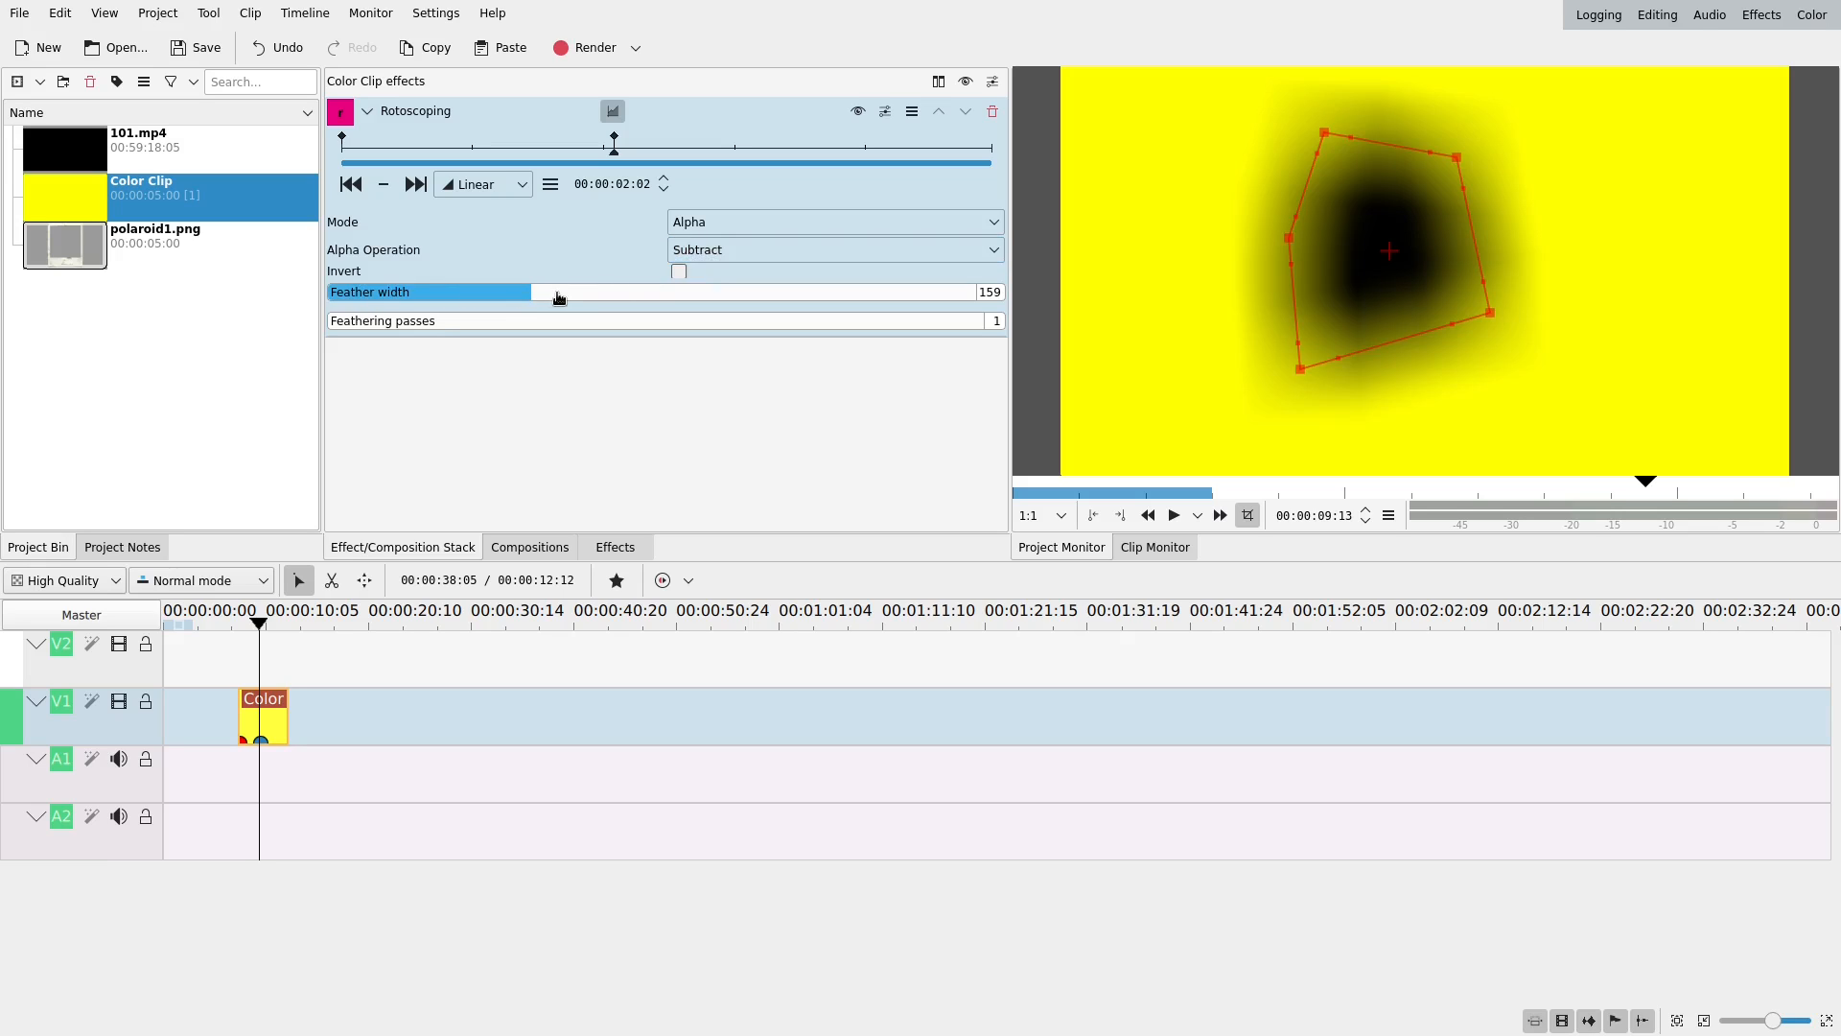
pyautogui.moveTo(558, 292); pyautogui.dragTo(470, 293)
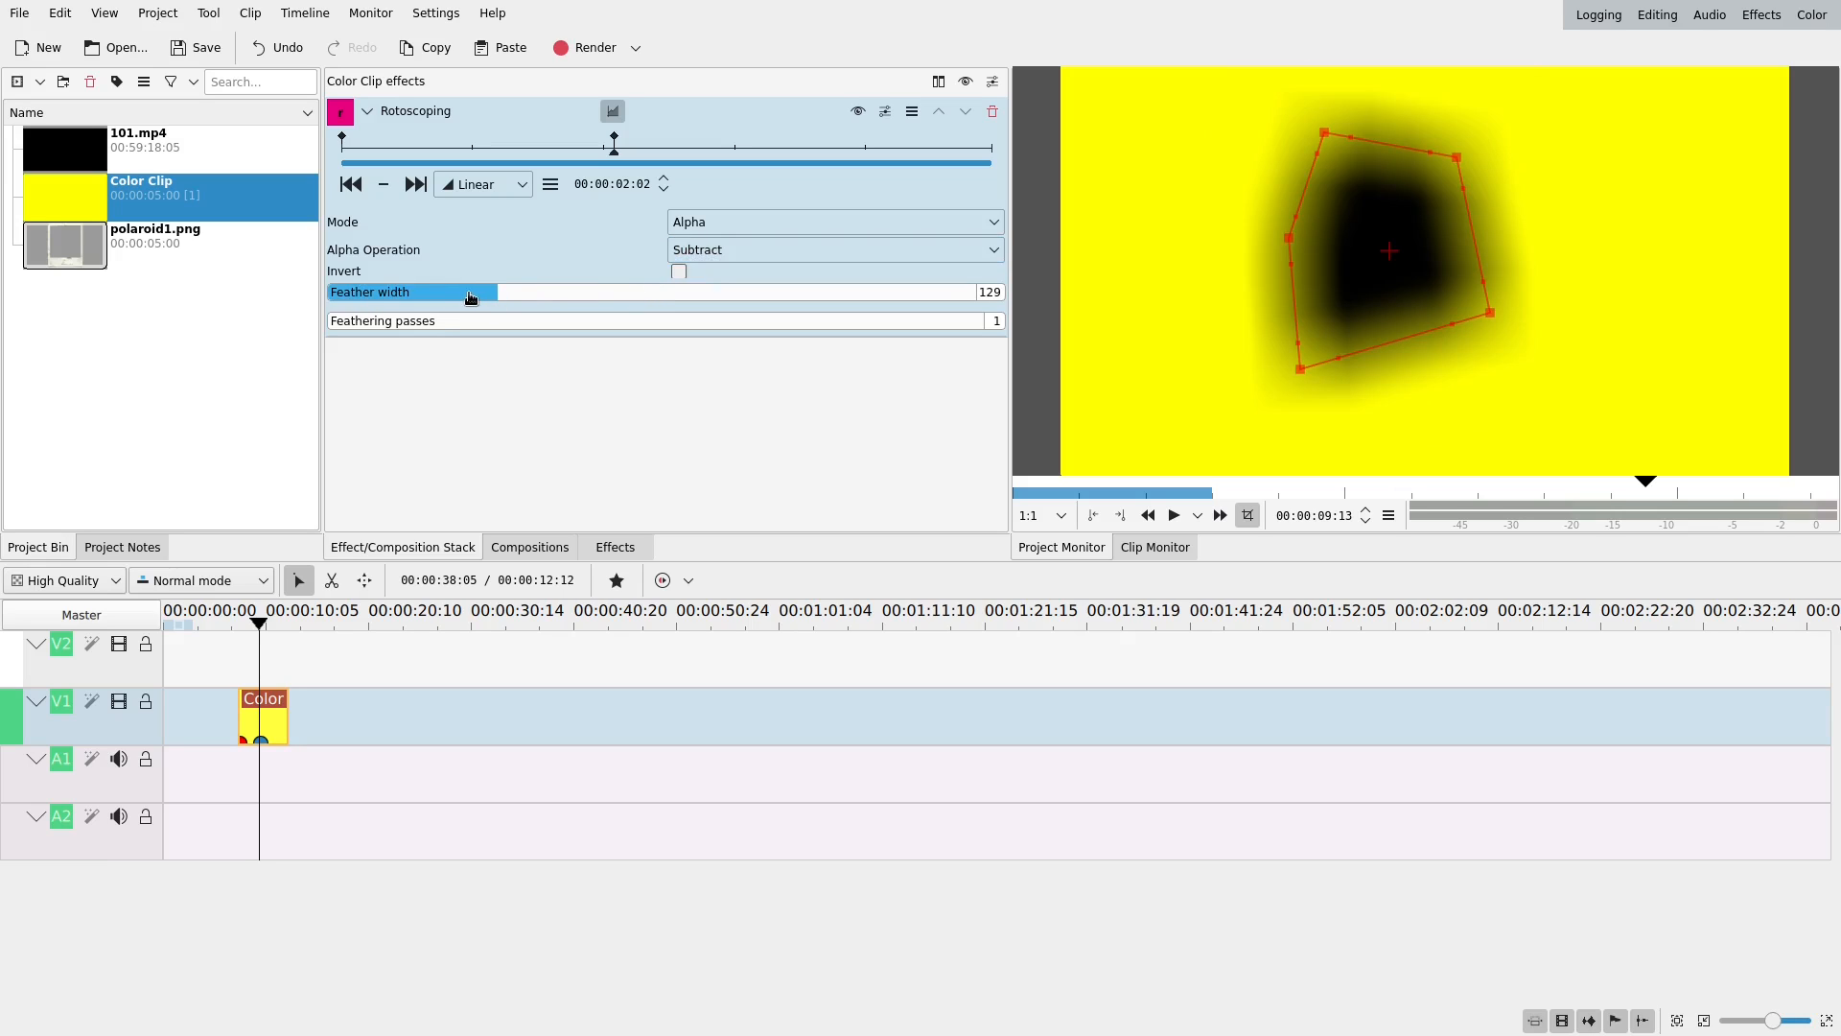
pyautogui.moveTo(476, 293); pyautogui.dragTo(423, 292)
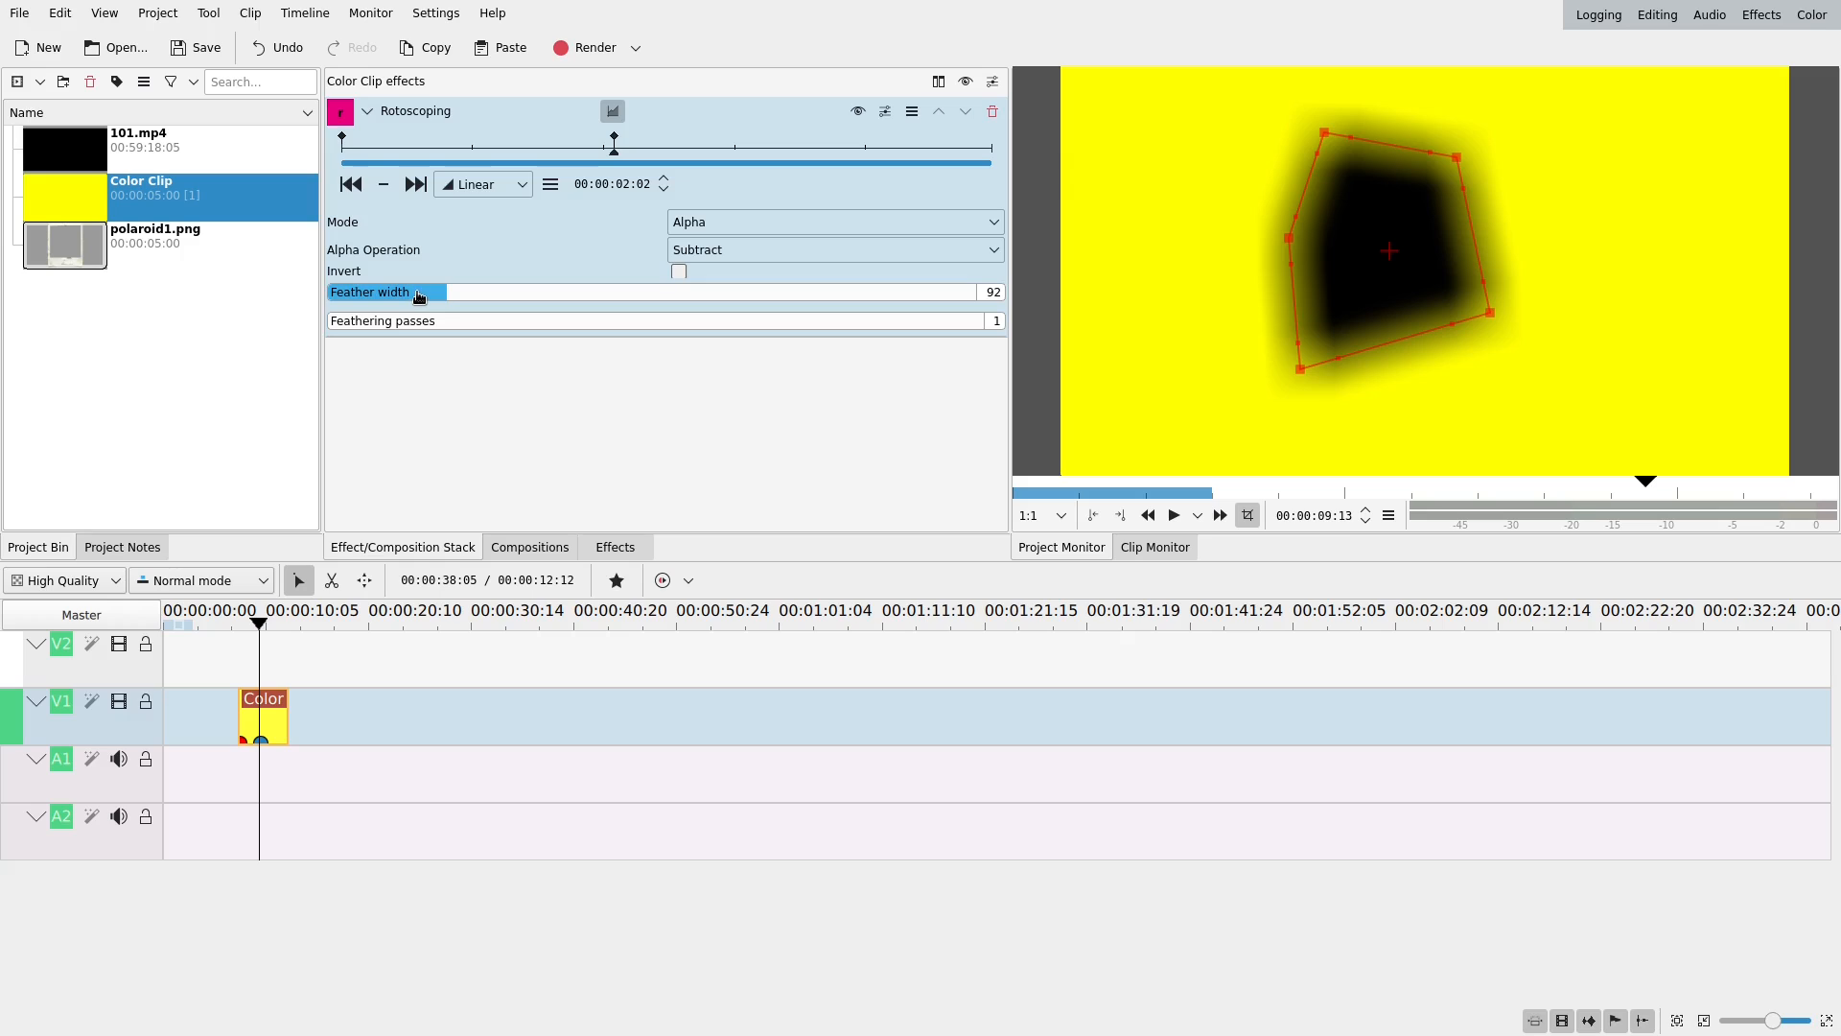
pyautogui.moveTo(423, 291); pyautogui.dragTo(335, 292)
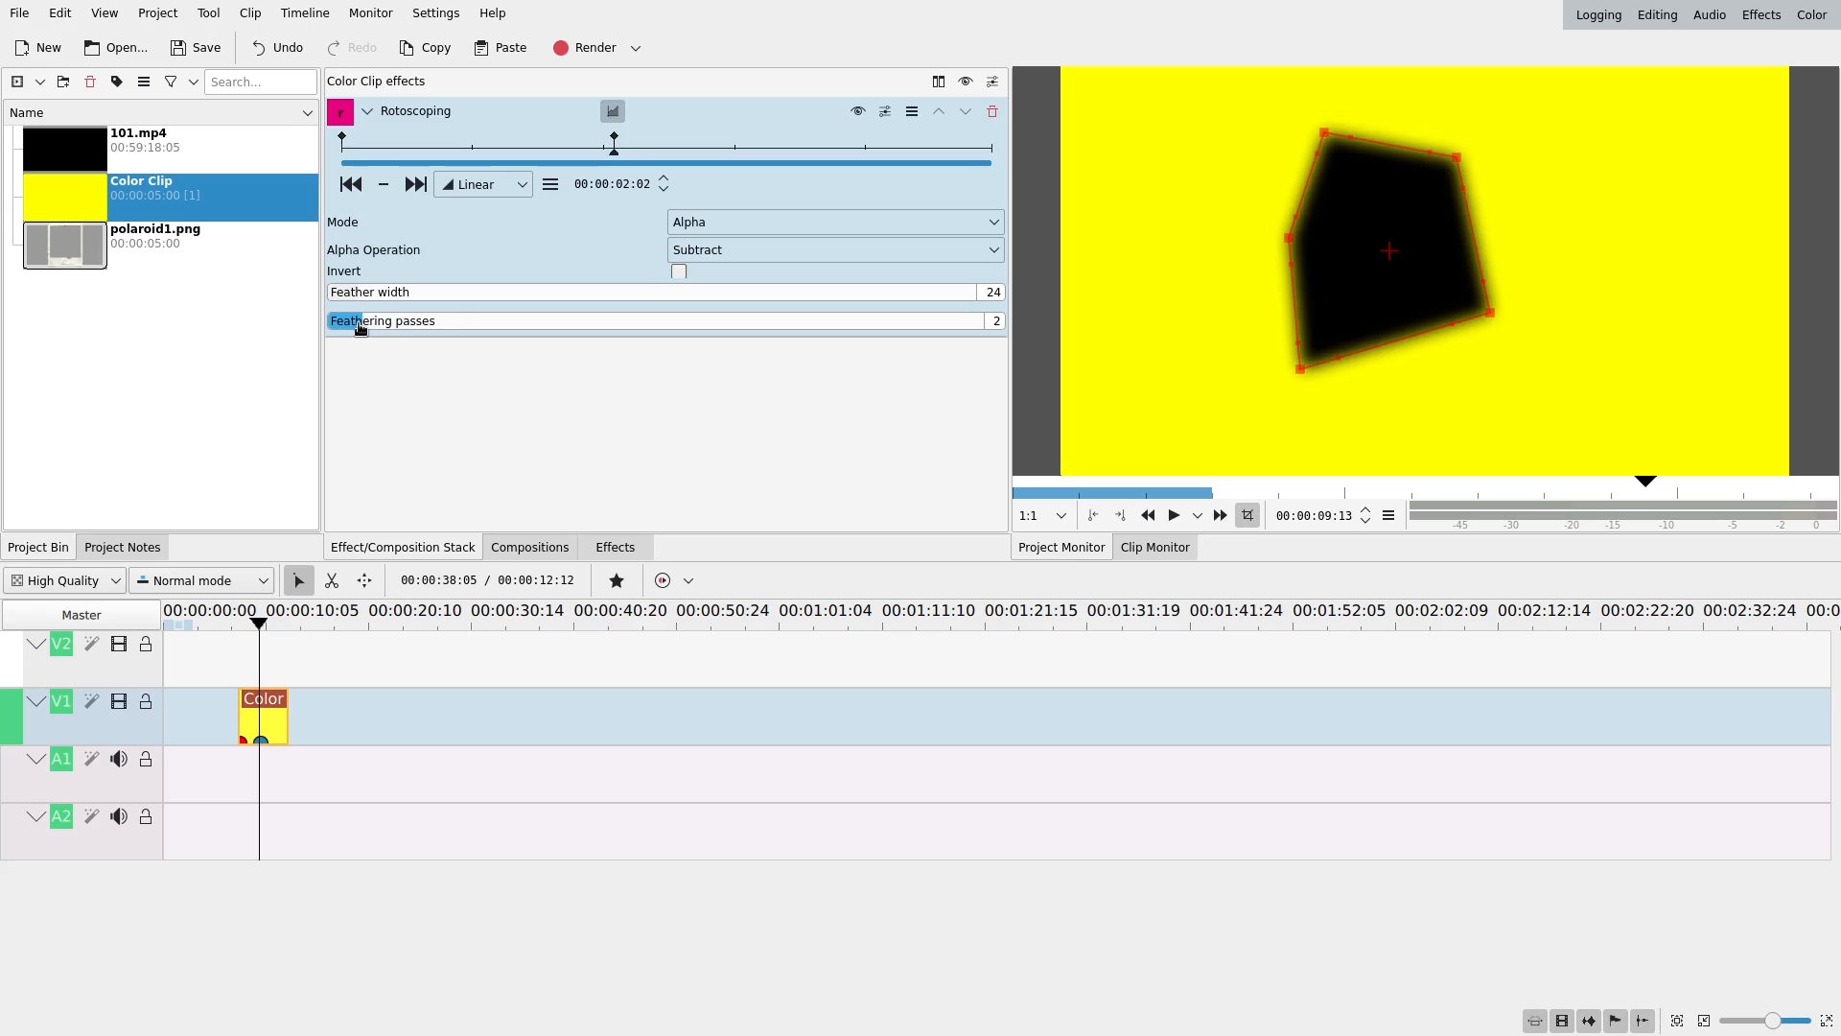
pyautogui.moveTo(365, 320); pyautogui.dragTo(575, 320)
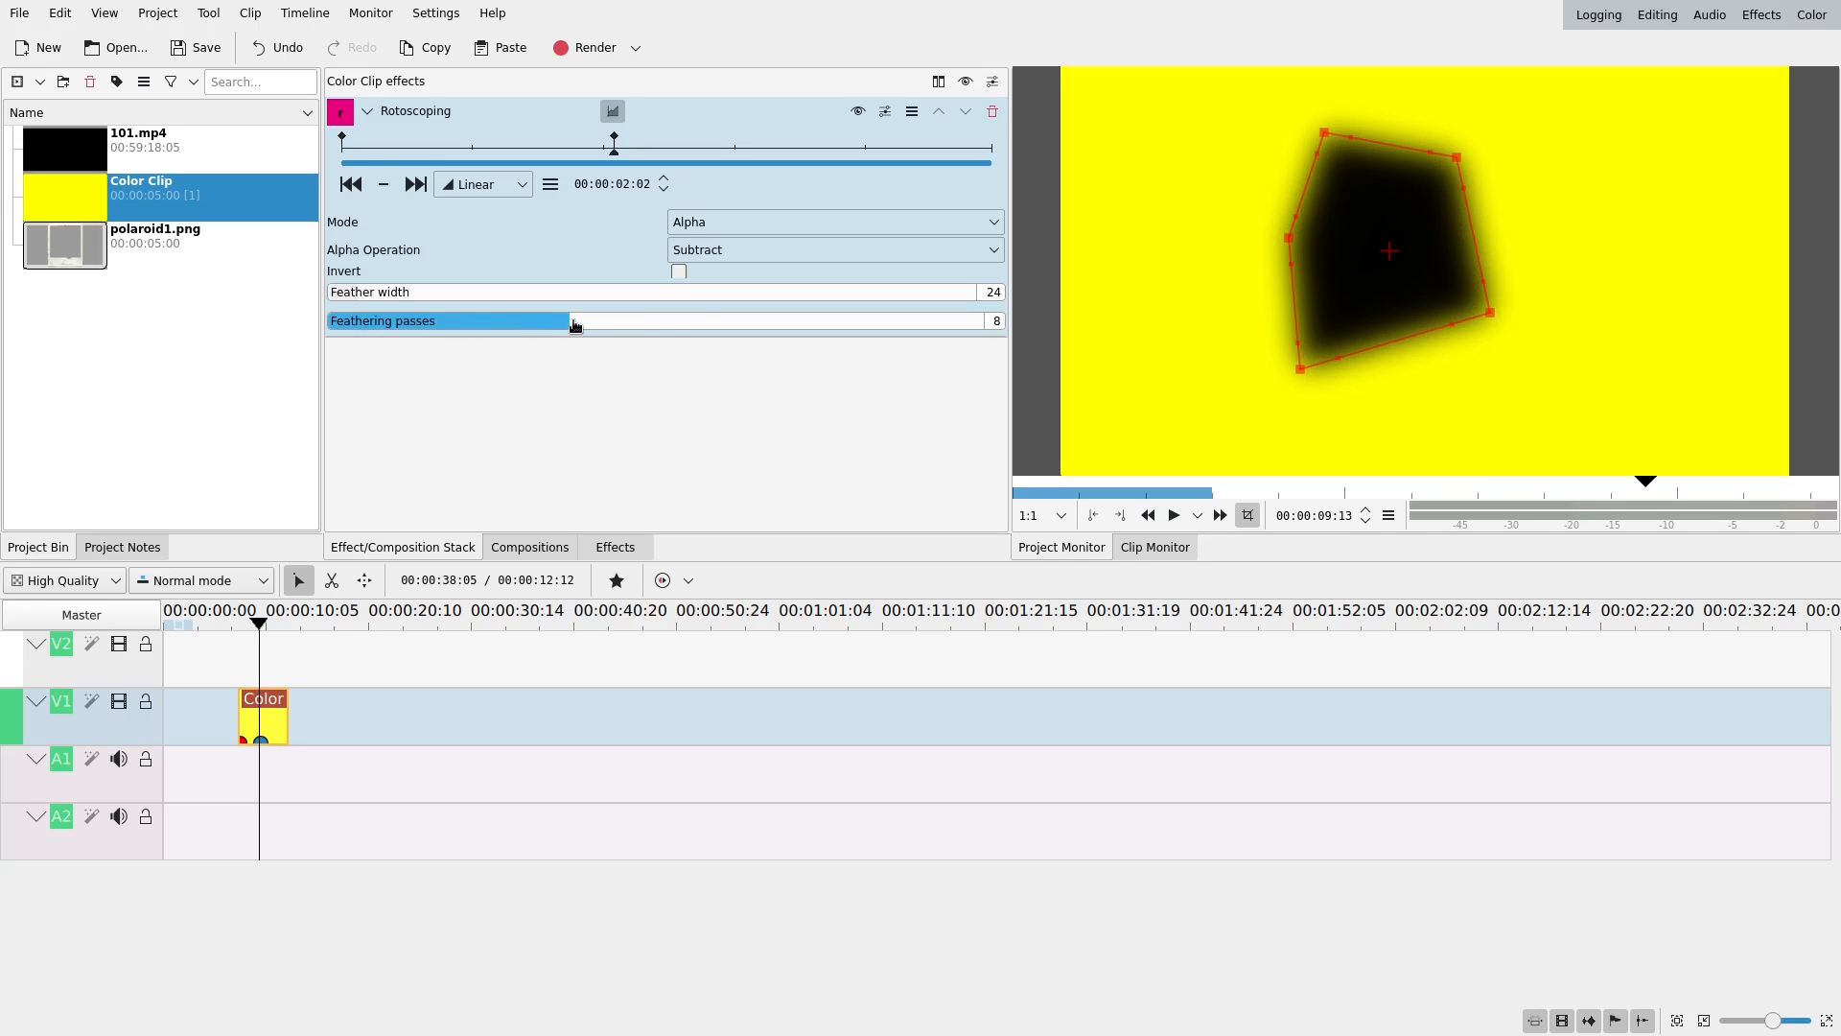
pyautogui.moveTo(574, 320); pyautogui.dragTo(670, 320)
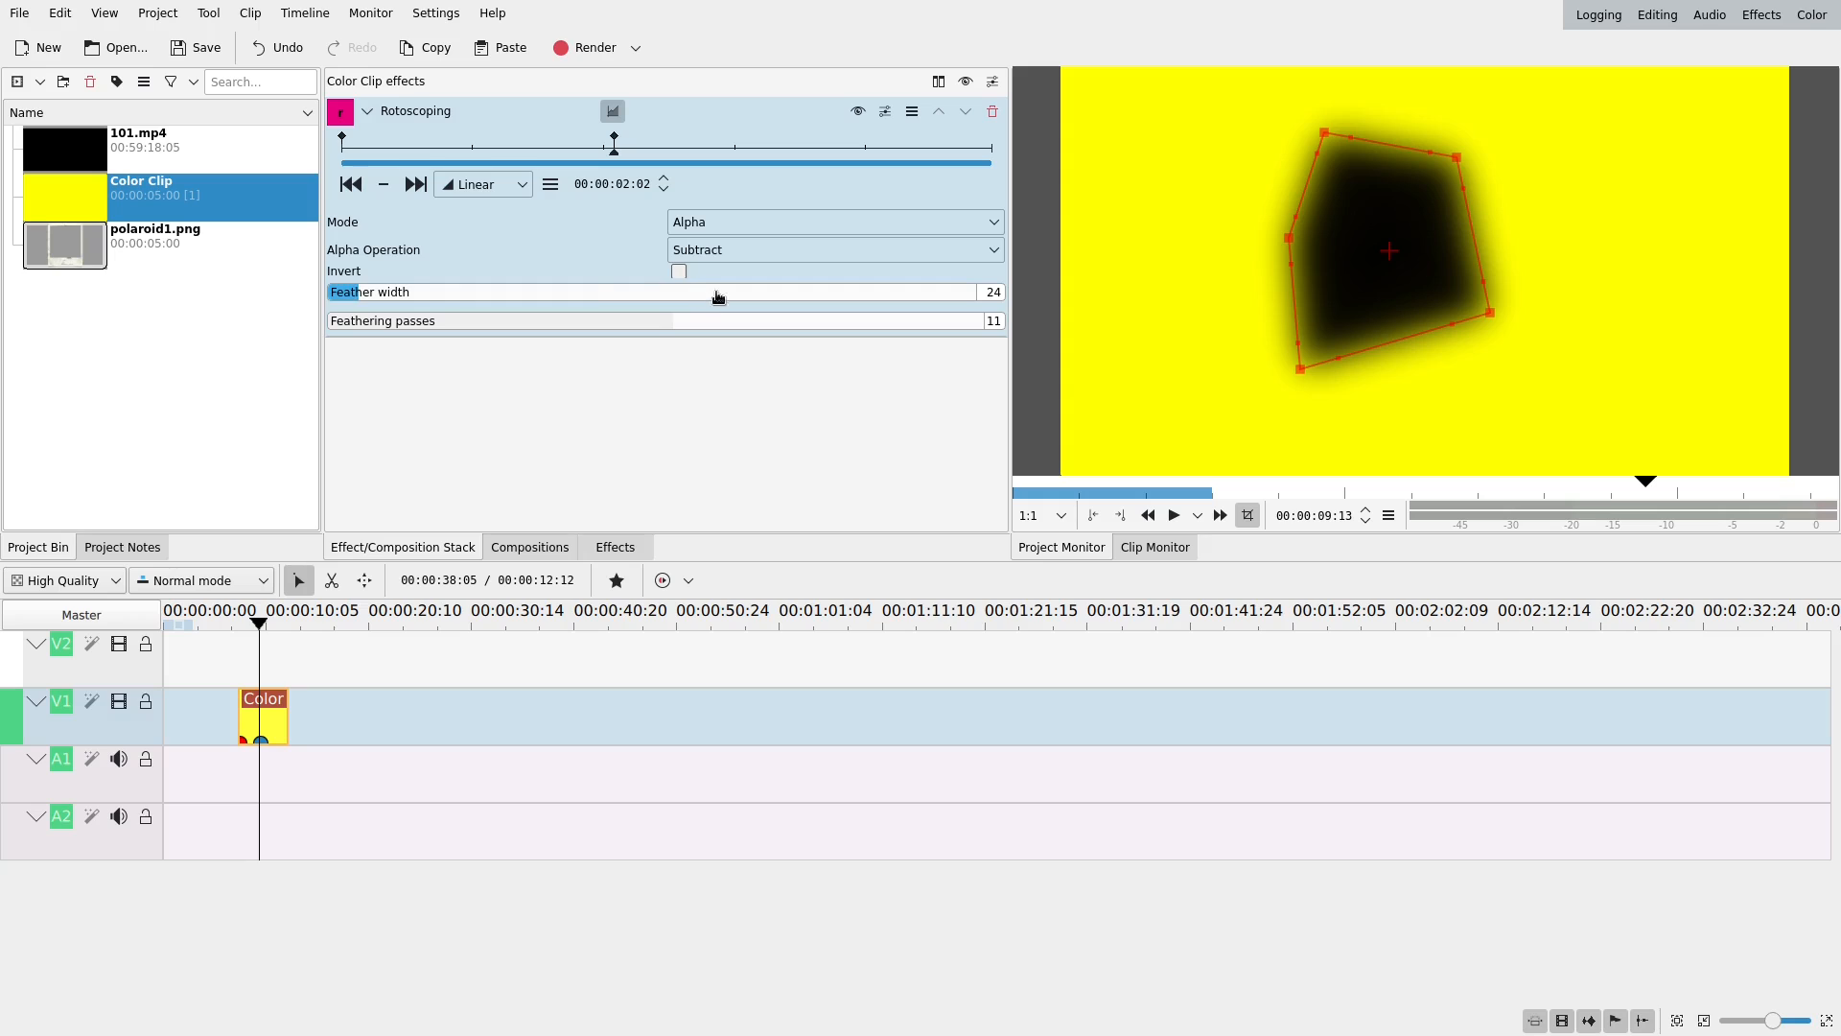
pyautogui.moveTo(716, 291); pyautogui.dragTo(491, 292)
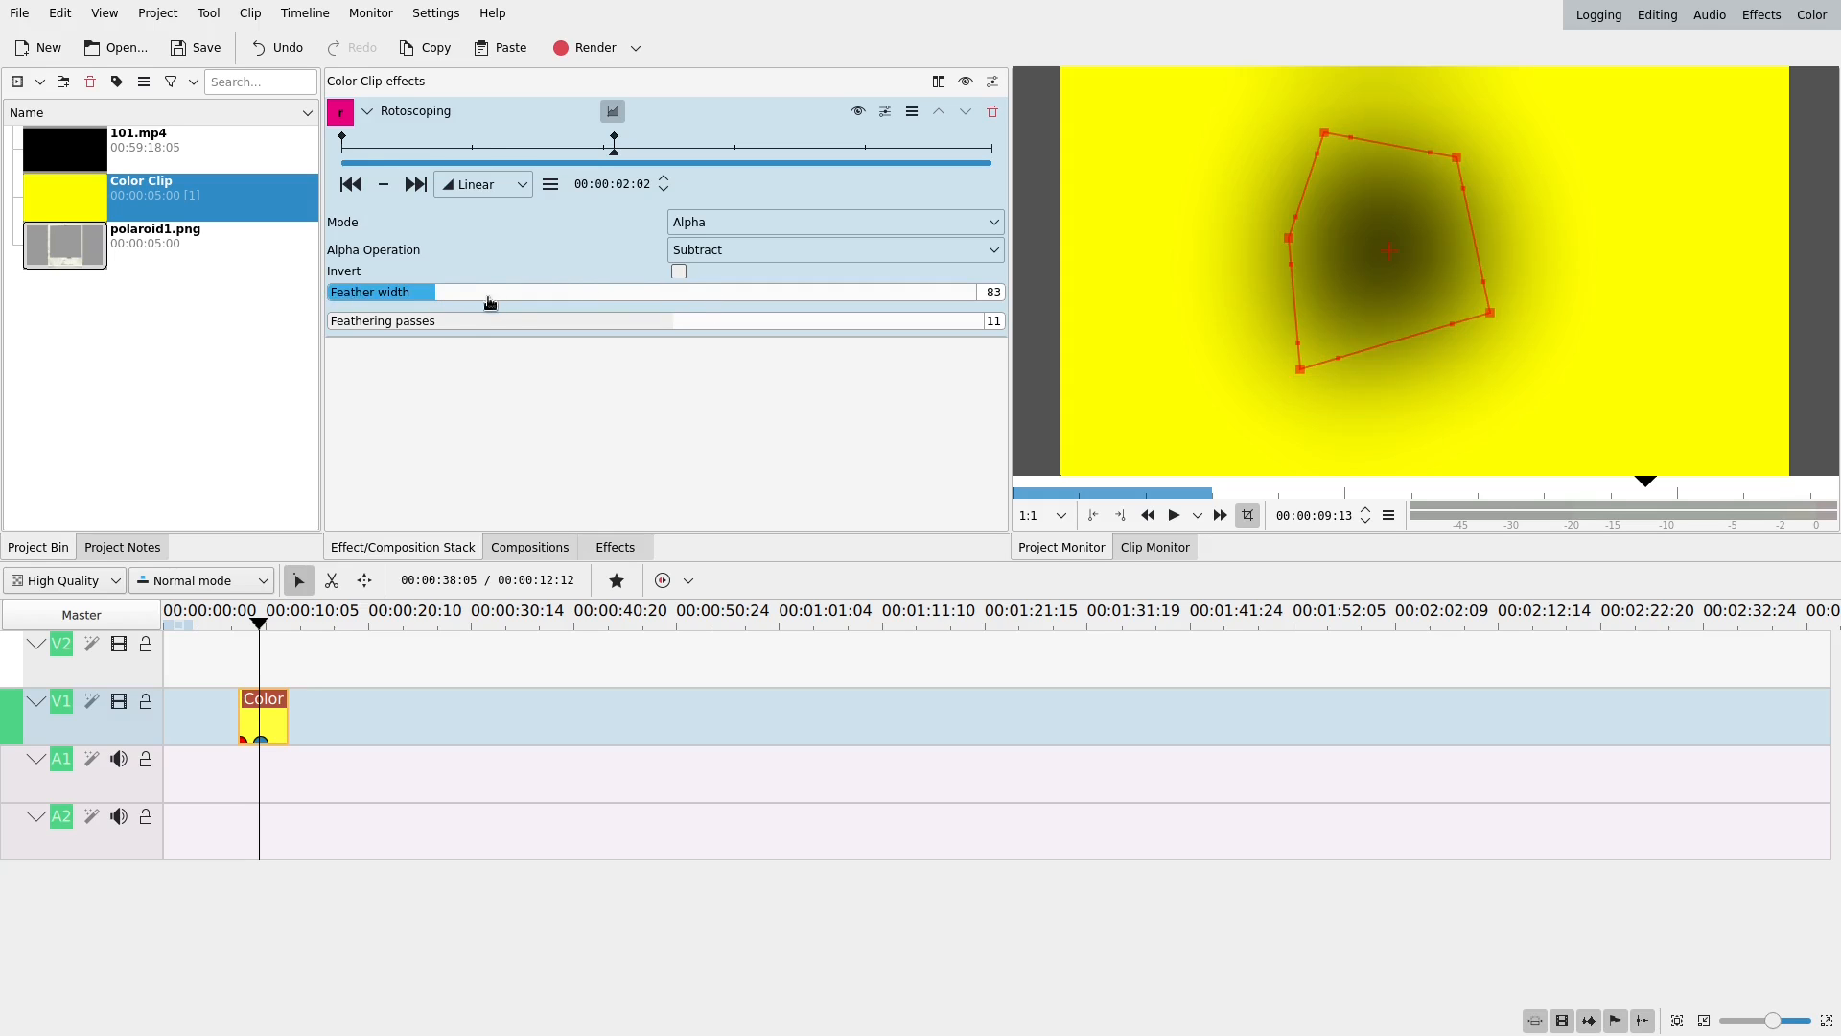
pyautogui.moveTo(664, 320); pyautogui.dragTo(335, 320)
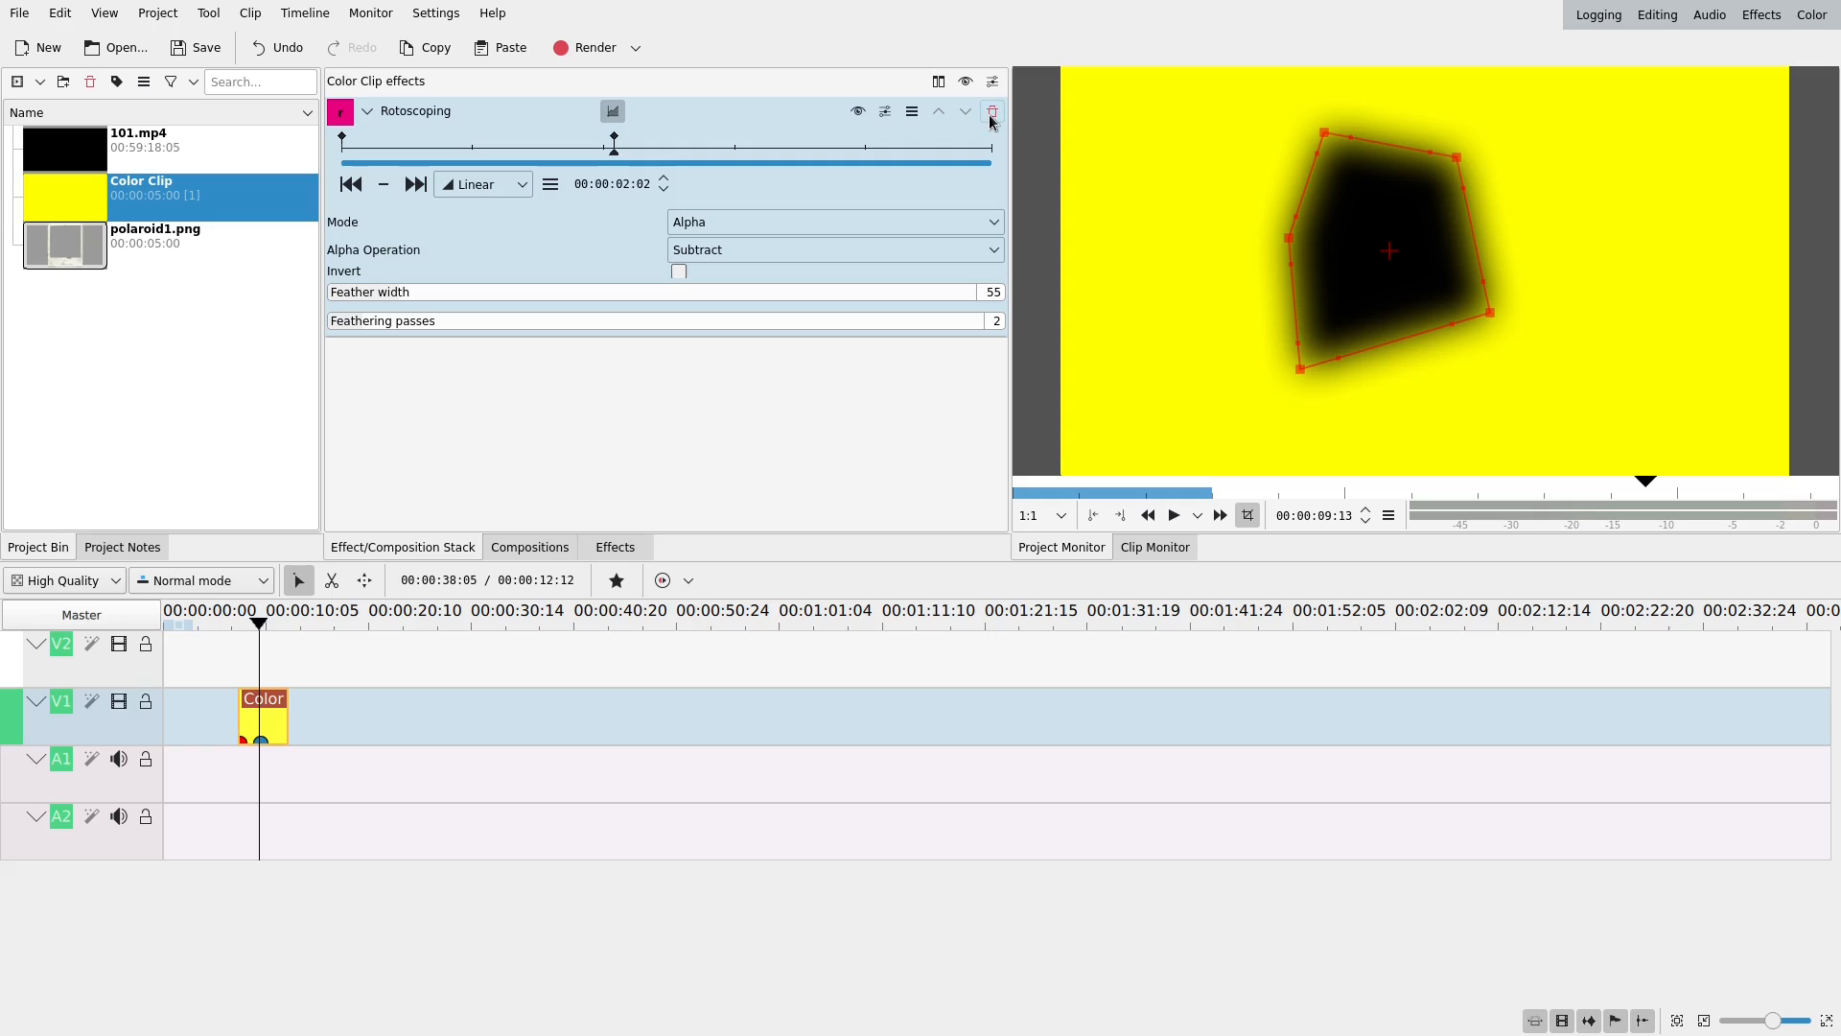
pyautogui.moveTo(990, 111)
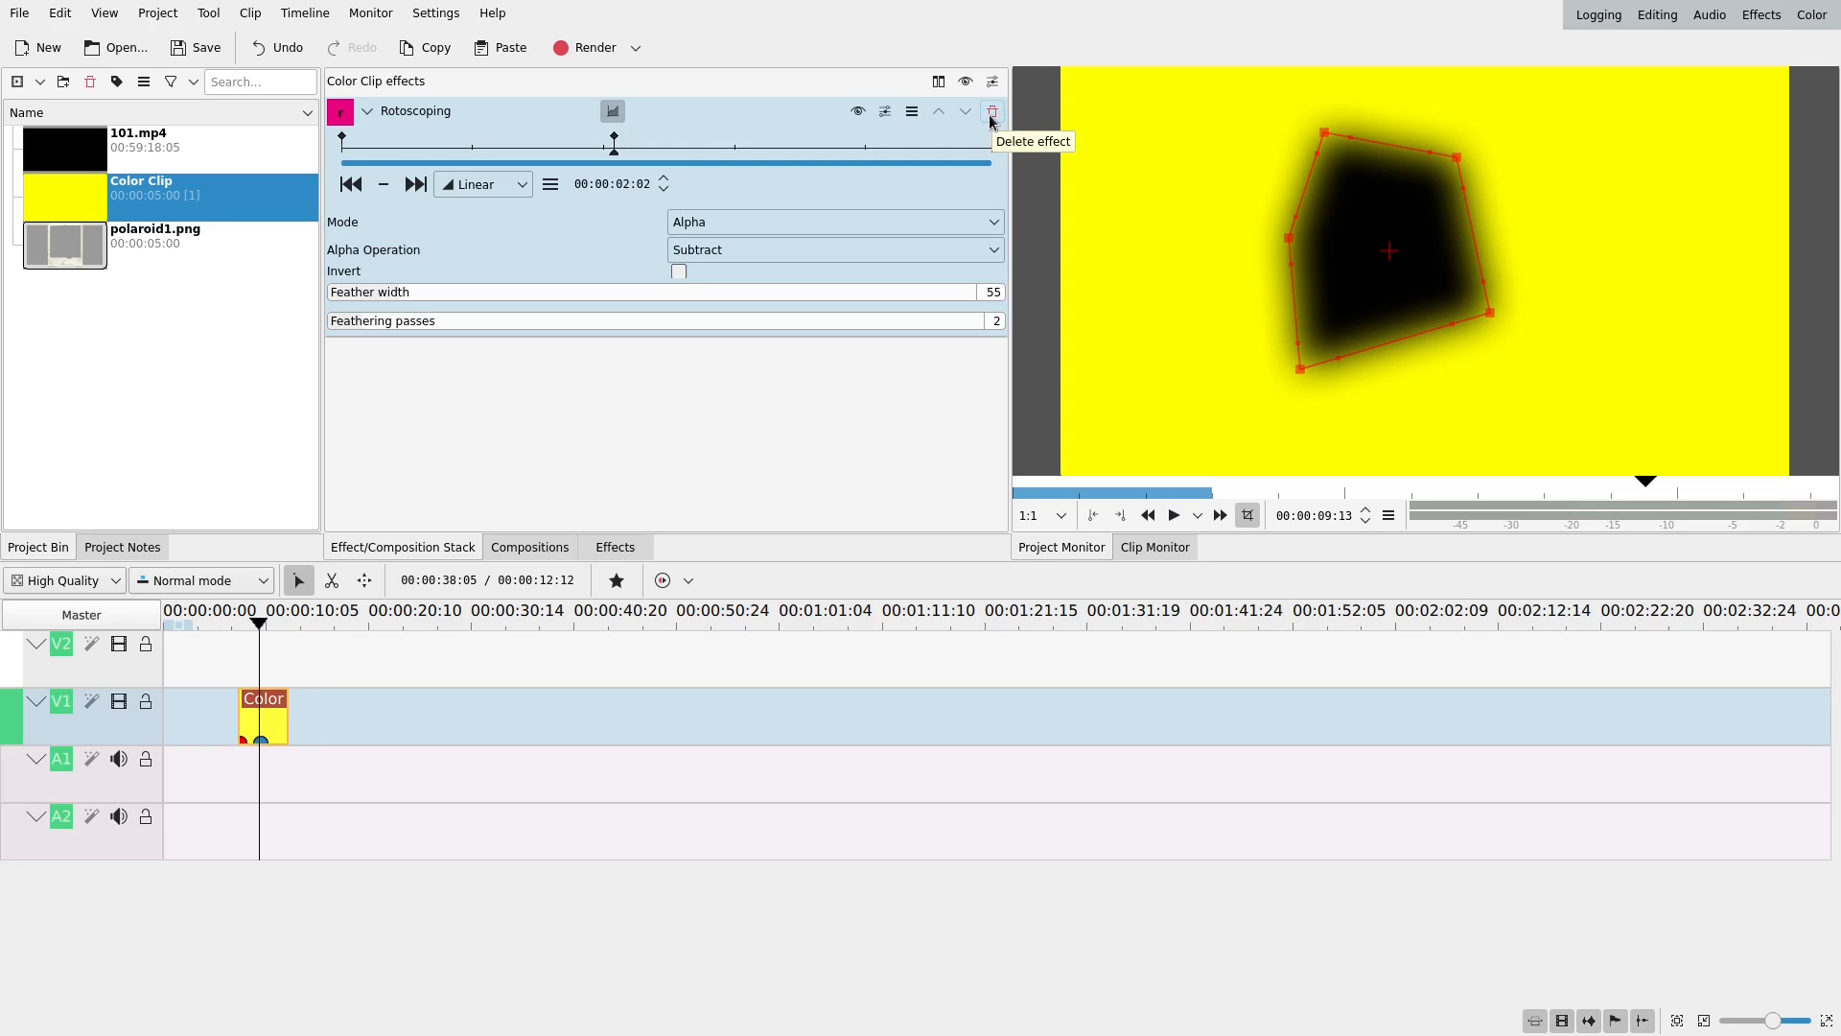
# - Delete the Rotoscoping effect from the yellow colour clip
pyautogui.click(992, 110)
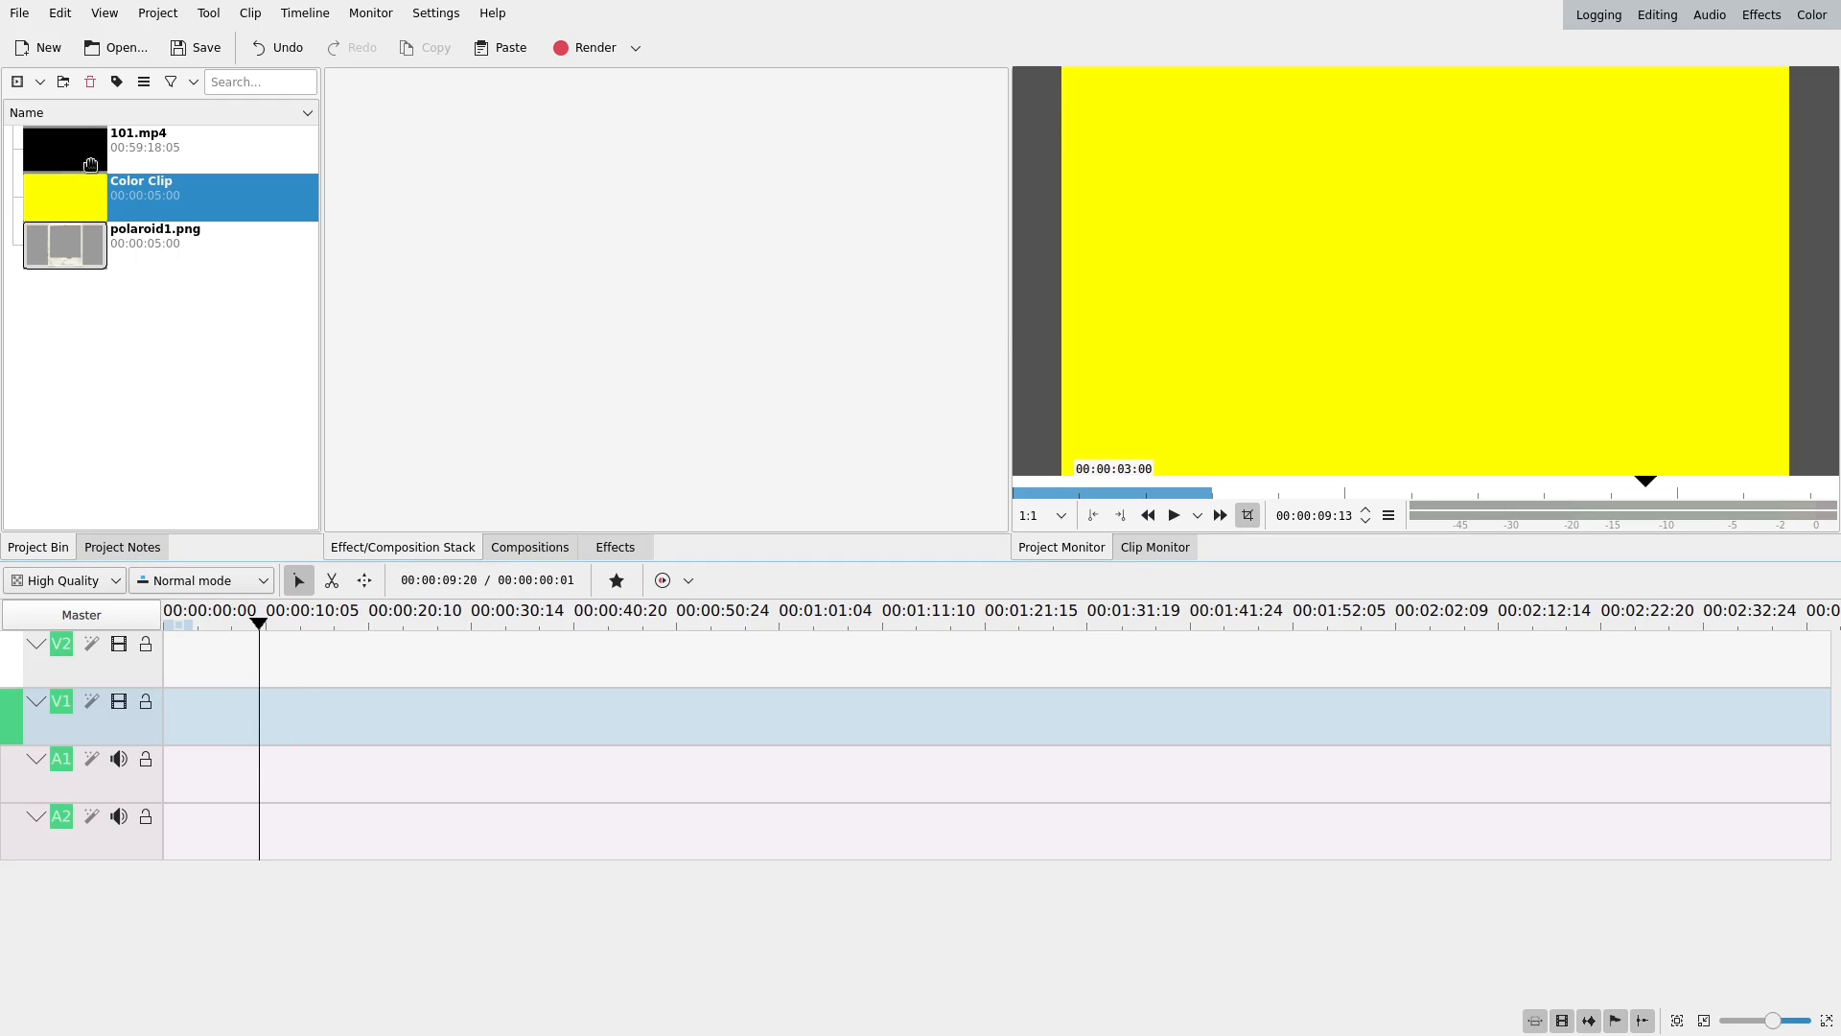
# - Select 101.mp4 in the Project Bin and move the playhead over its clip
pyautogui.click(137, 138)
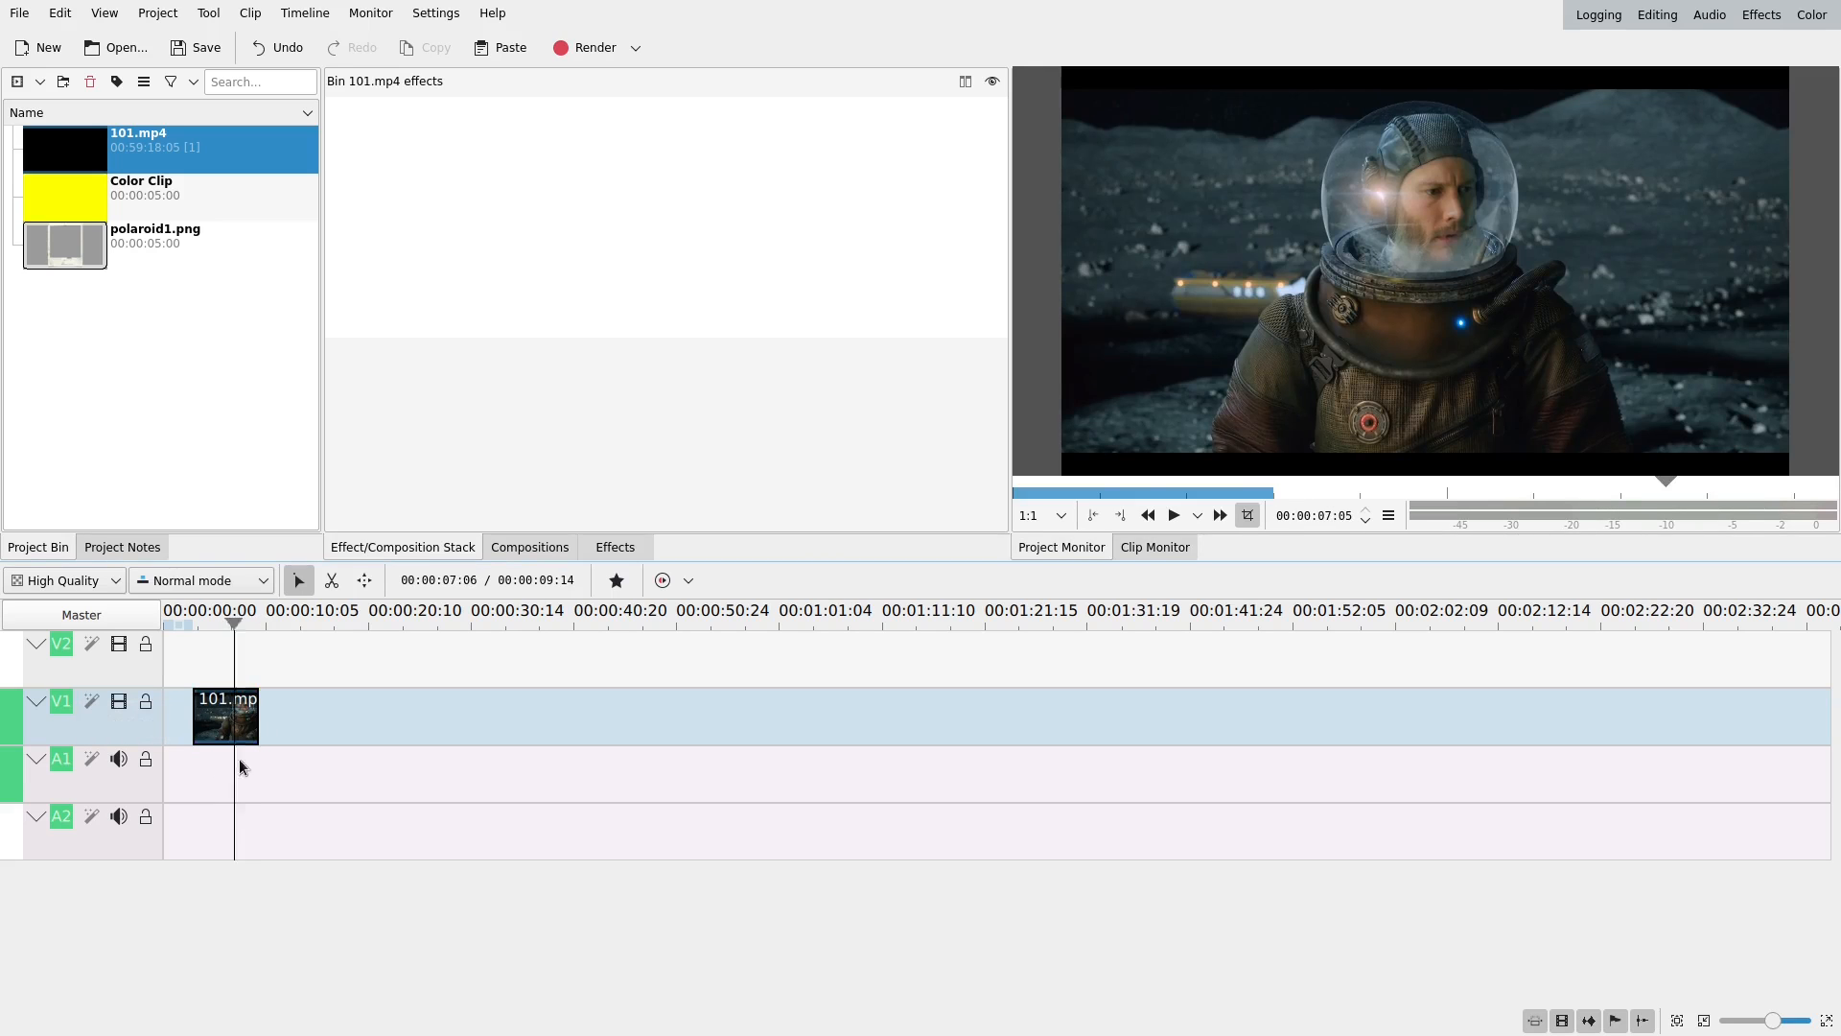
pyautogui.click(215, 611)
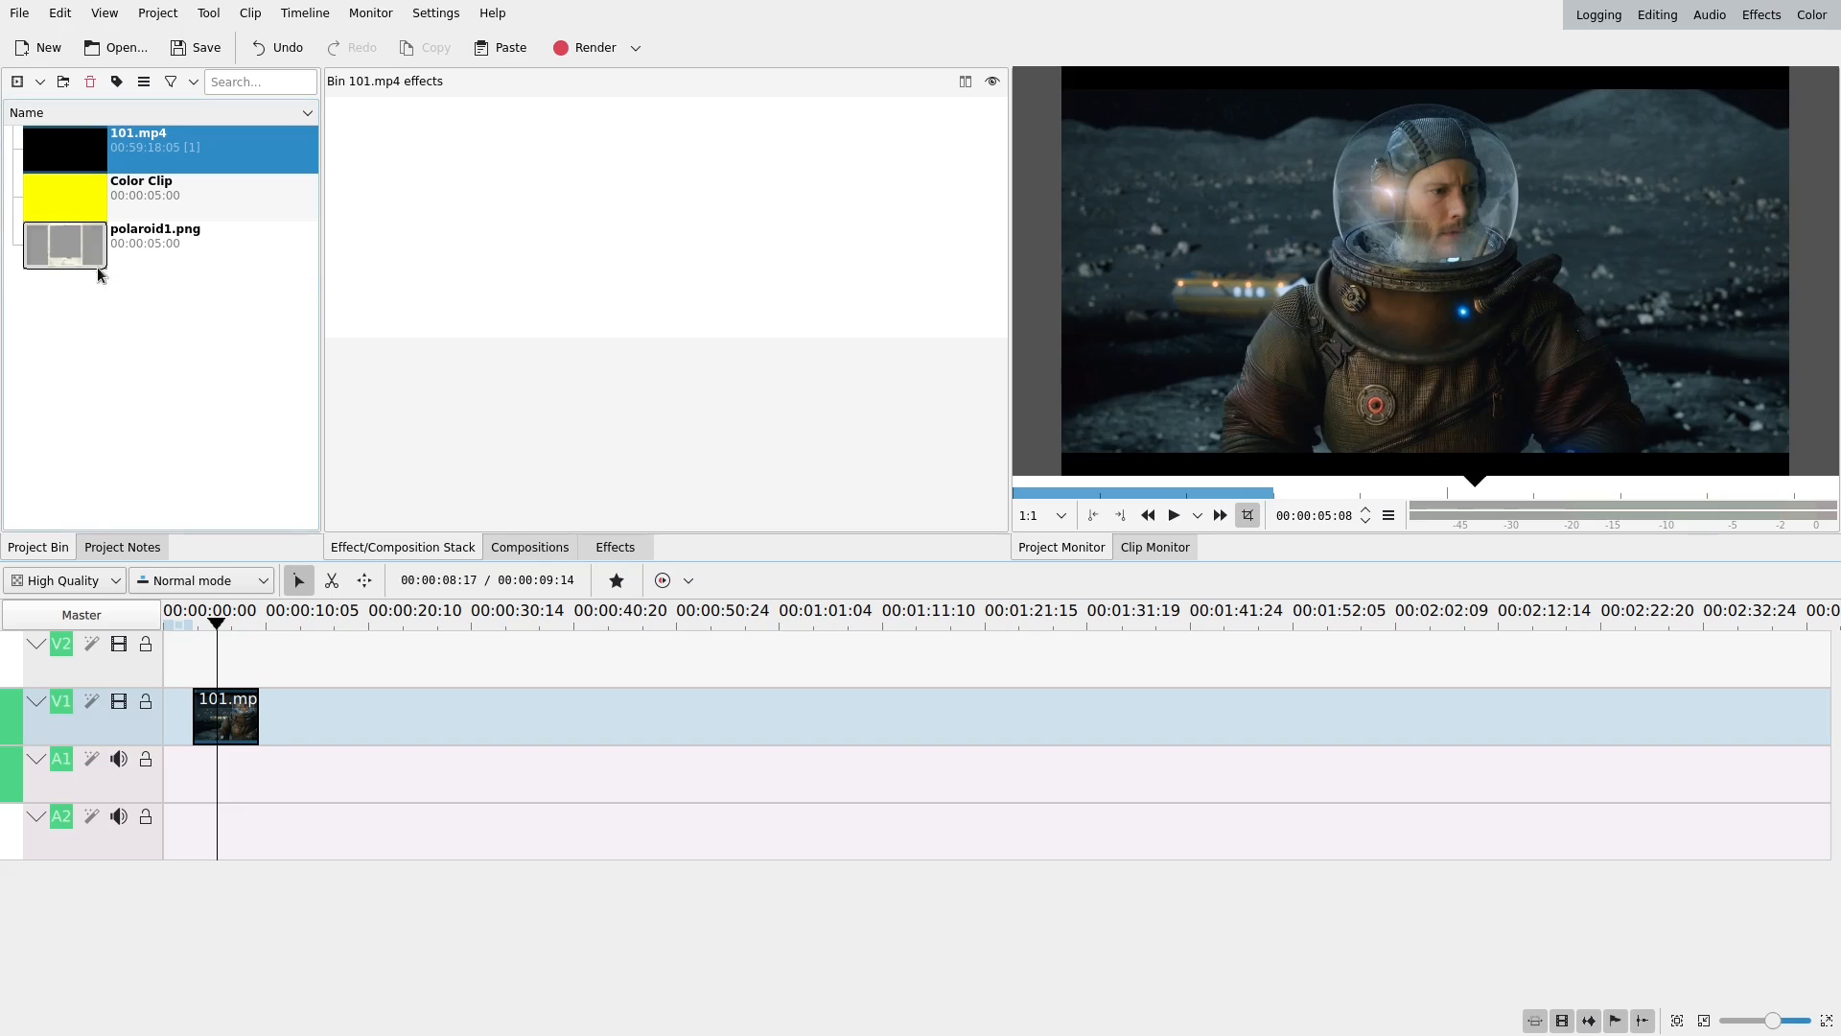
pyautogui.moveTo(82, 246)
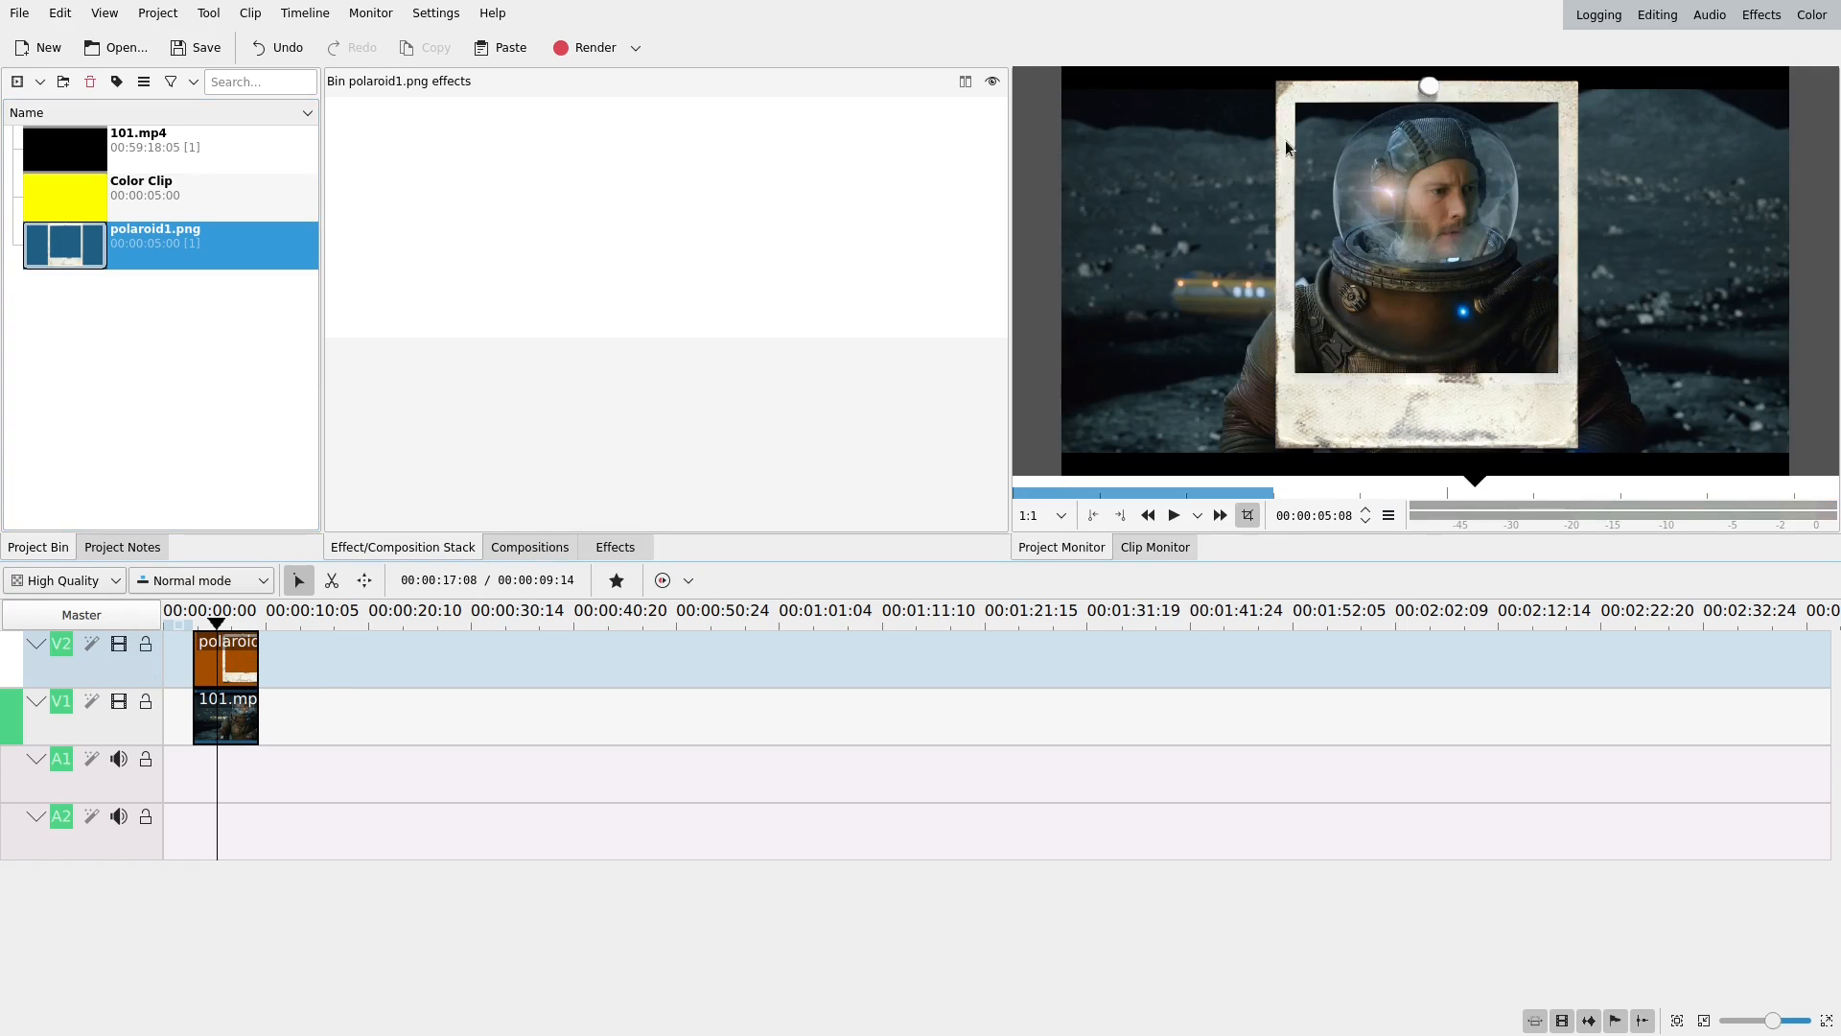
pyautogui.moveTo(1281, 231)
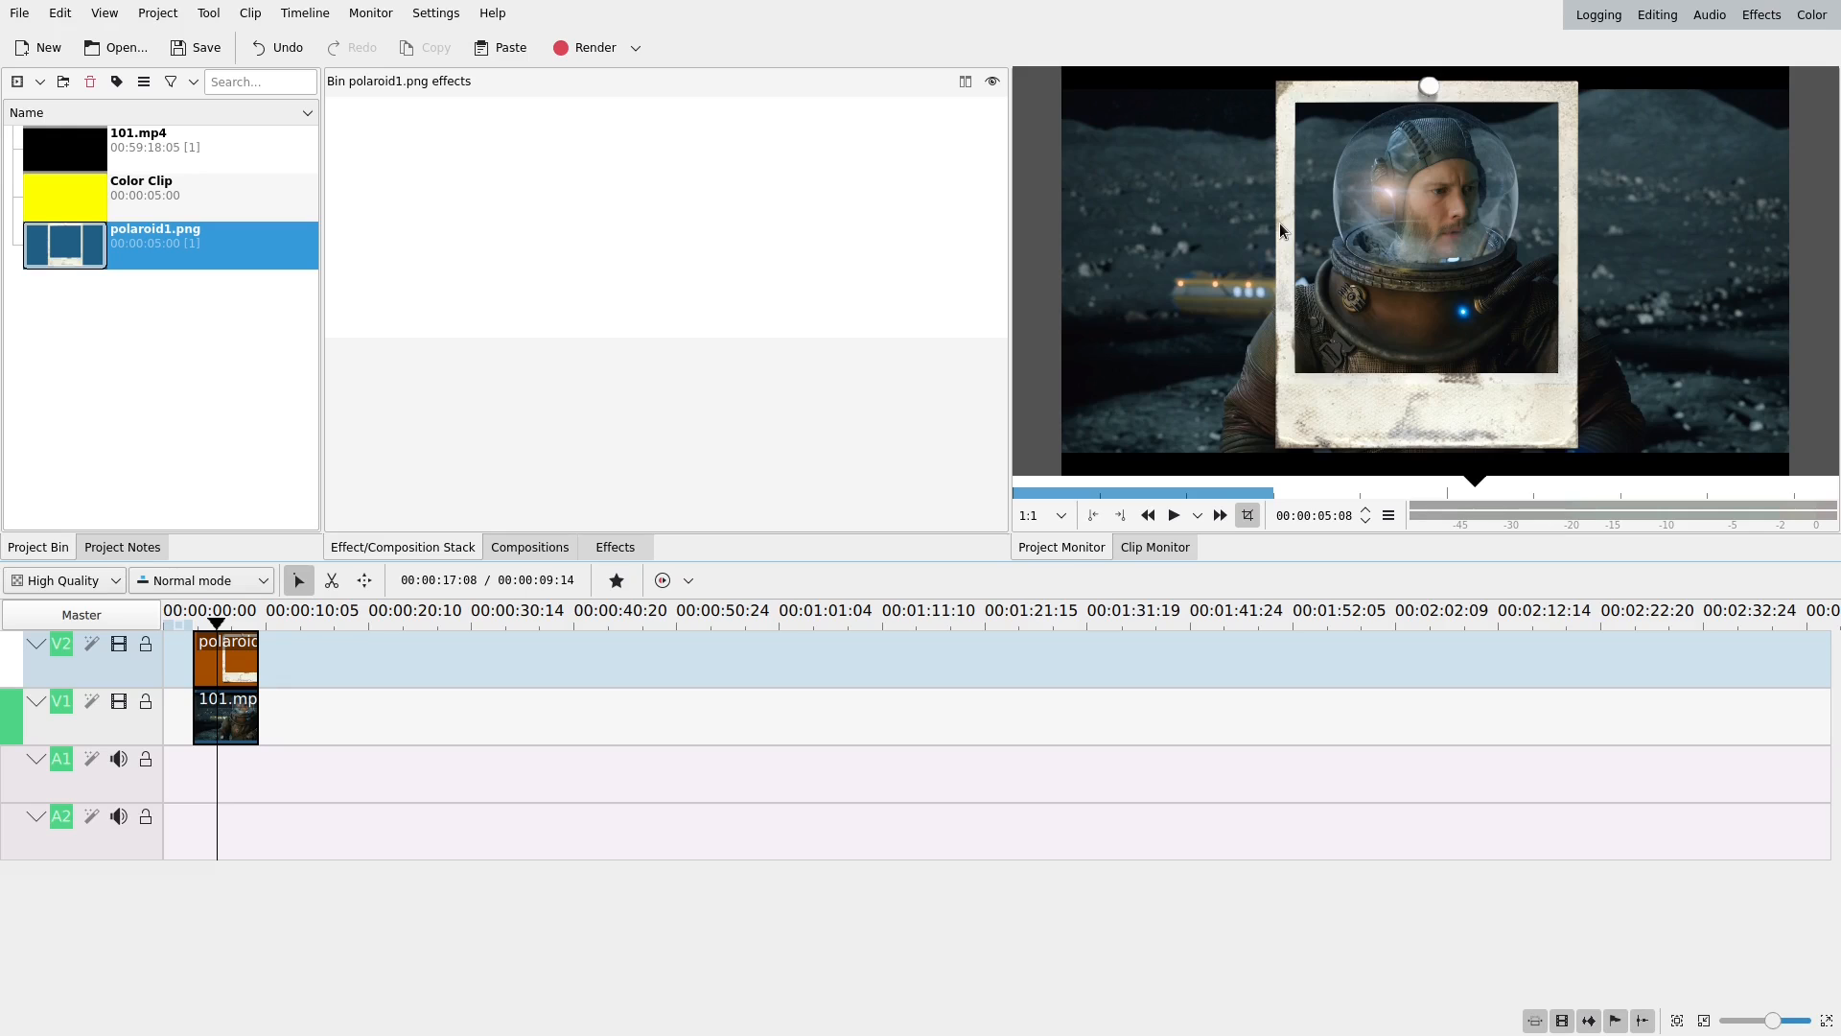
pyautogui.moveTo(612, 544)
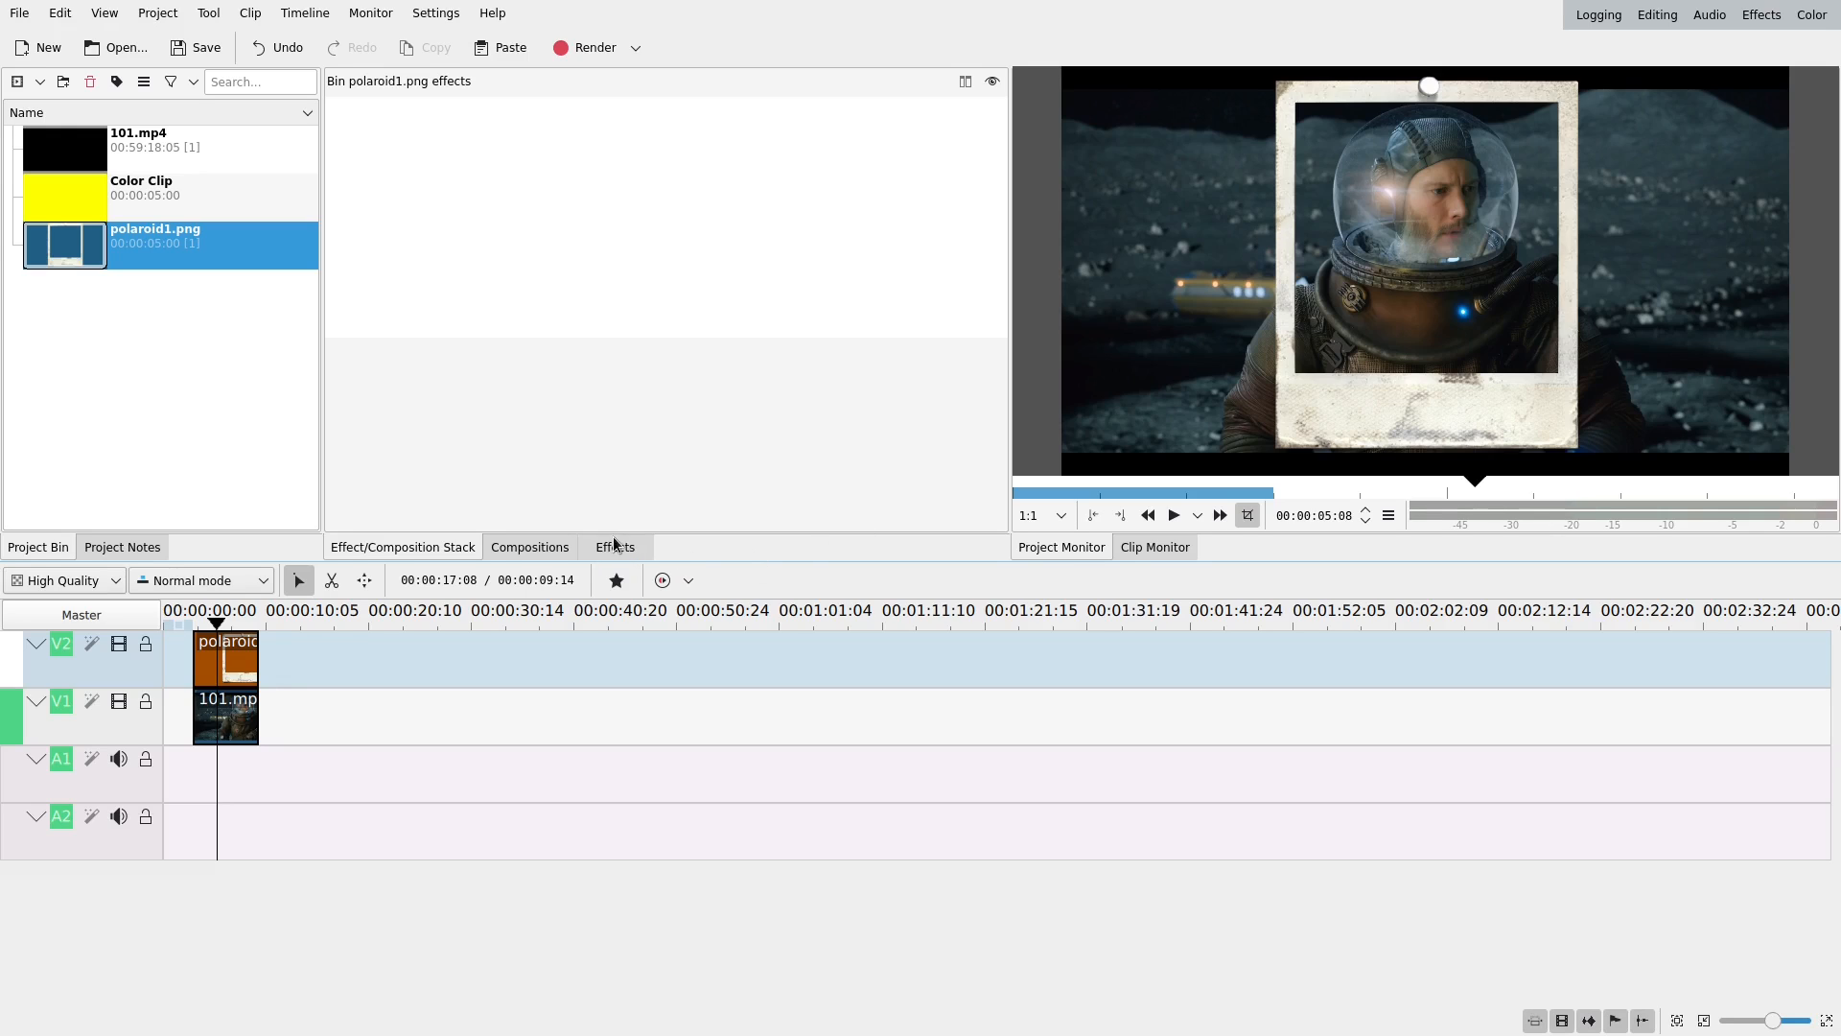
# - Apply a Transform effect to the polaroid clip and set its rotation to 7
pyautogui.click(614, 546)
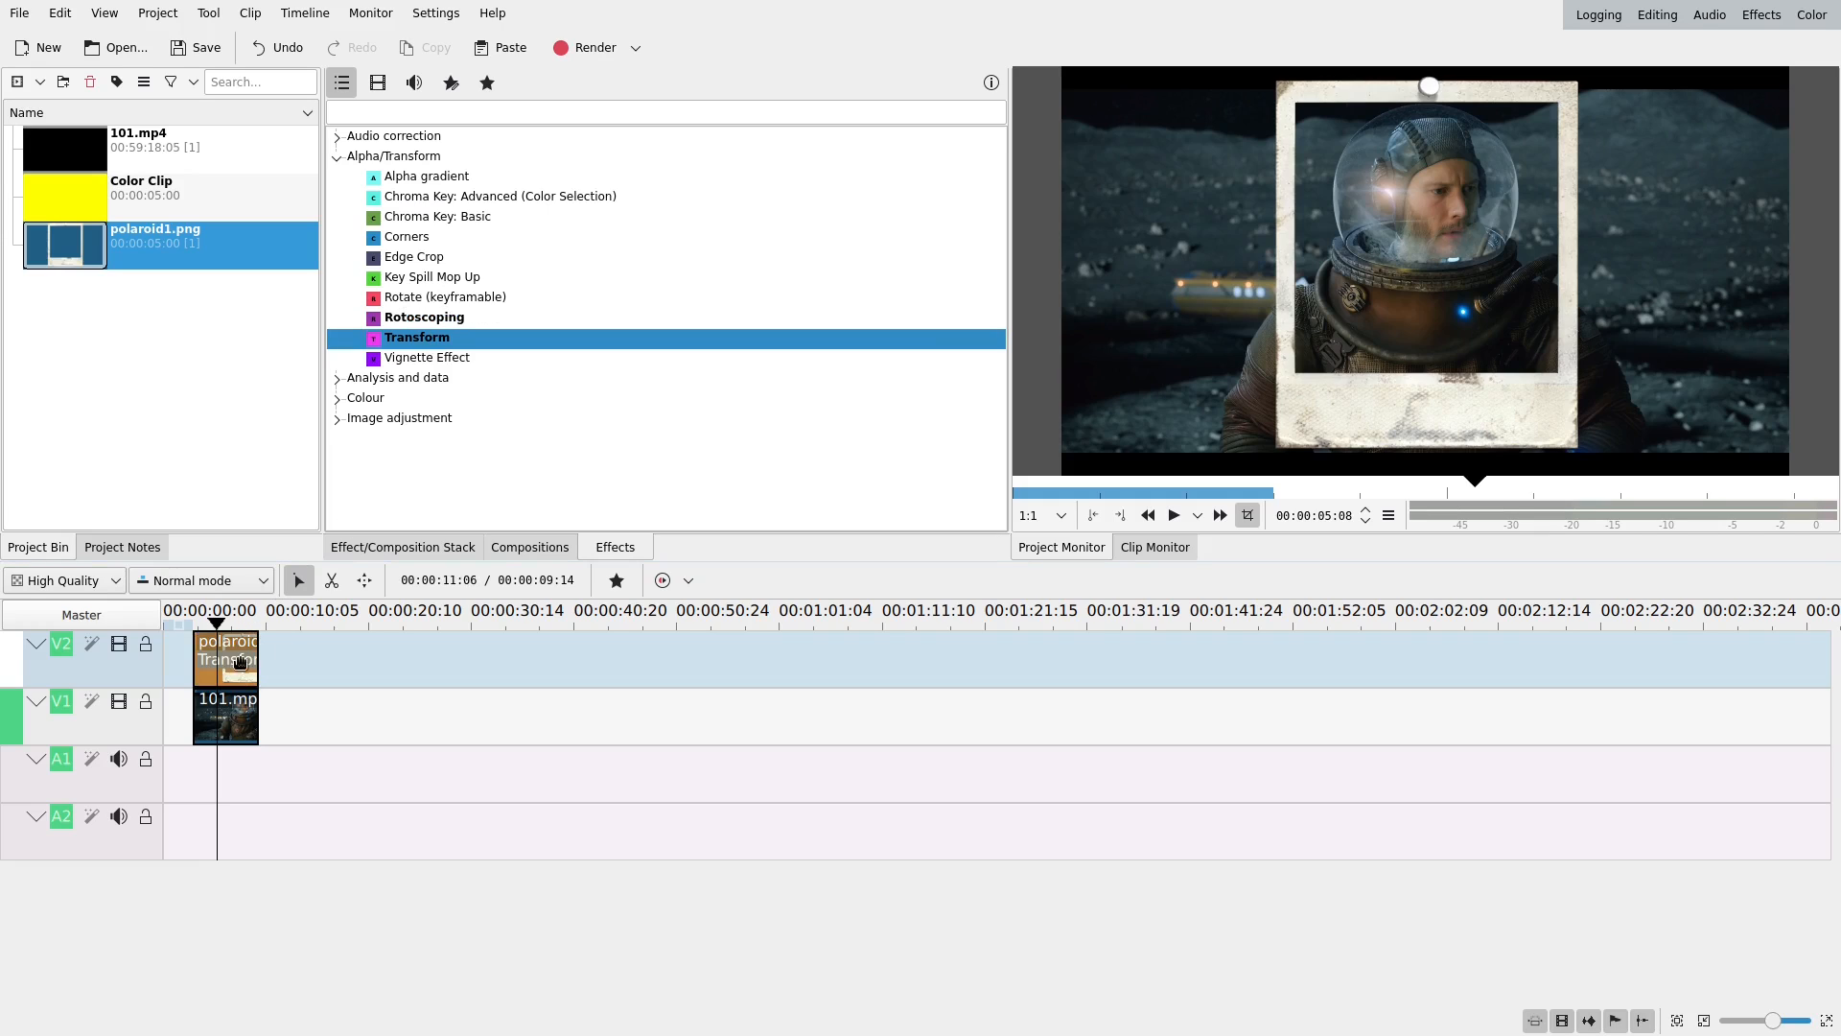
pyautogui.doubleClick(418, 337)
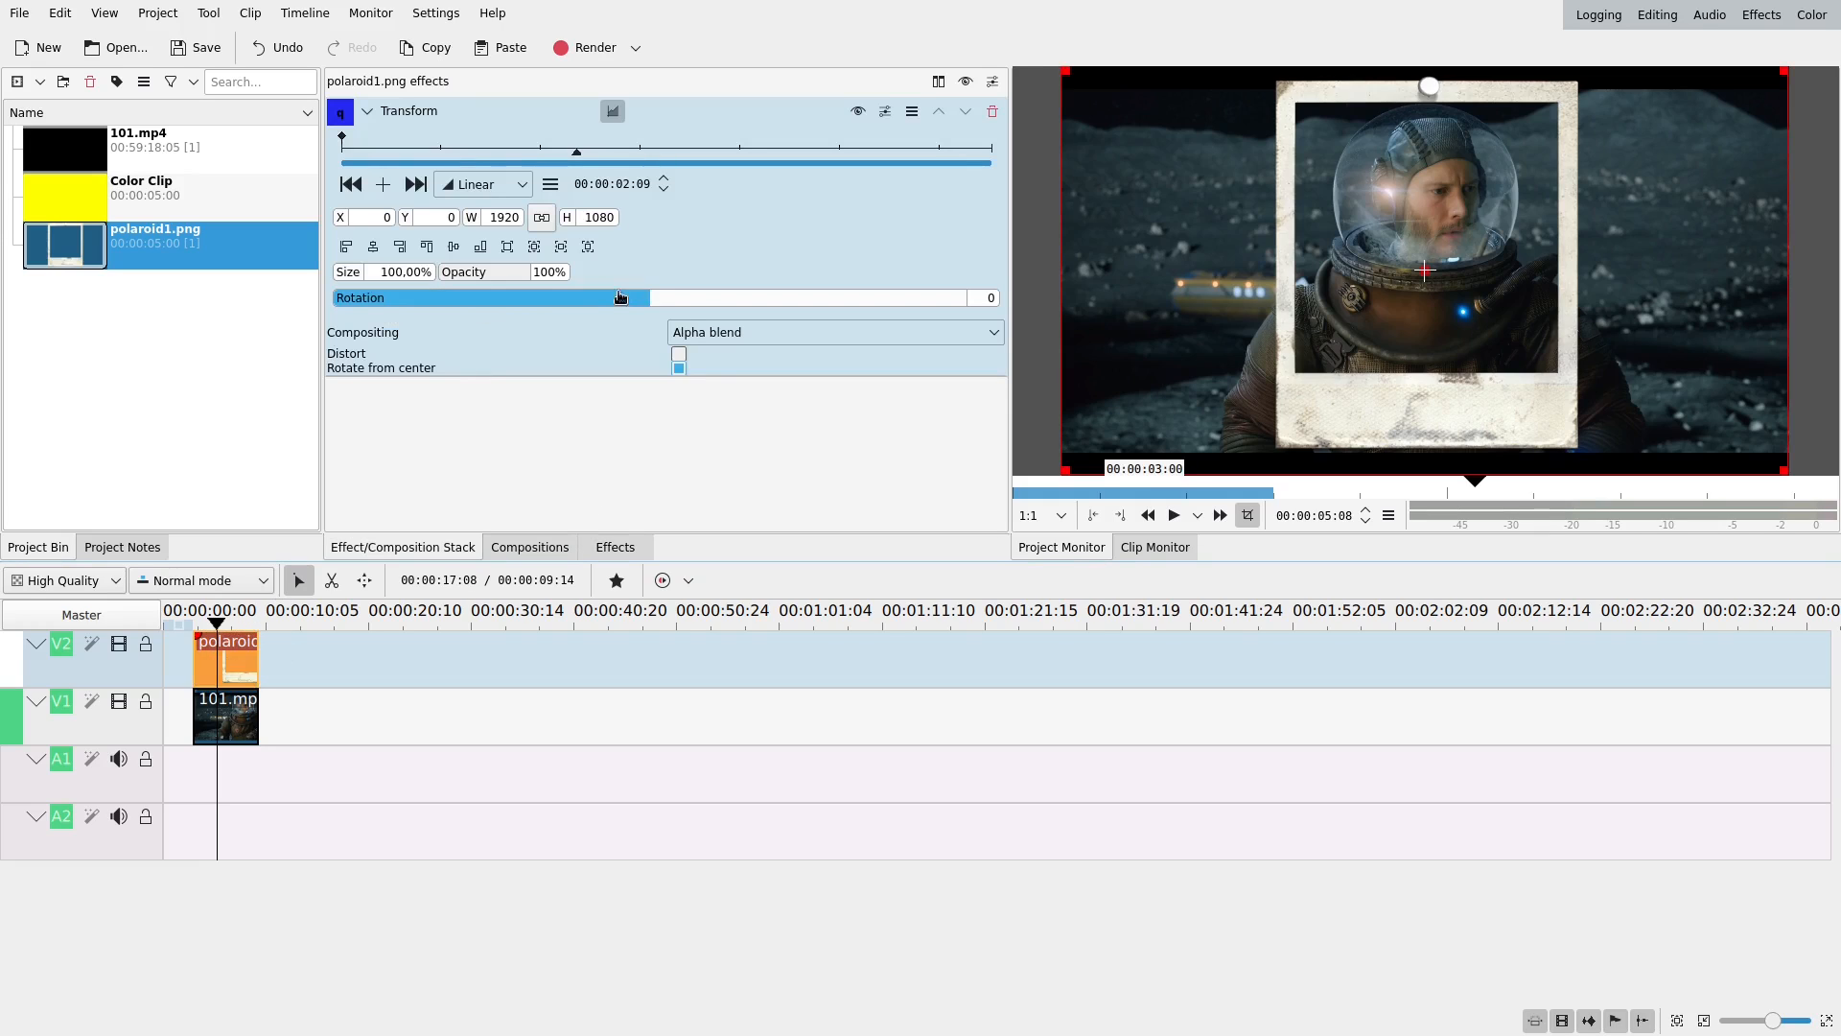
pyautogui.moveTo(617, 298); pyautogui.dragTo(658, 297)
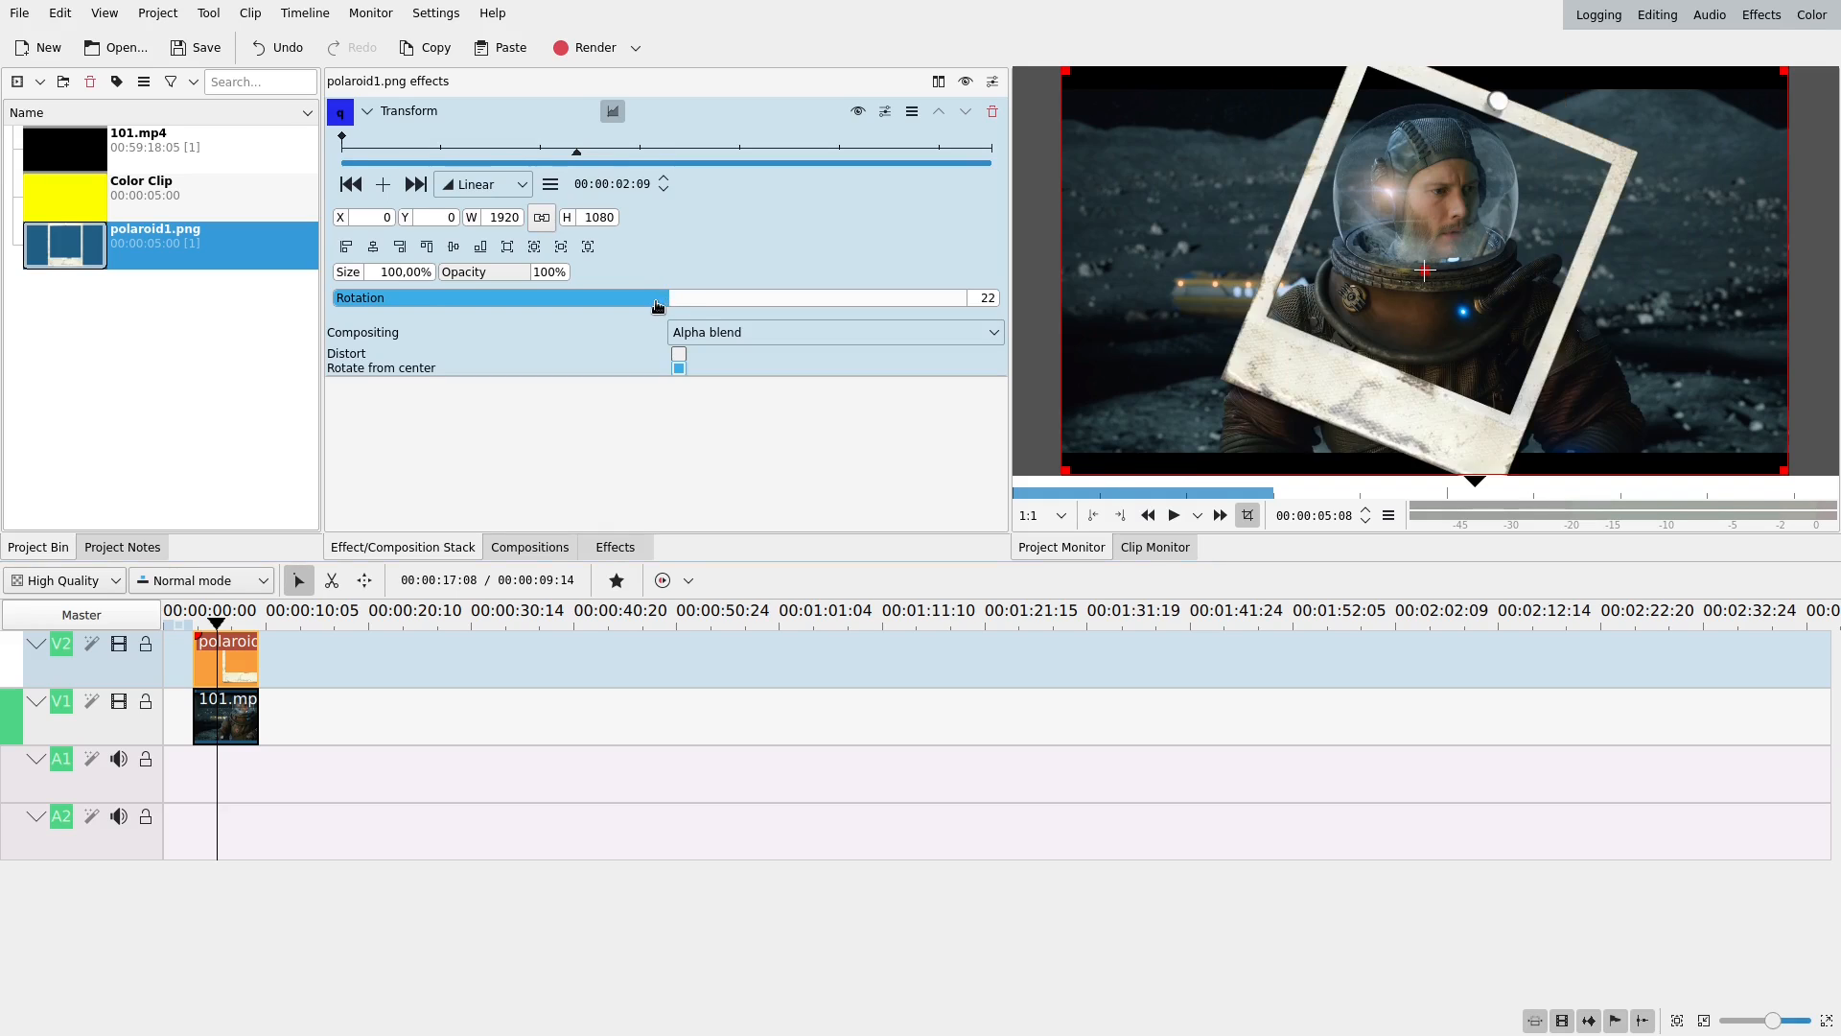
pyautogui.moveTo(655, 297); pyautogui.dragTo(642, 297)
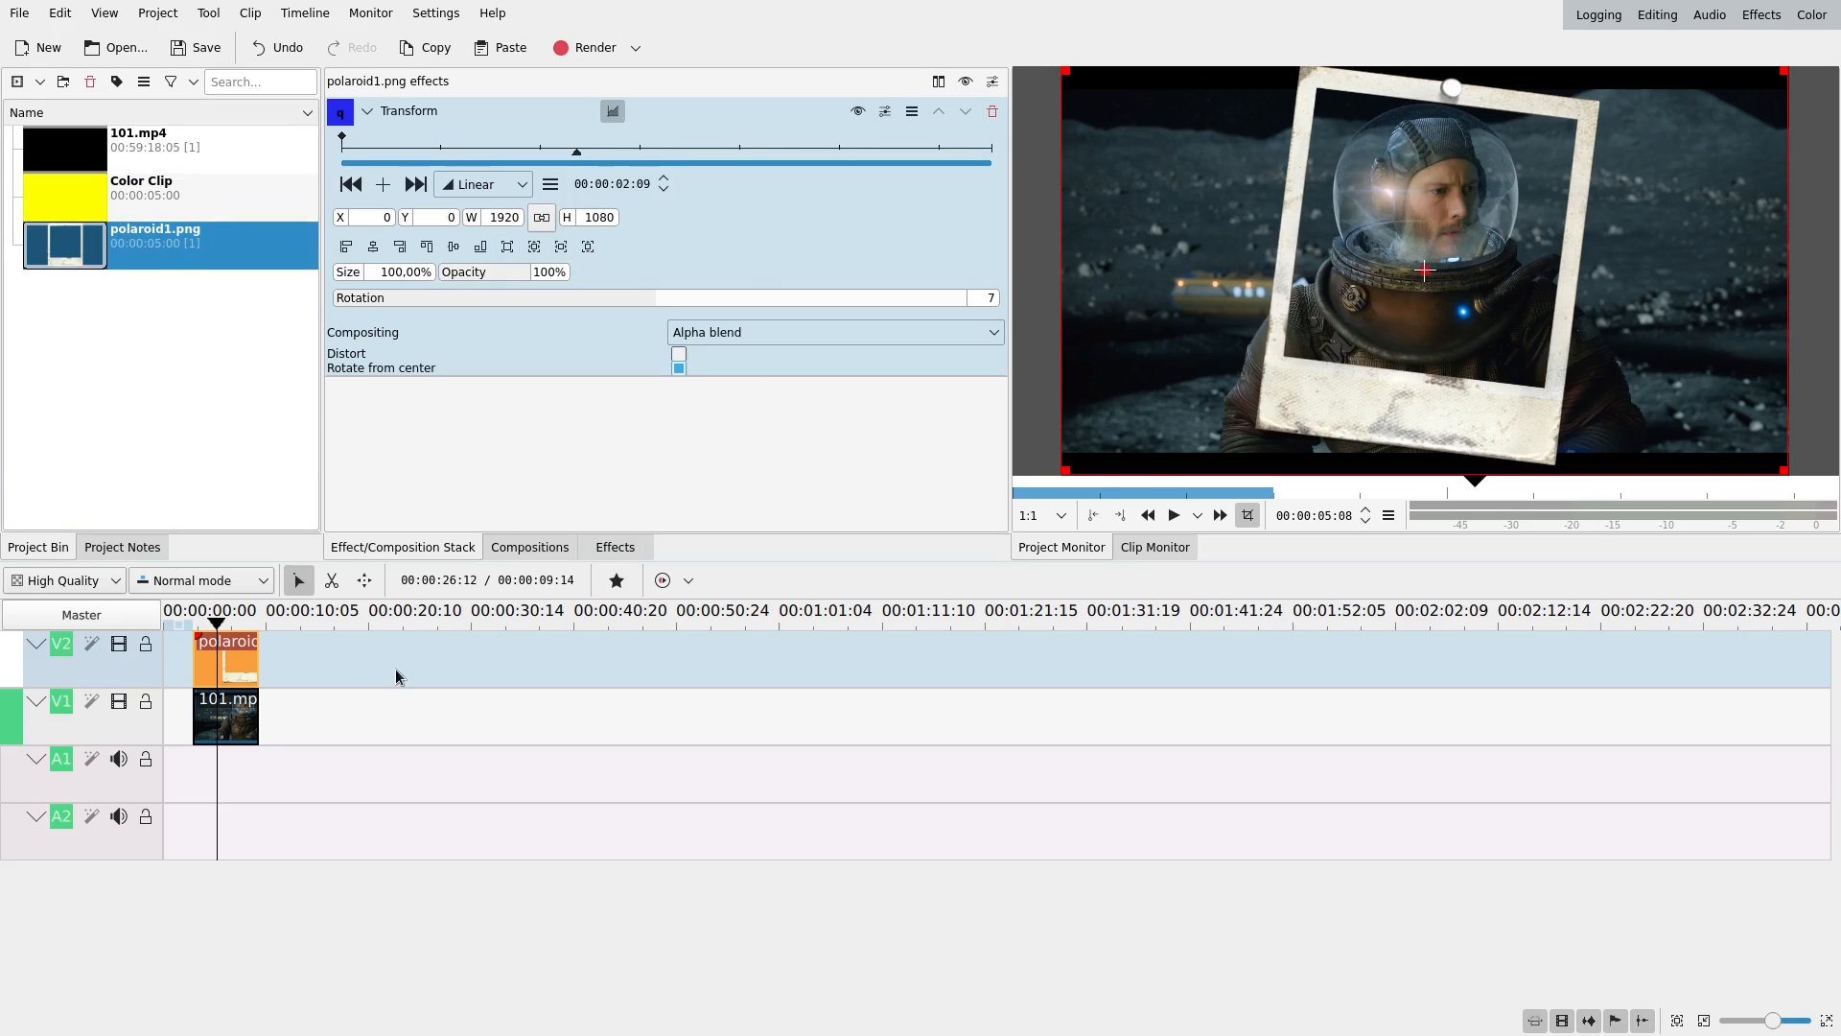
# - Apply Rotoscoping to the astronaut video and move Transform ahead of it in the effect stack
pyautogui.click(613, 546)
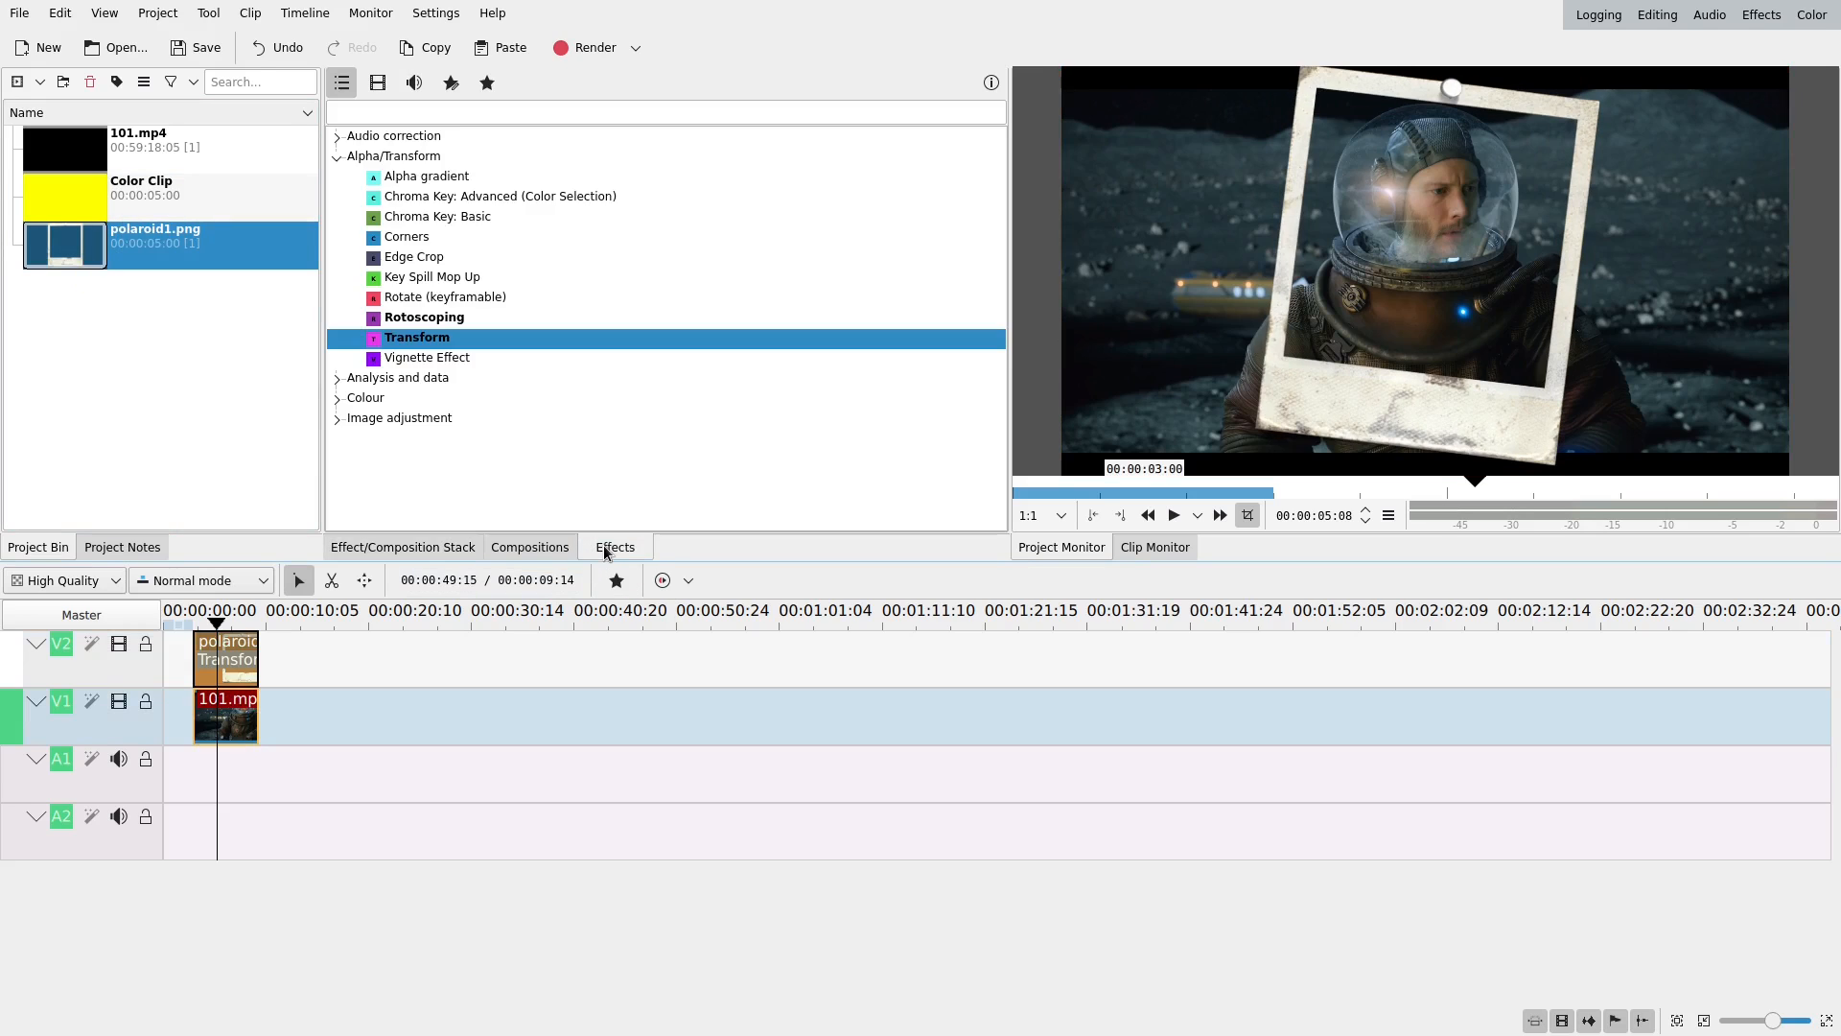
pyautogui.click(422, 318)
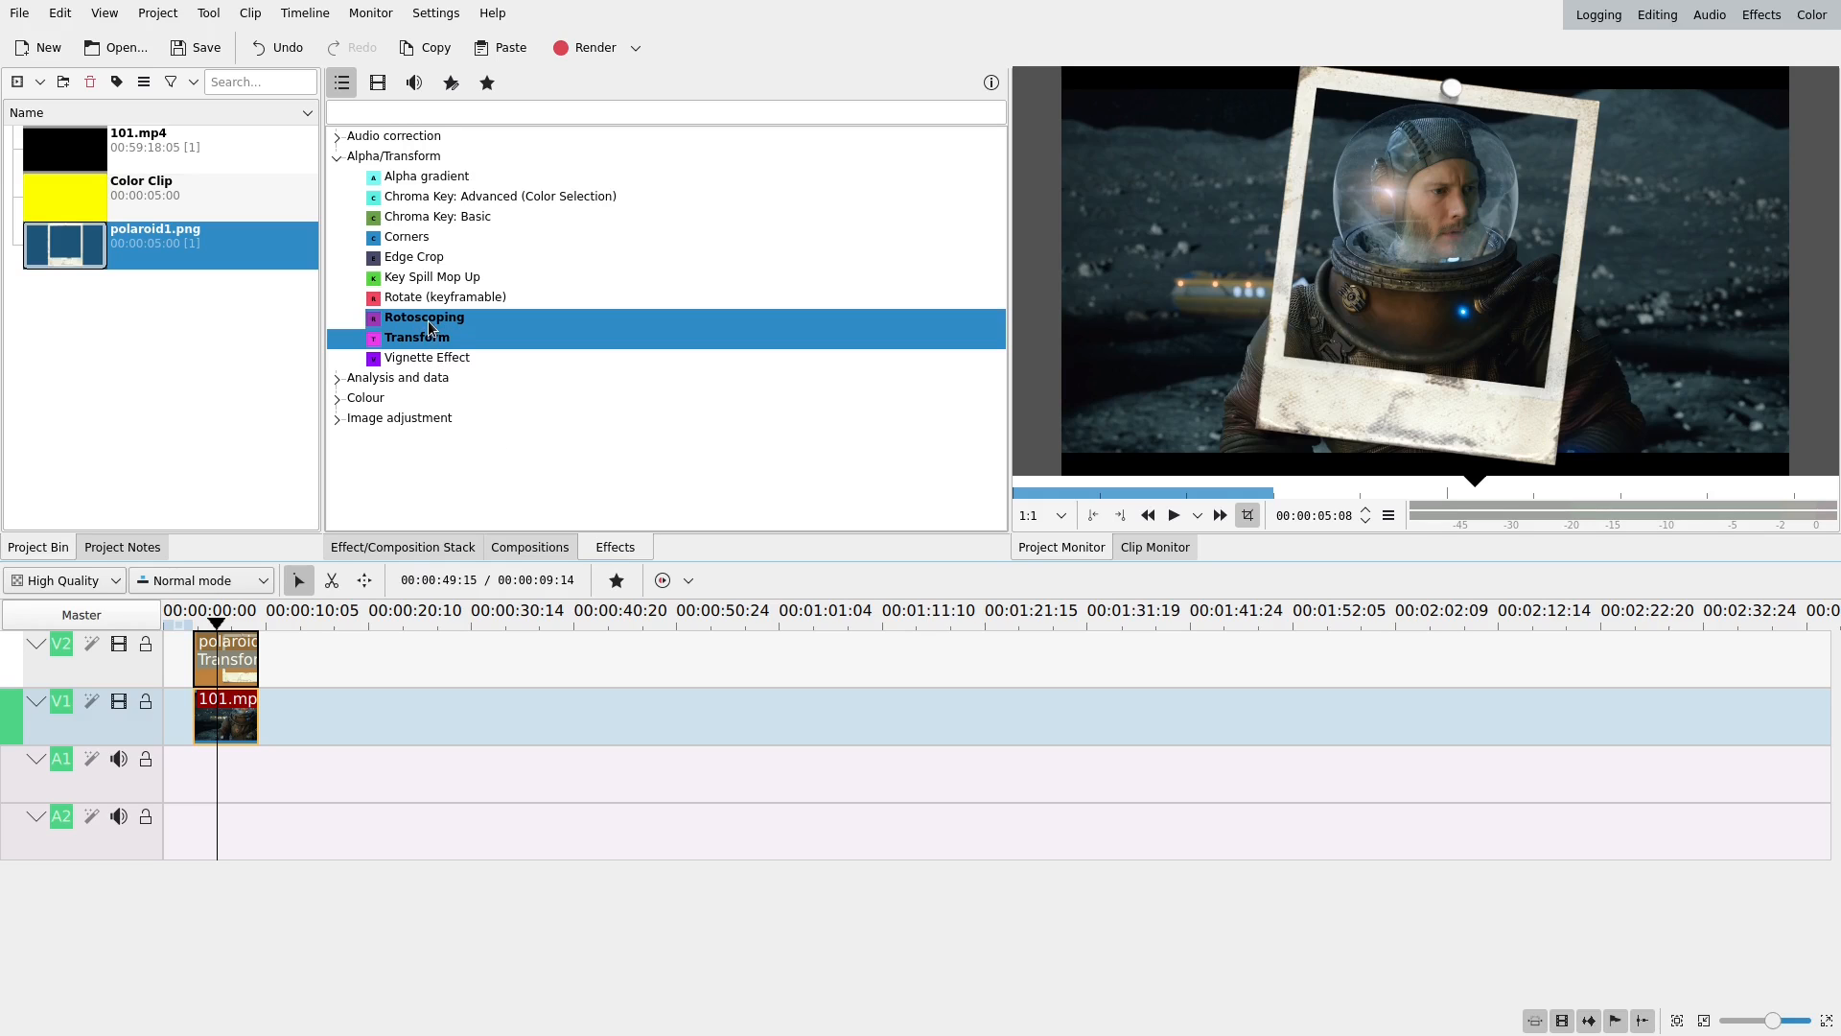
pyautogui.click(424, 317)
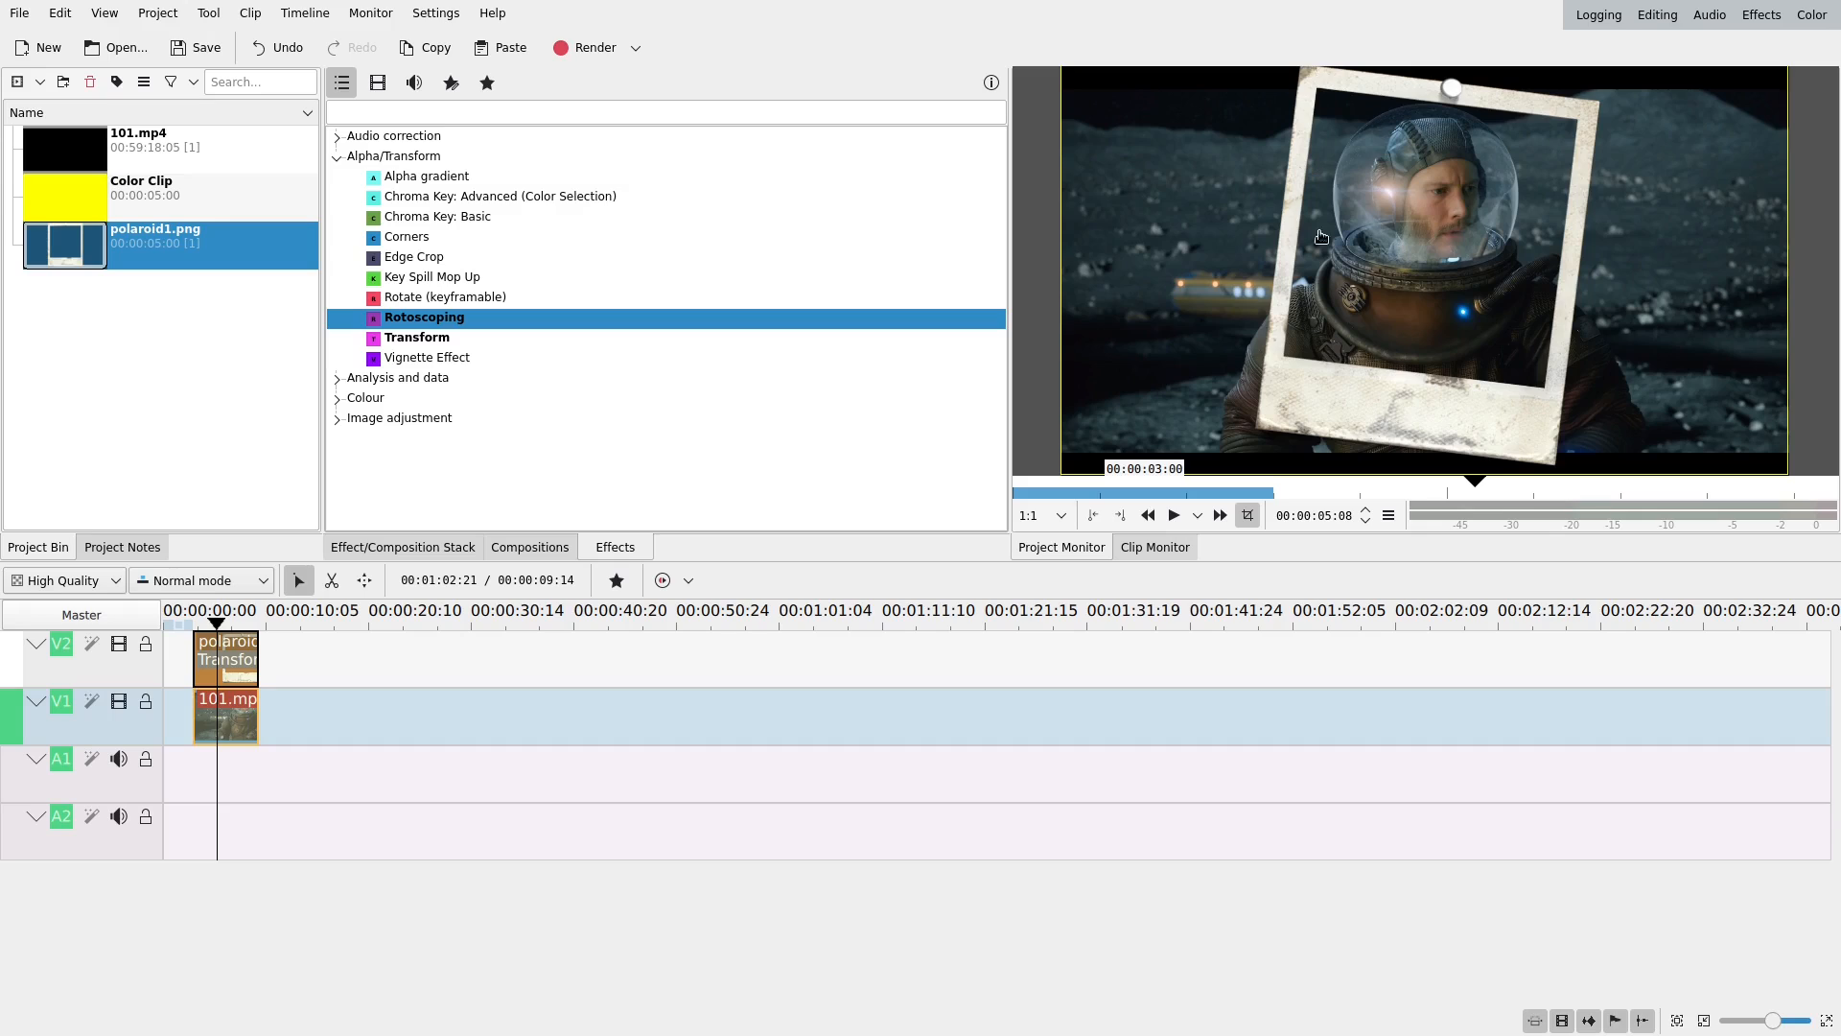
pyautogui.moveTo(1302, 106)
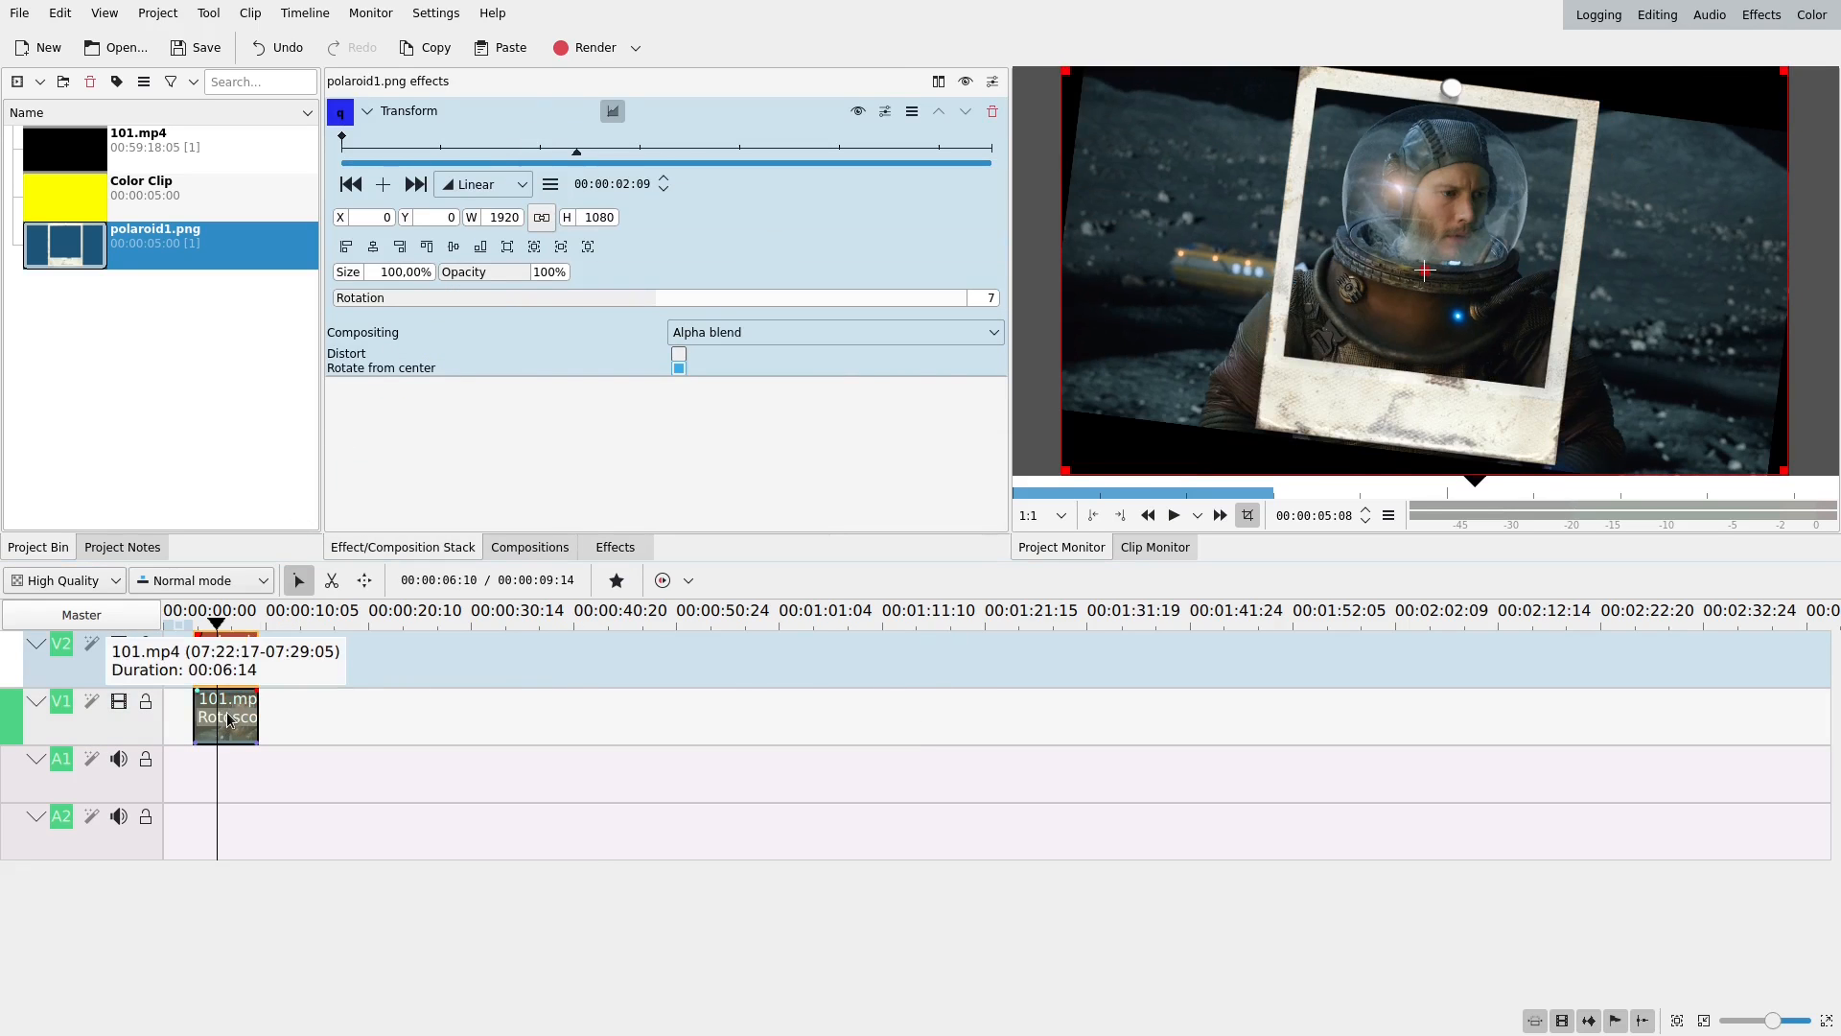
pyautogui.click(224, 717)
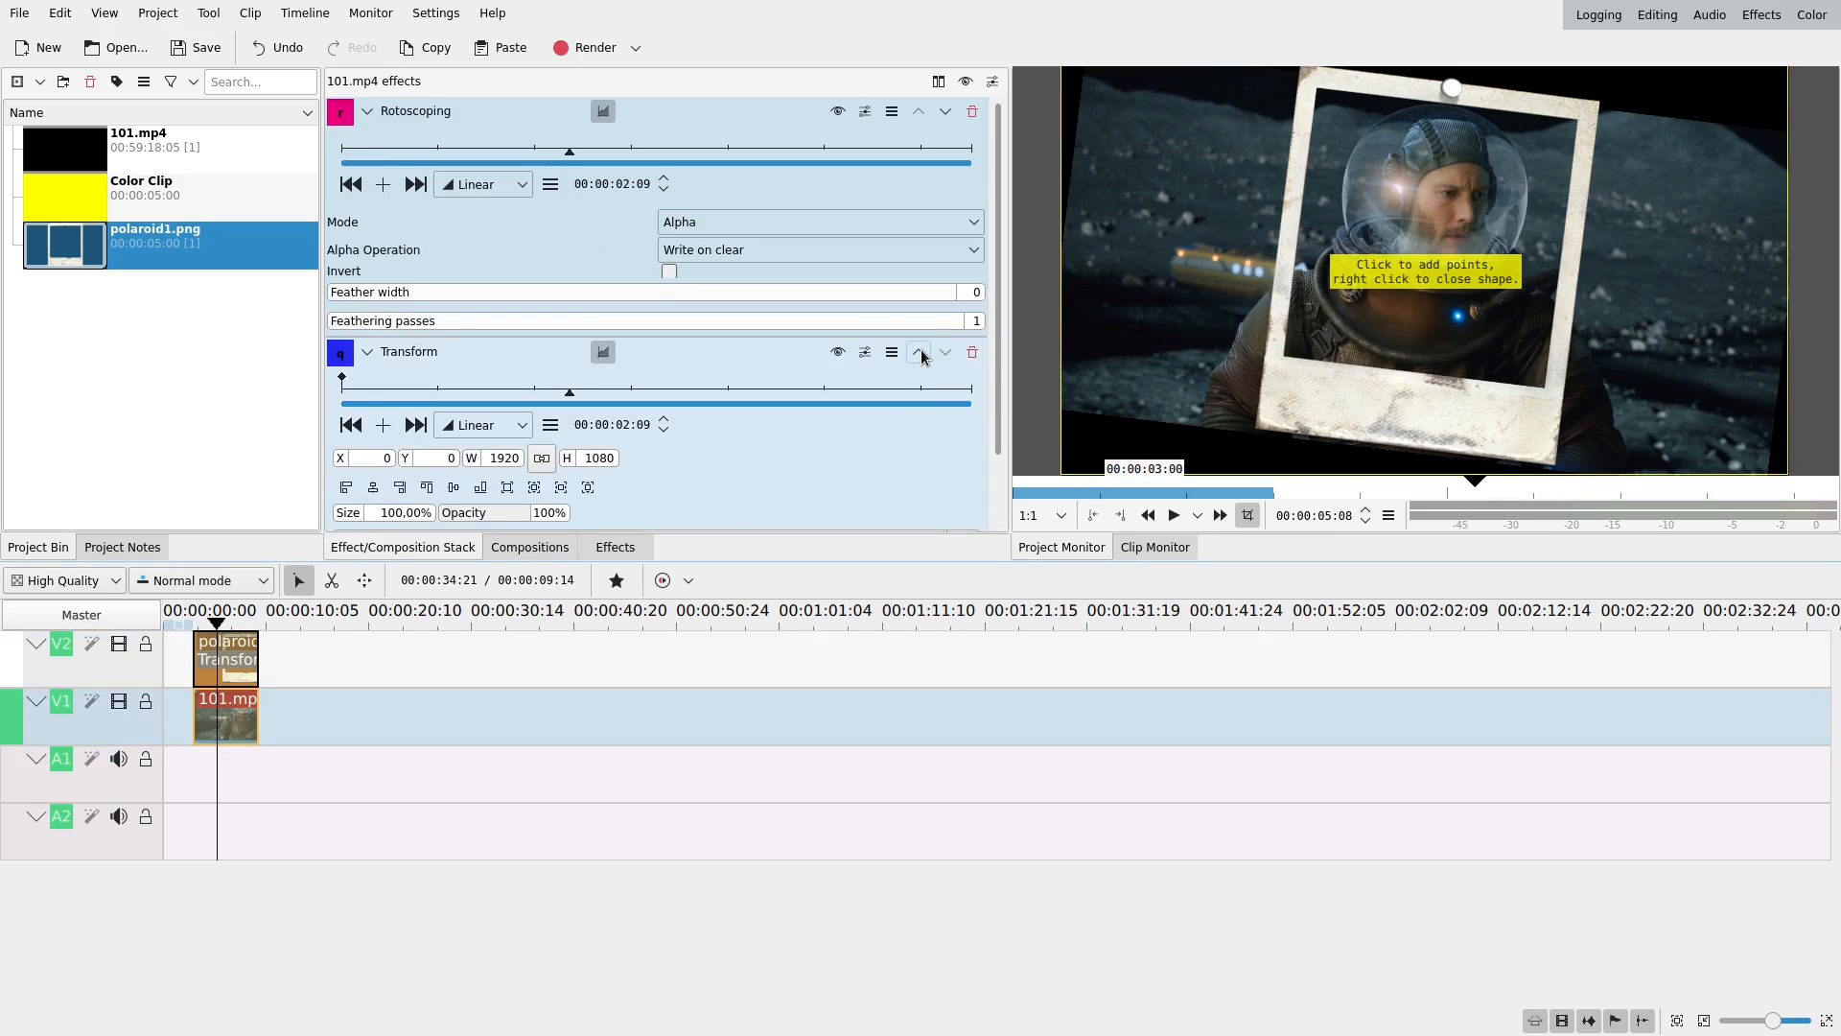
pyautogui.click(920, 351)
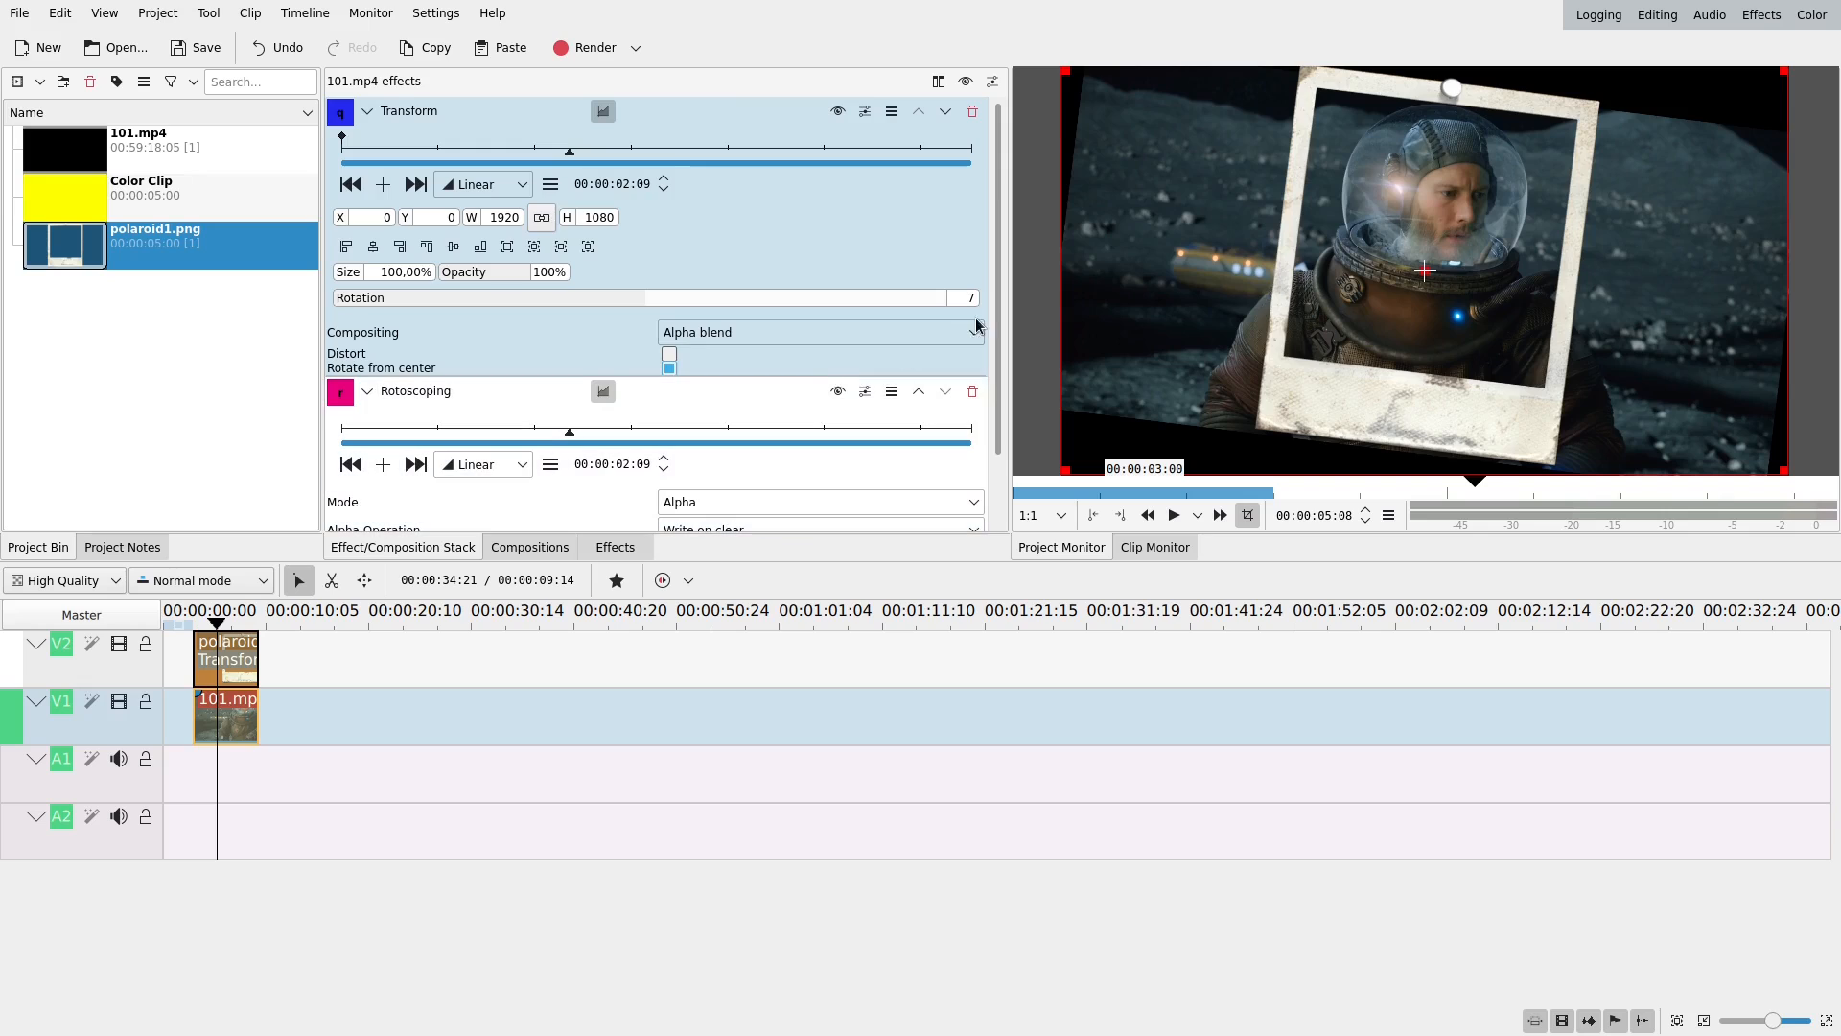
# - Scroll down before tracing the rotoscoping shape around the polaroid's photo window
pyautogui.scroll(-3)
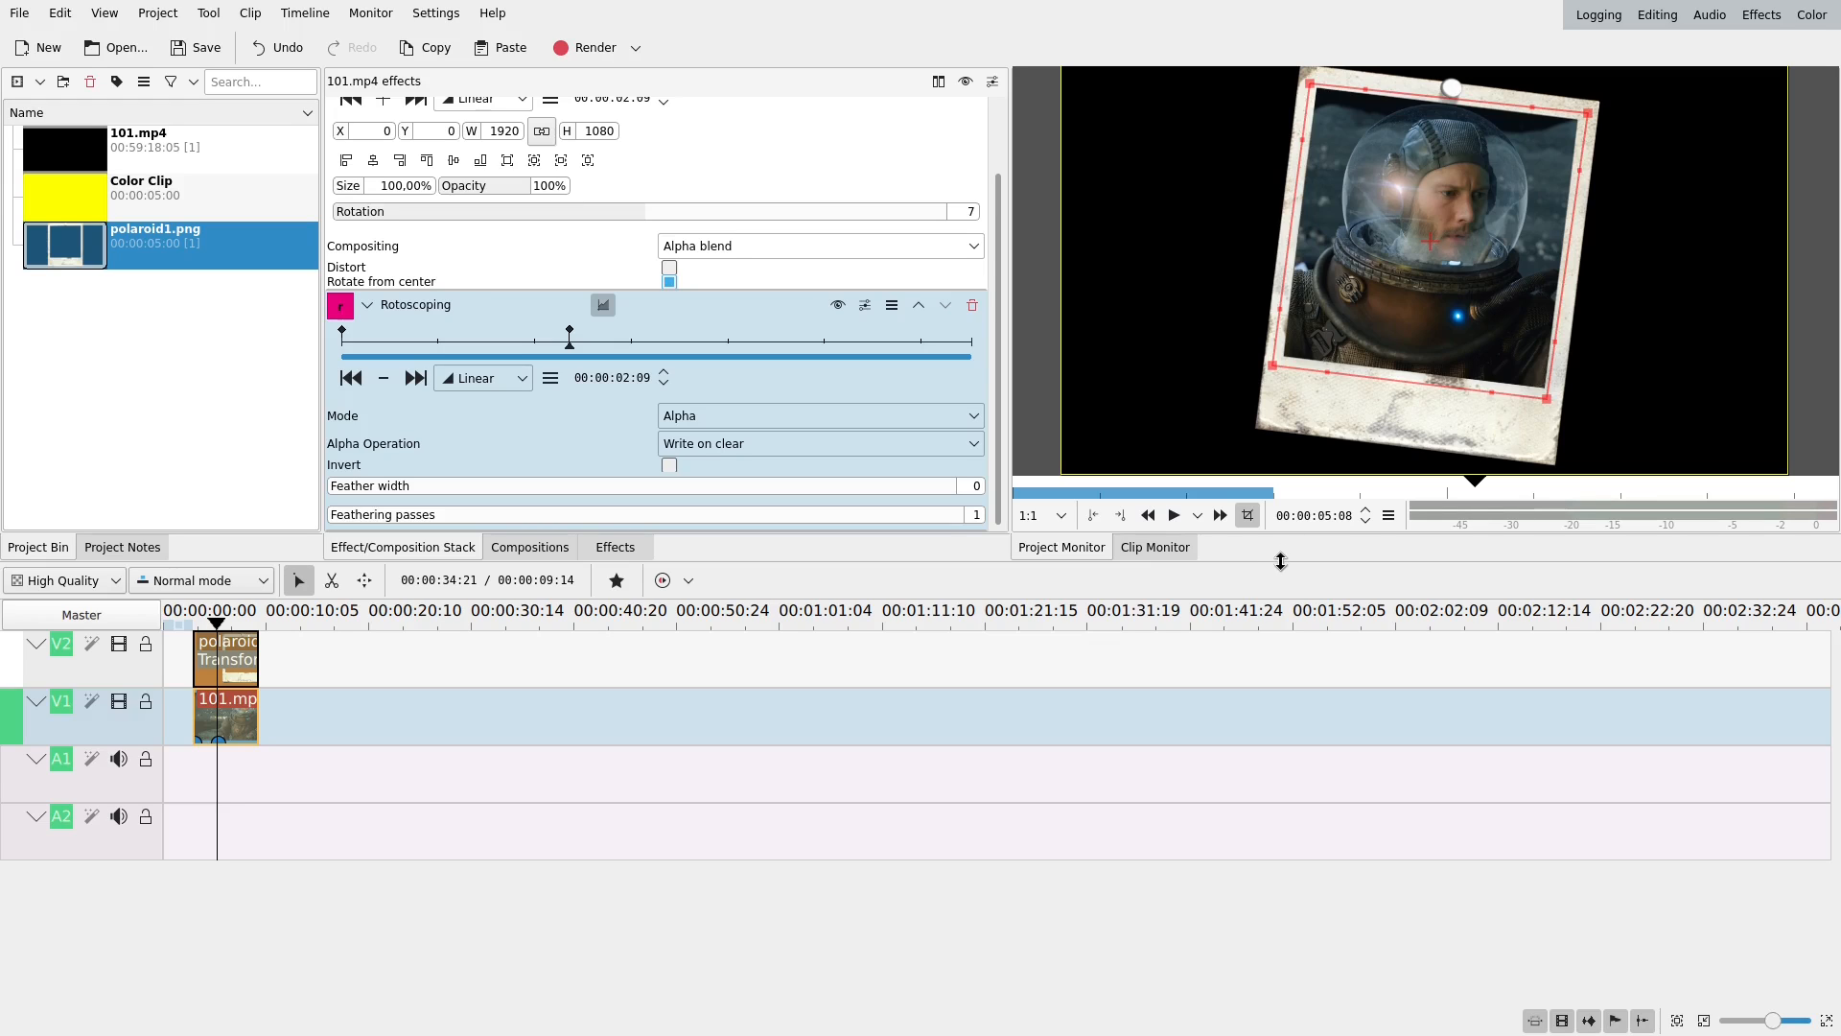
pyautogui.moveTo(660, 548)
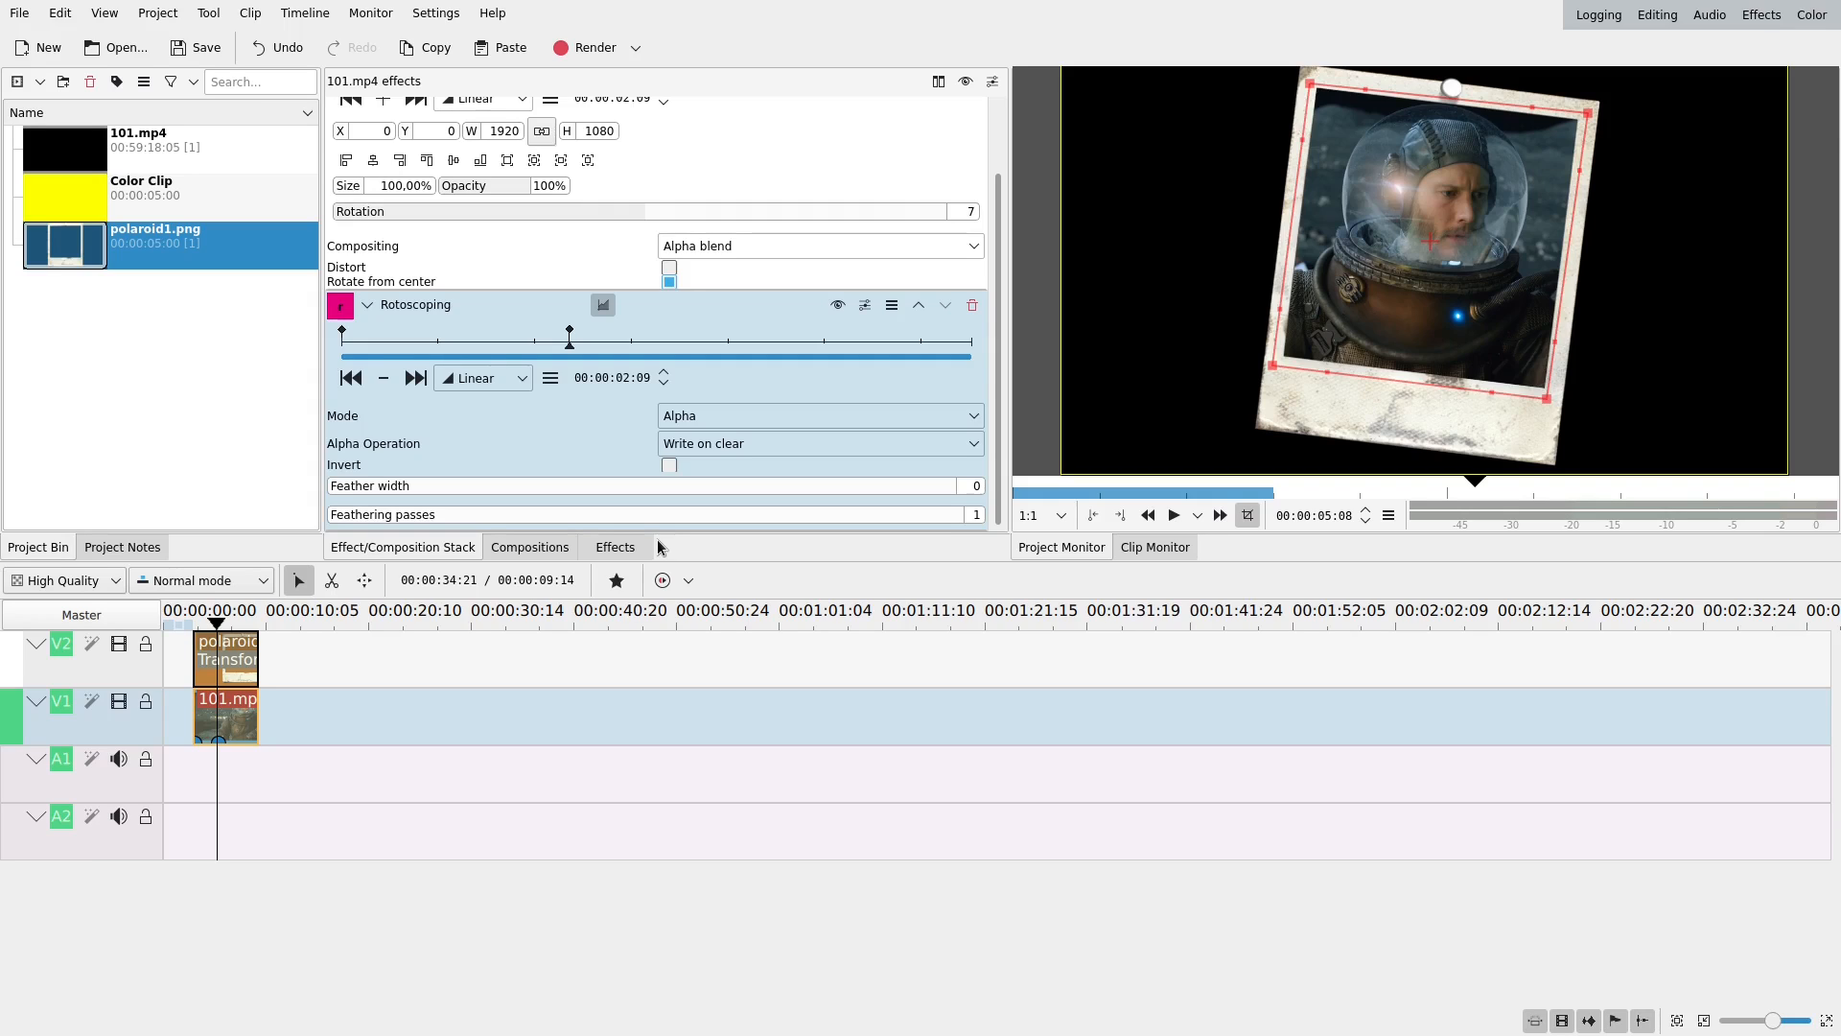
pyautogui.moveTo(1377, 116)
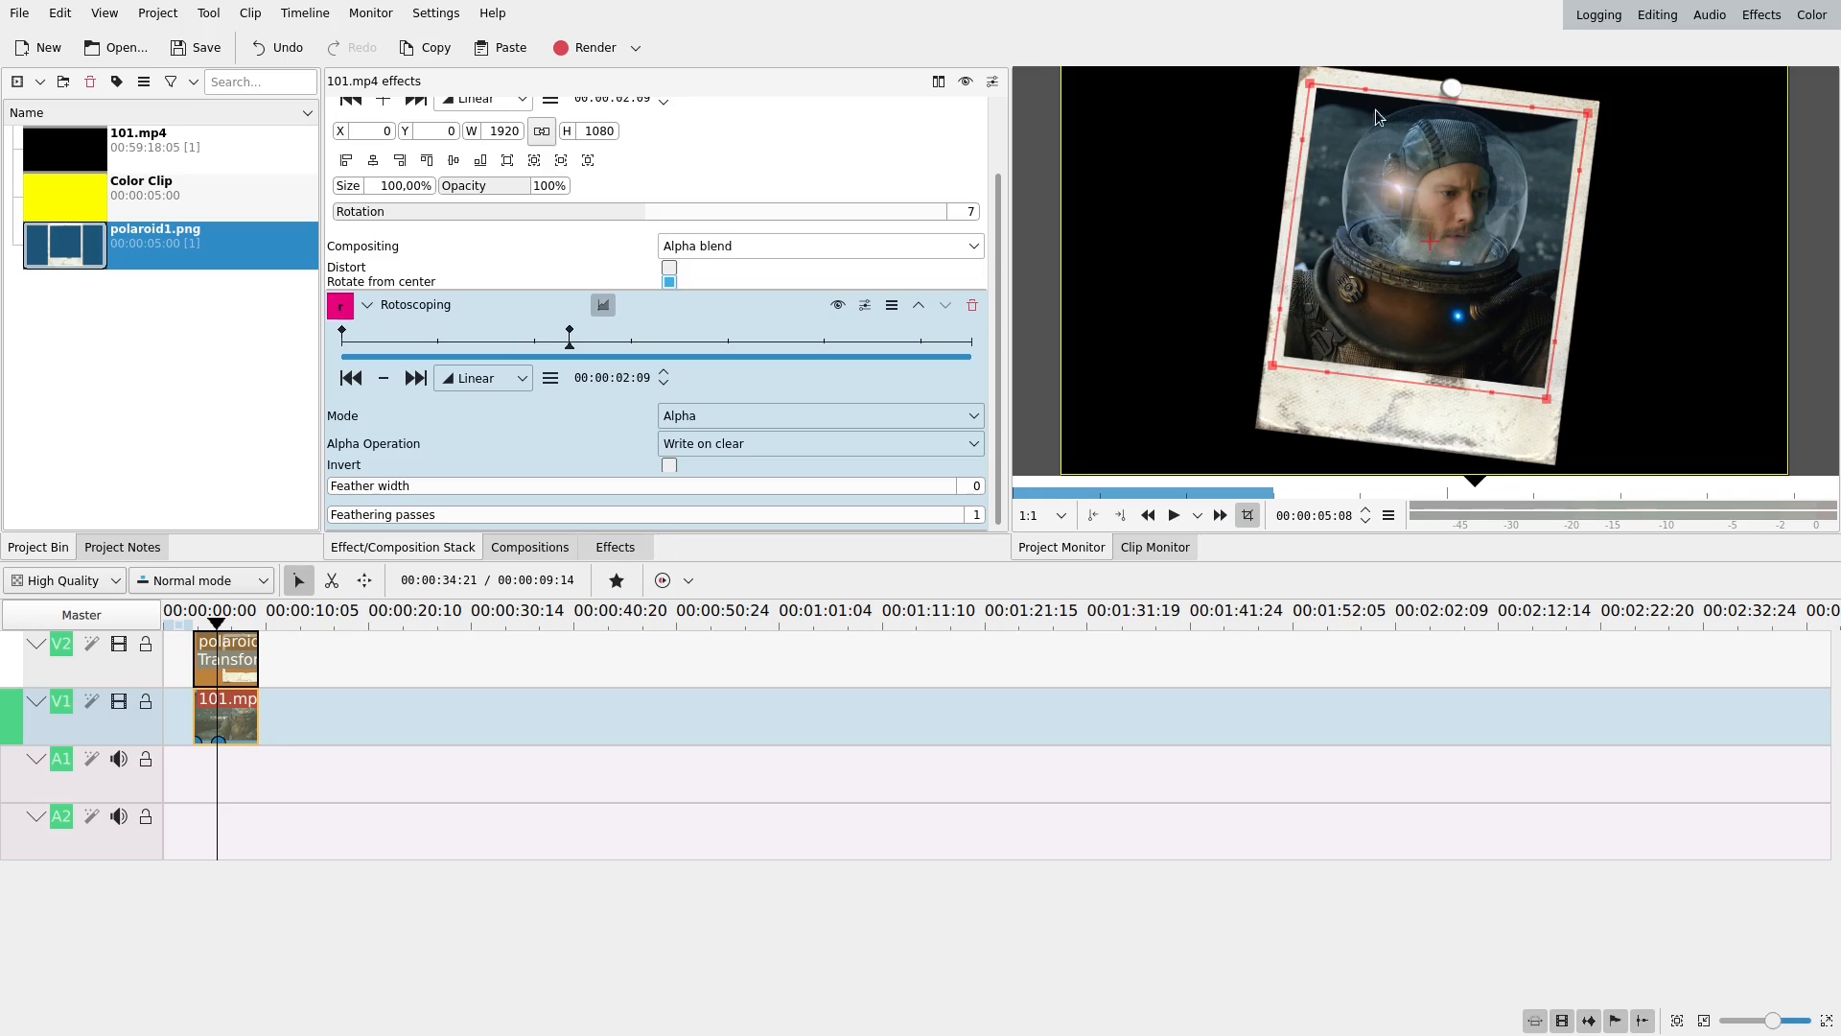
pyautogui.moveTo(1773, 310)
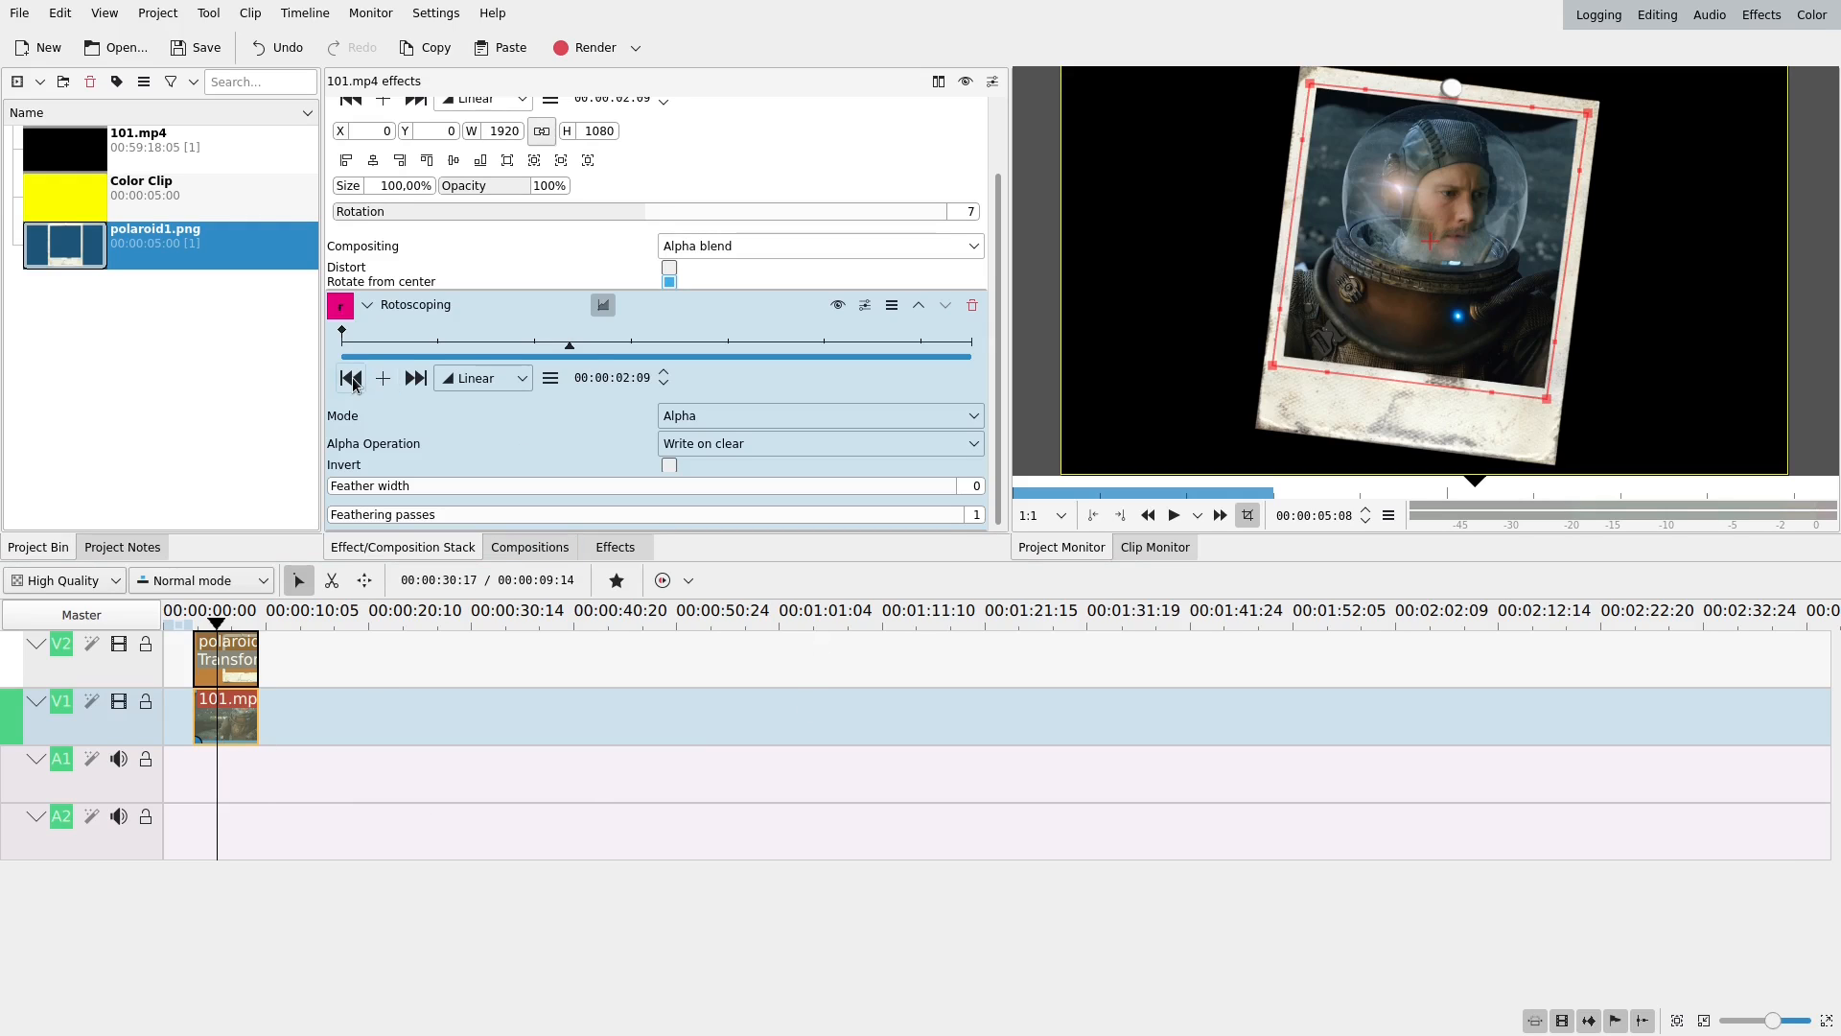
# - Play the composite in the monitor to check the video inside the frame, then stop playback
pyautogui.click(350, 377)
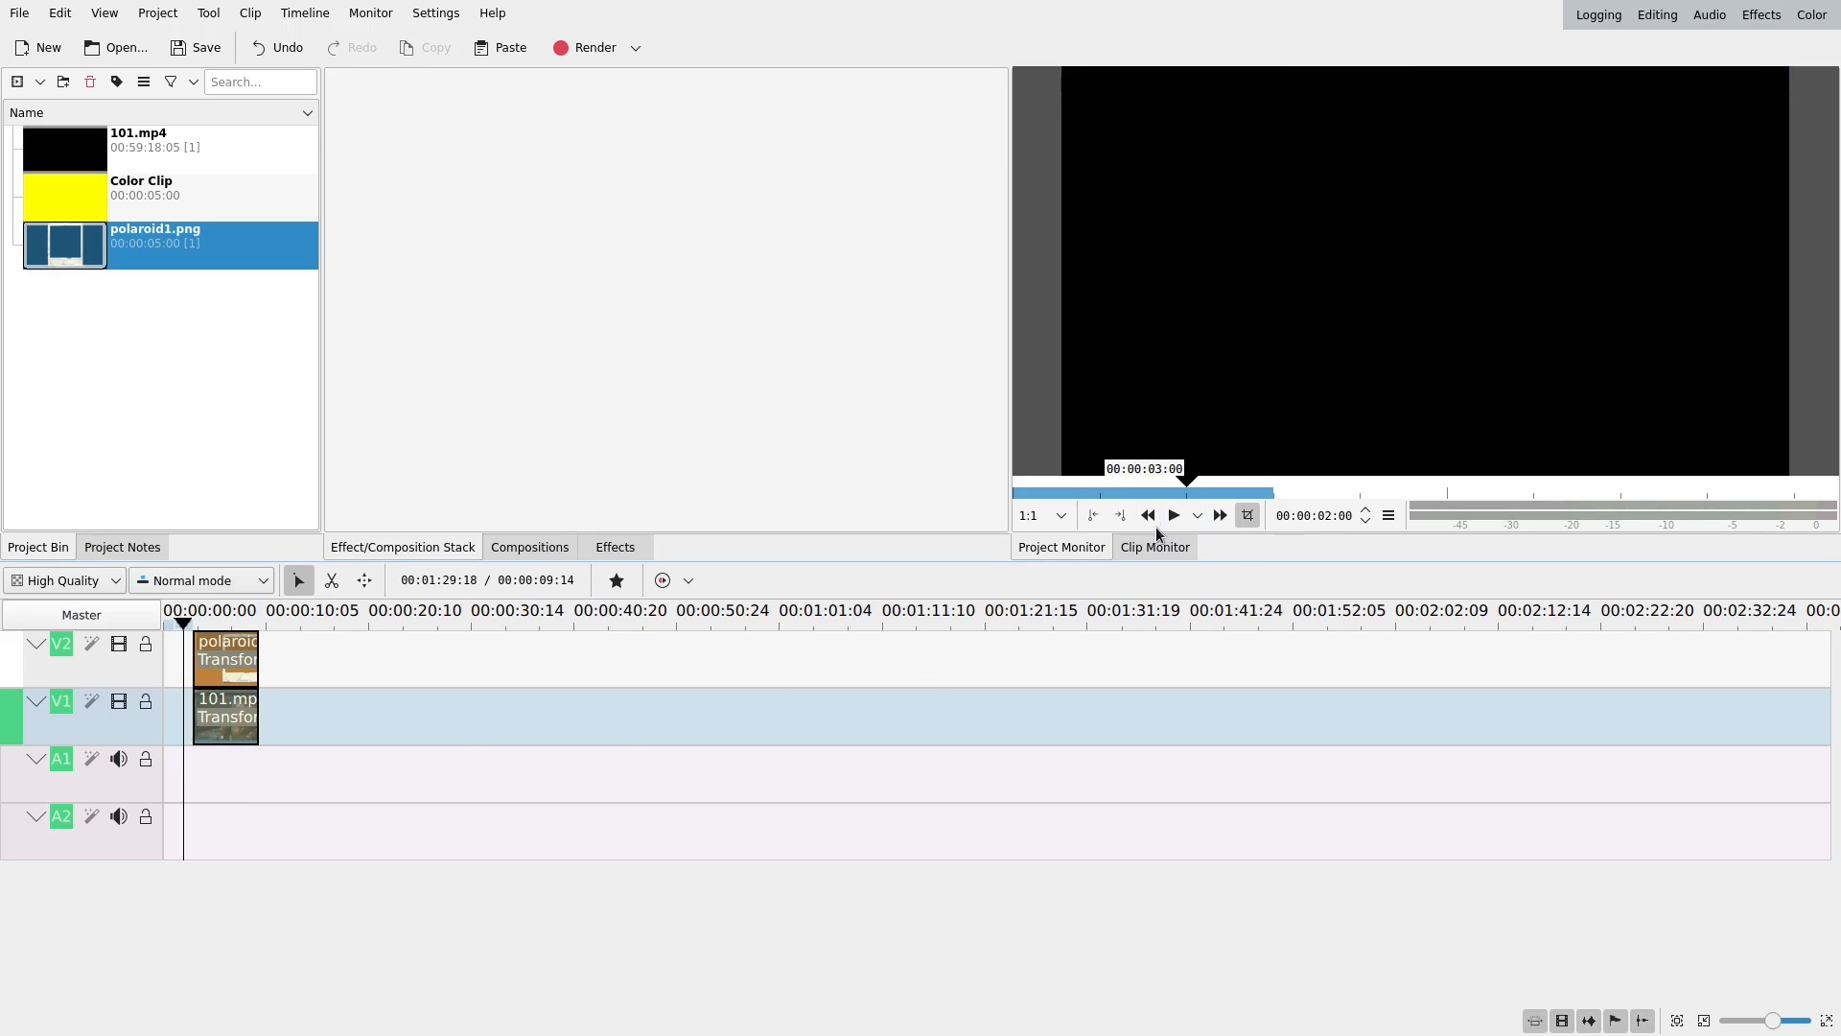
pyautogui.click(1172, 514)
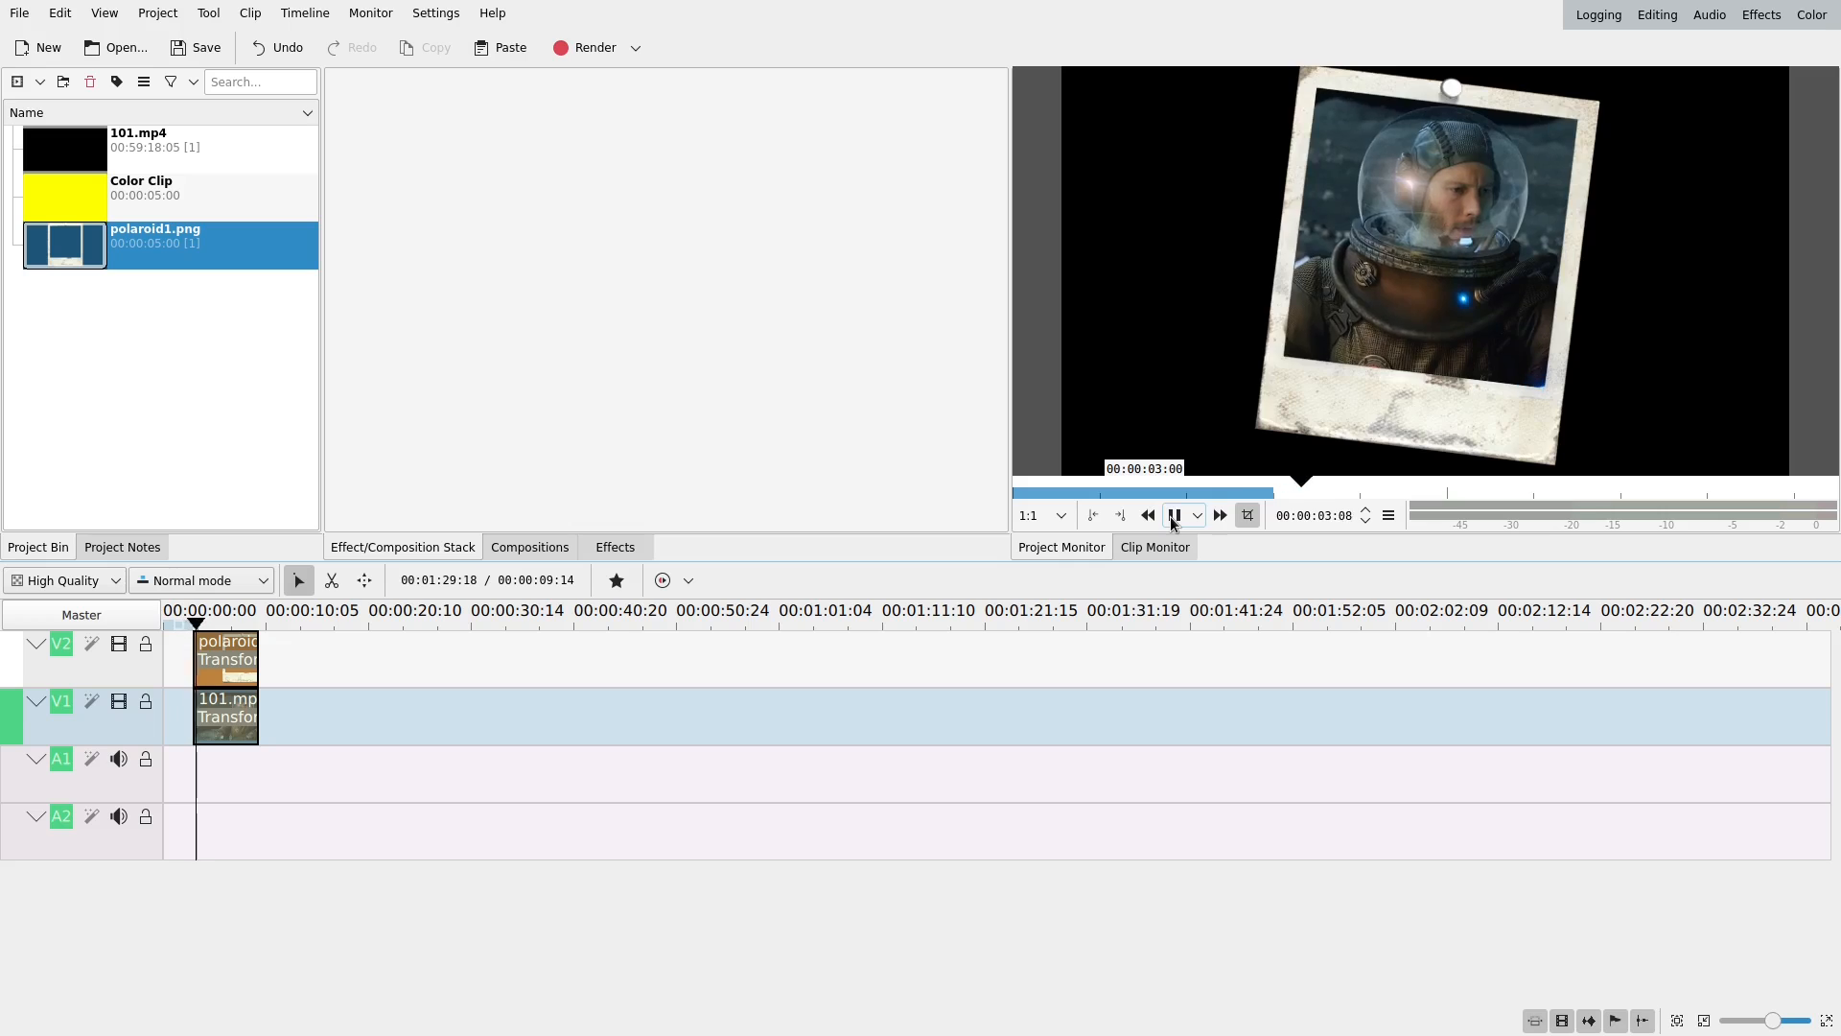
pyautogui.click(1173, 514)
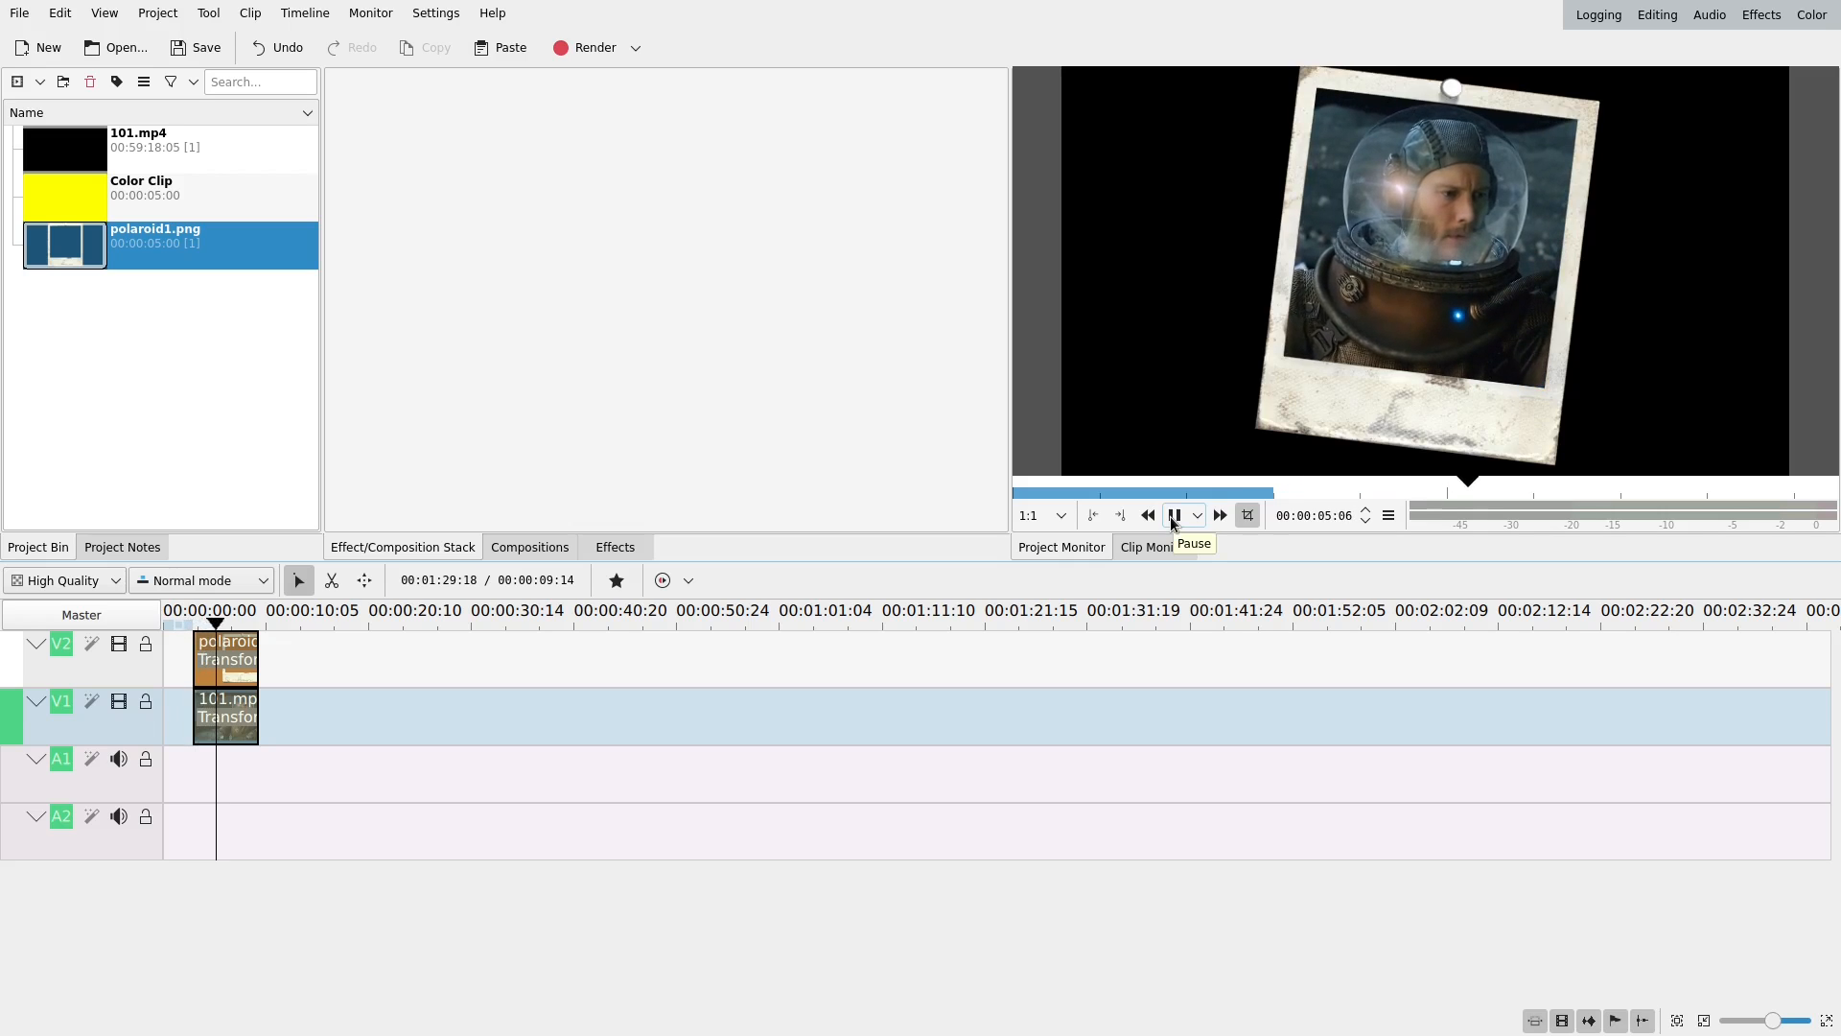
pyautogui.click(1173, 516)
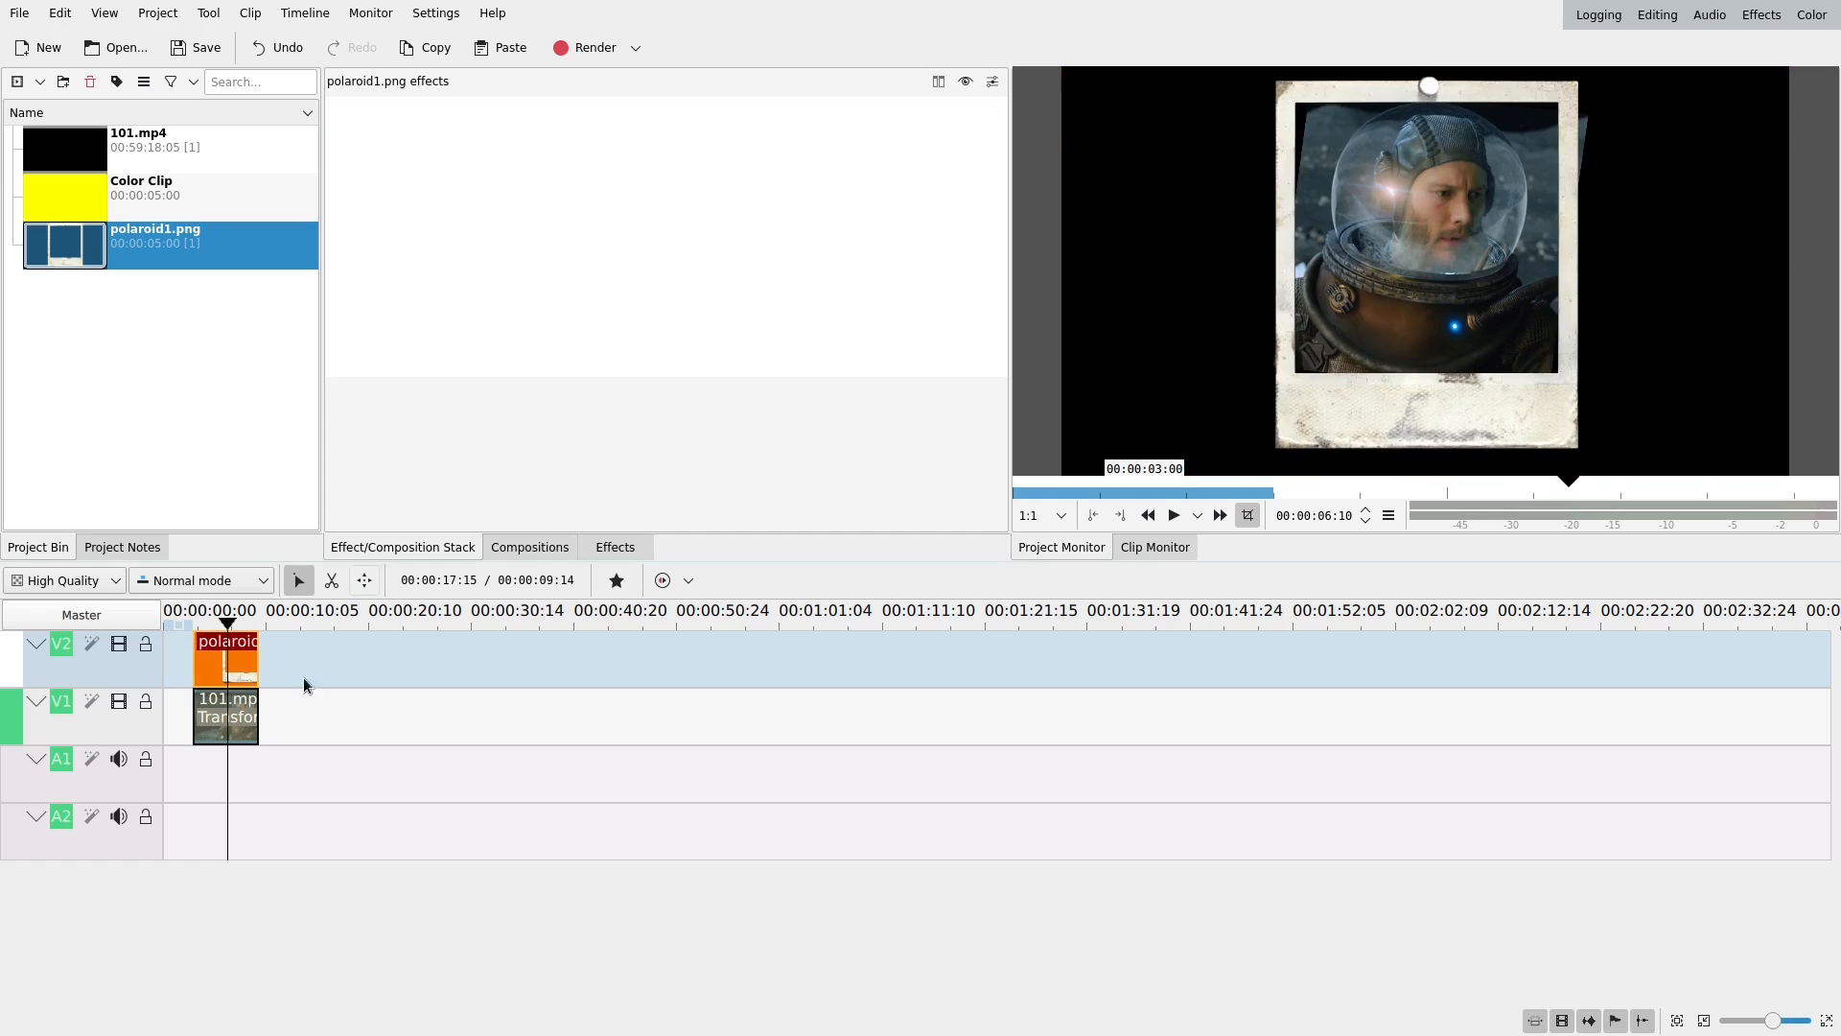
# - Strip the 101.mp4 clip's earlier effects and apply a fresh Rotoscoping effect
pyautogui.click(224, 717)
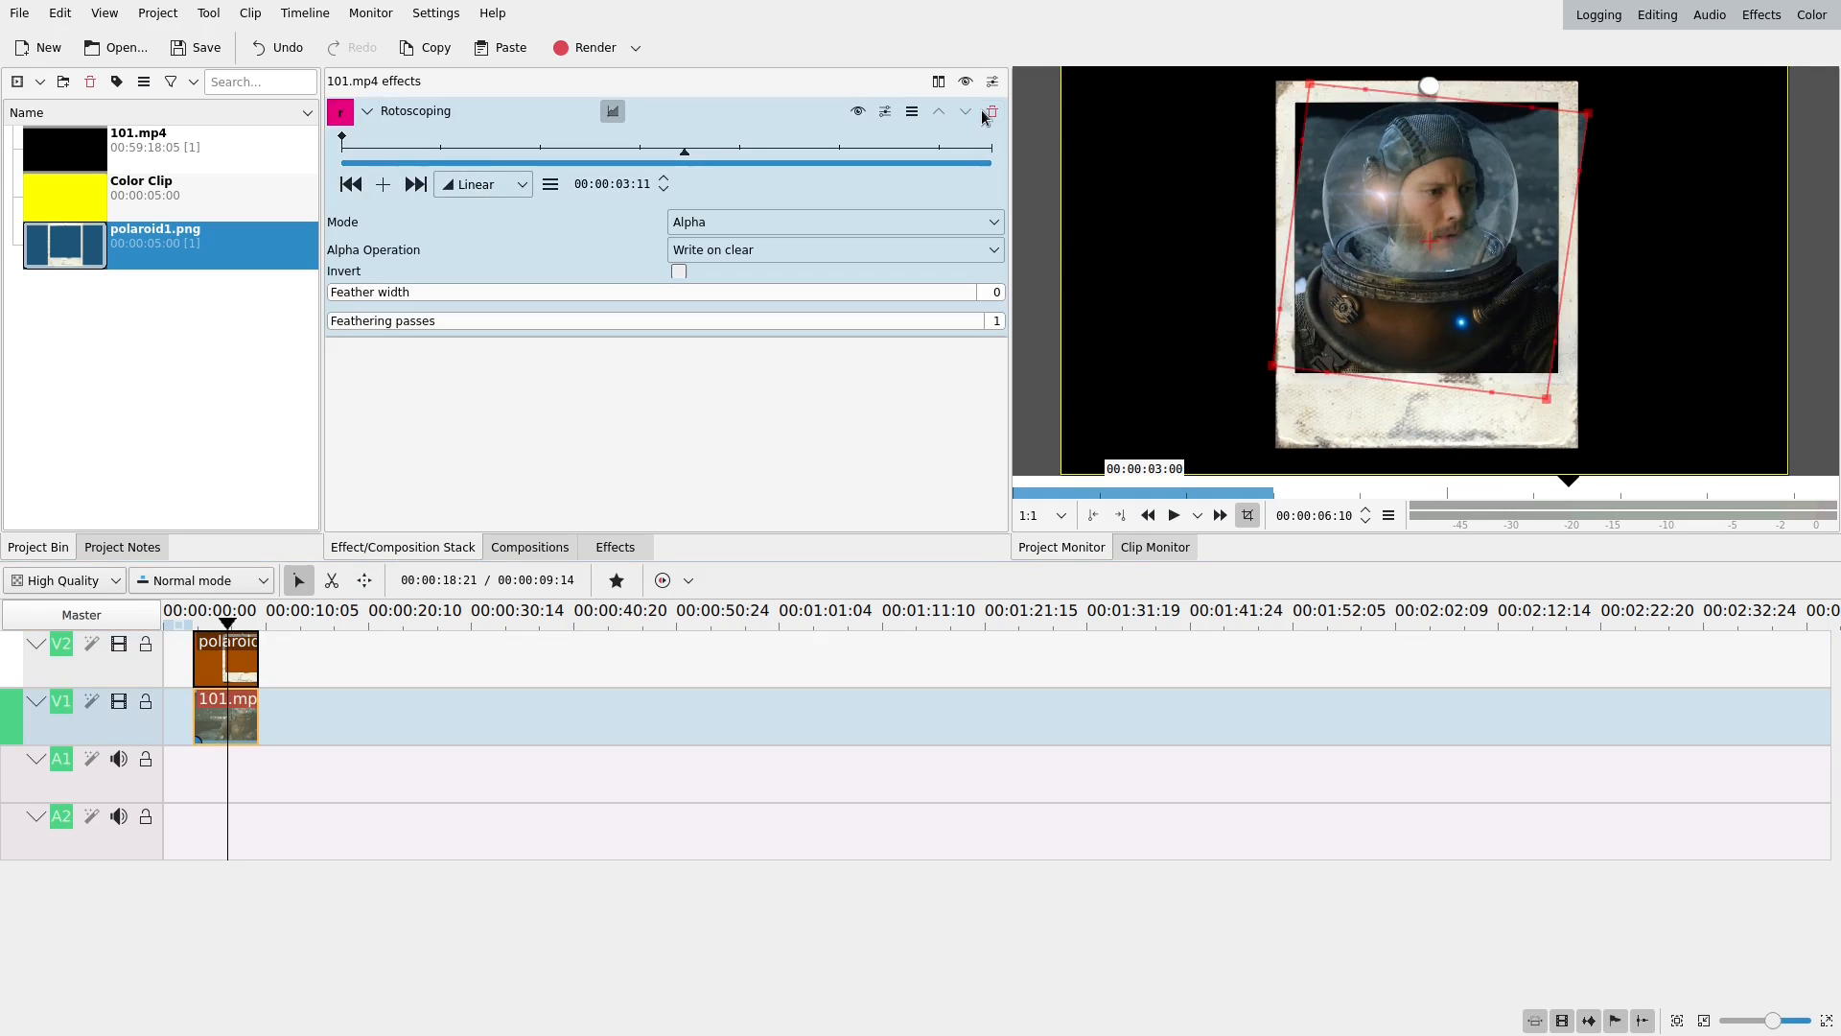
pyautogui.click(989, 112)
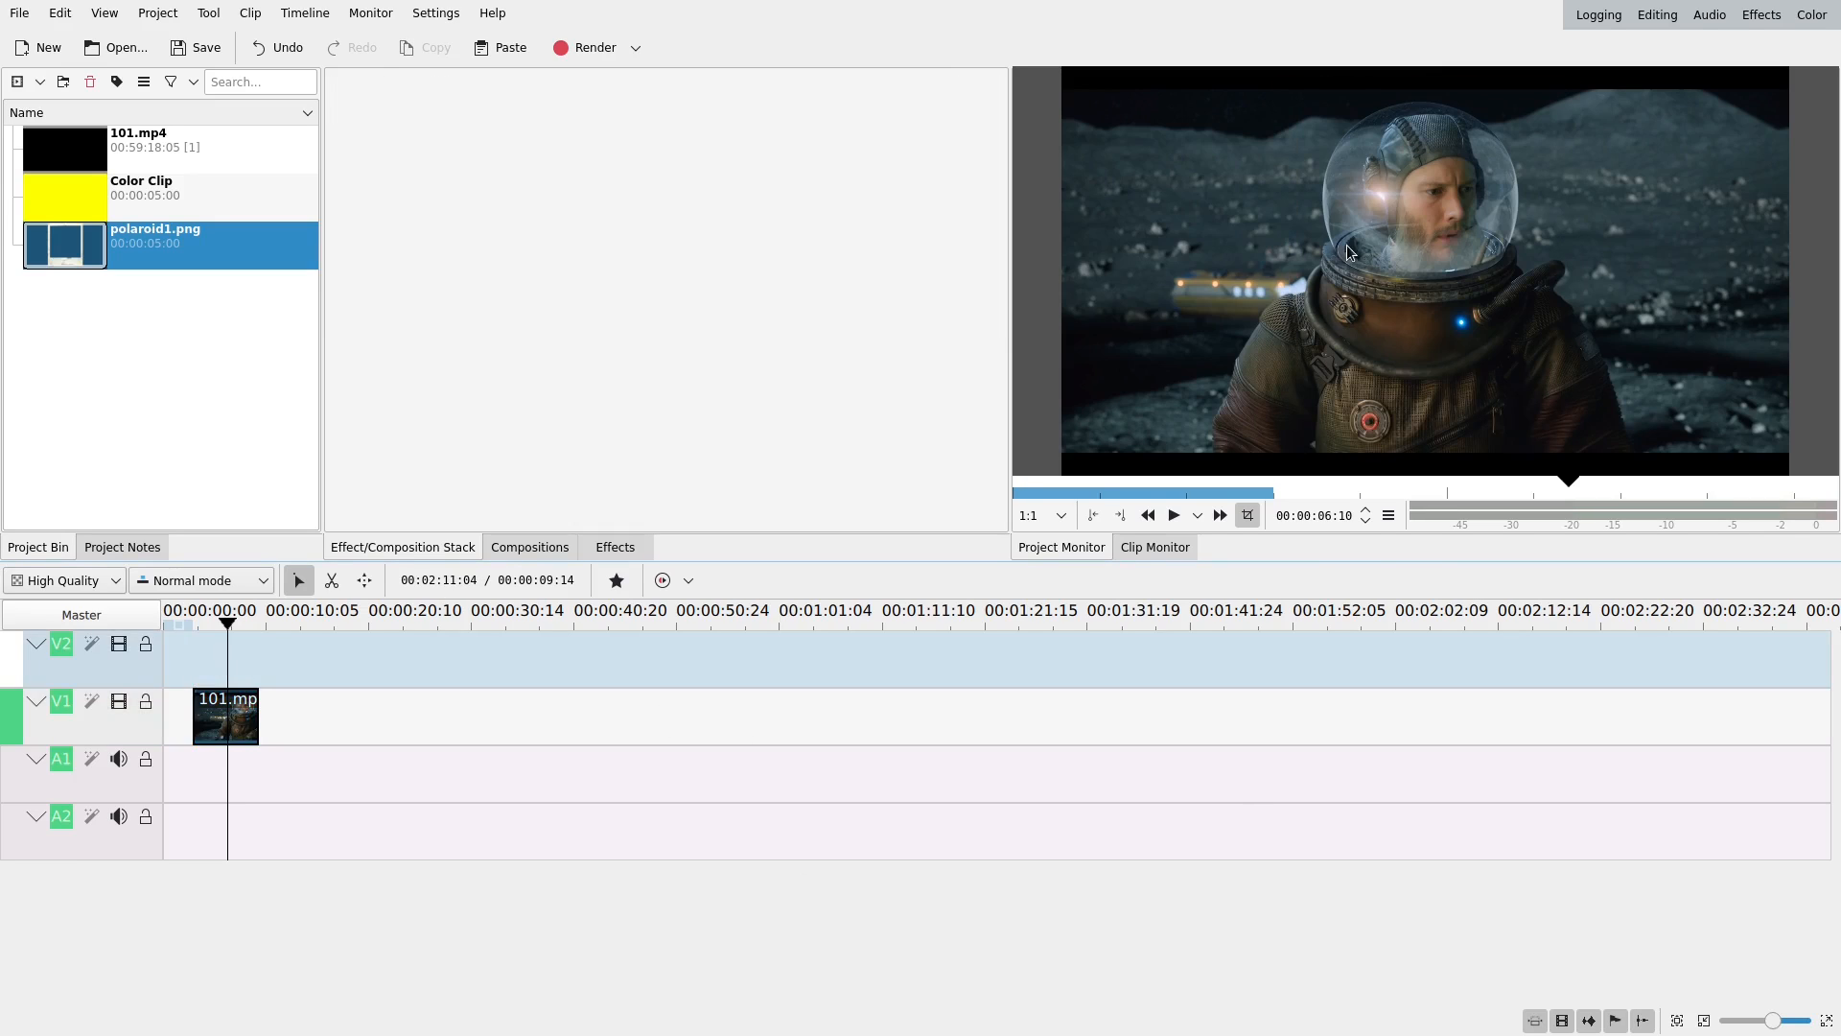
pyautogui.moveTo(1243, 229)
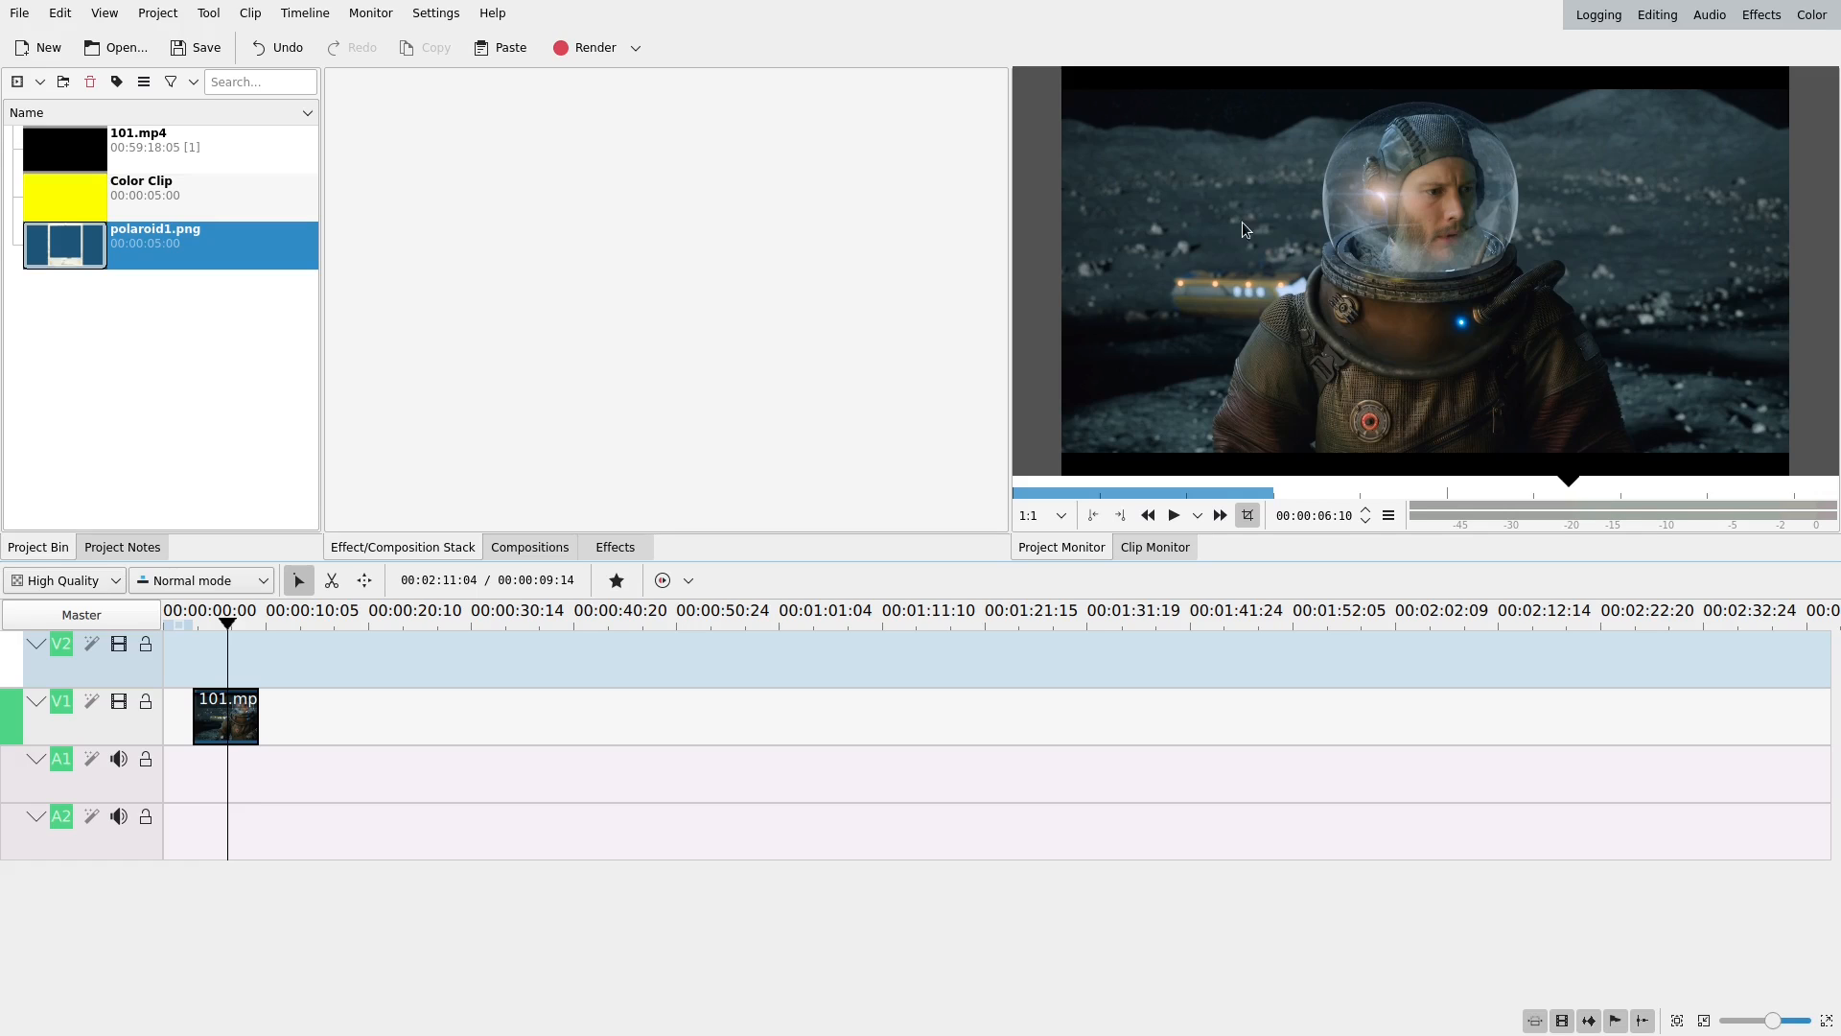
pyautogui.click(613, 546)
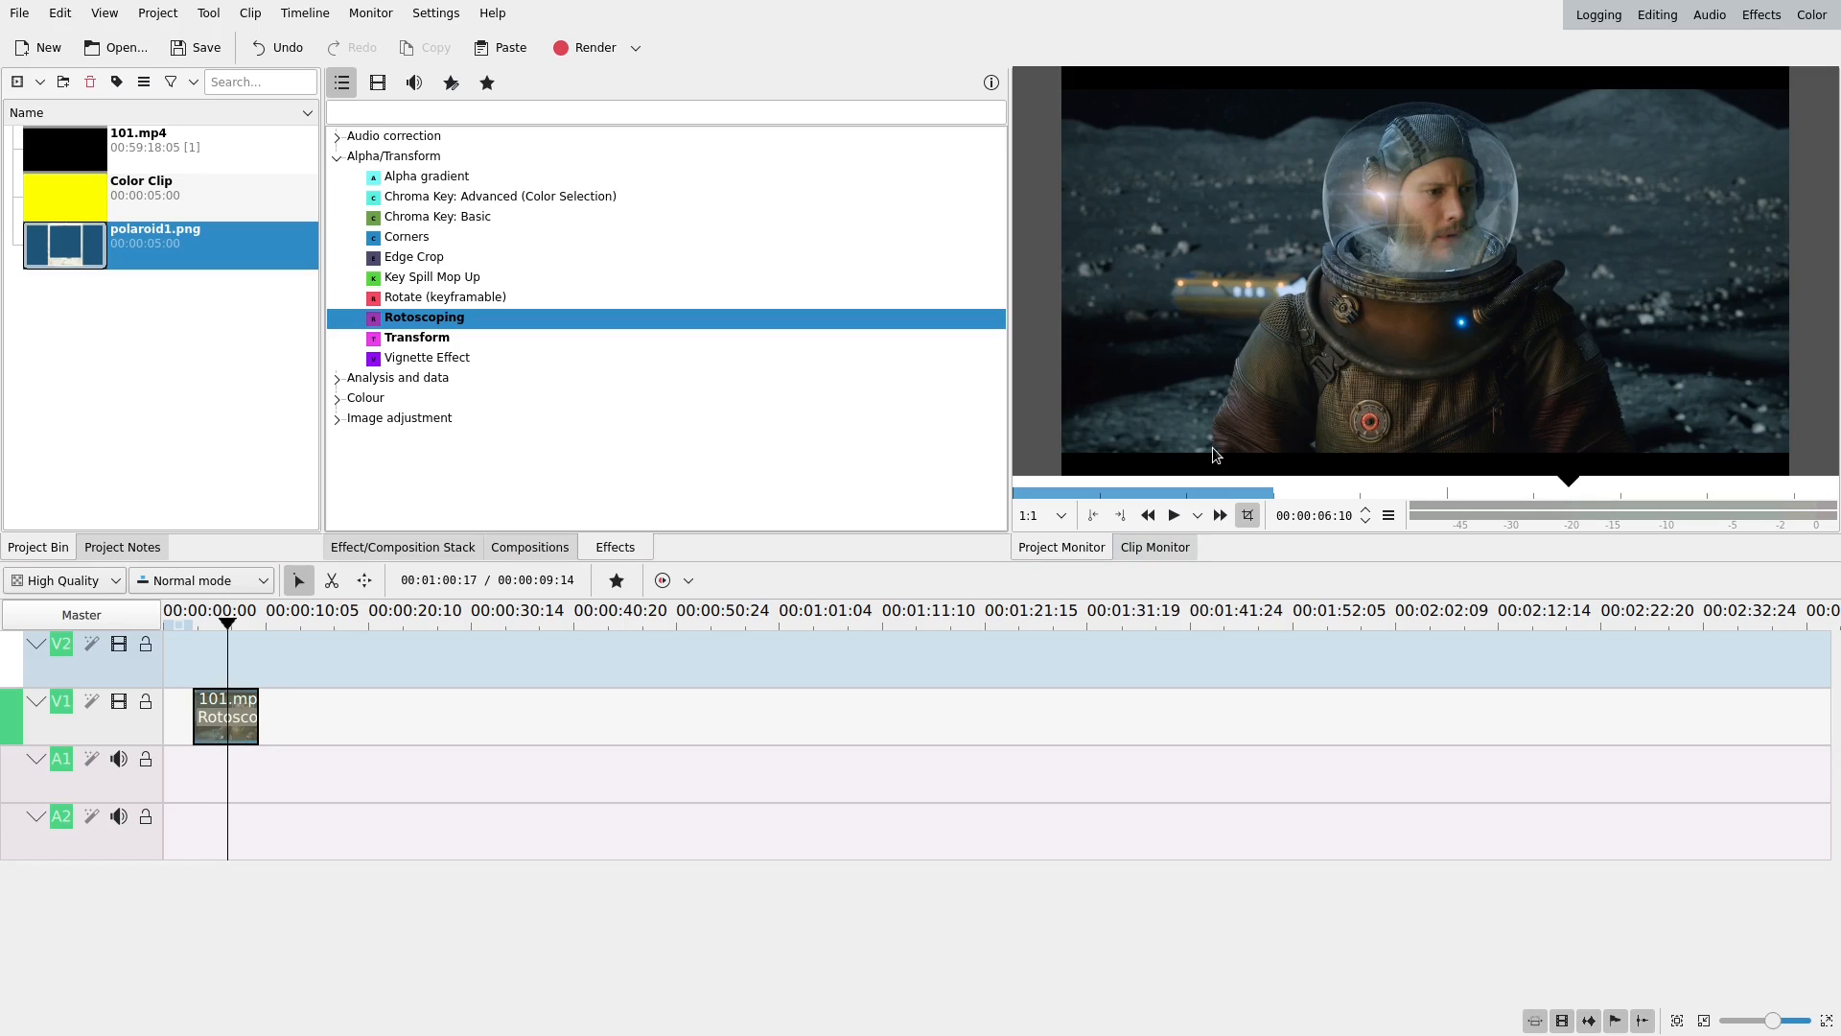
# - Play the astronaut clip and open its Rotoscoping settings to outline the helmet
pyautogui.click(1172, 514)
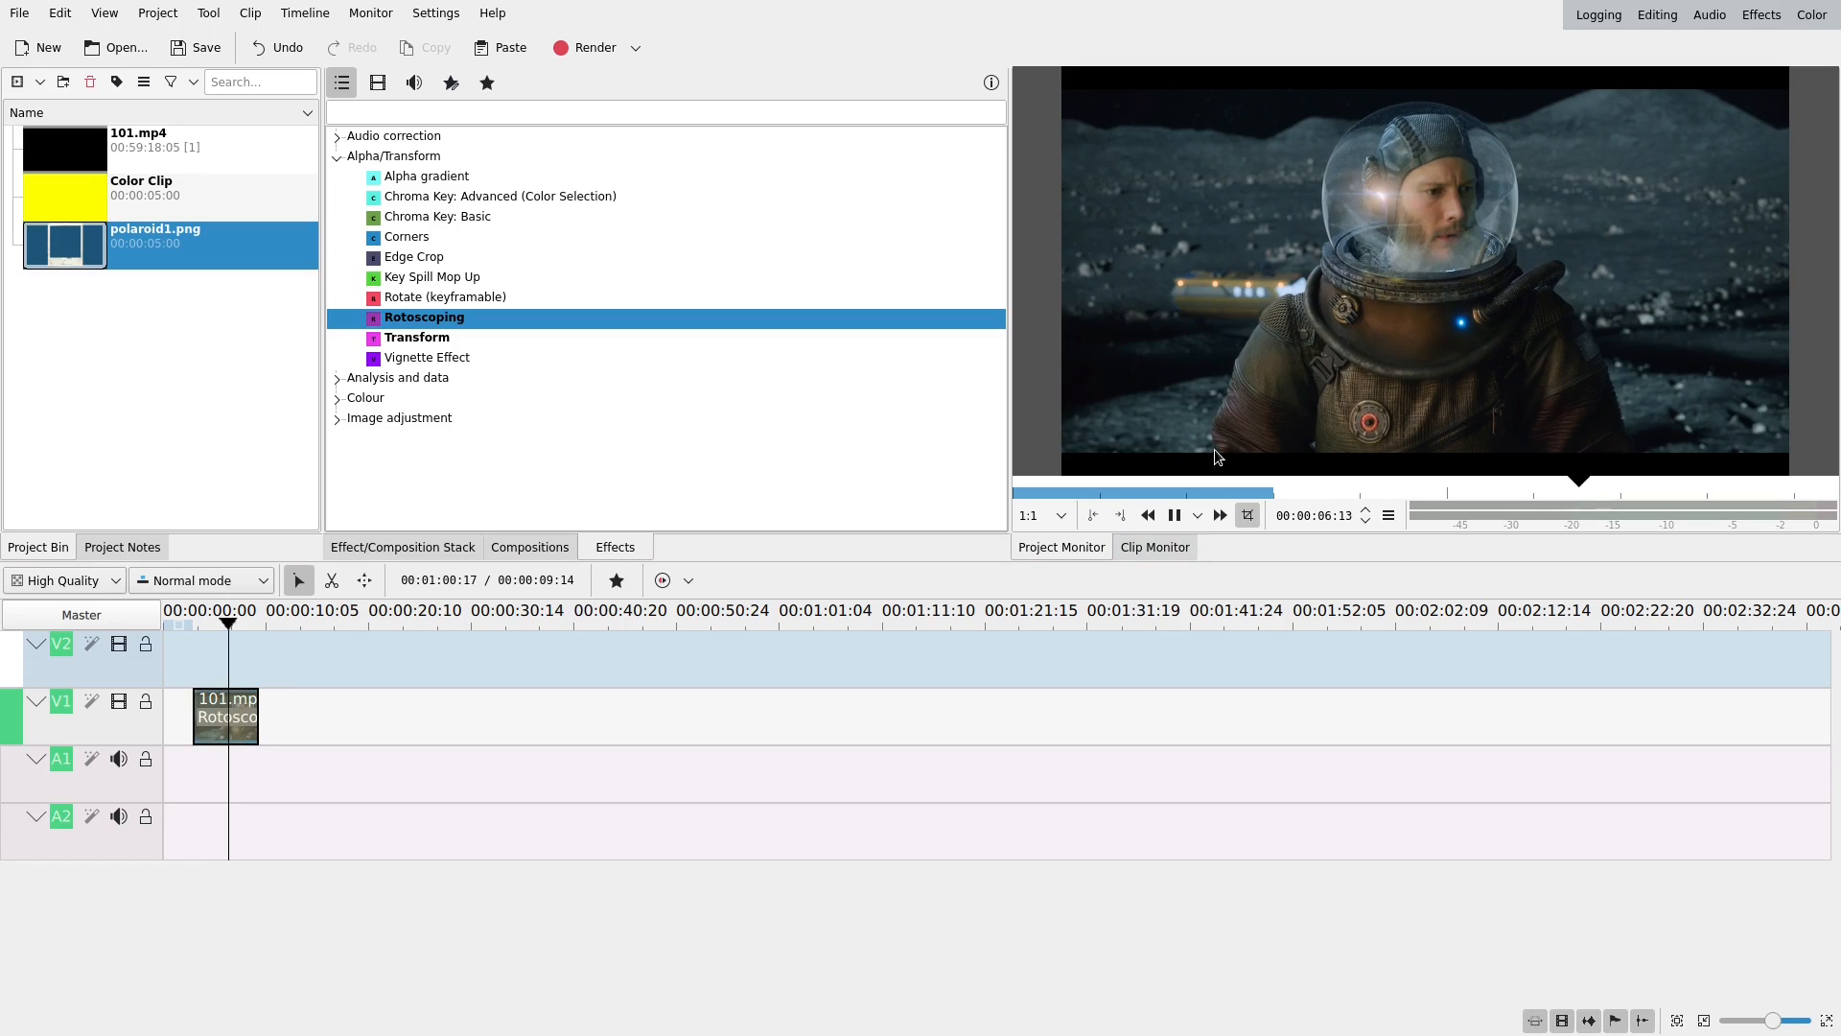
pyautogui.doubleClick(423, 318)
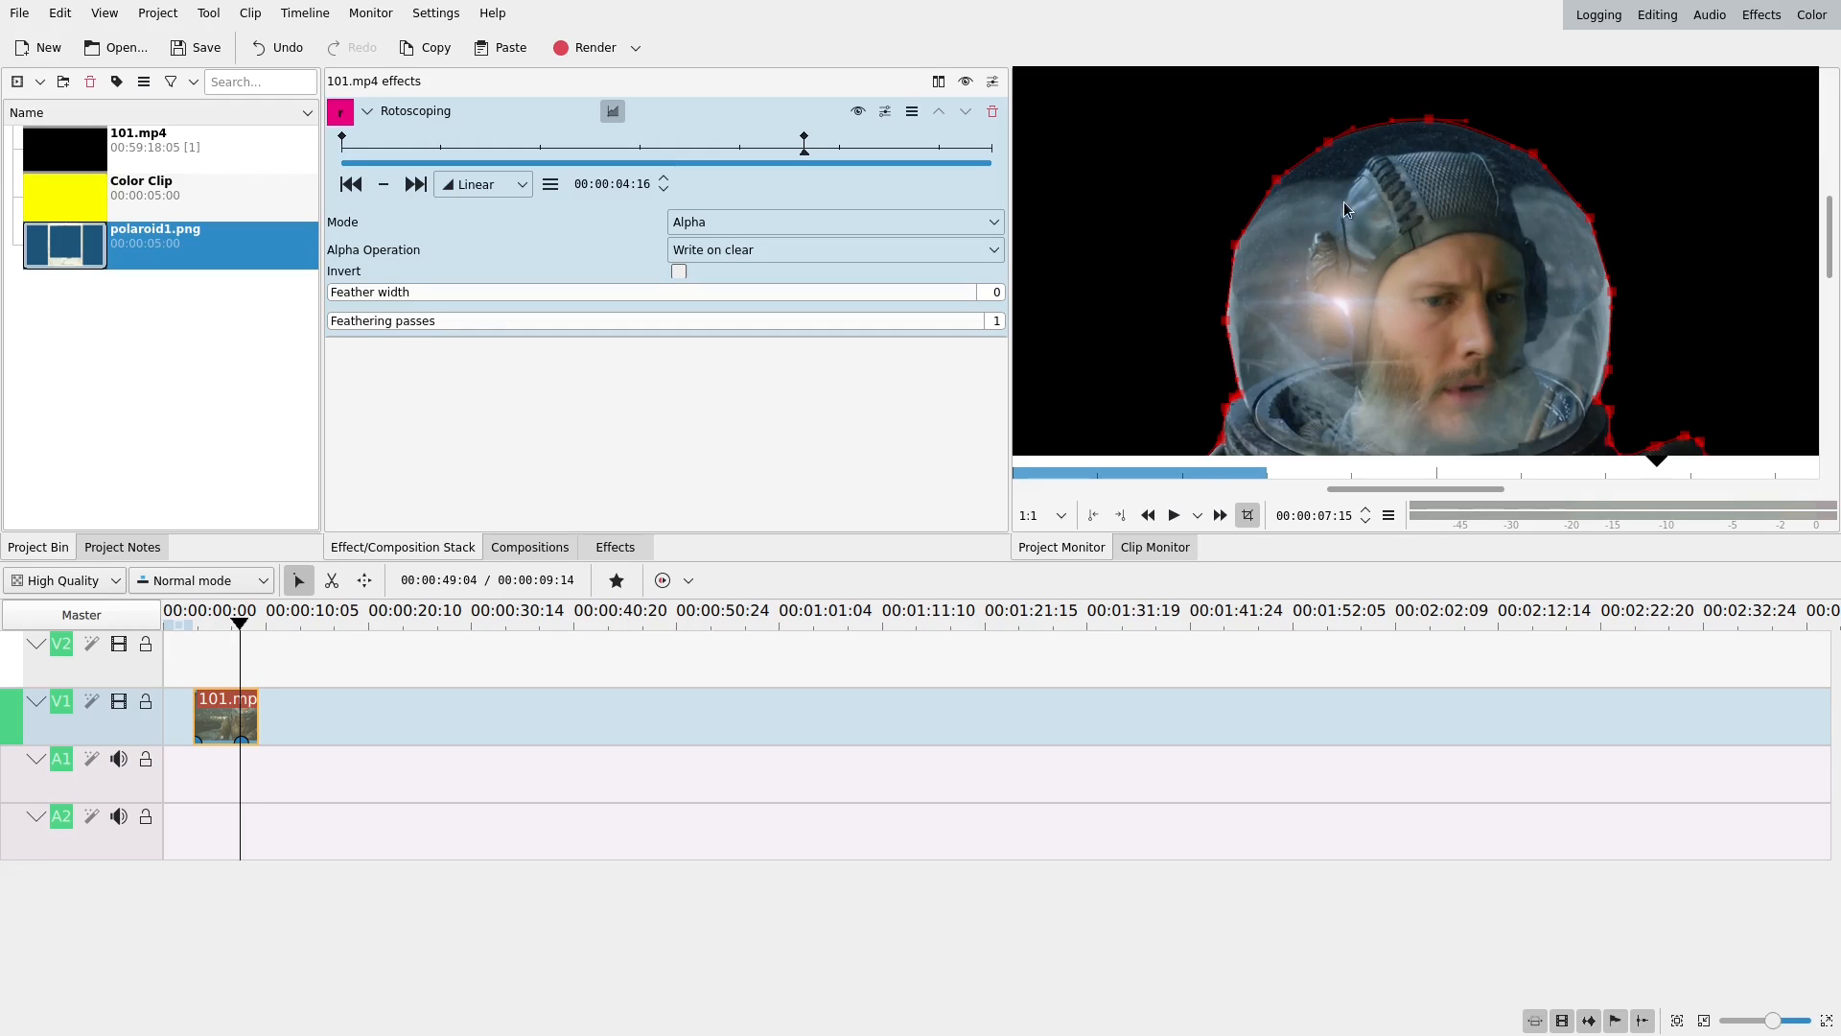
pyautogui.moveTo(1453, 126)
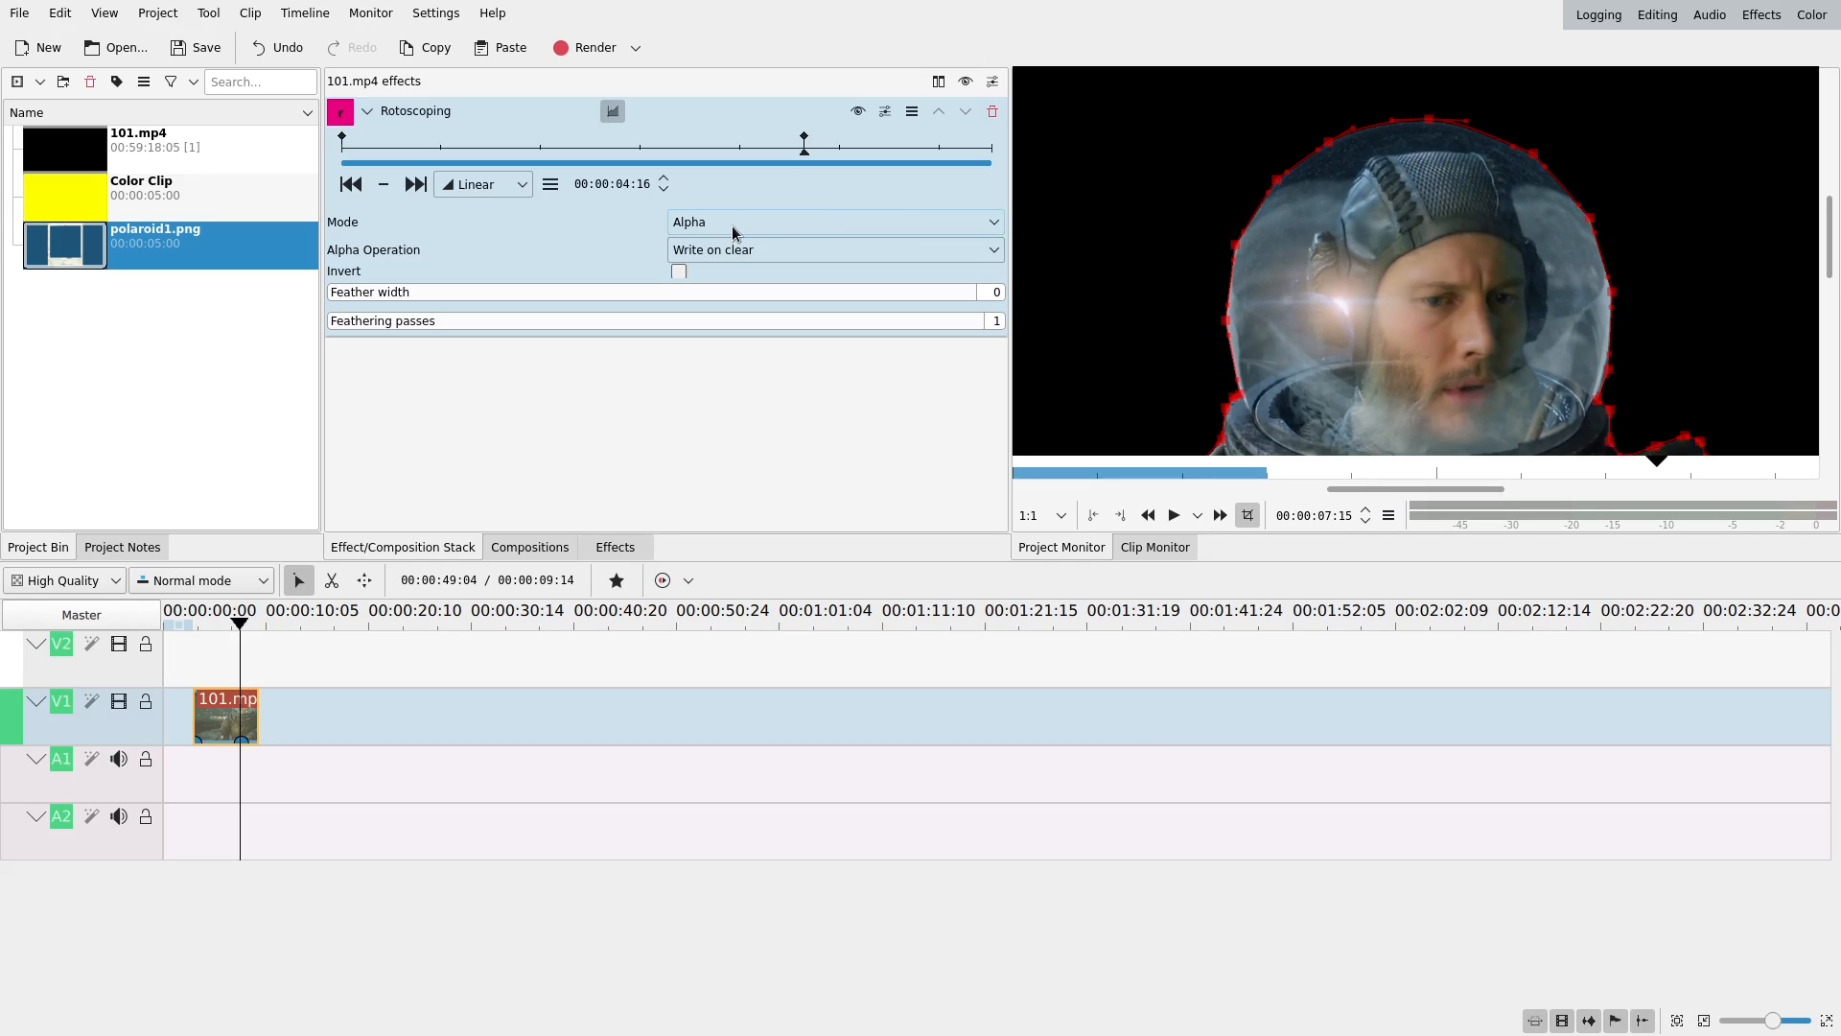
# - Try Maximum as the Rotoscoping alpha operation, then switch to Minimum
pyautogui.click(833, 249)
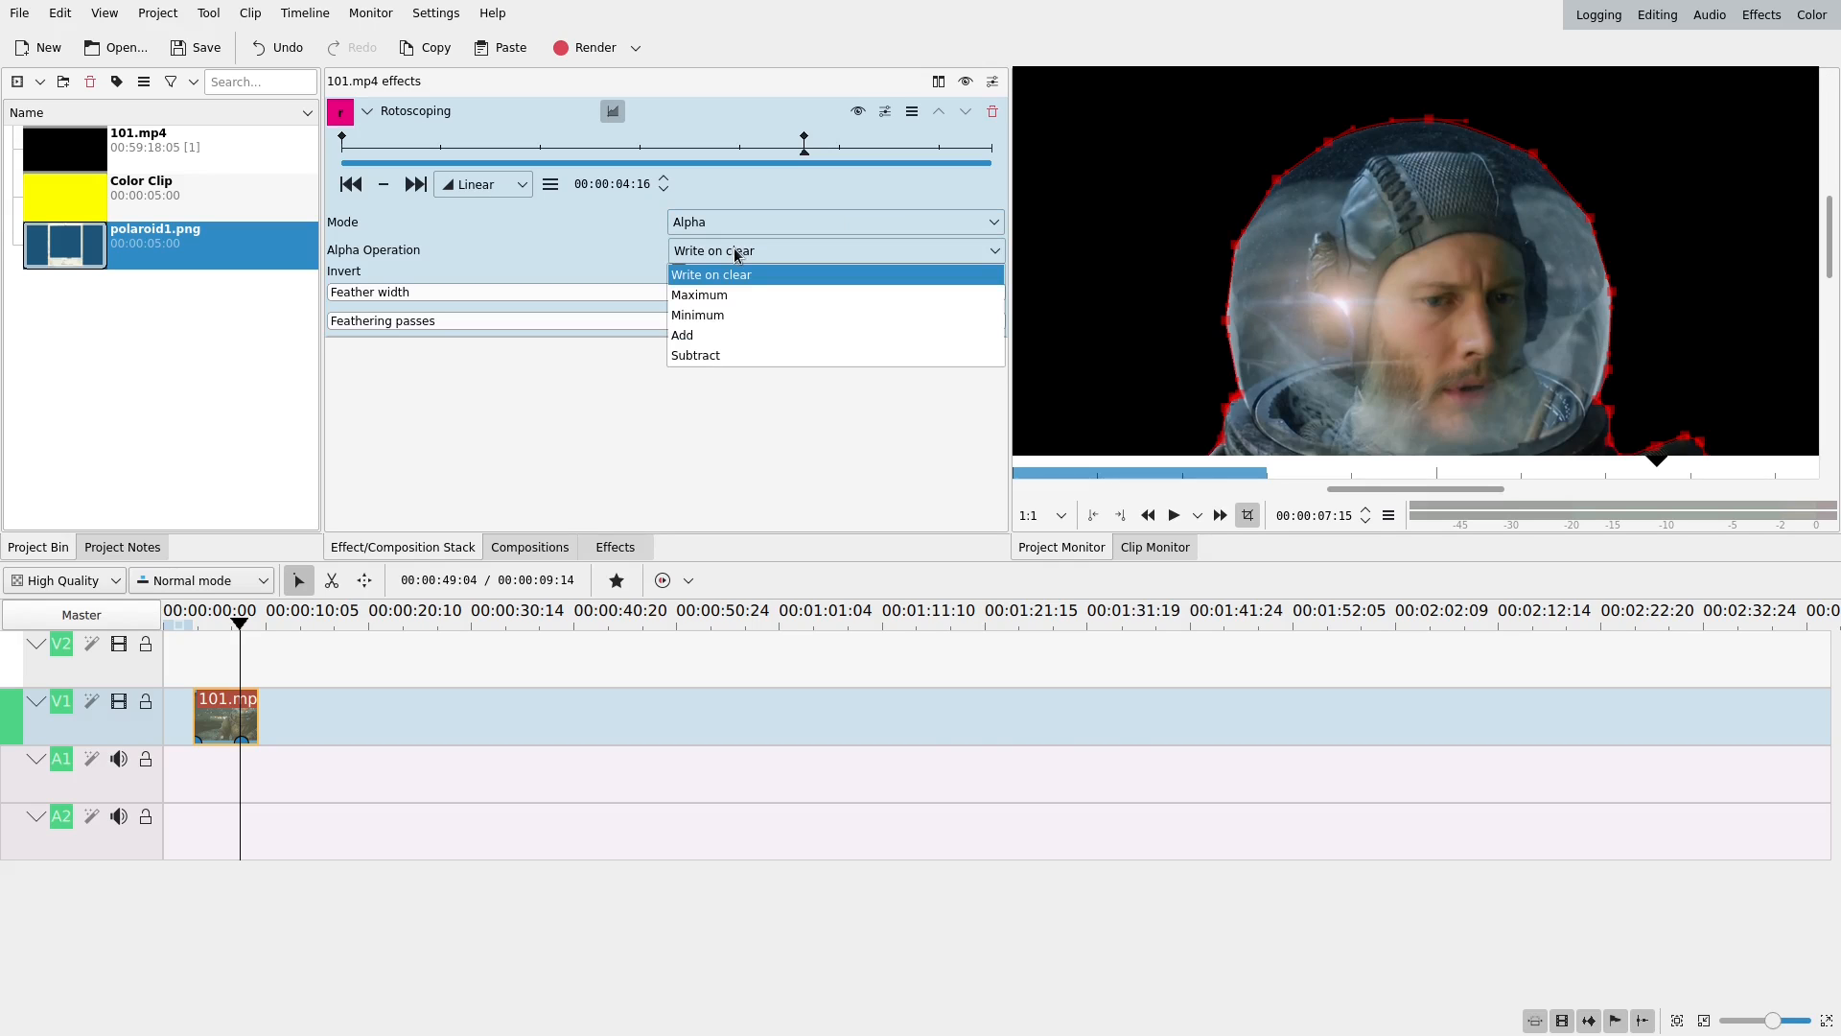
pyautogui.click(699, 294)
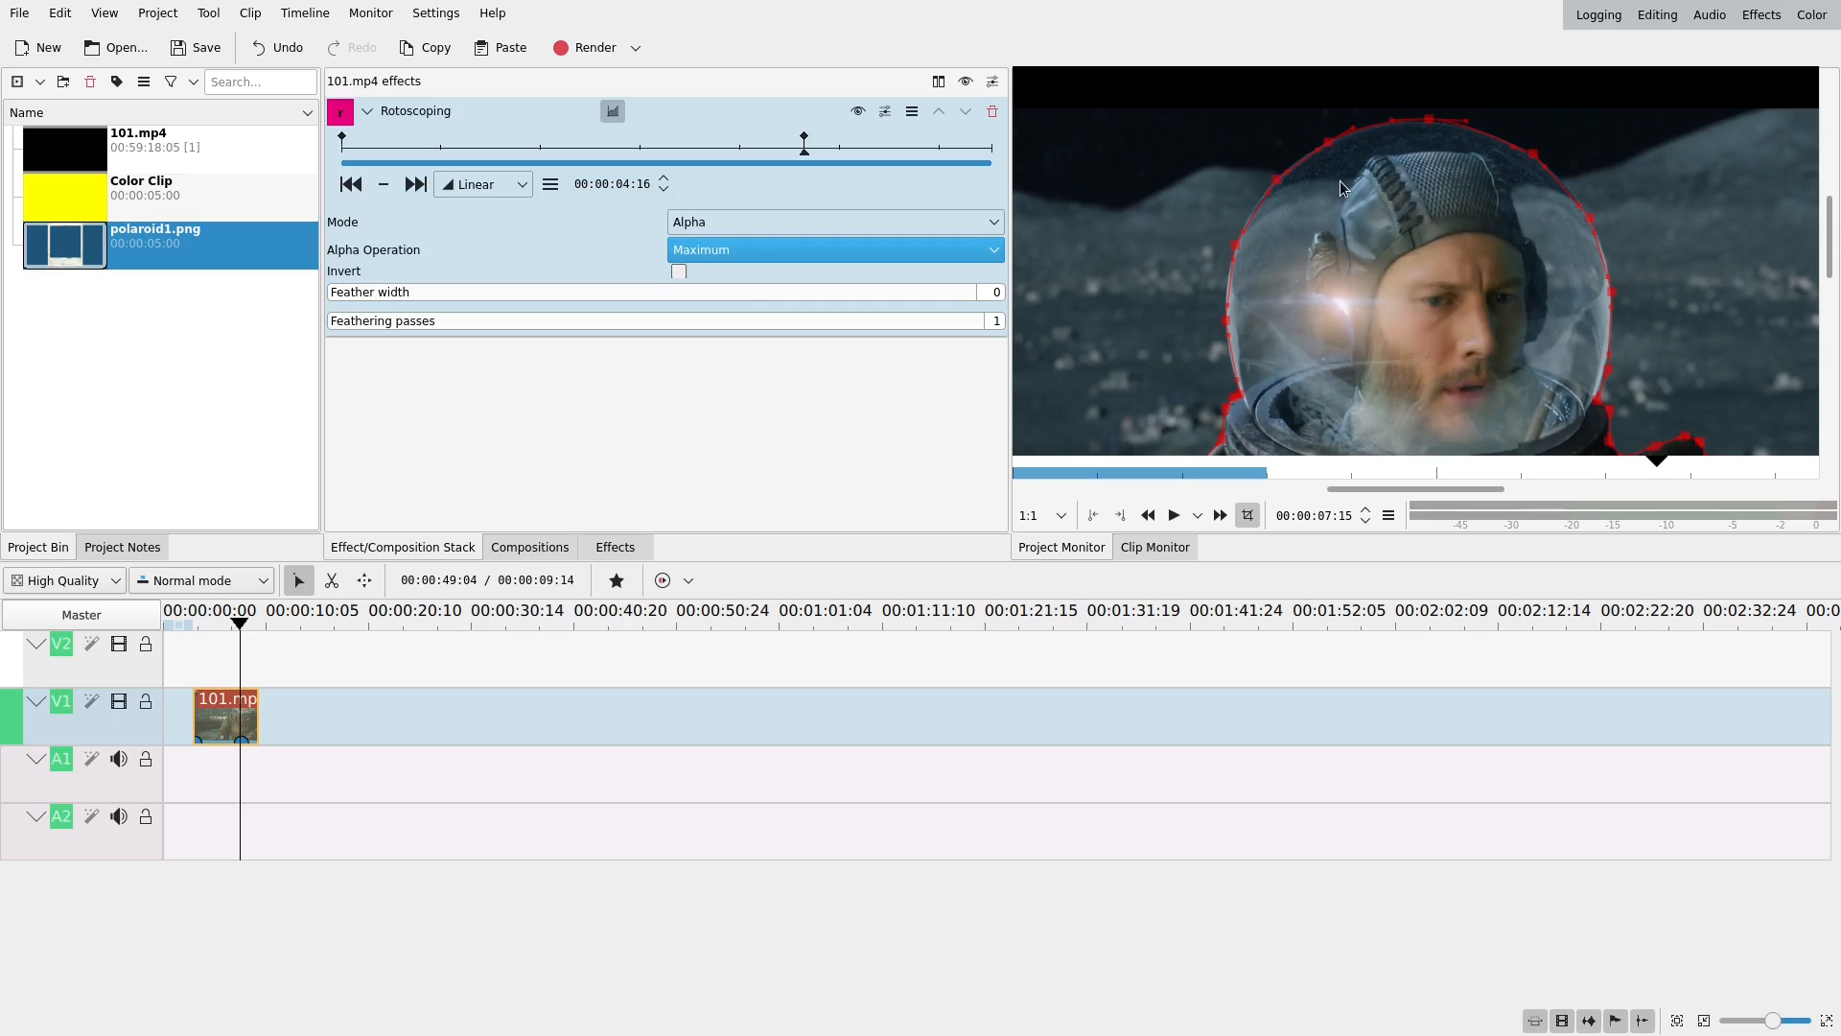
pyautogui.moveTo(1318, 161)
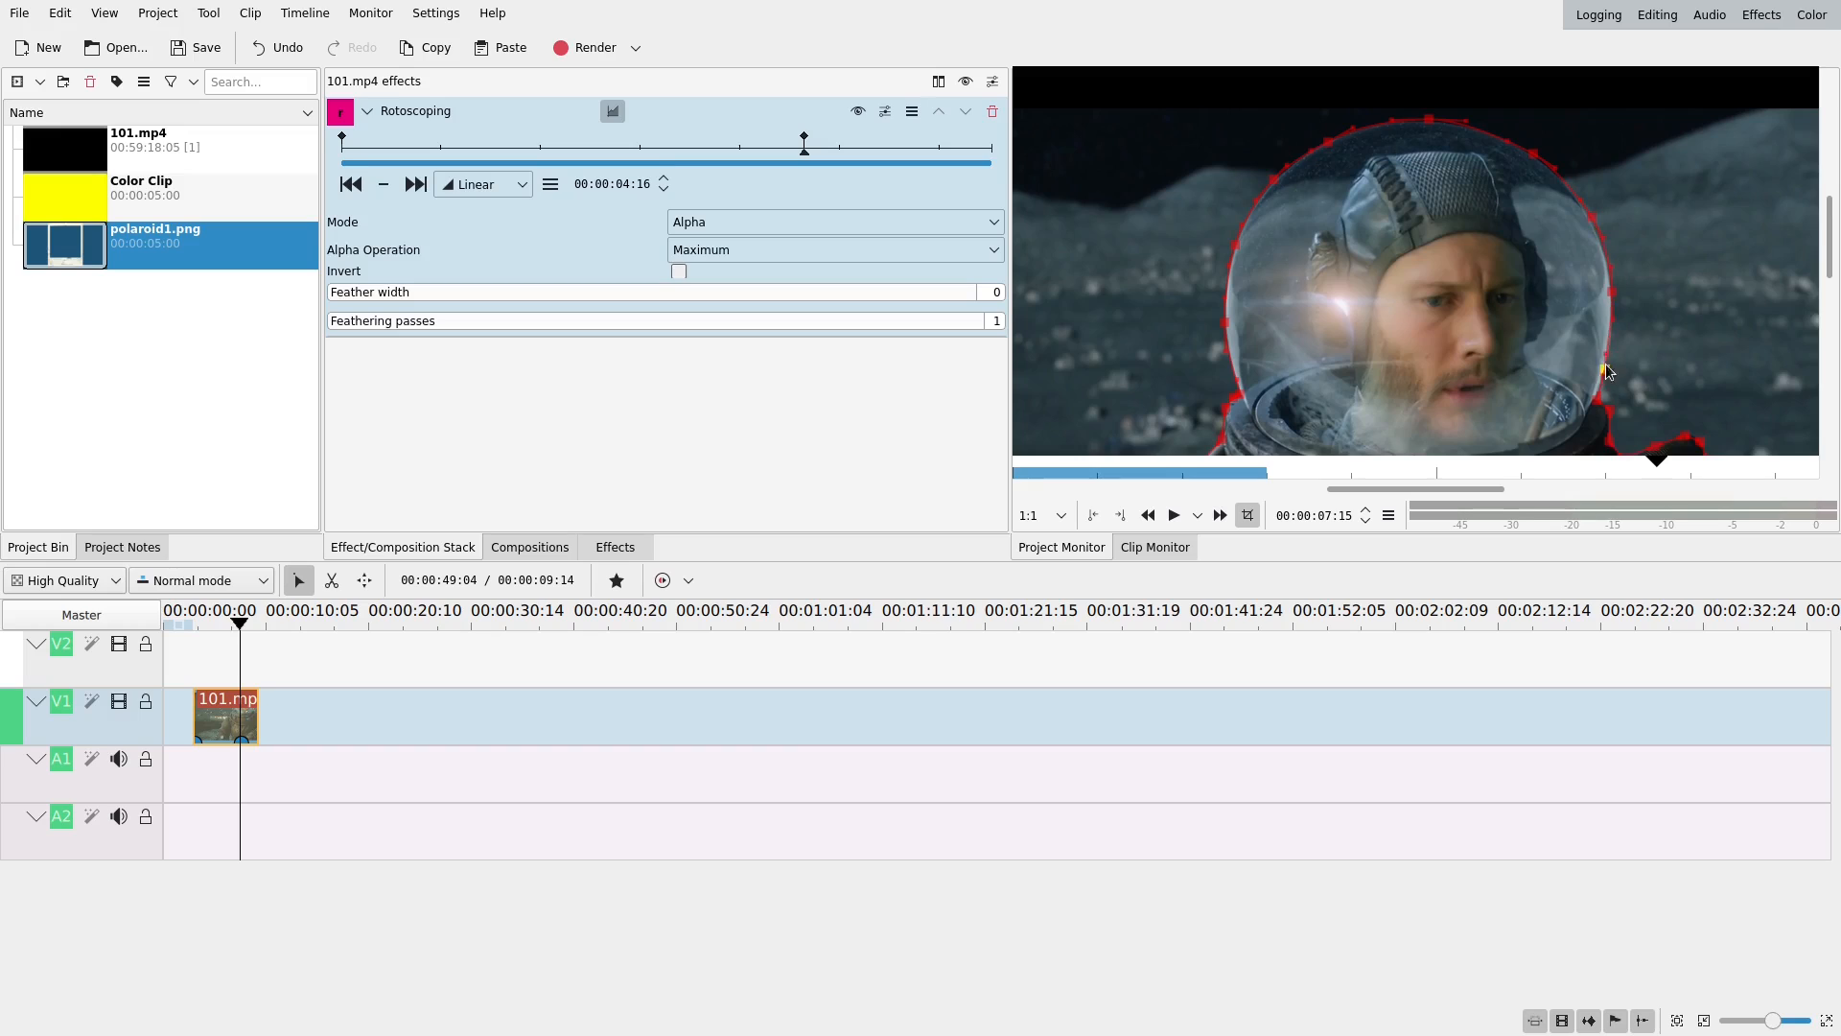
pyautogui.moveTo(769, 221)
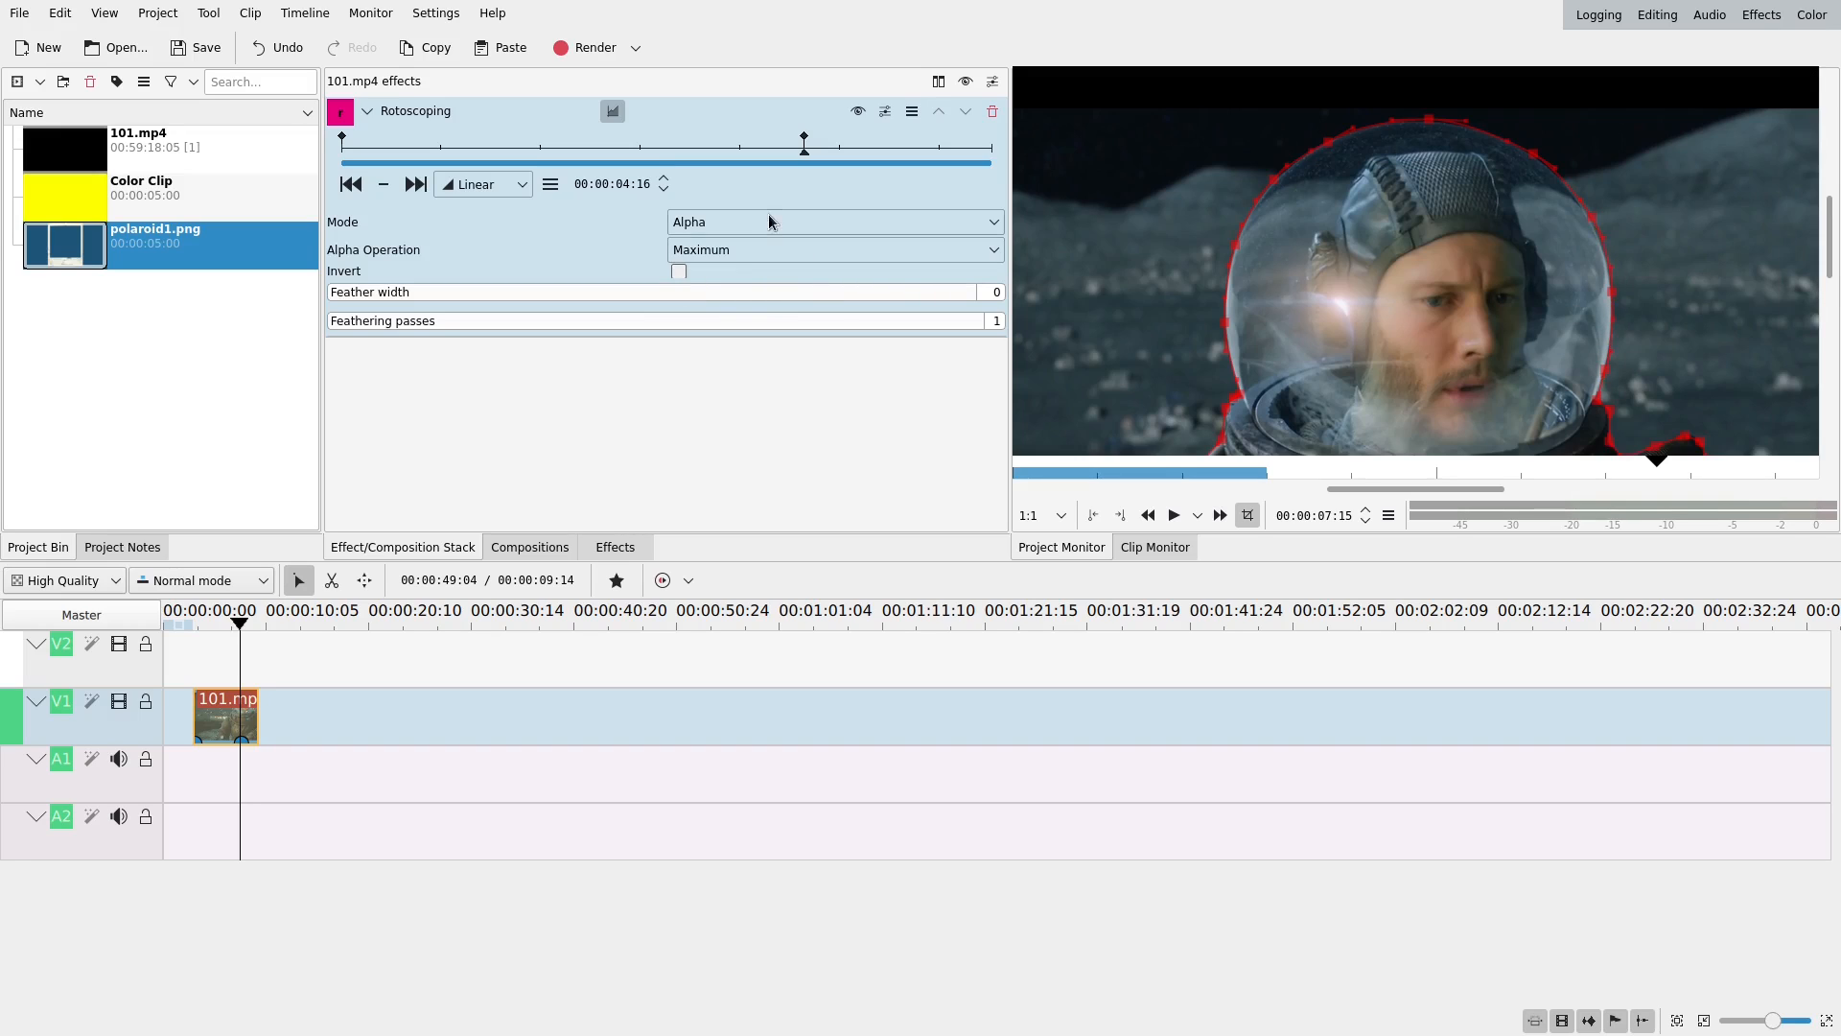
pyautogui.click(832, 249)
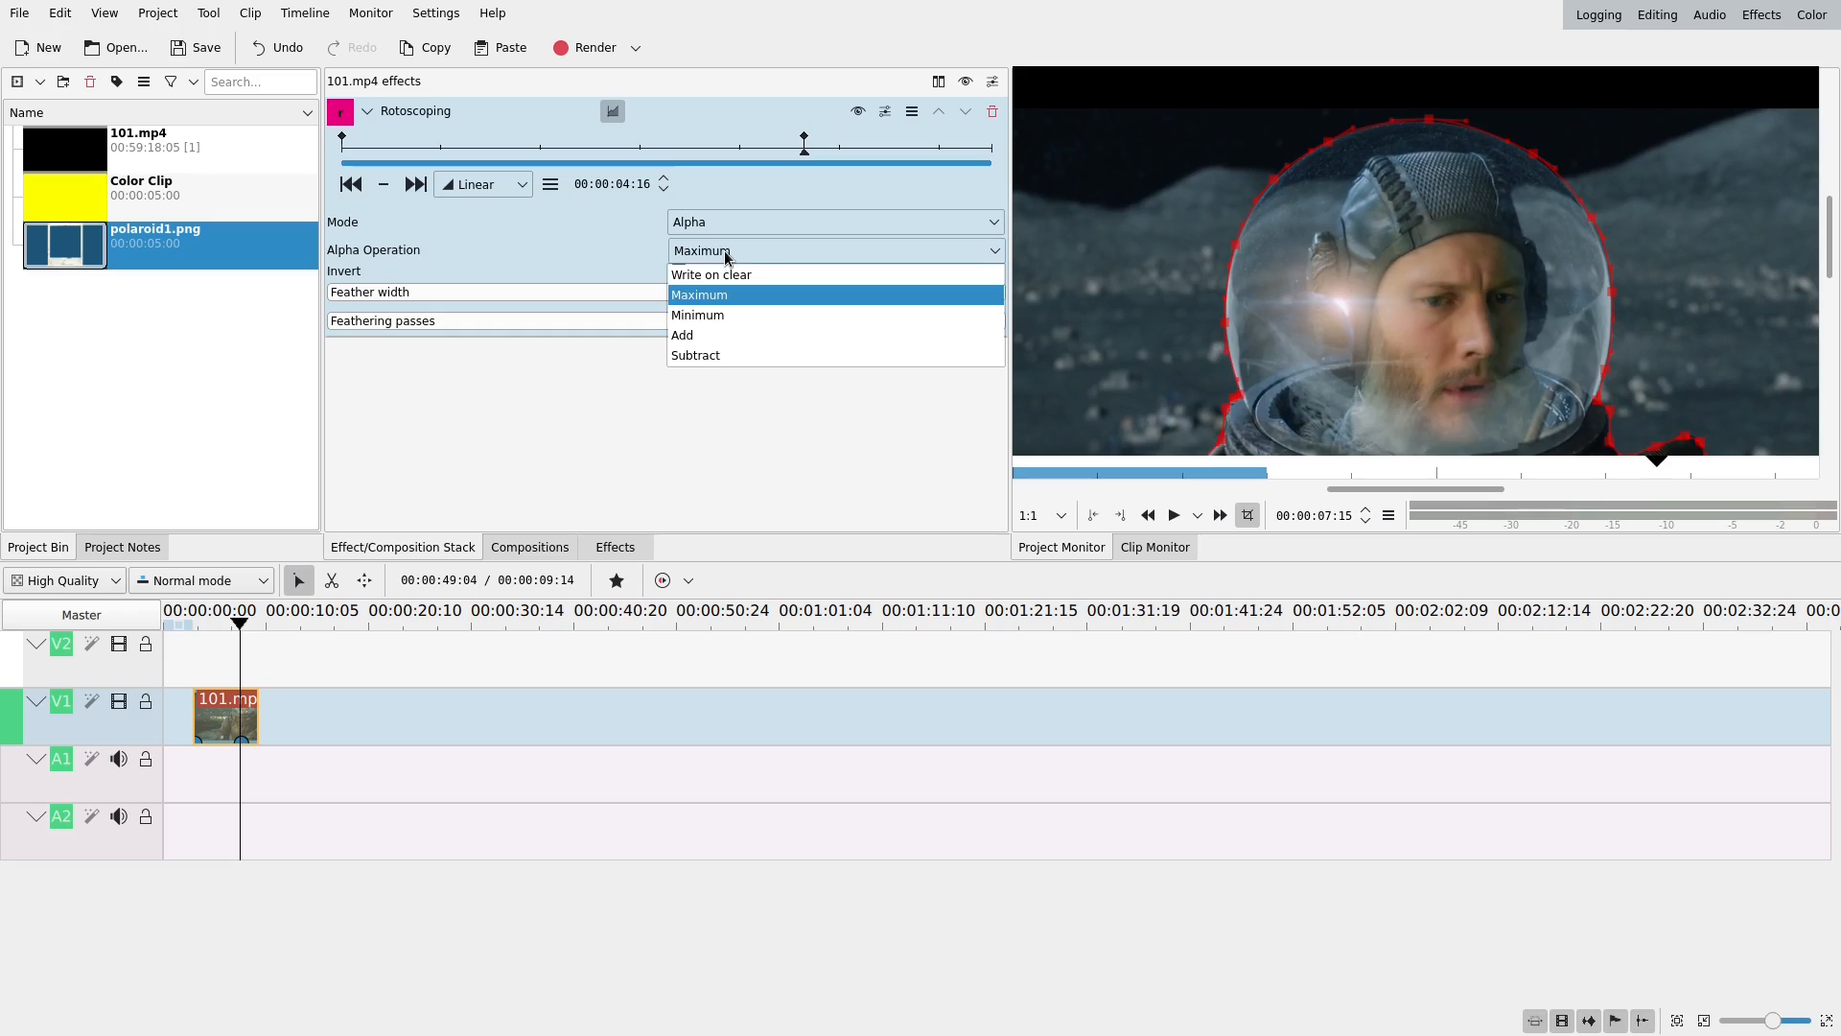
pyautogui.click(696, 314)
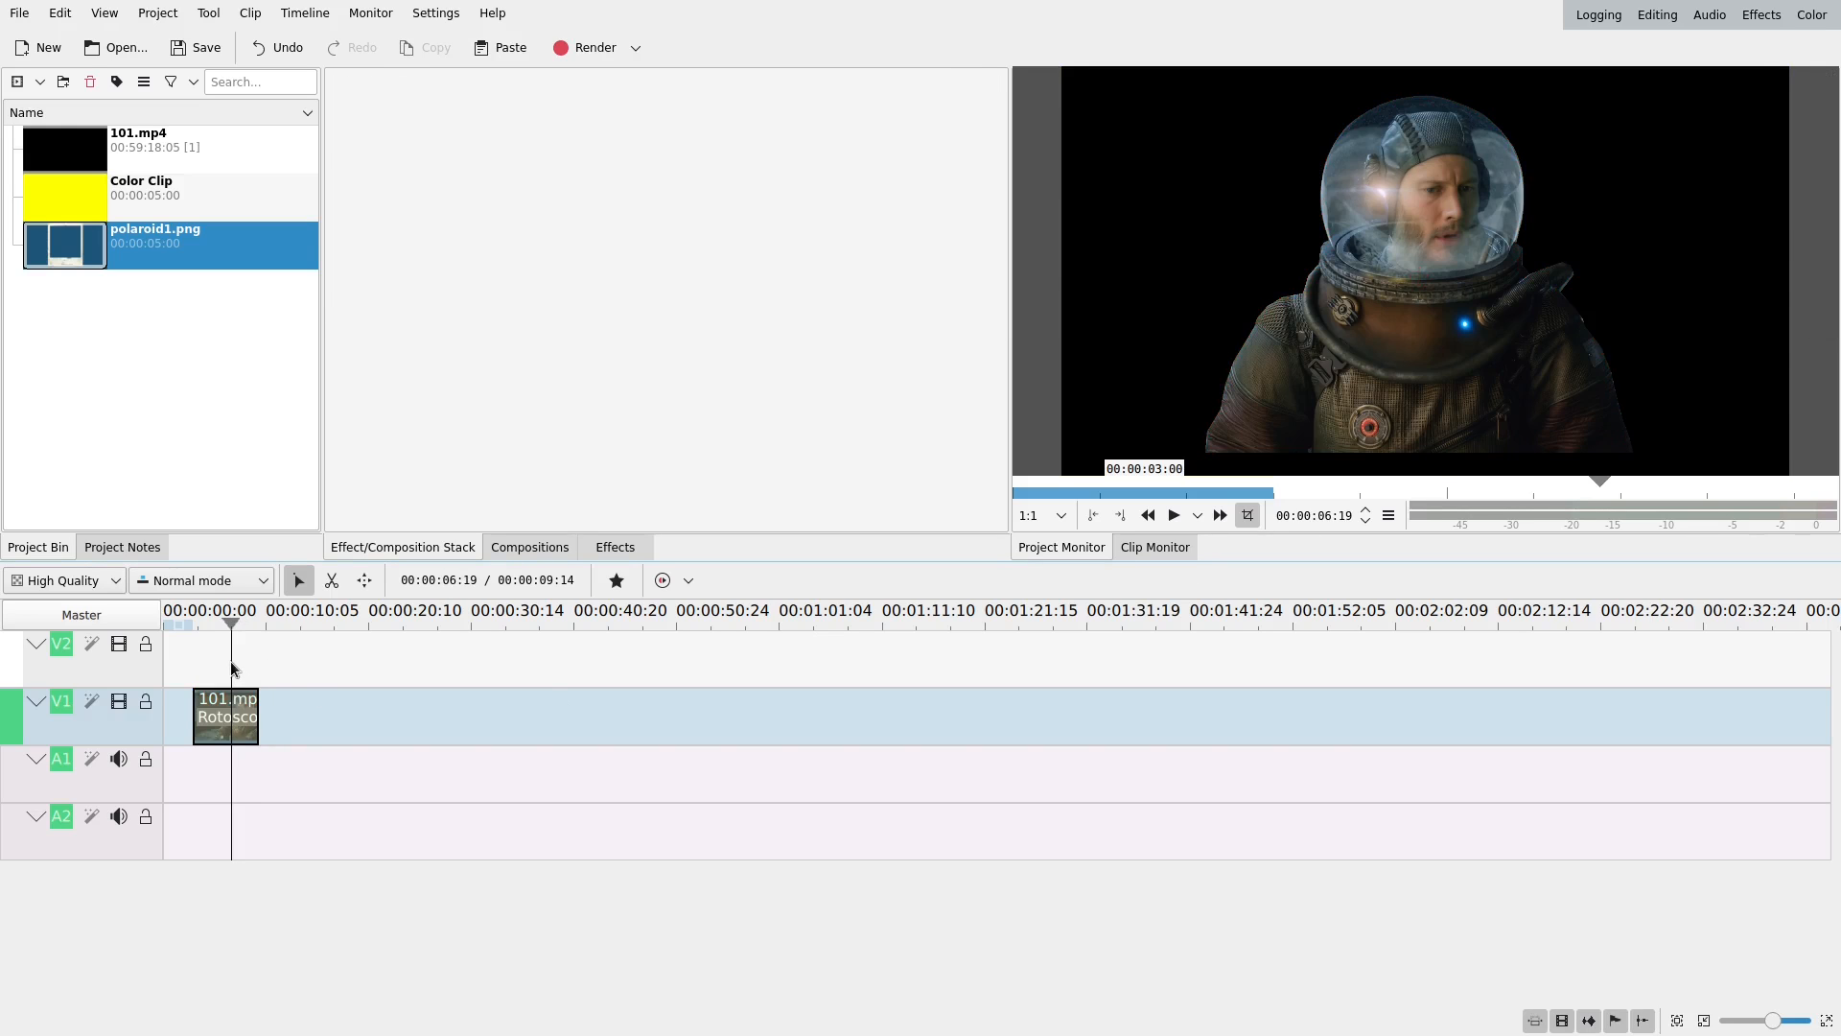
# - Lower the mask feather width to 2 and return to the first keyframe
pyautogui.click(225, 716)
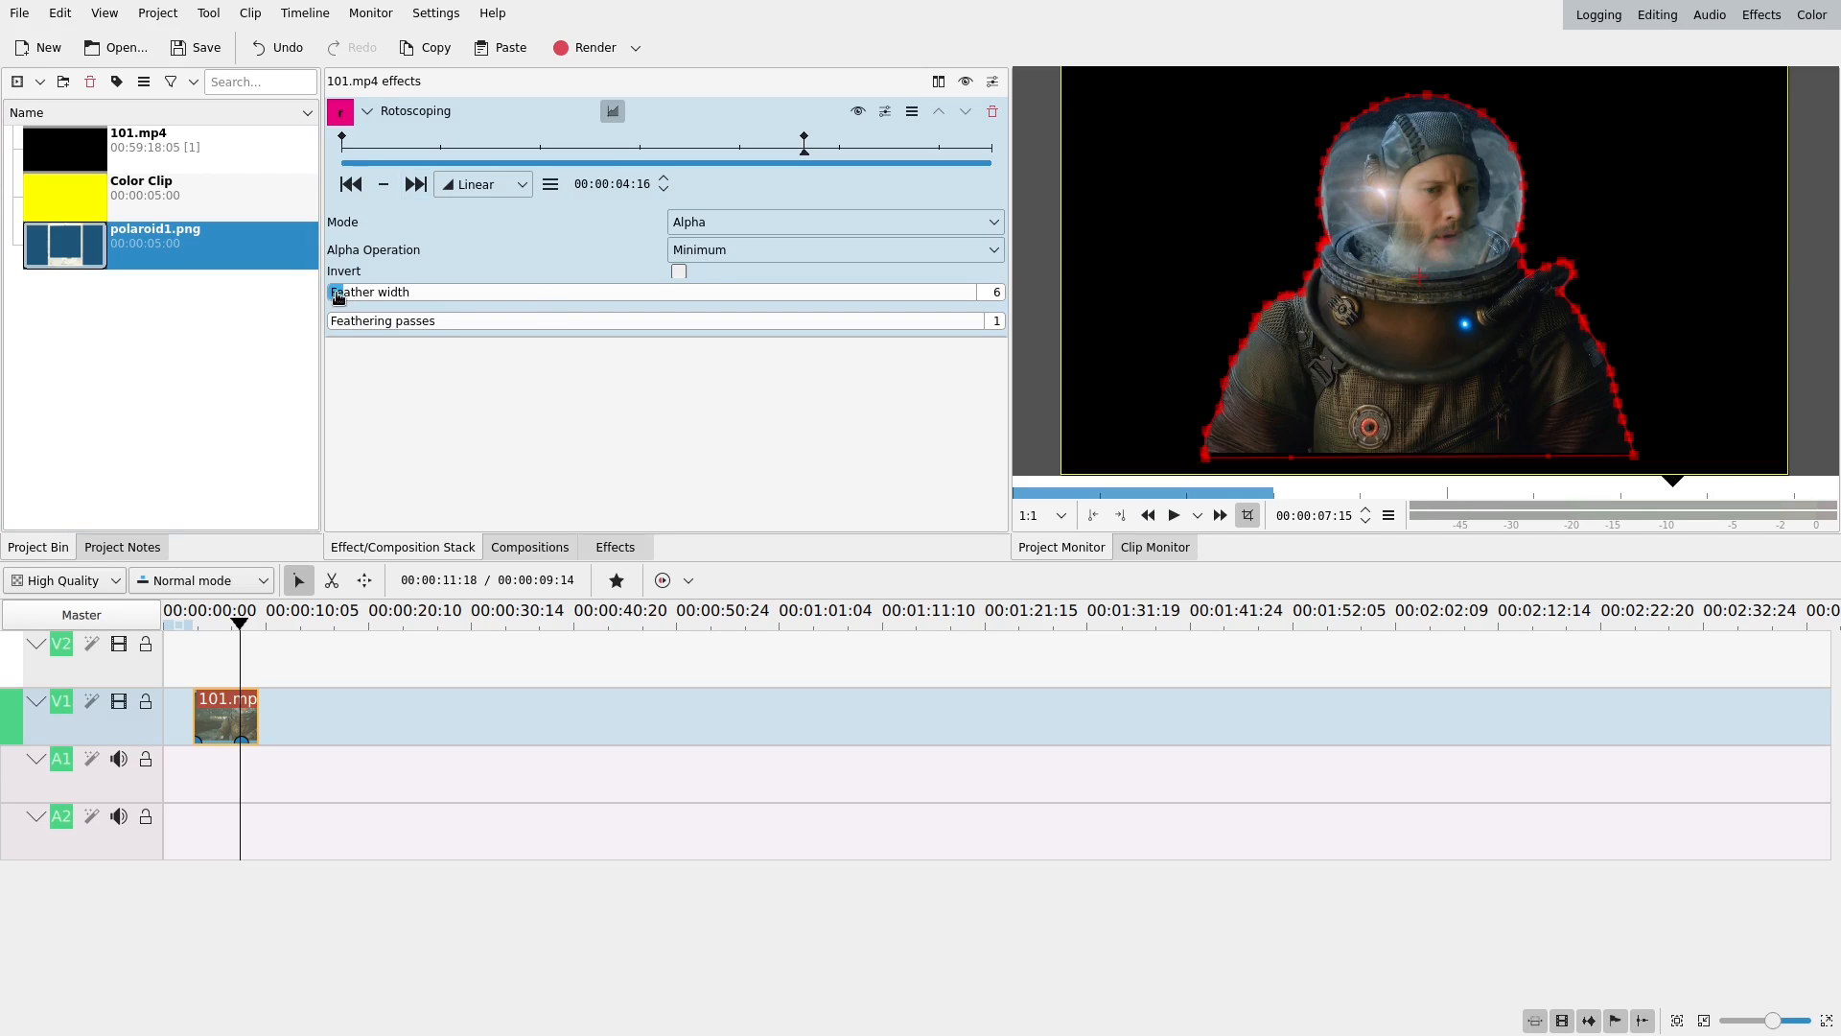
pyautogui.click(993, 292)
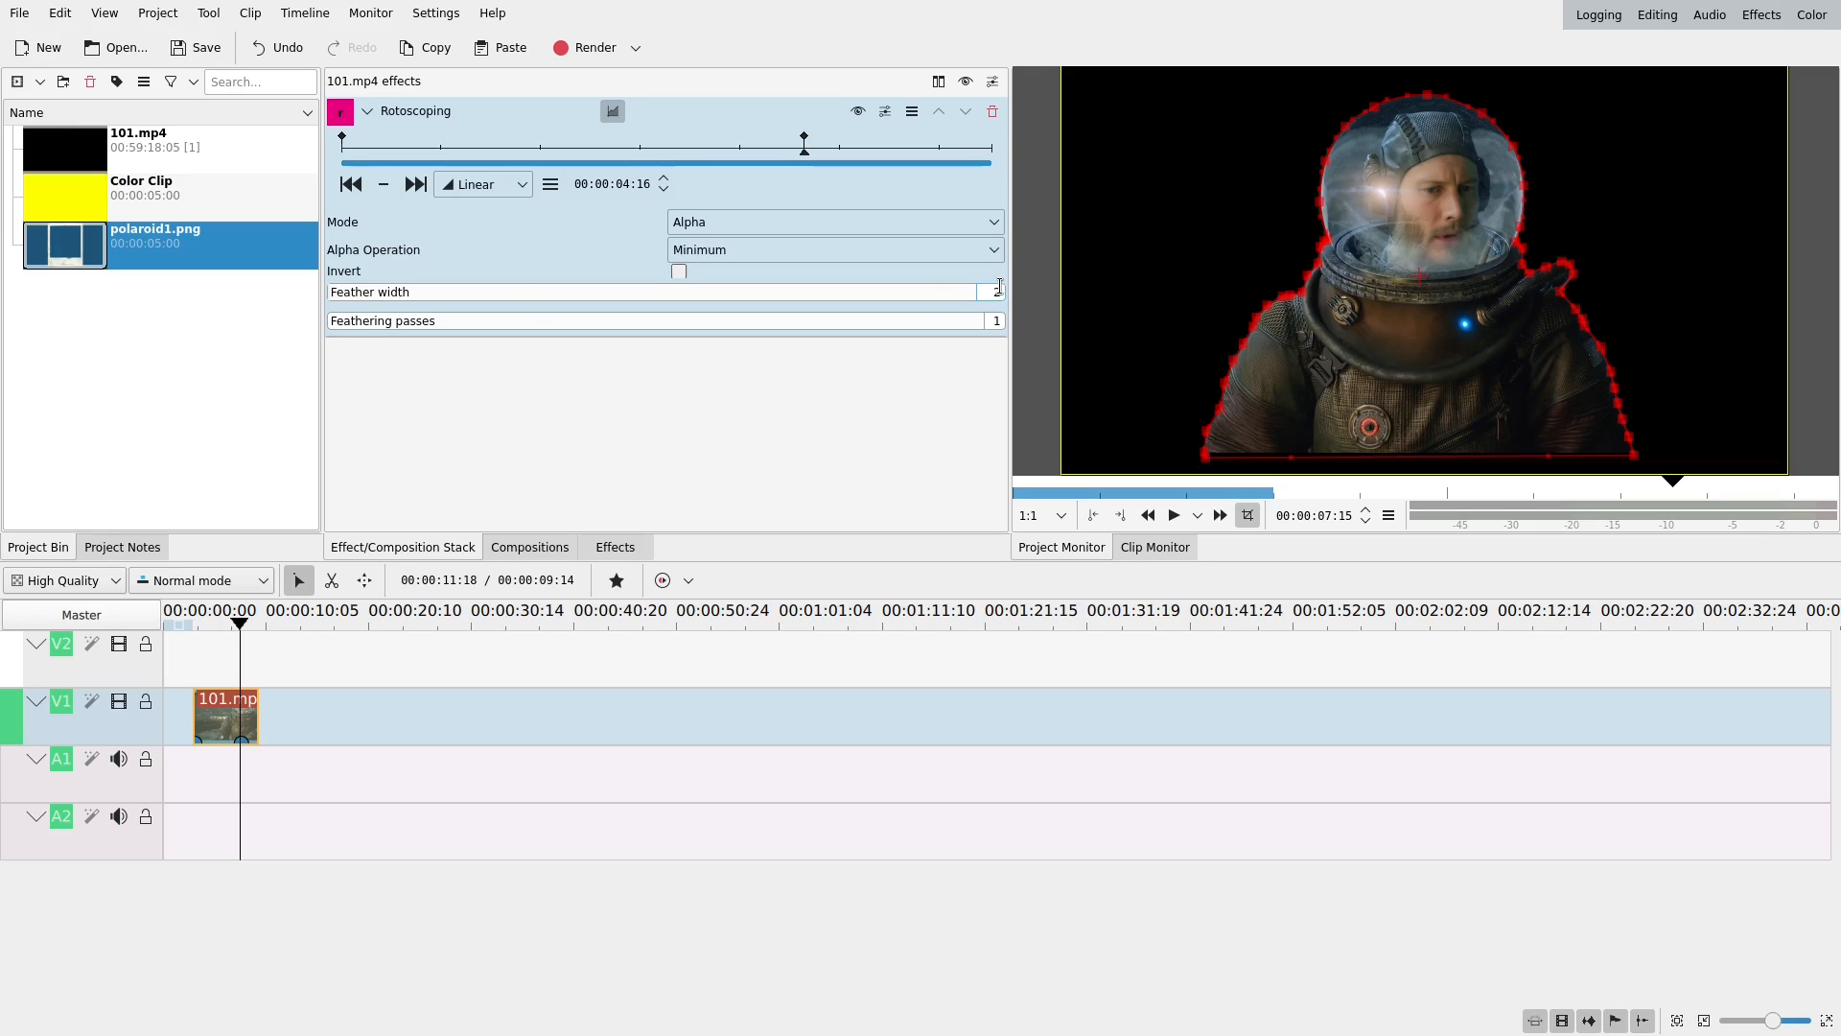
pyautogui.click(997, 292)
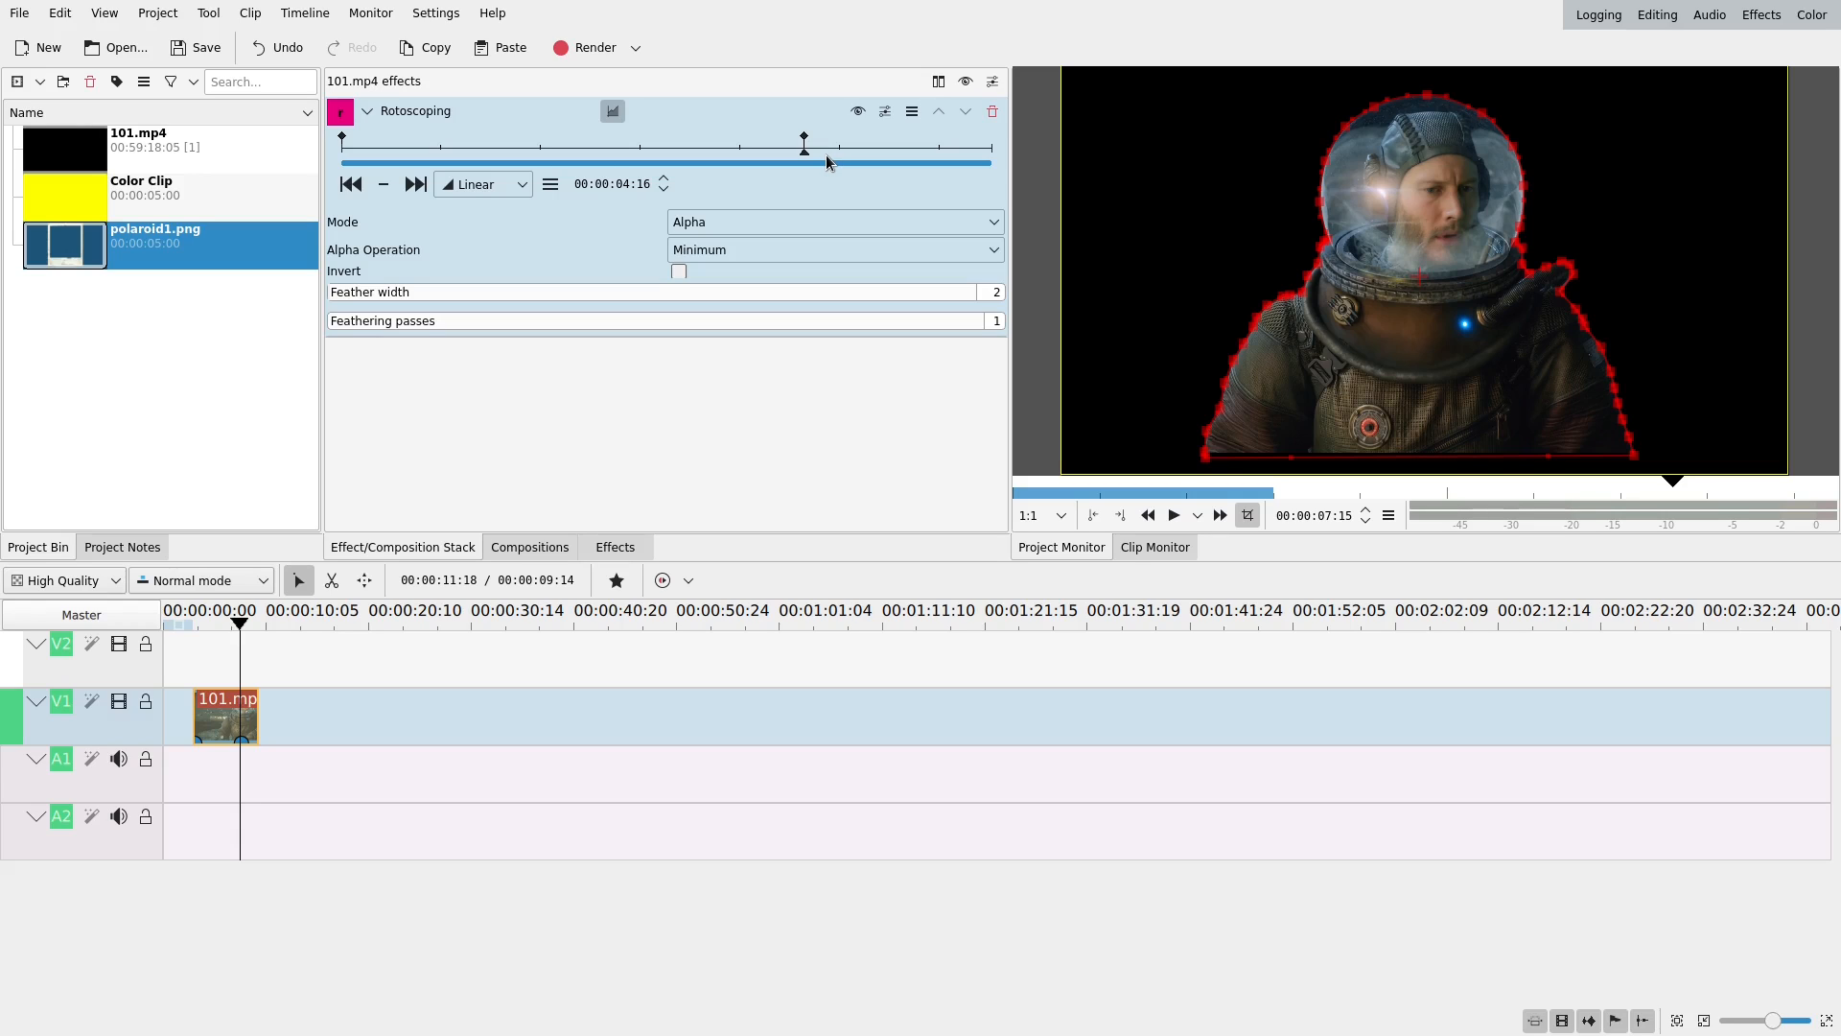
pyautogui.moveTo(731, 171)
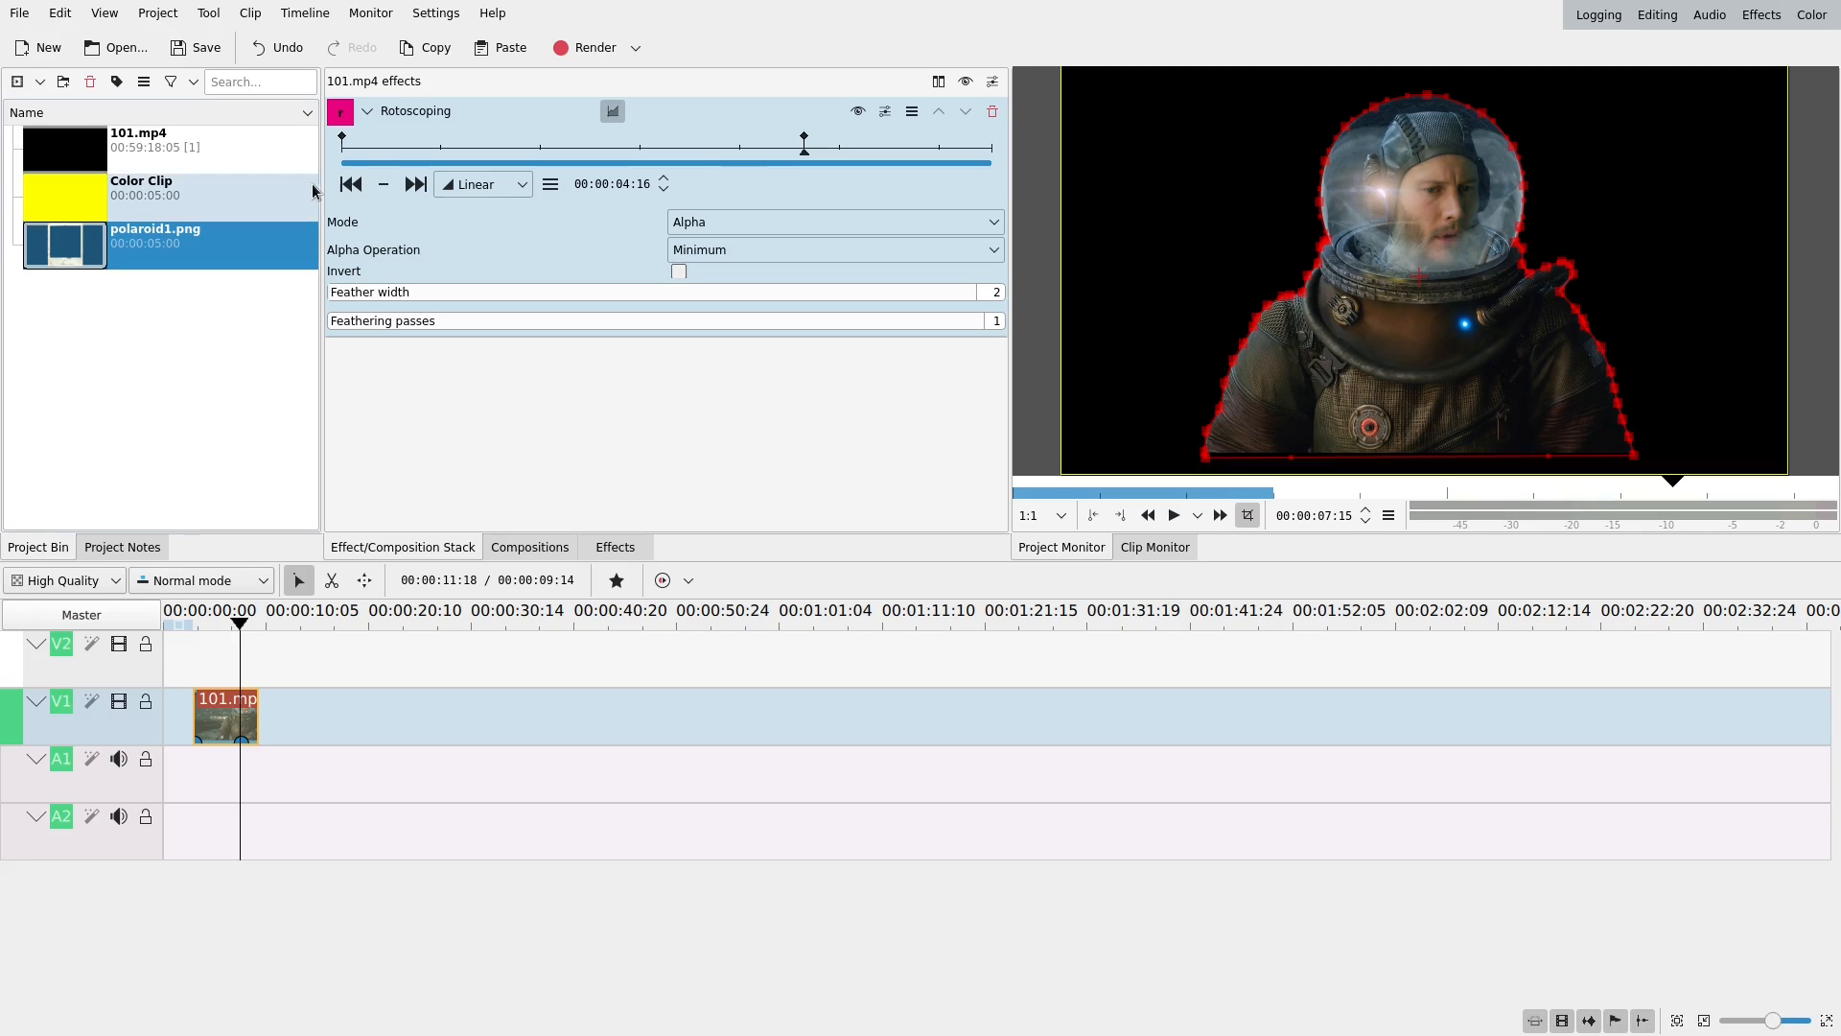
pyautogui.moveTo(350, 184)
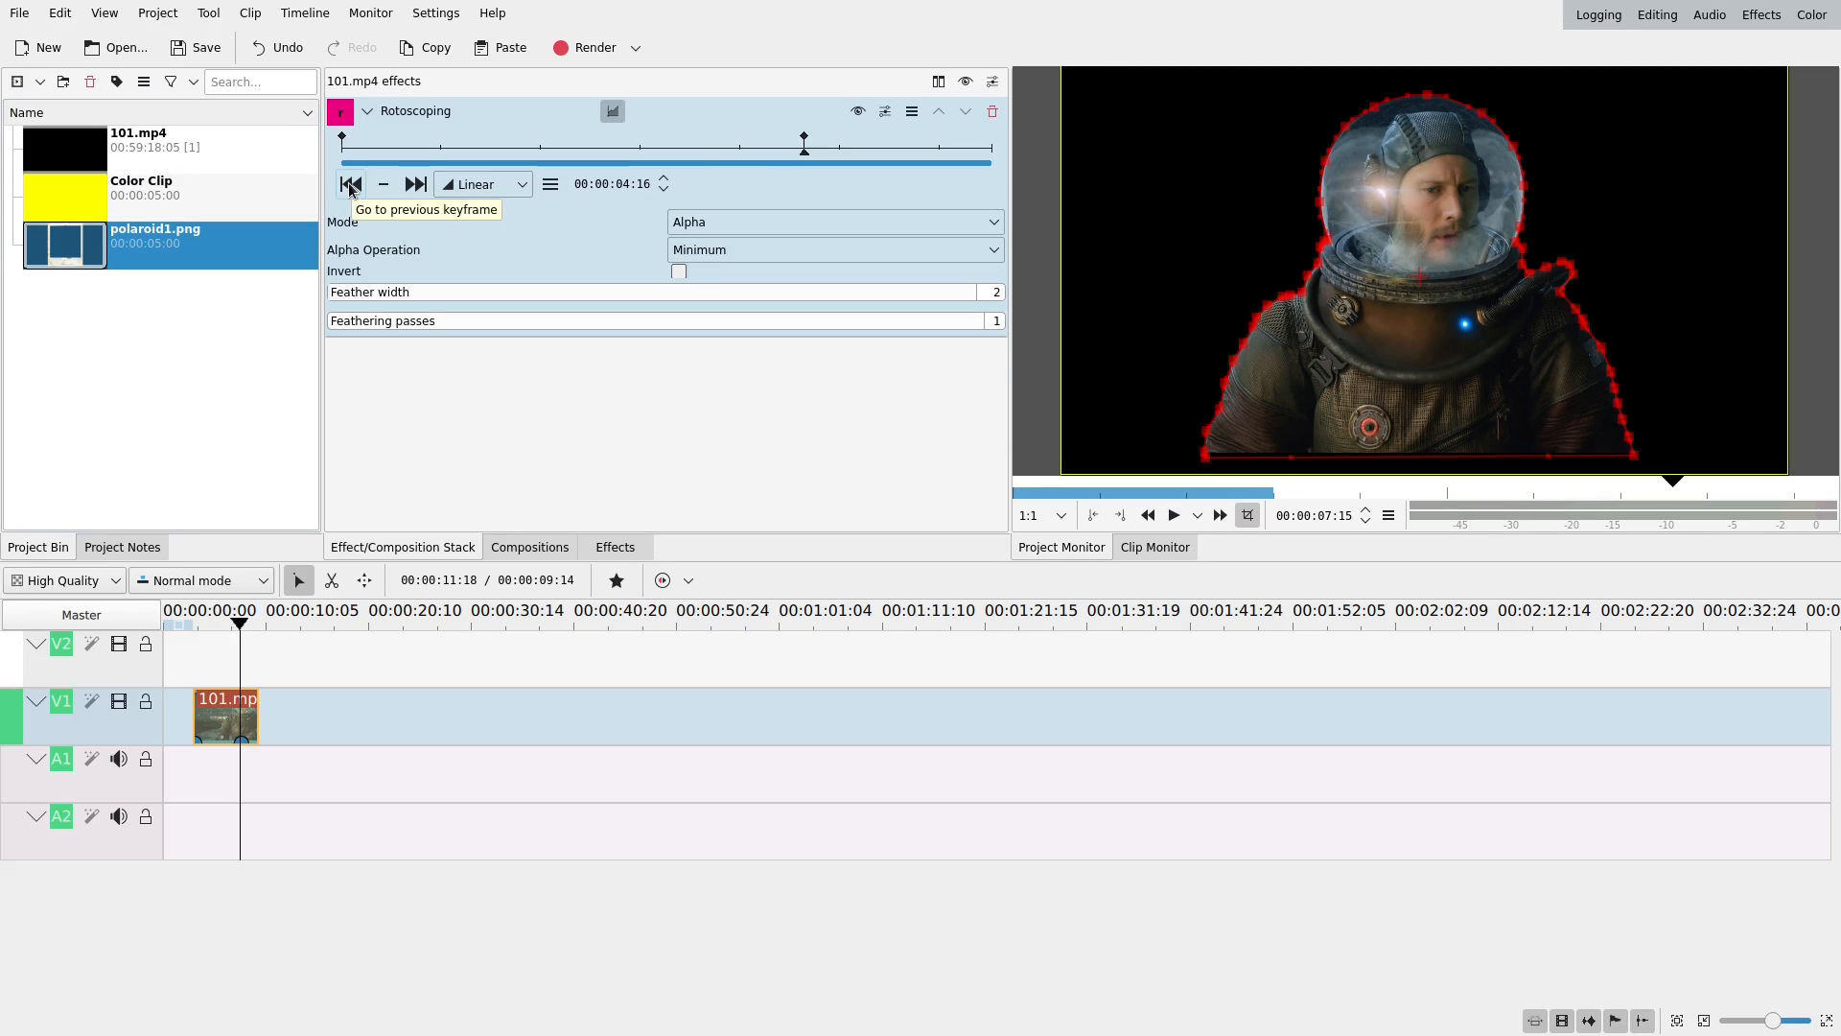
pyautogui.click(350, 183)
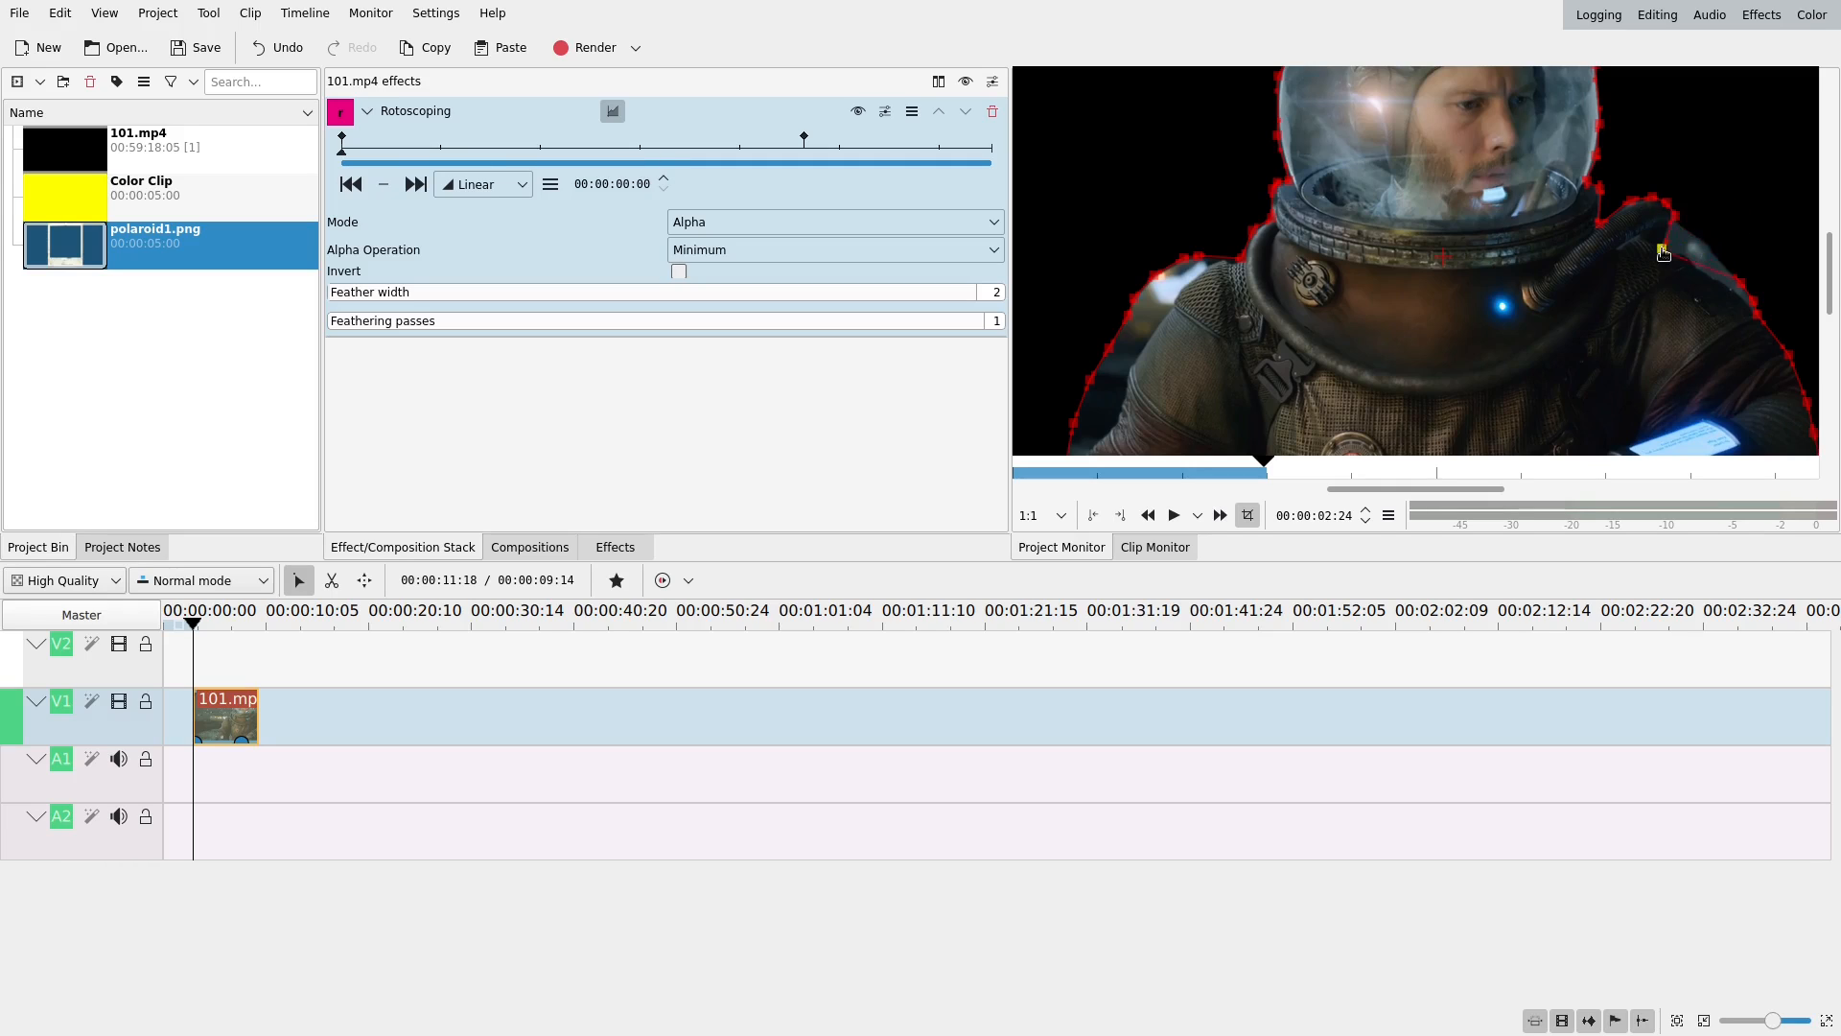
pyautogui.moveTo(1688, 257)
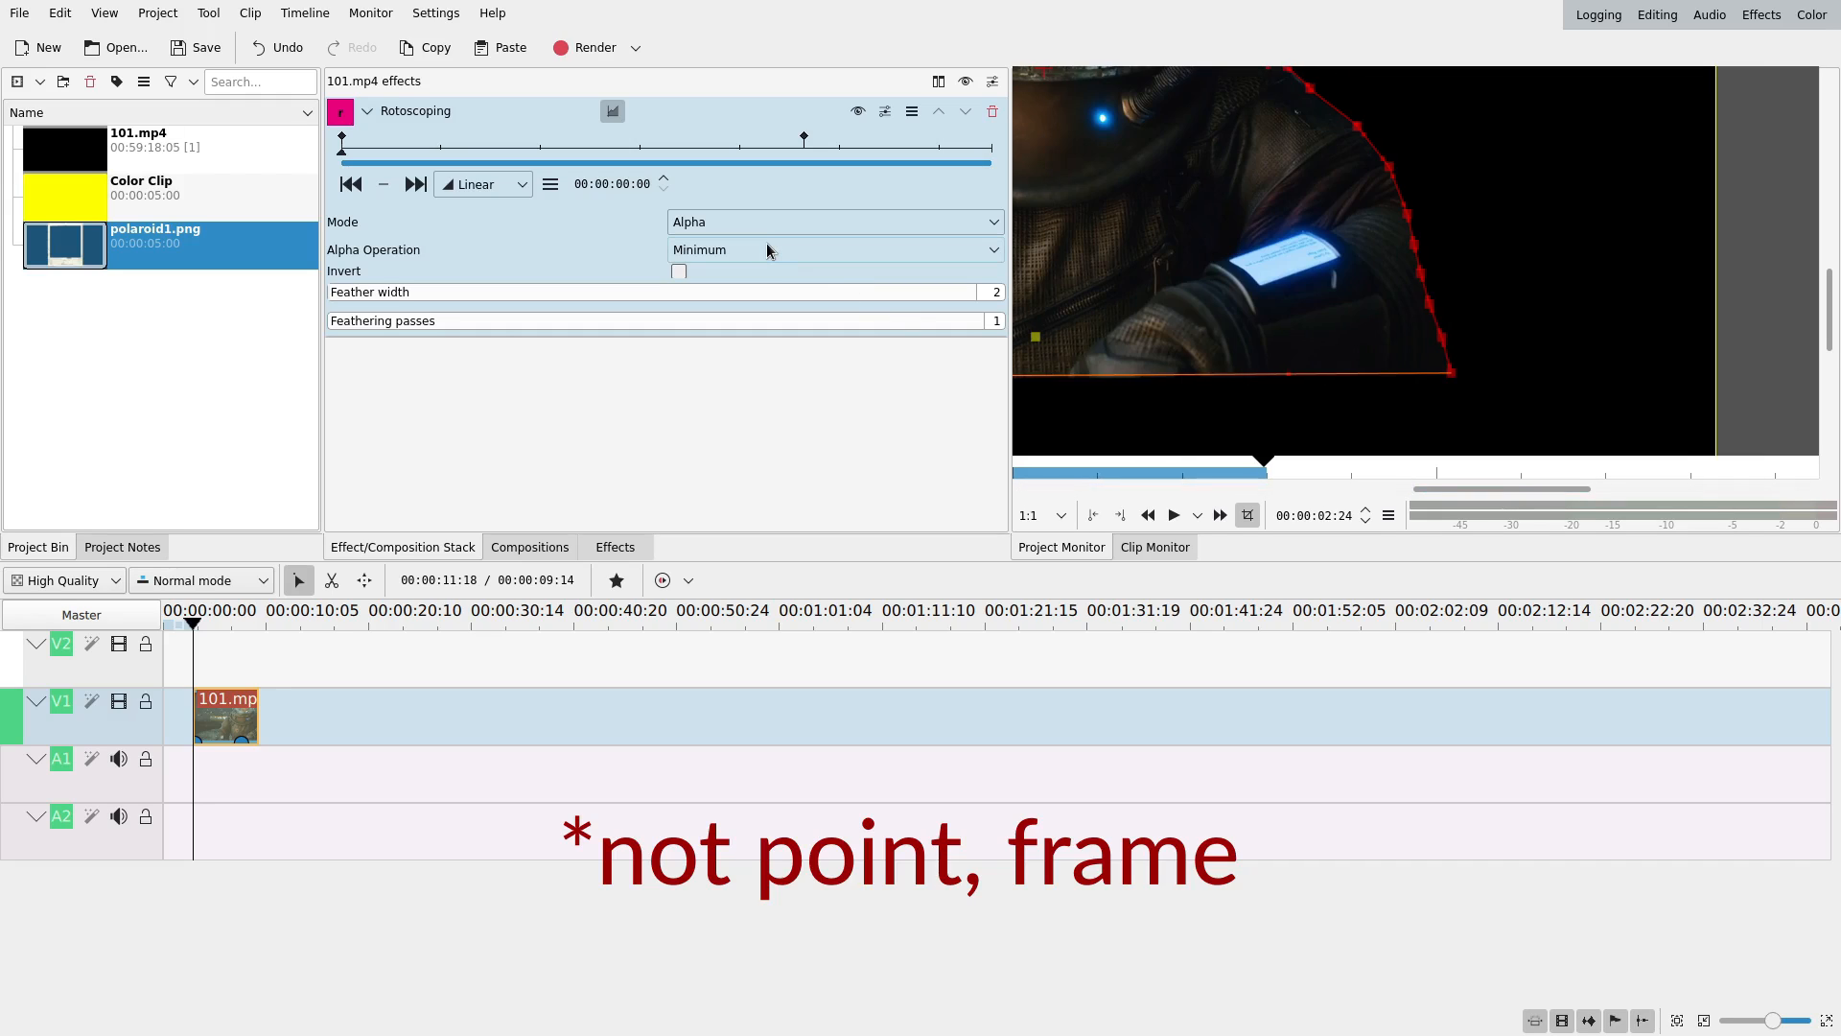
pyautogui.moveTo(752, 255)
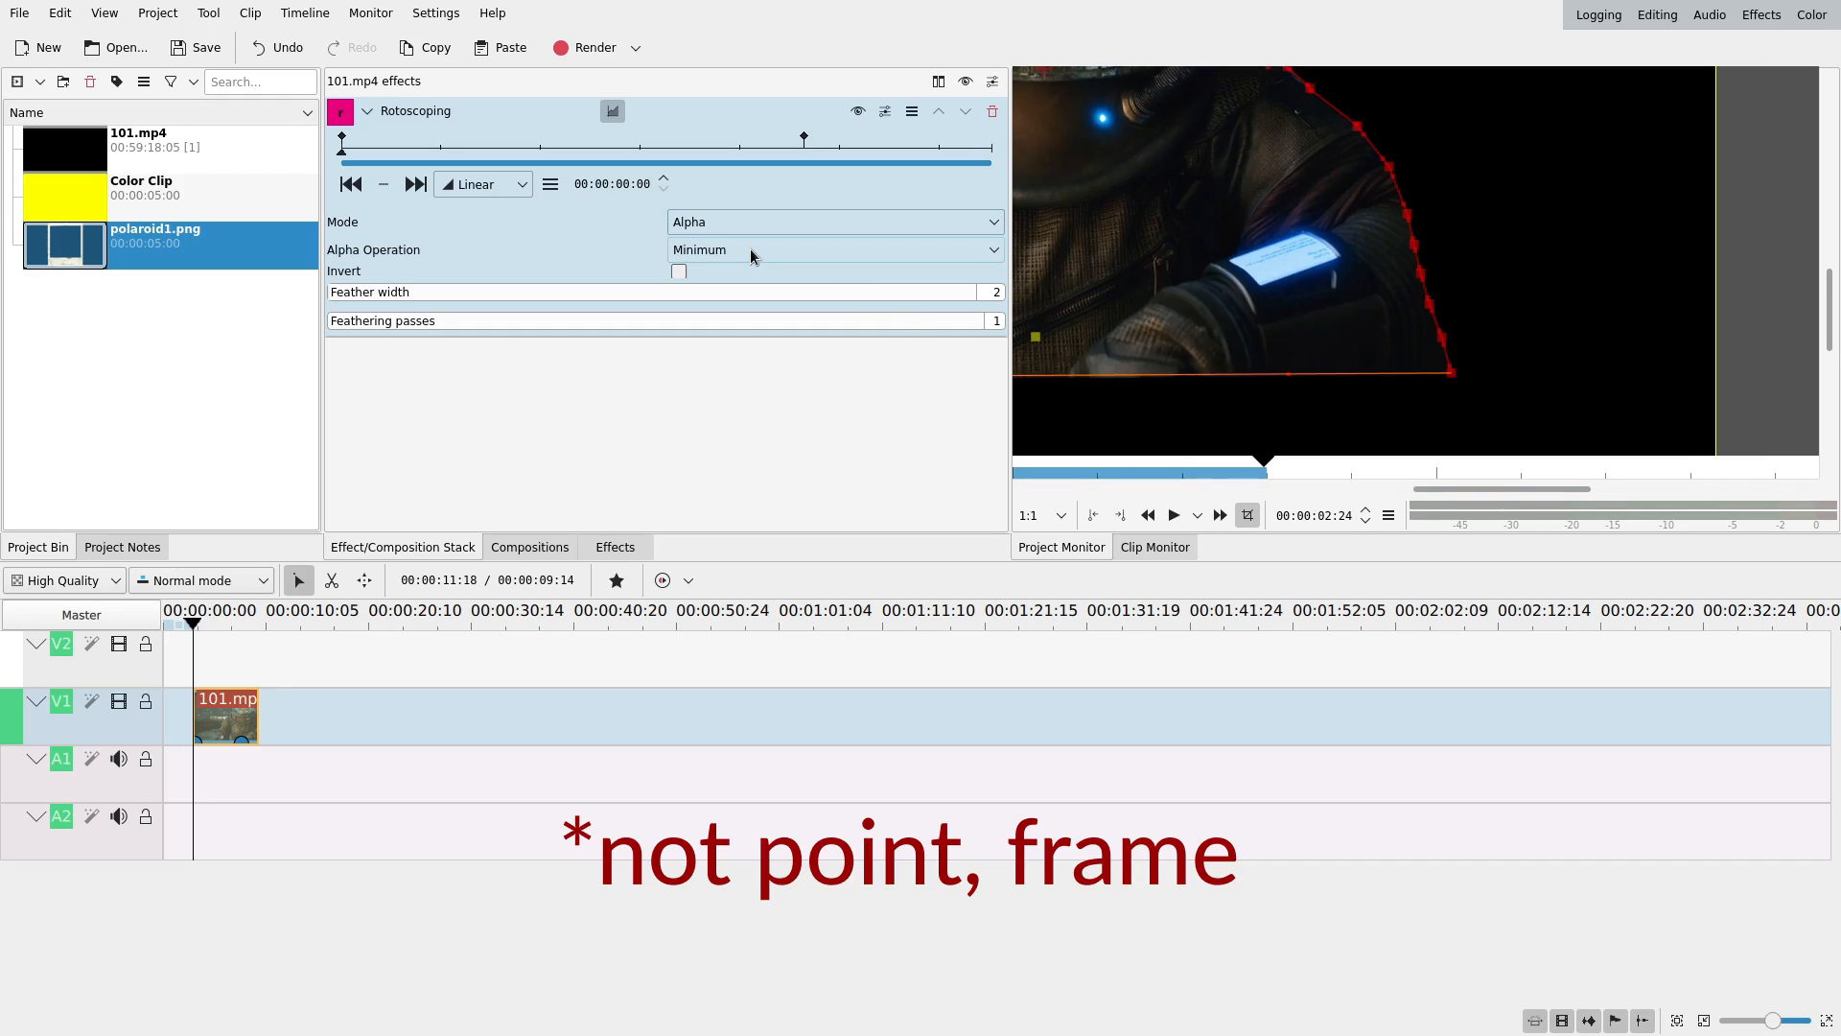
# - Set the Rotoscoping alpha operation to Maximum and deselect the clip
pyautogui.click(834, 250)
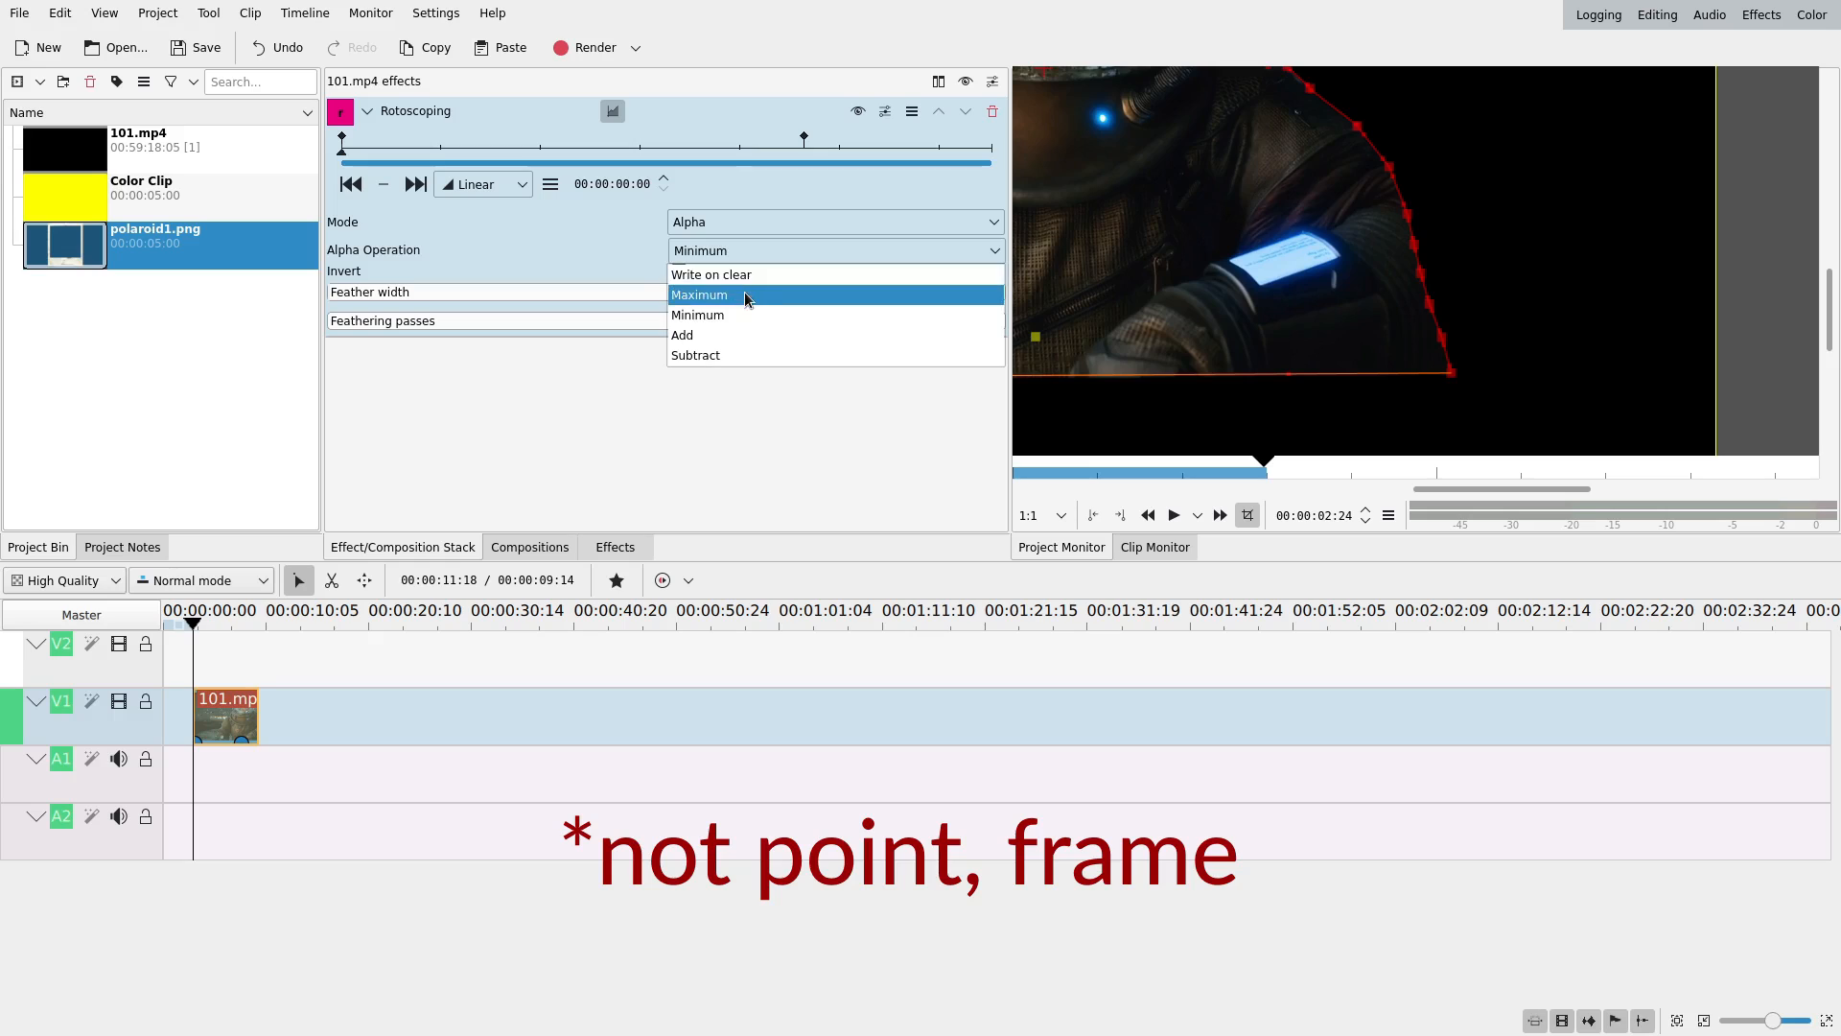
pyautogui.click(699, 294)
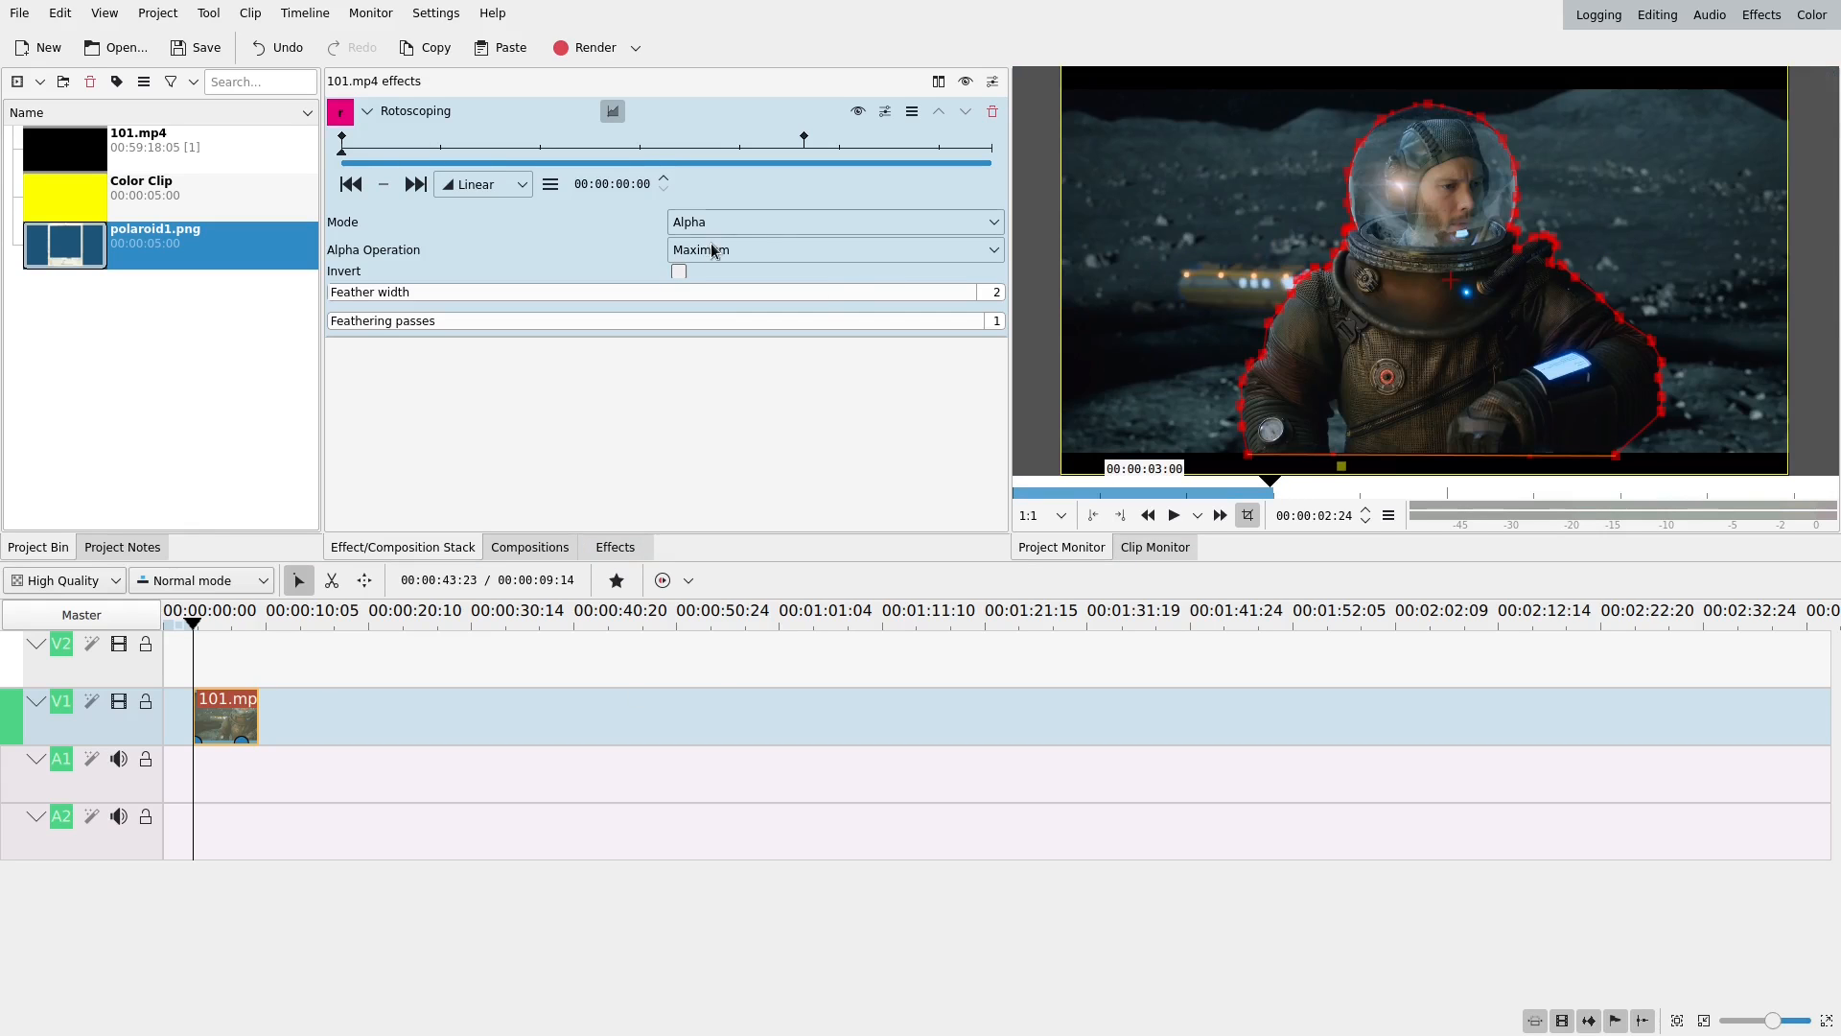
pyautogui.click(832, 250)
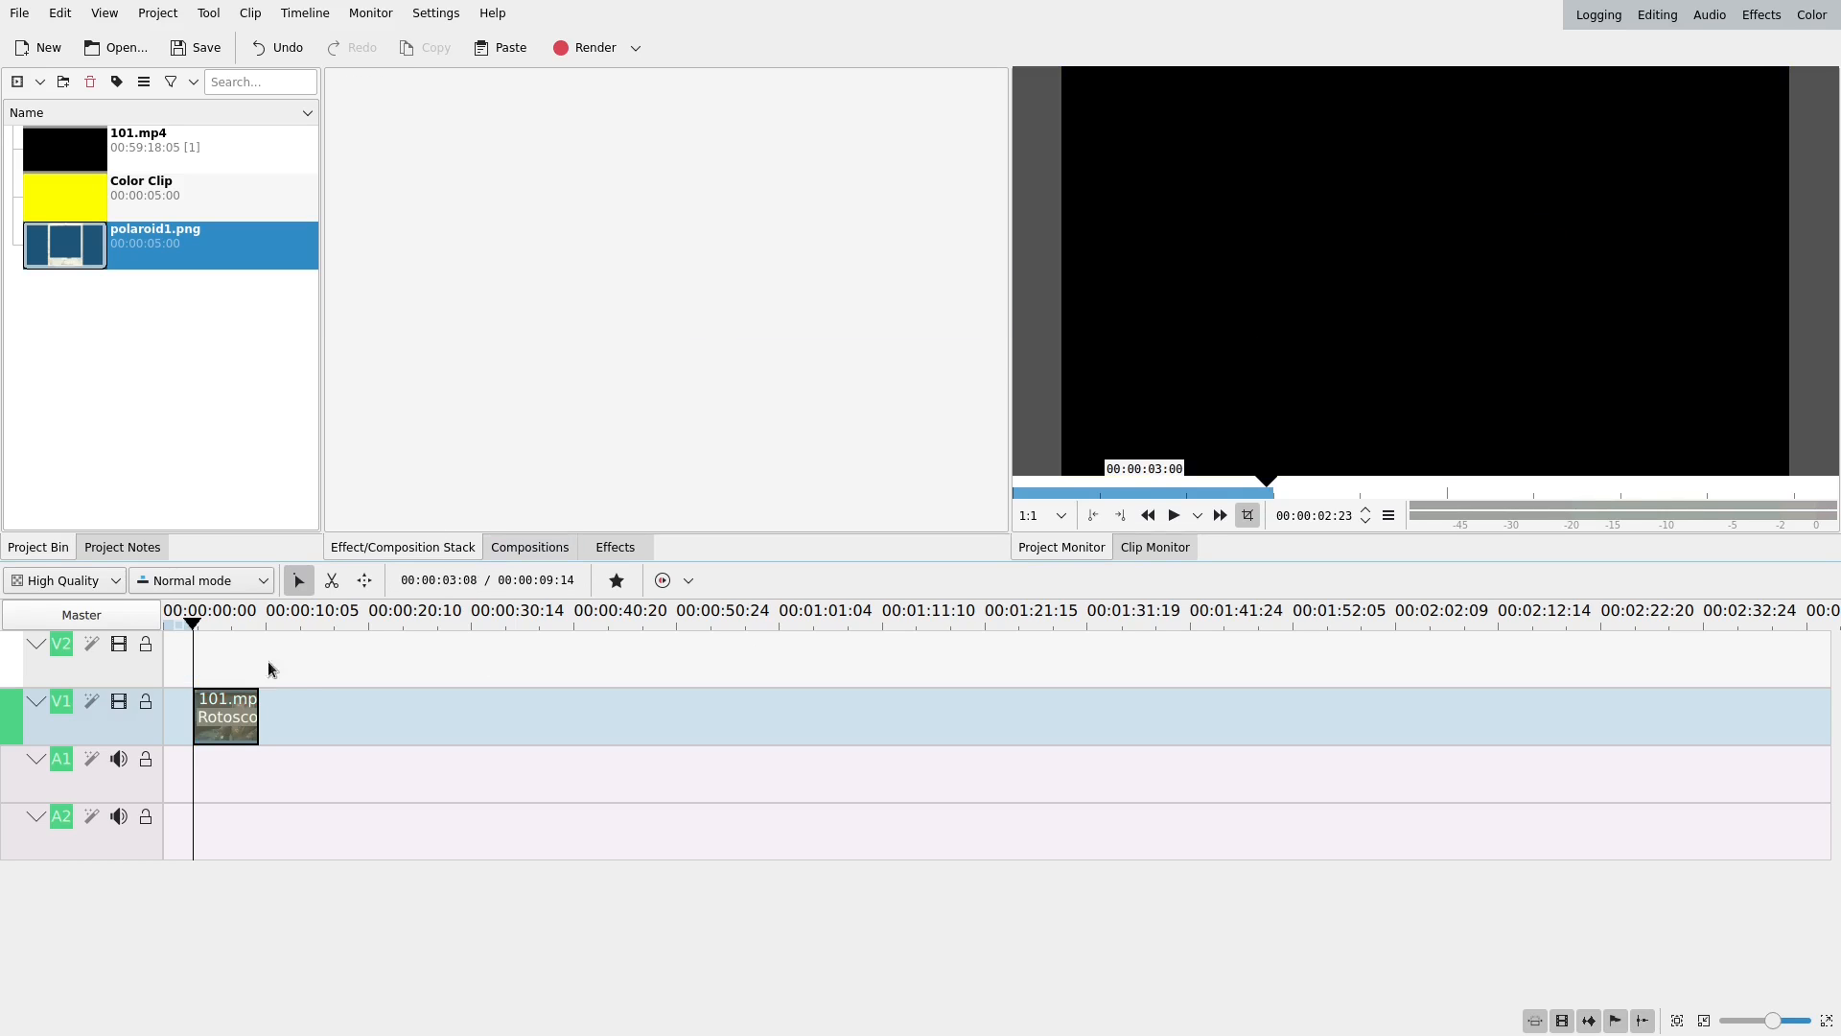
# - Preview the rotoscoped astronaut, then adjust the timeline for stacking the copy on V2
pyautogui.click(1172, 516)
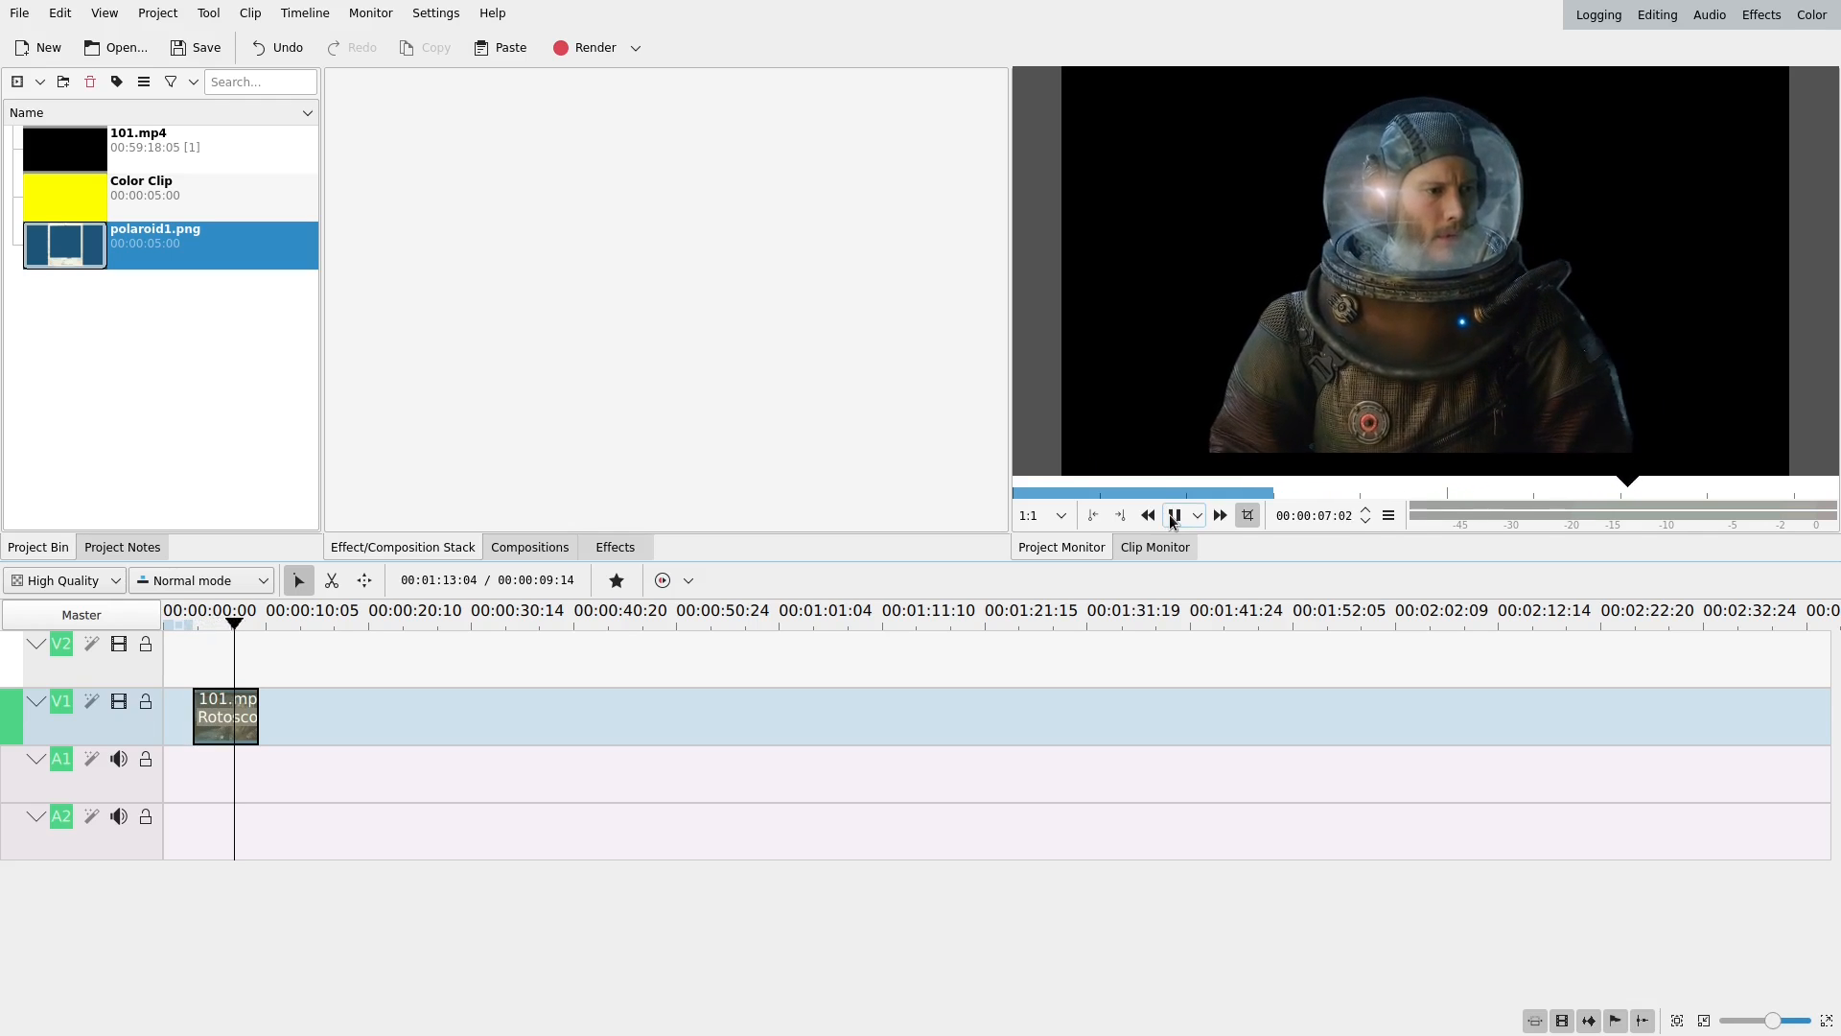
pyautogui.click(1173, 514)
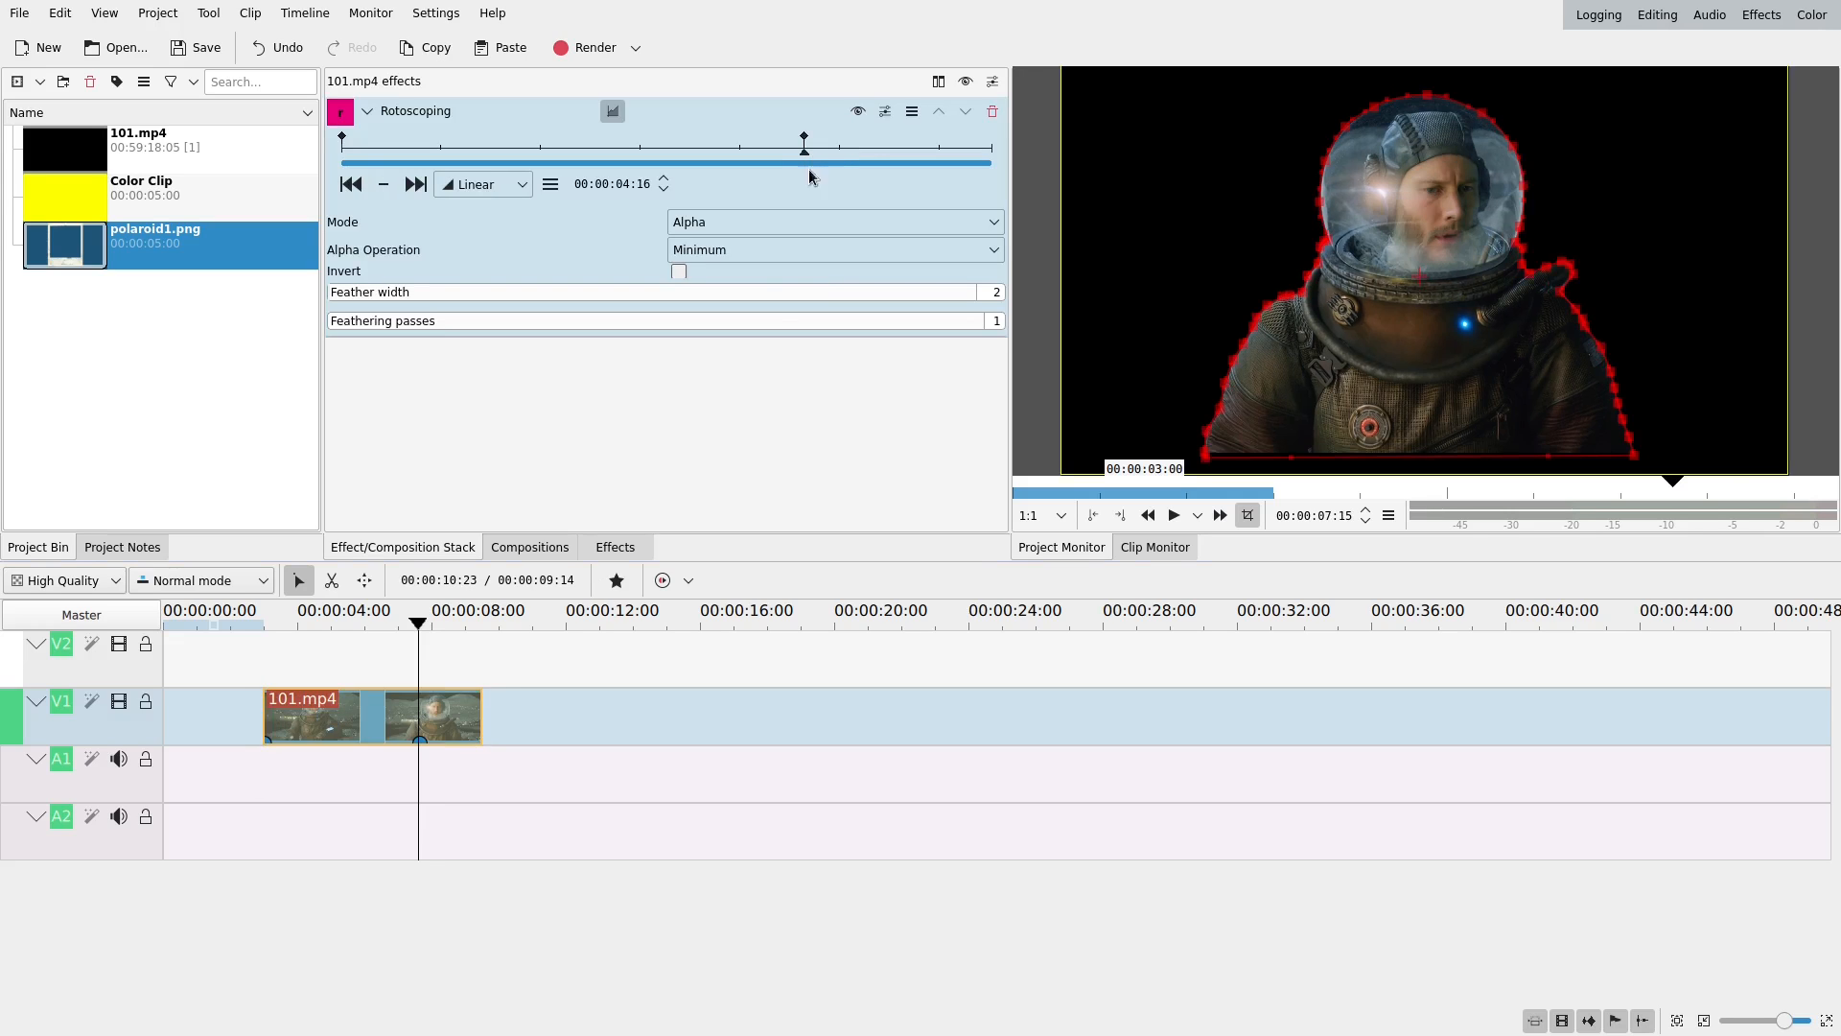
pyautogui.click(414, 183)
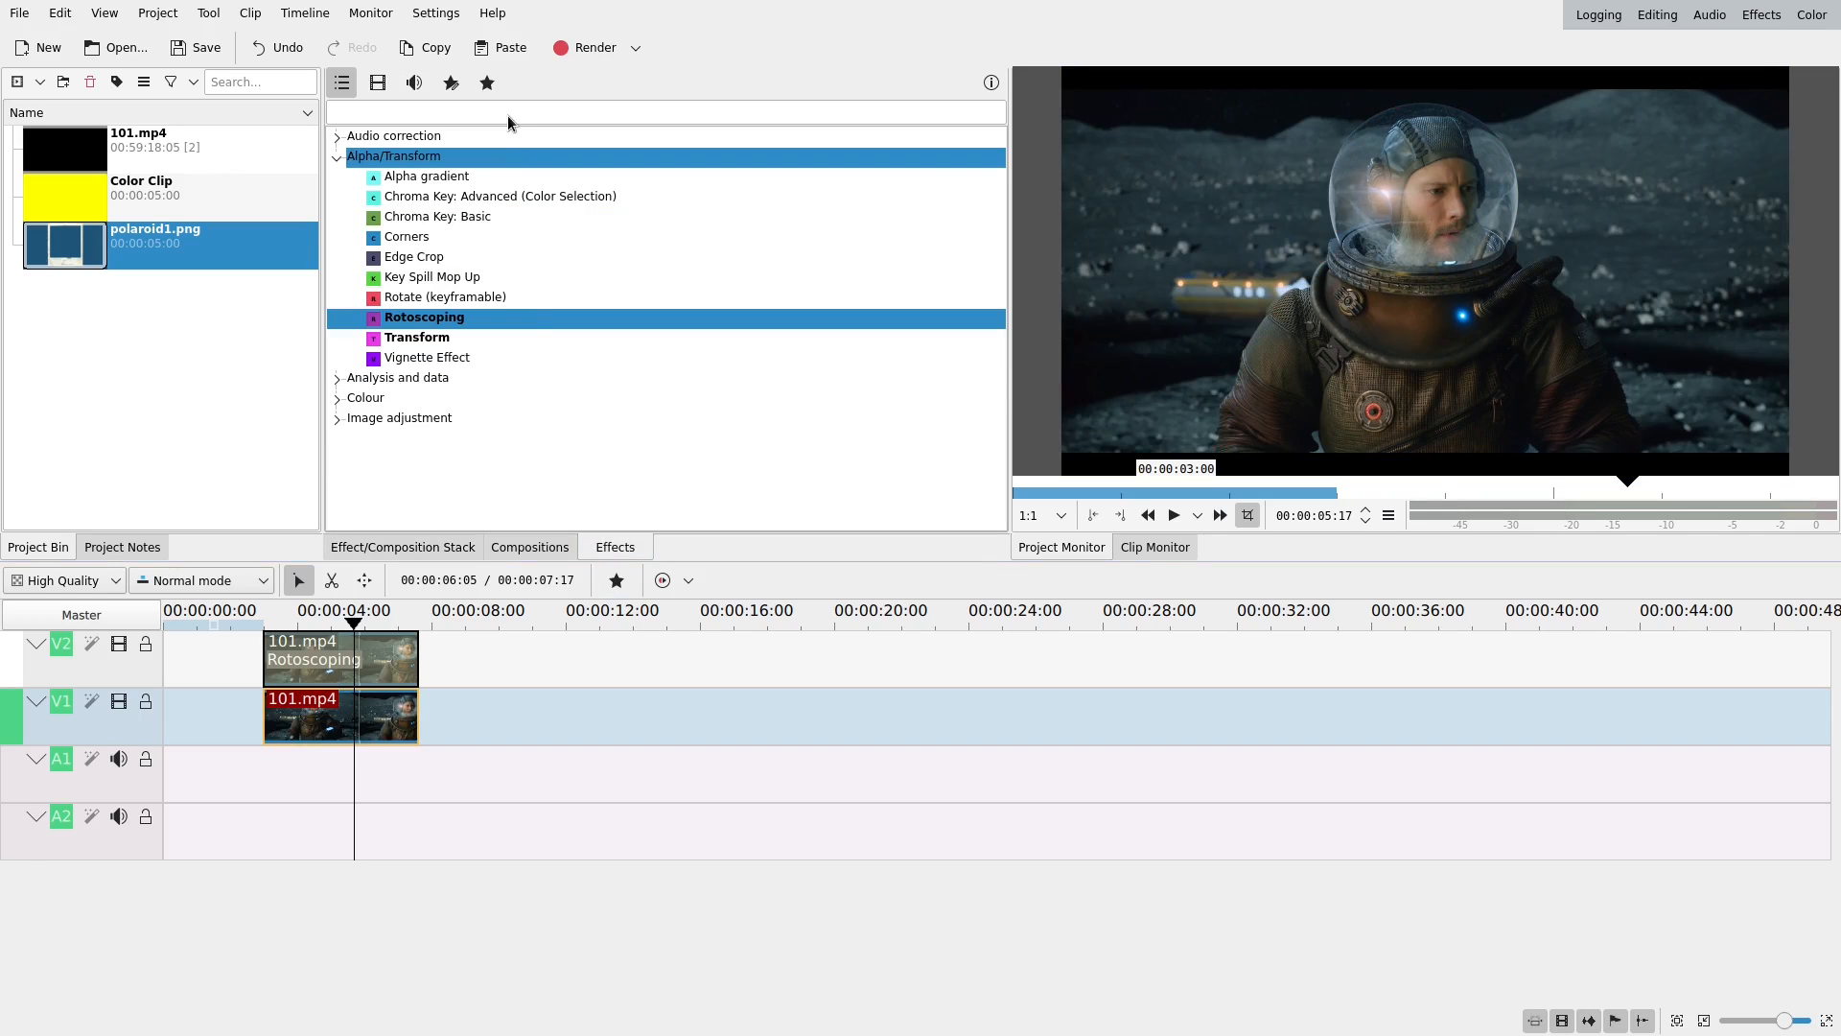
# - Add Blur to the lower V1 clip with amount 658, then select the V2 clip
pyautogui.click(666, 111)
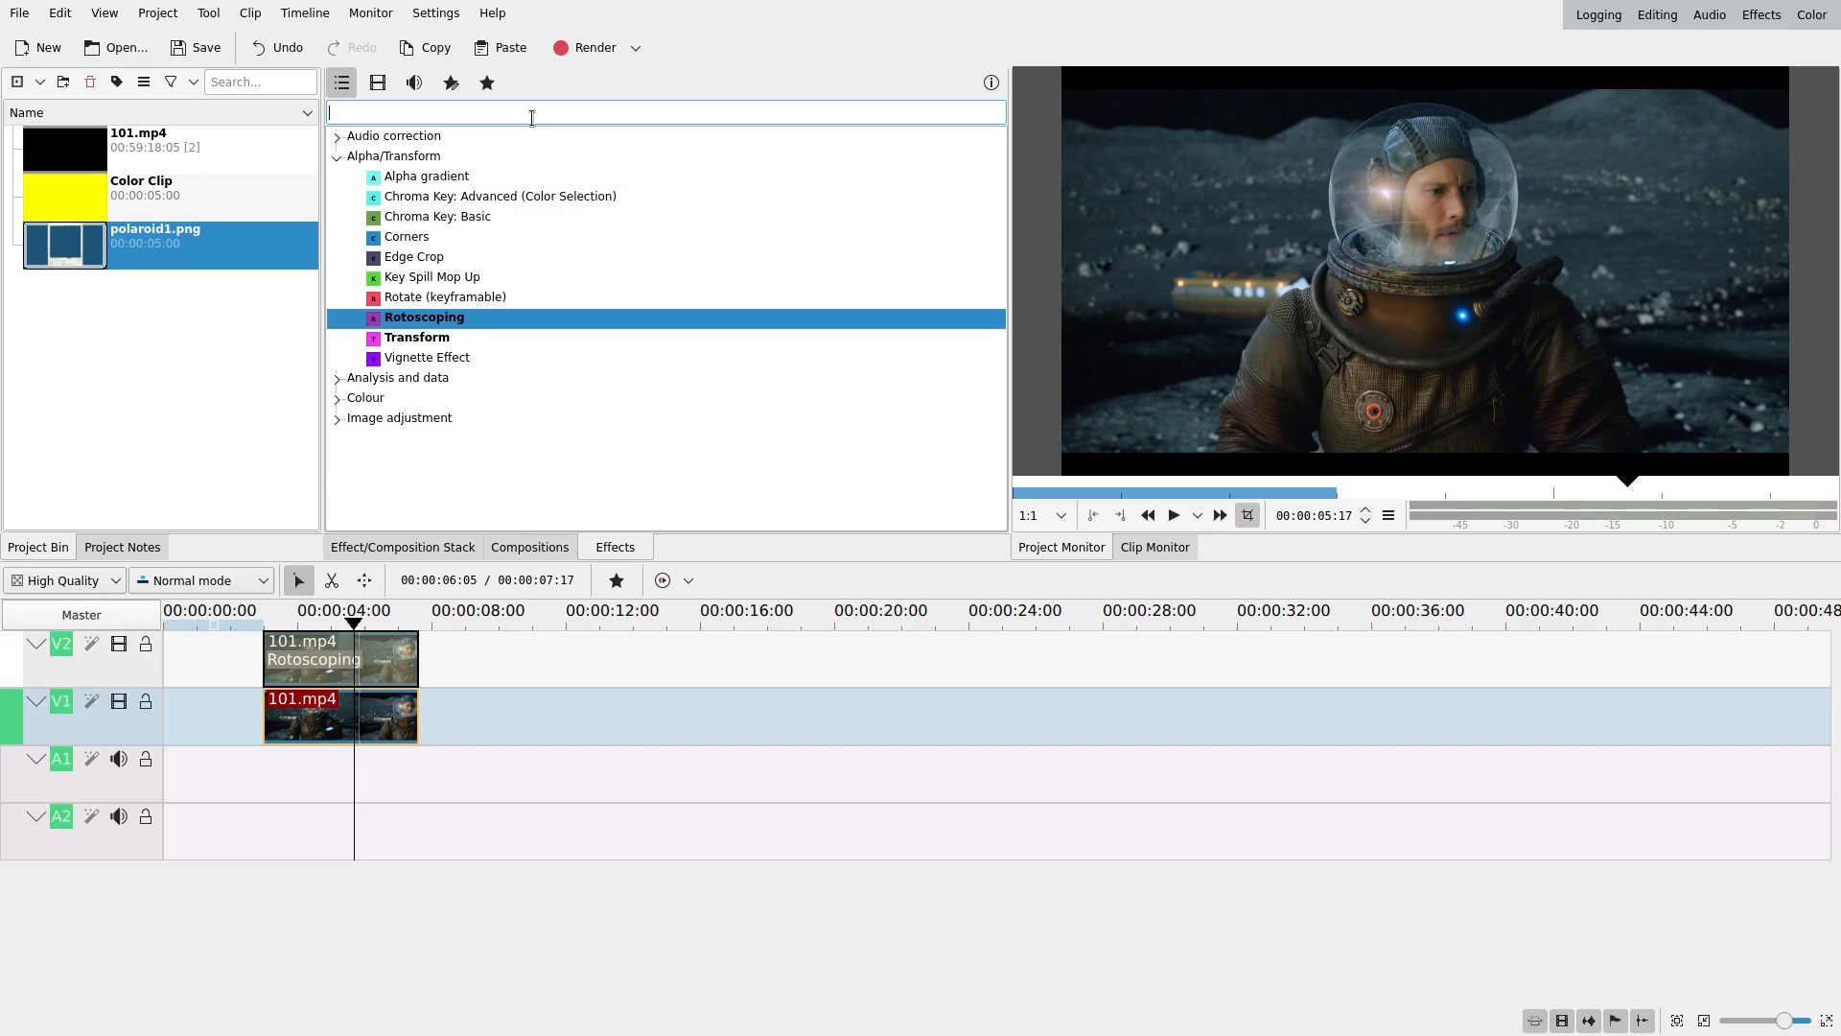
pyautogui.write('bl')
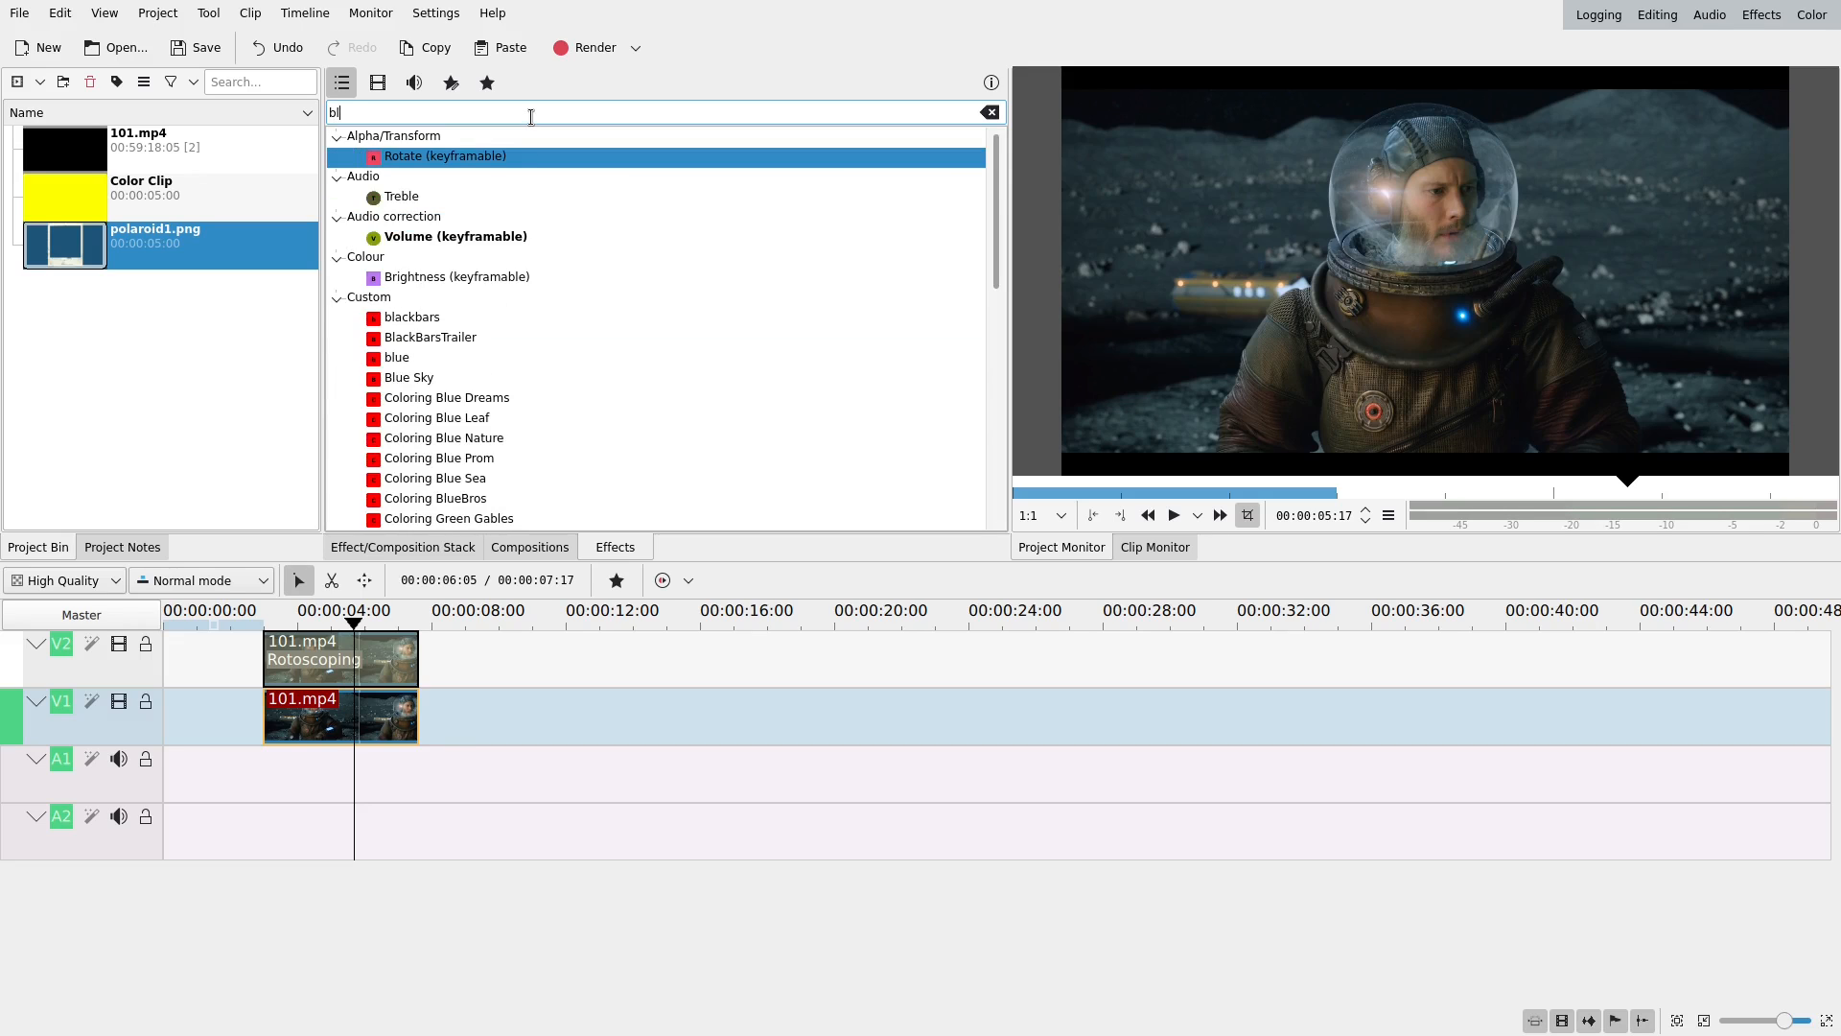
pyautogui.write('u')
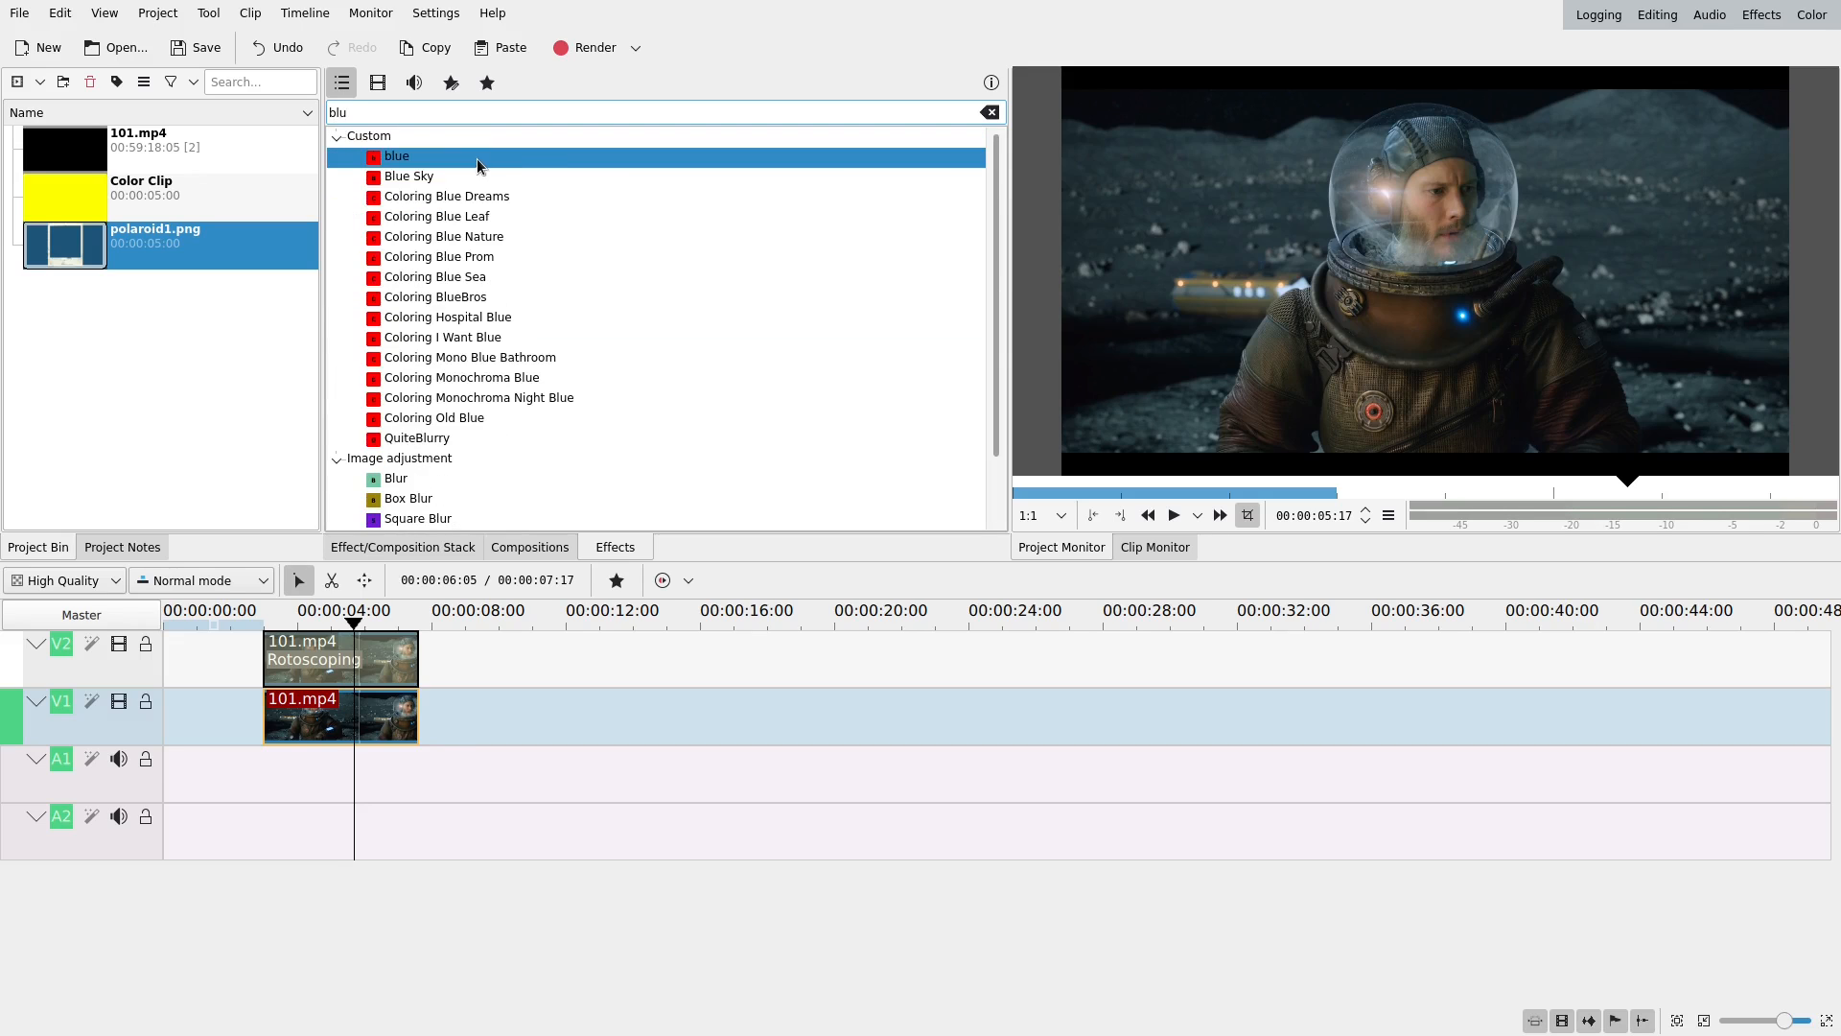
pyautogui.click(396, 477)
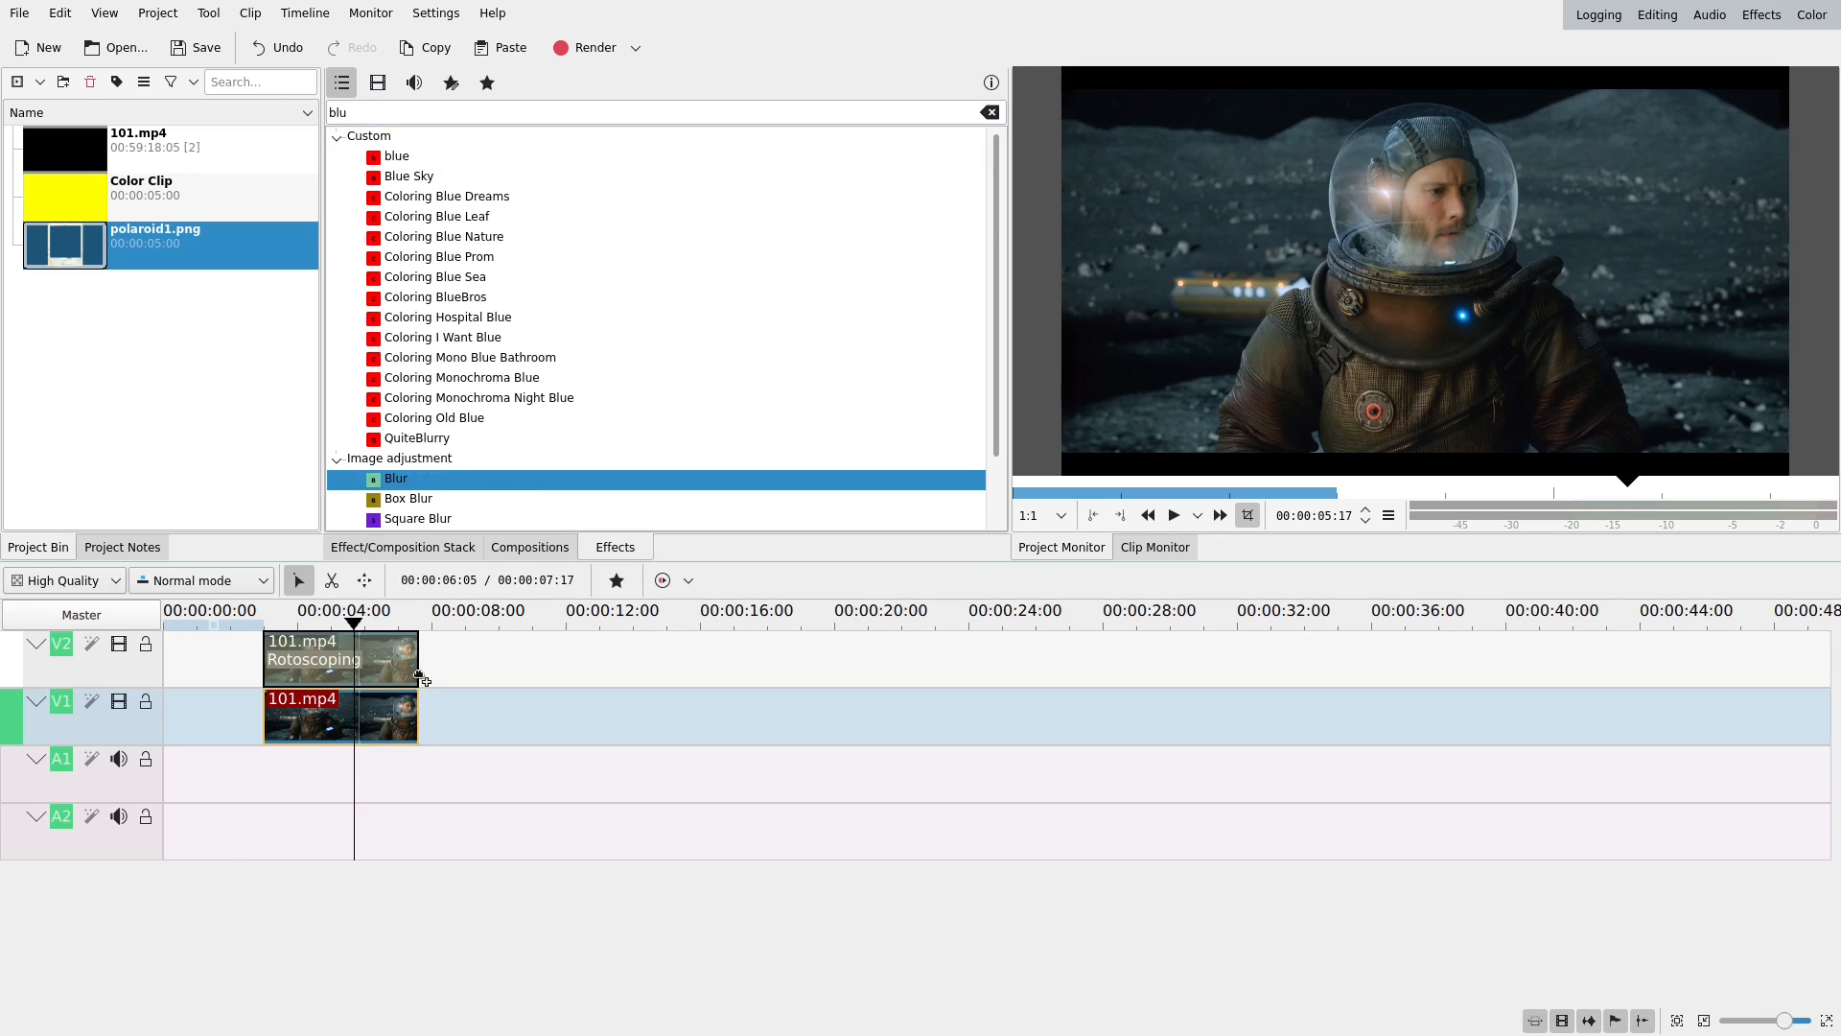
pyautogui.click(304, 717)
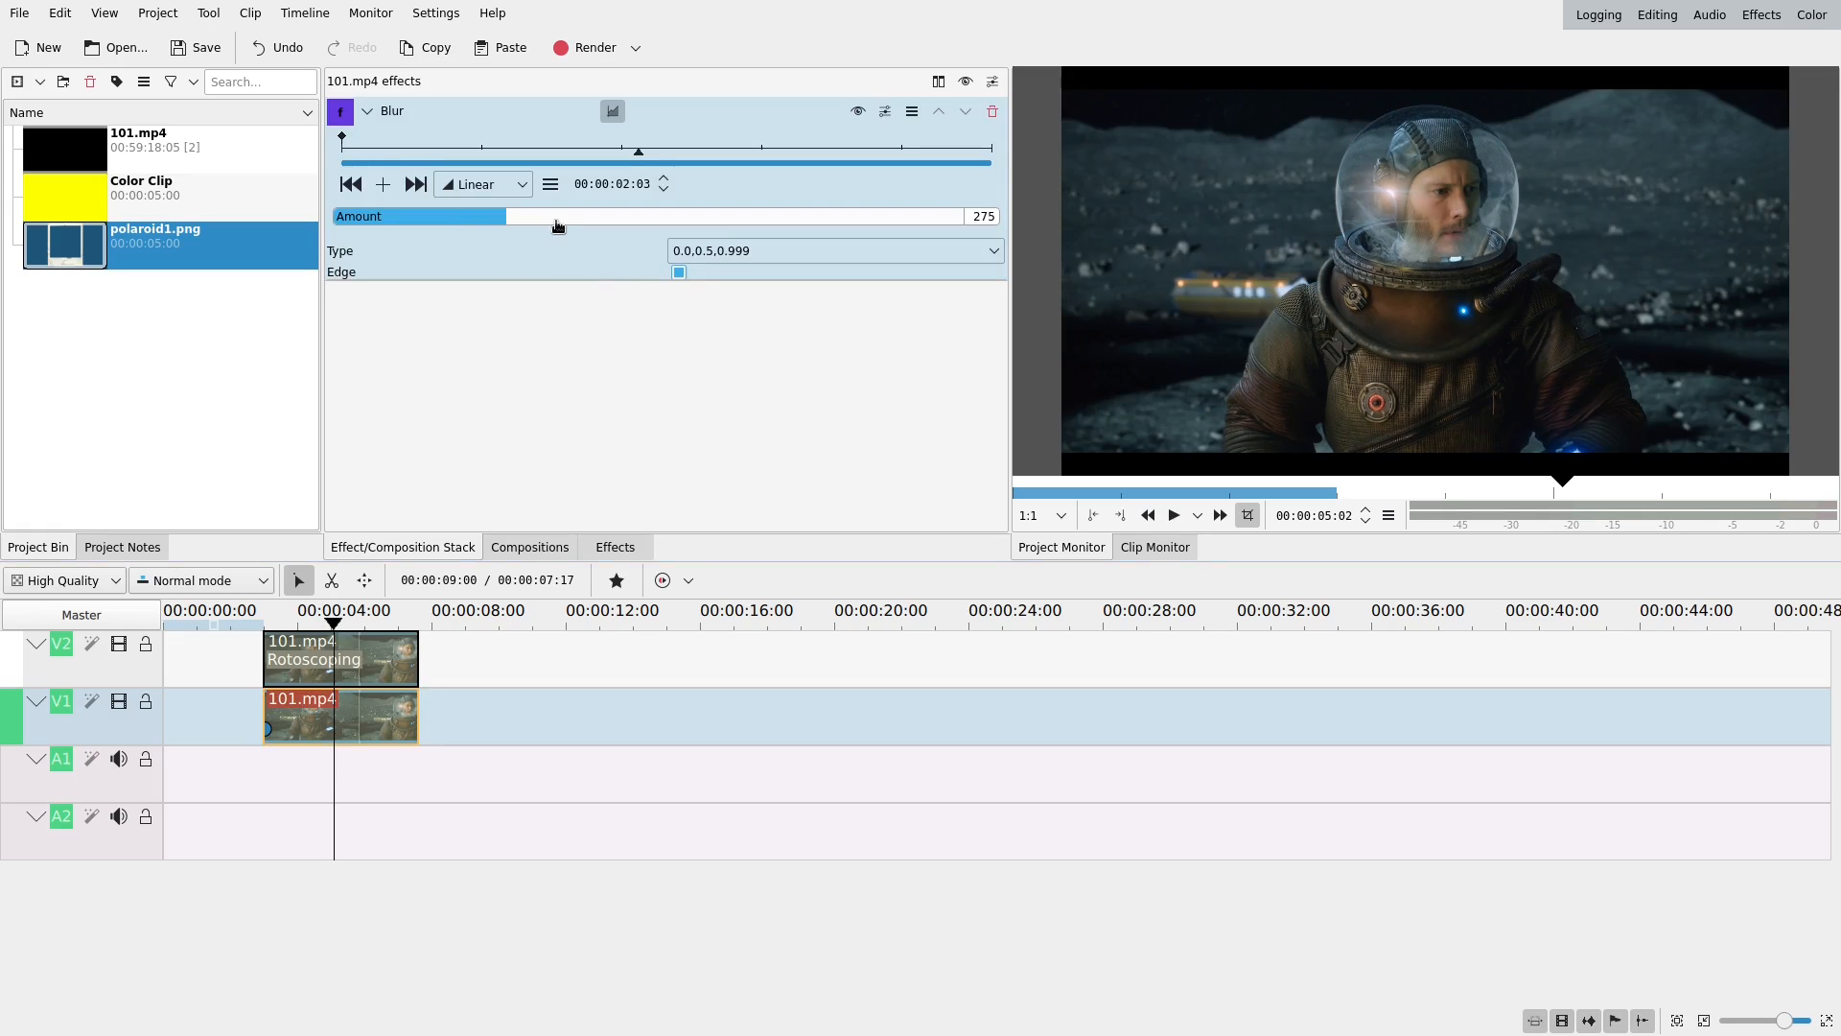
pyautogui.moveTo(558, 216); pyautogui.dragTo(746, 215)
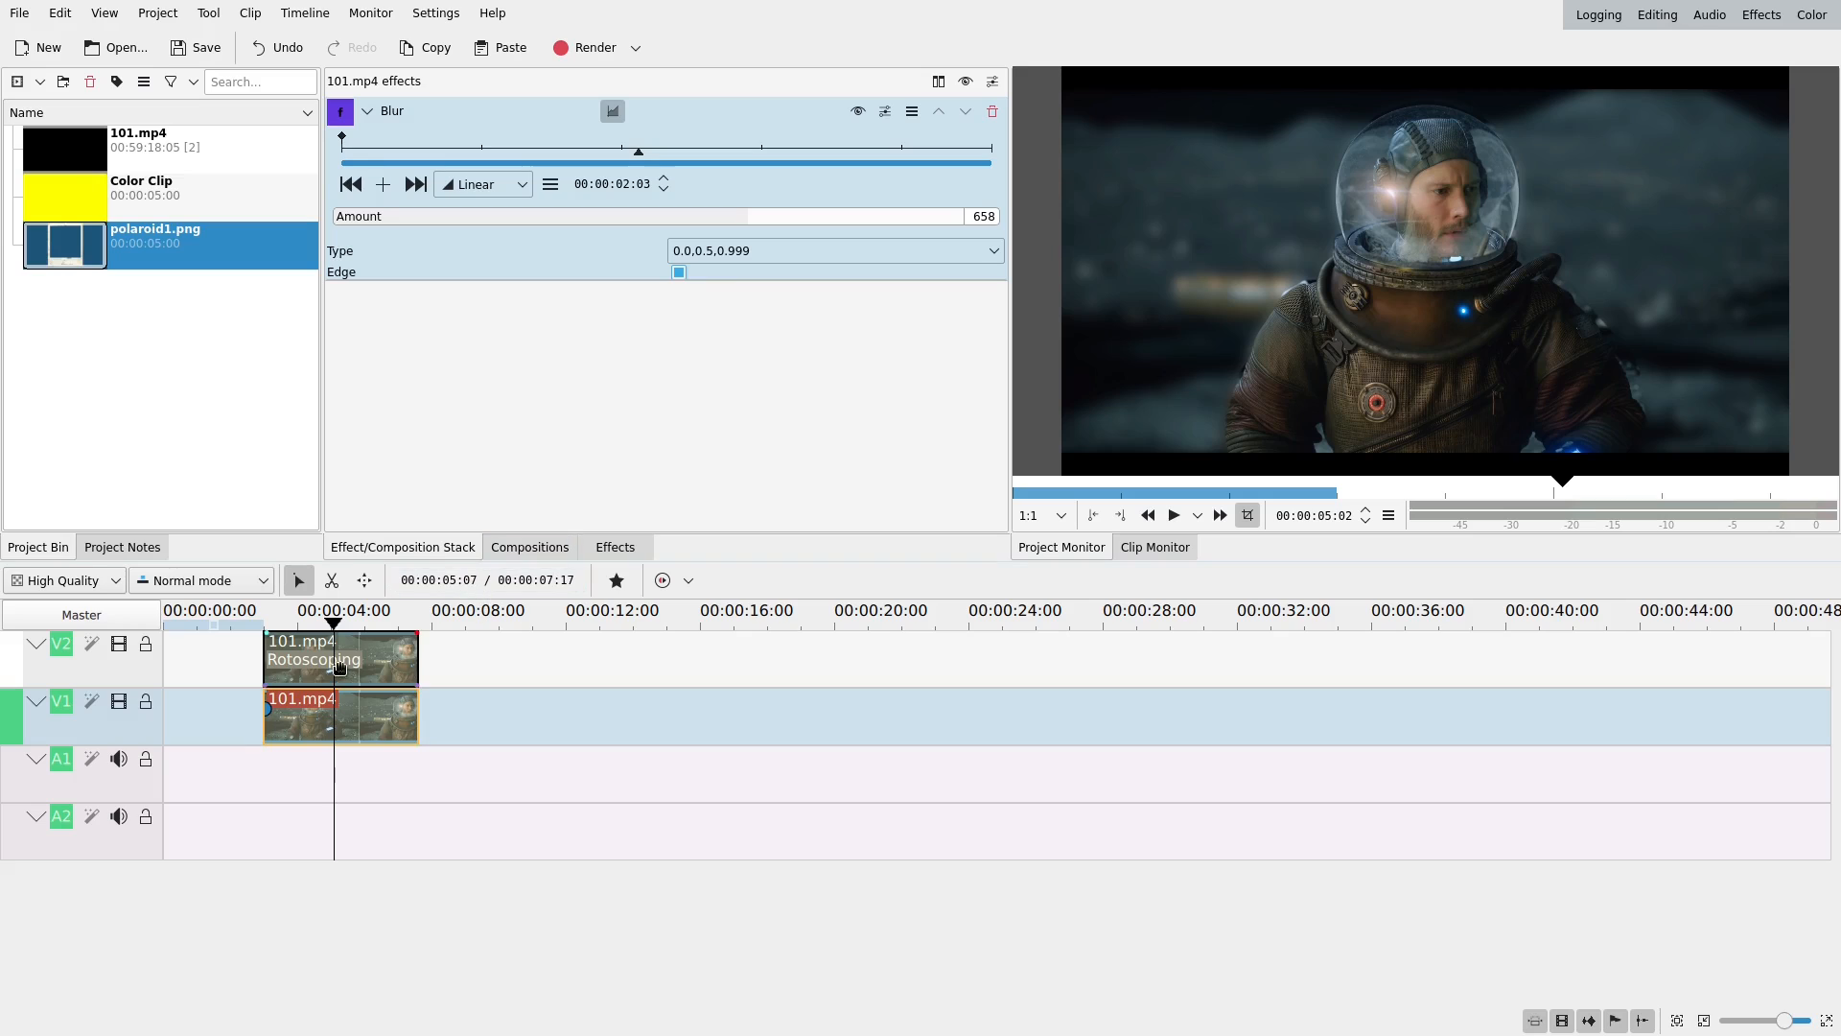
pyautogui.click(340, 658)
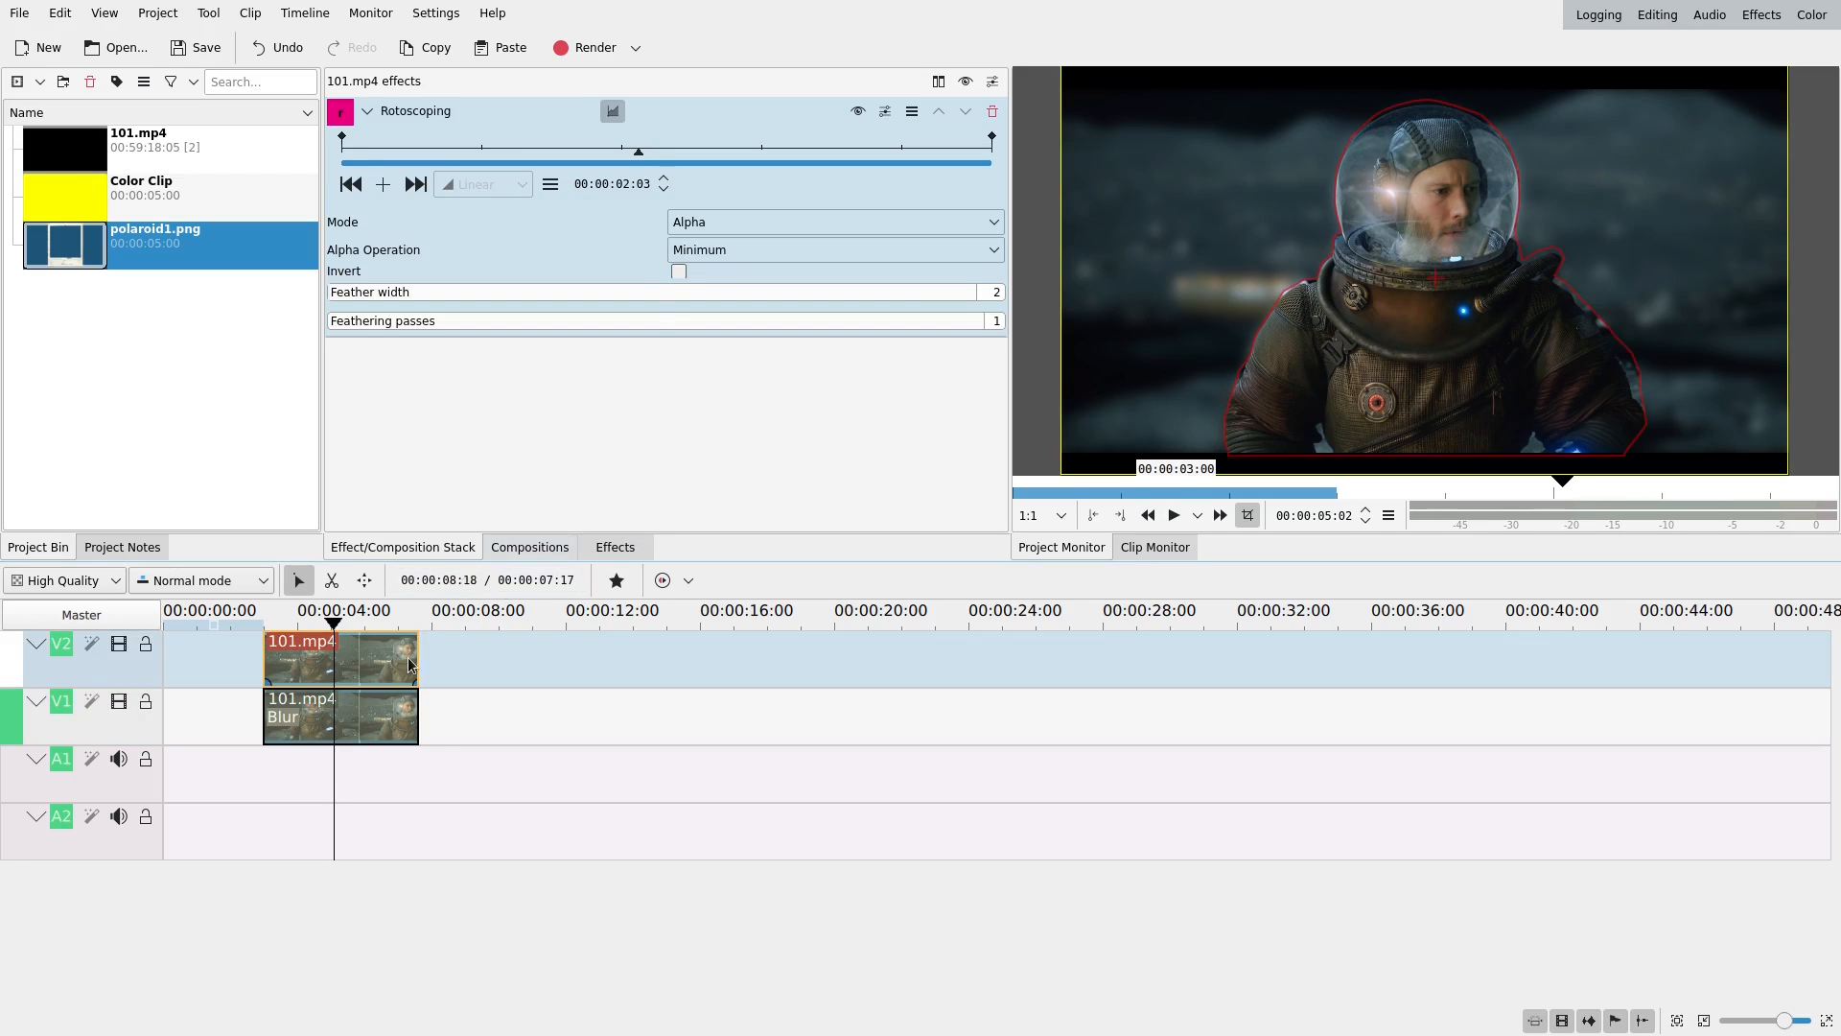
# - Add Transform from favourites to the V2 clip, preview the layers, and select the V1 clip
pyautogui.click(615, 580)
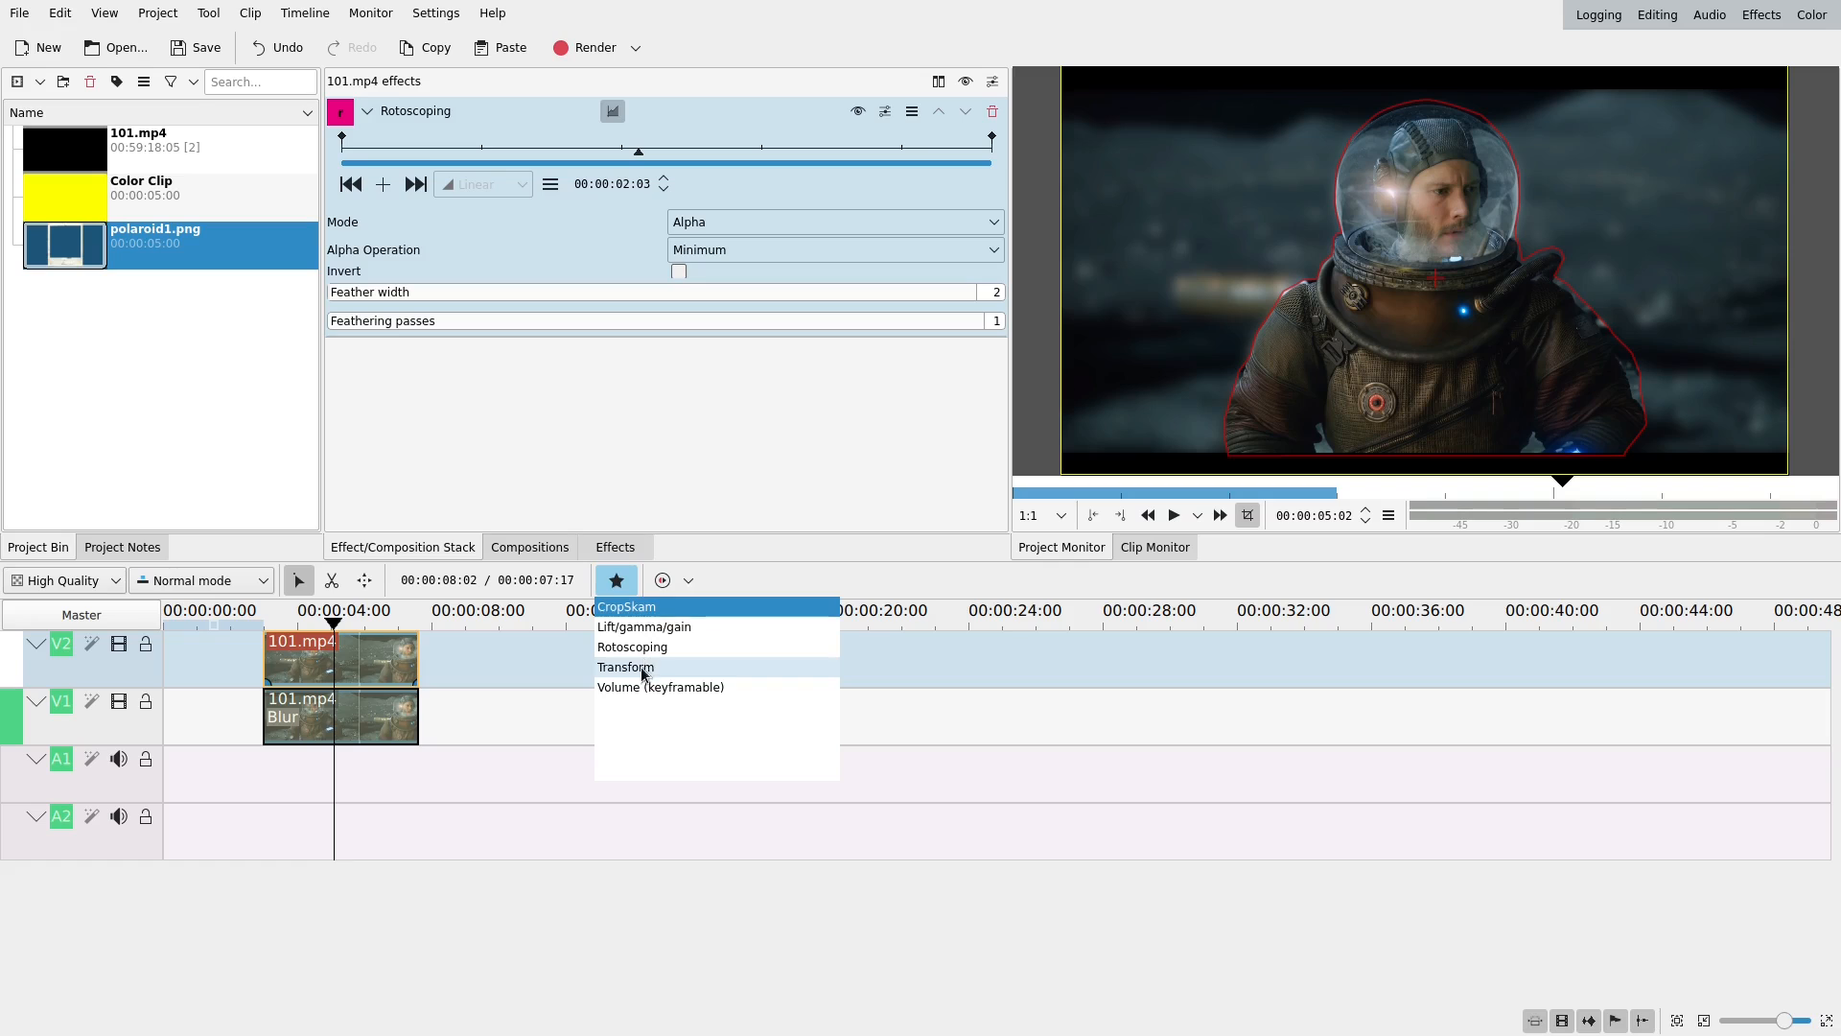
pyautogui.click(626, 667)
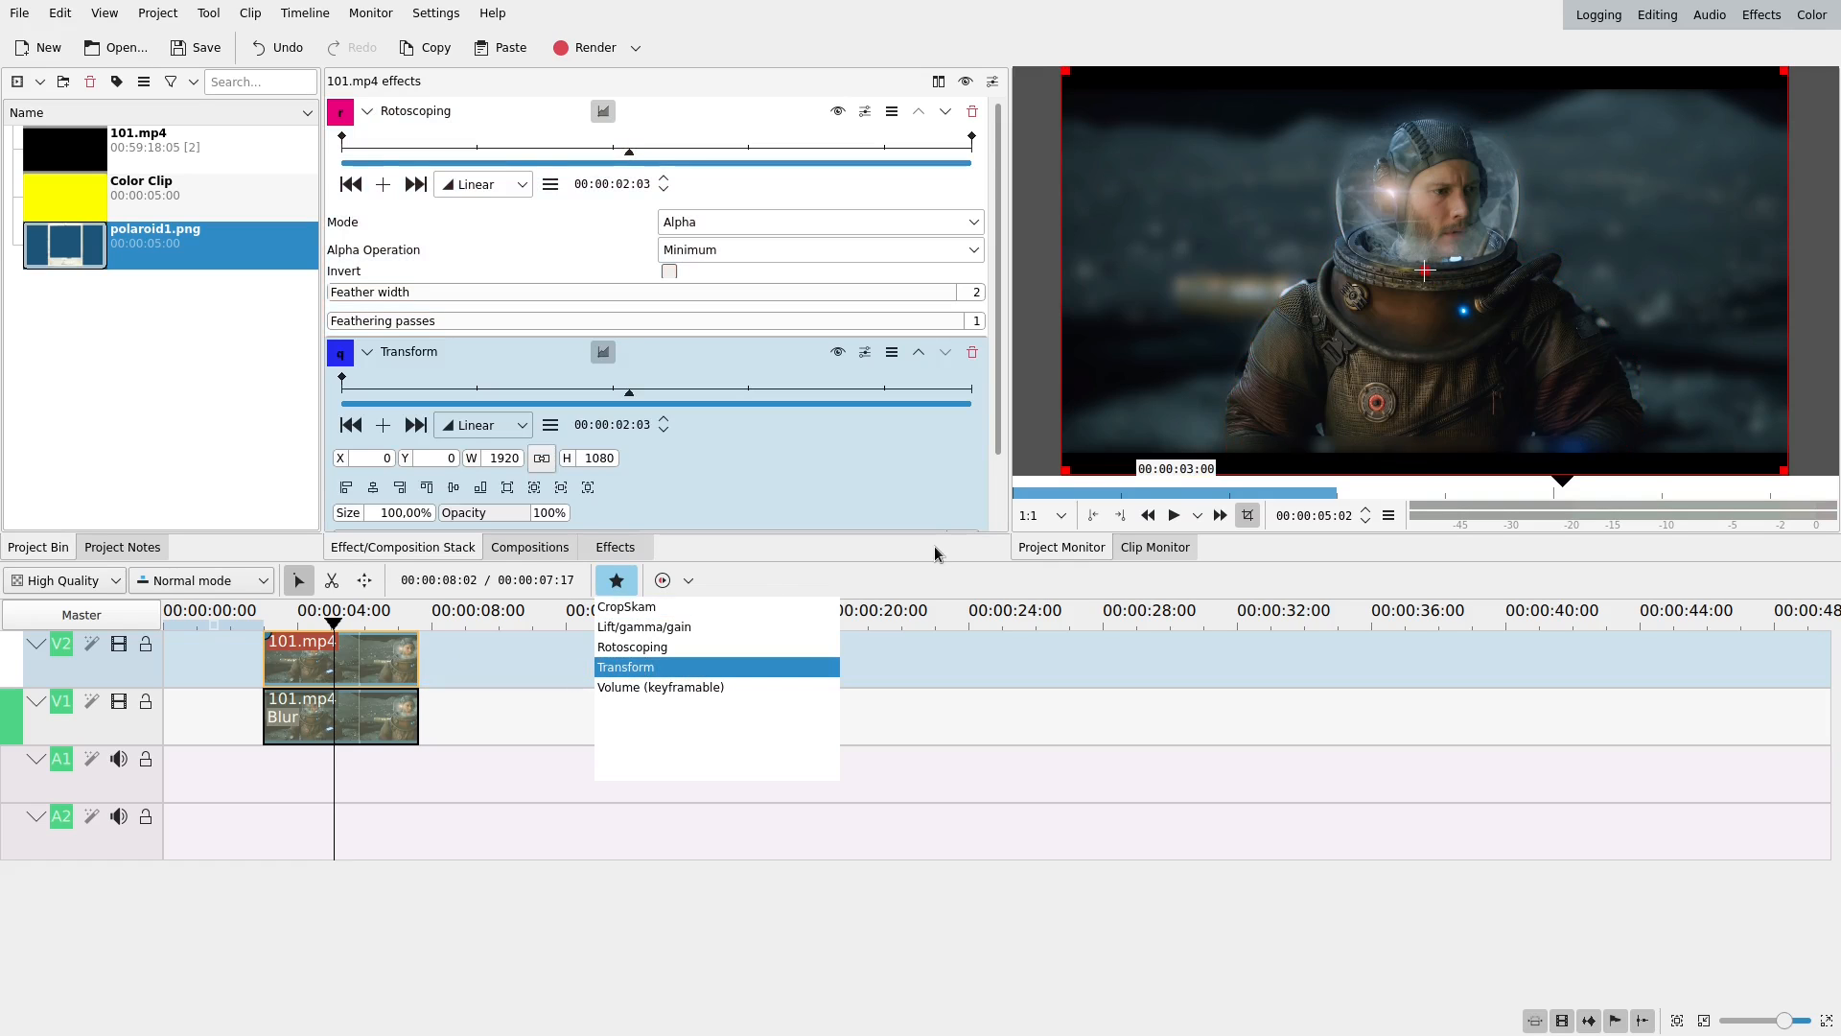
pyautogui.moveTo(998, 289)
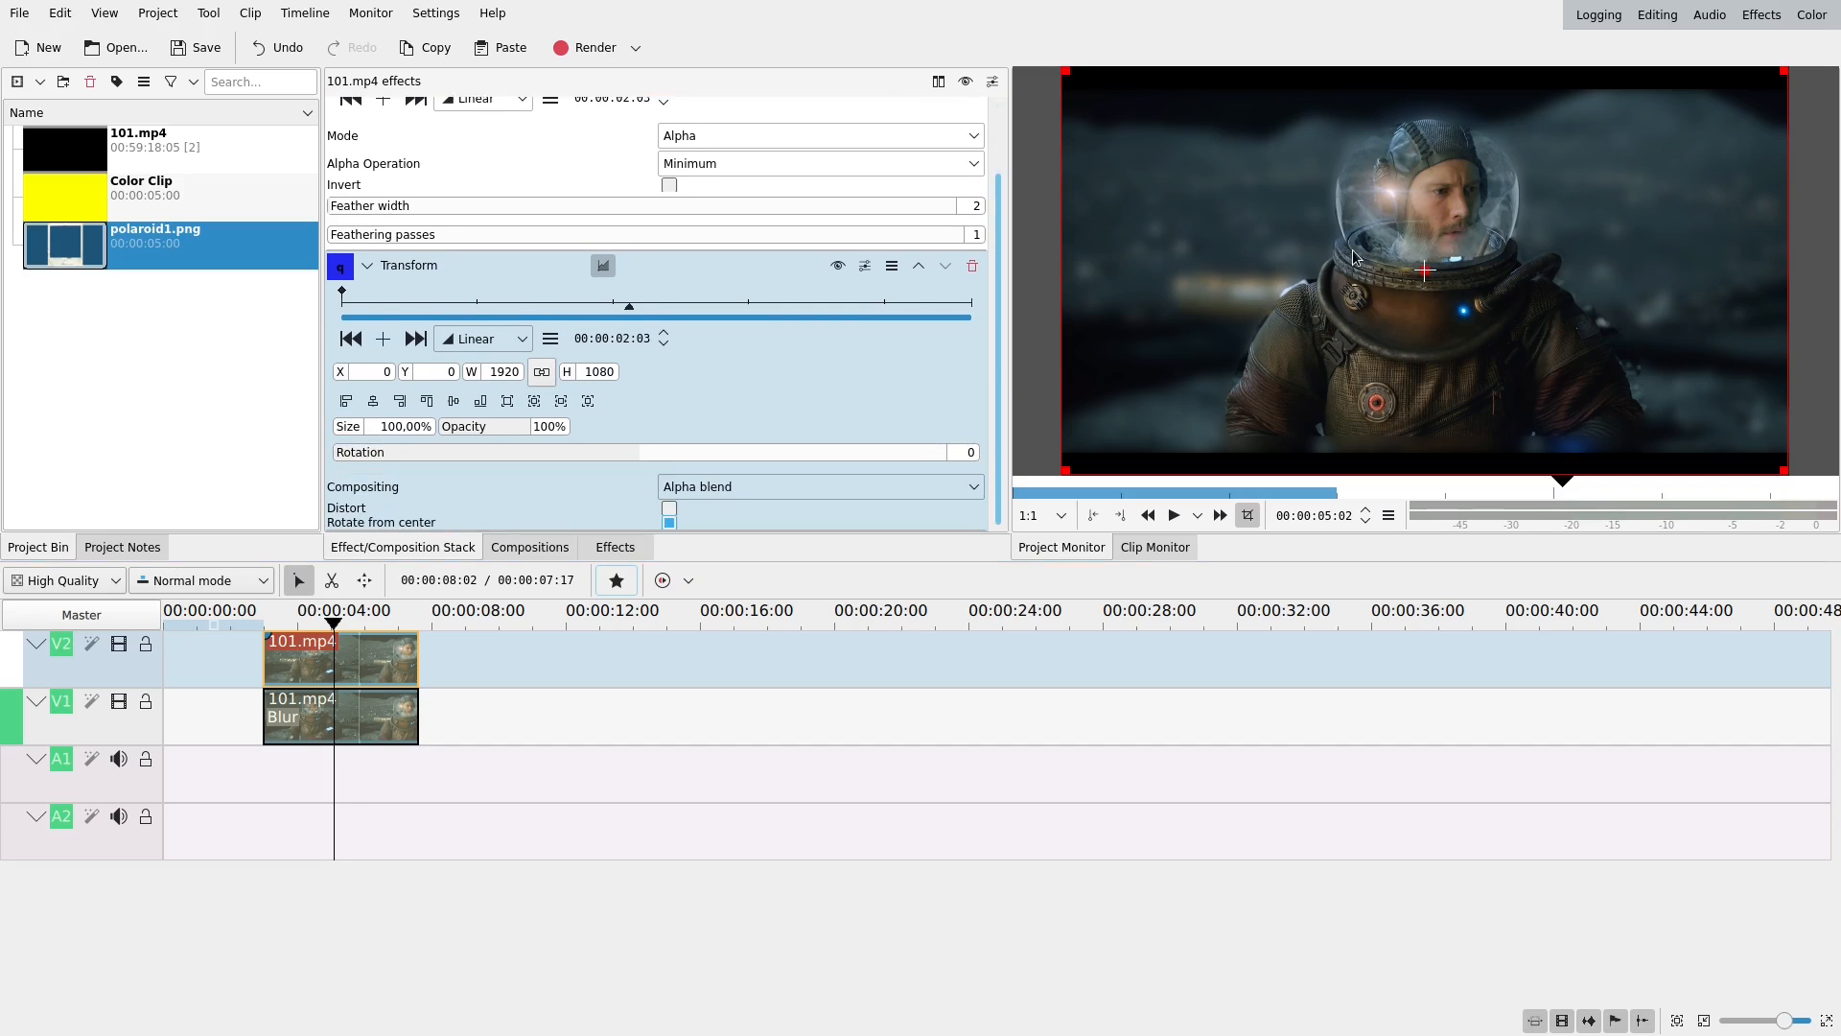
pyautogui.moveTo(713, 571)
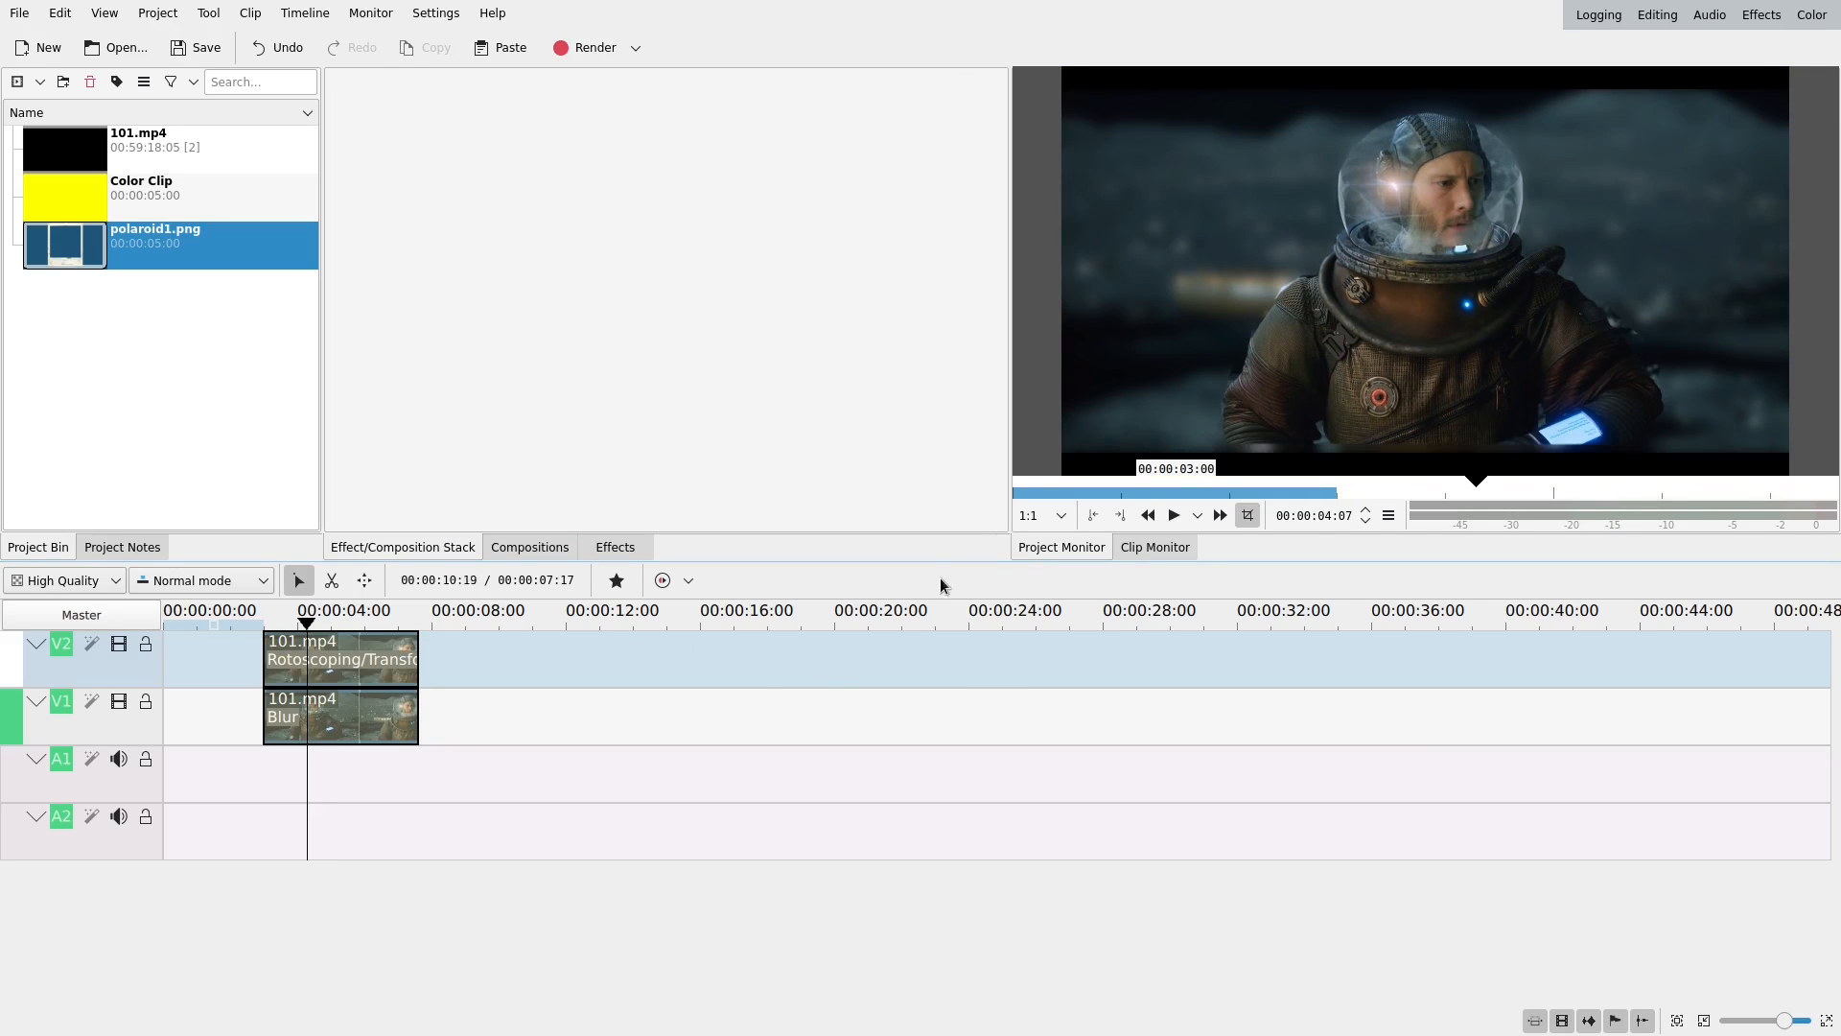
pyautogui.click(1173, 514)
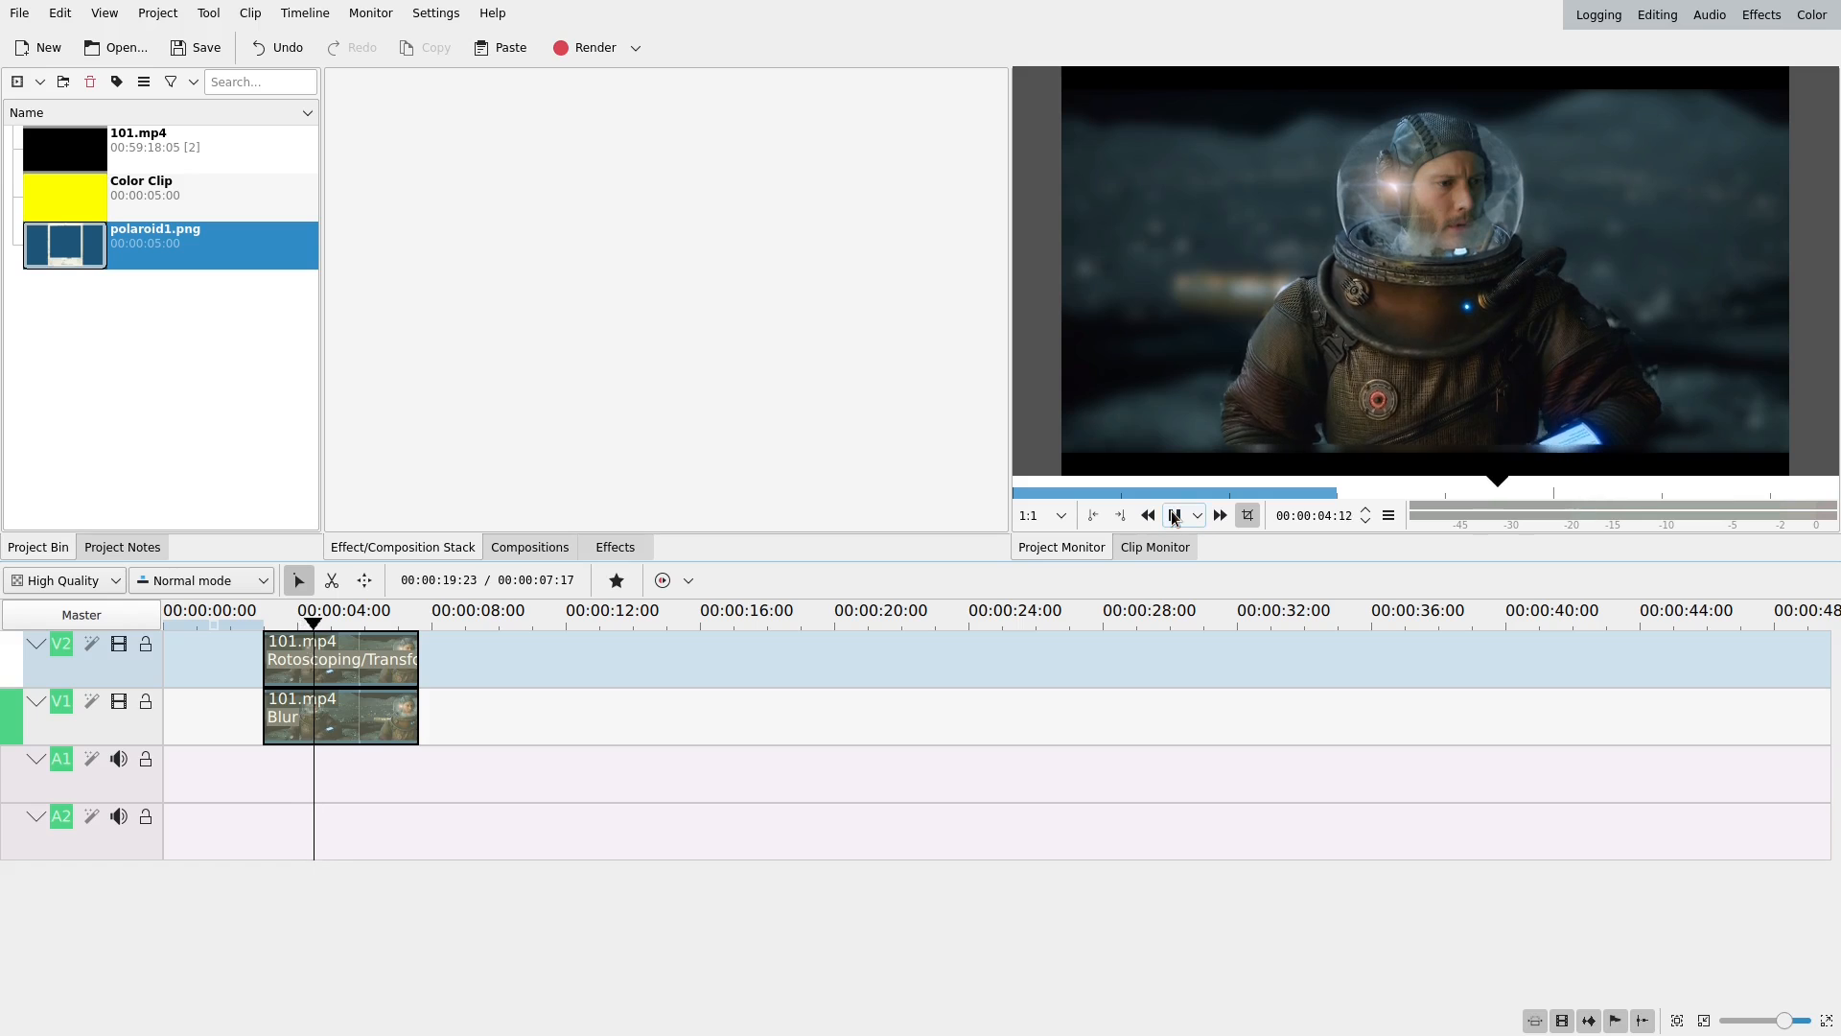
pyautogui.click(340, 717)
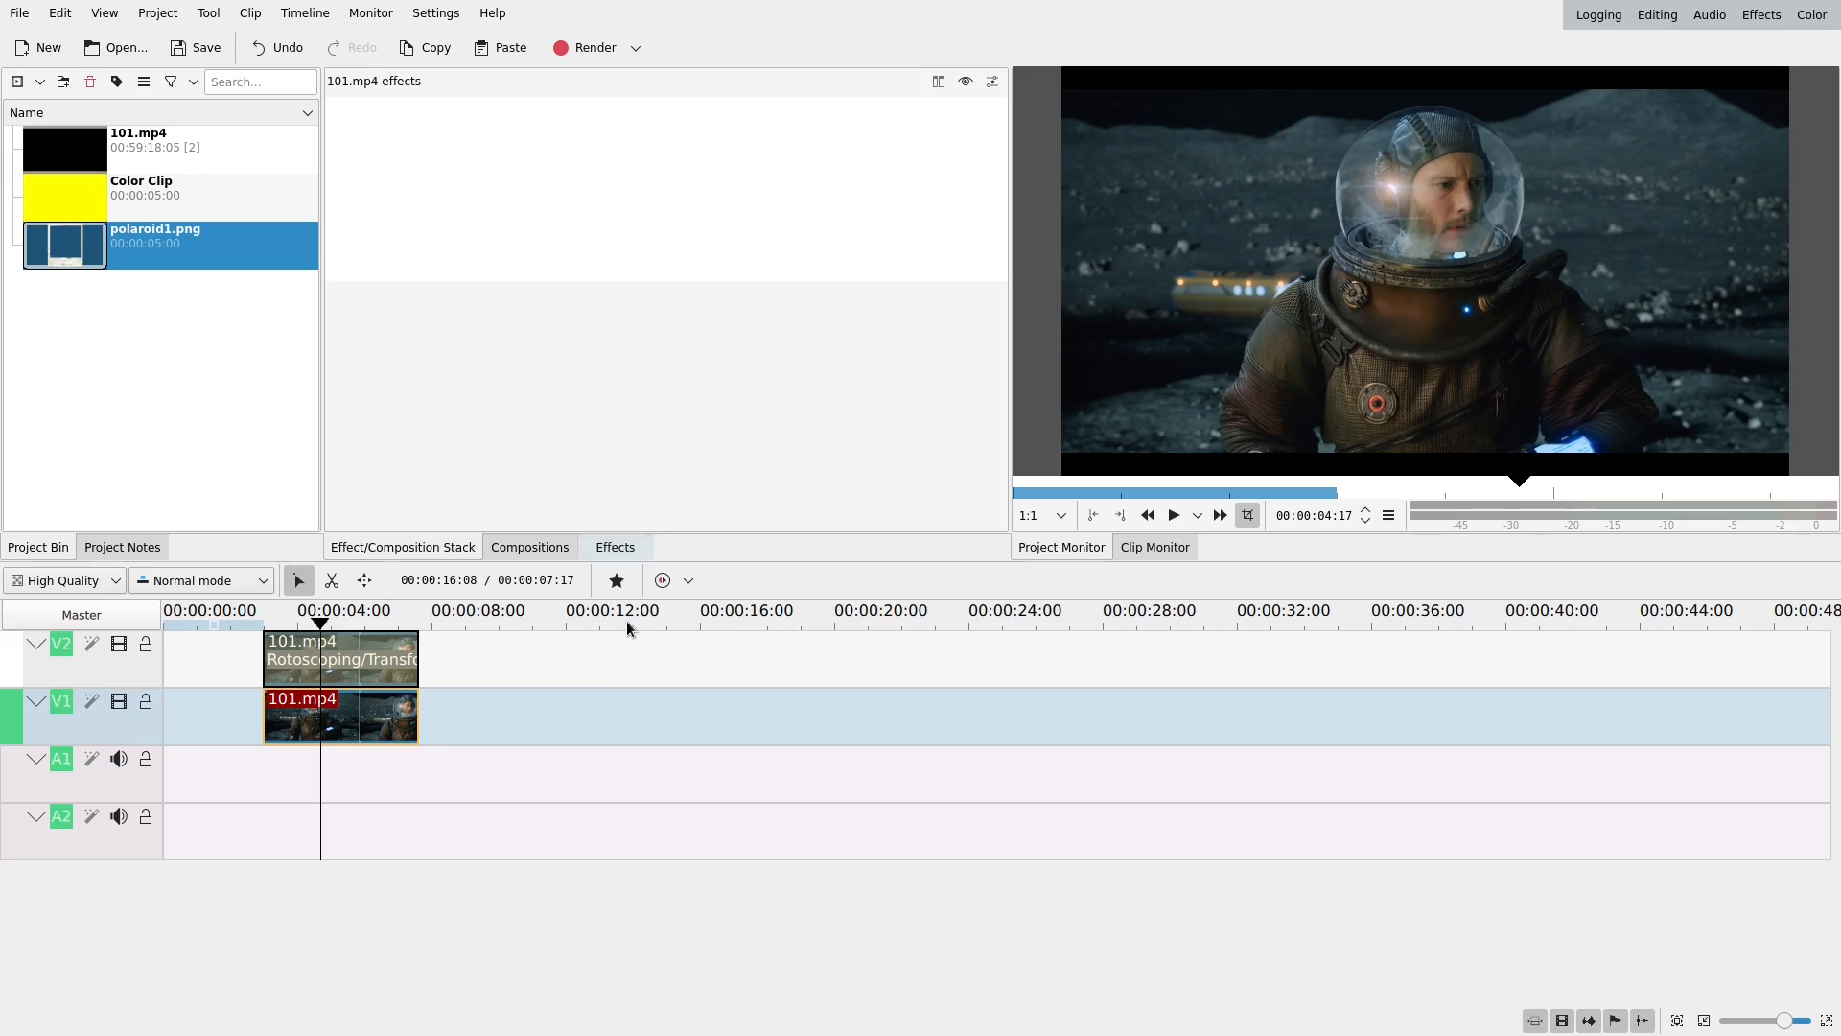
# - Delete the V1 clip and mark a new indoor section of 101.mp4 with in and out points
pyautogui.click(340, 716)
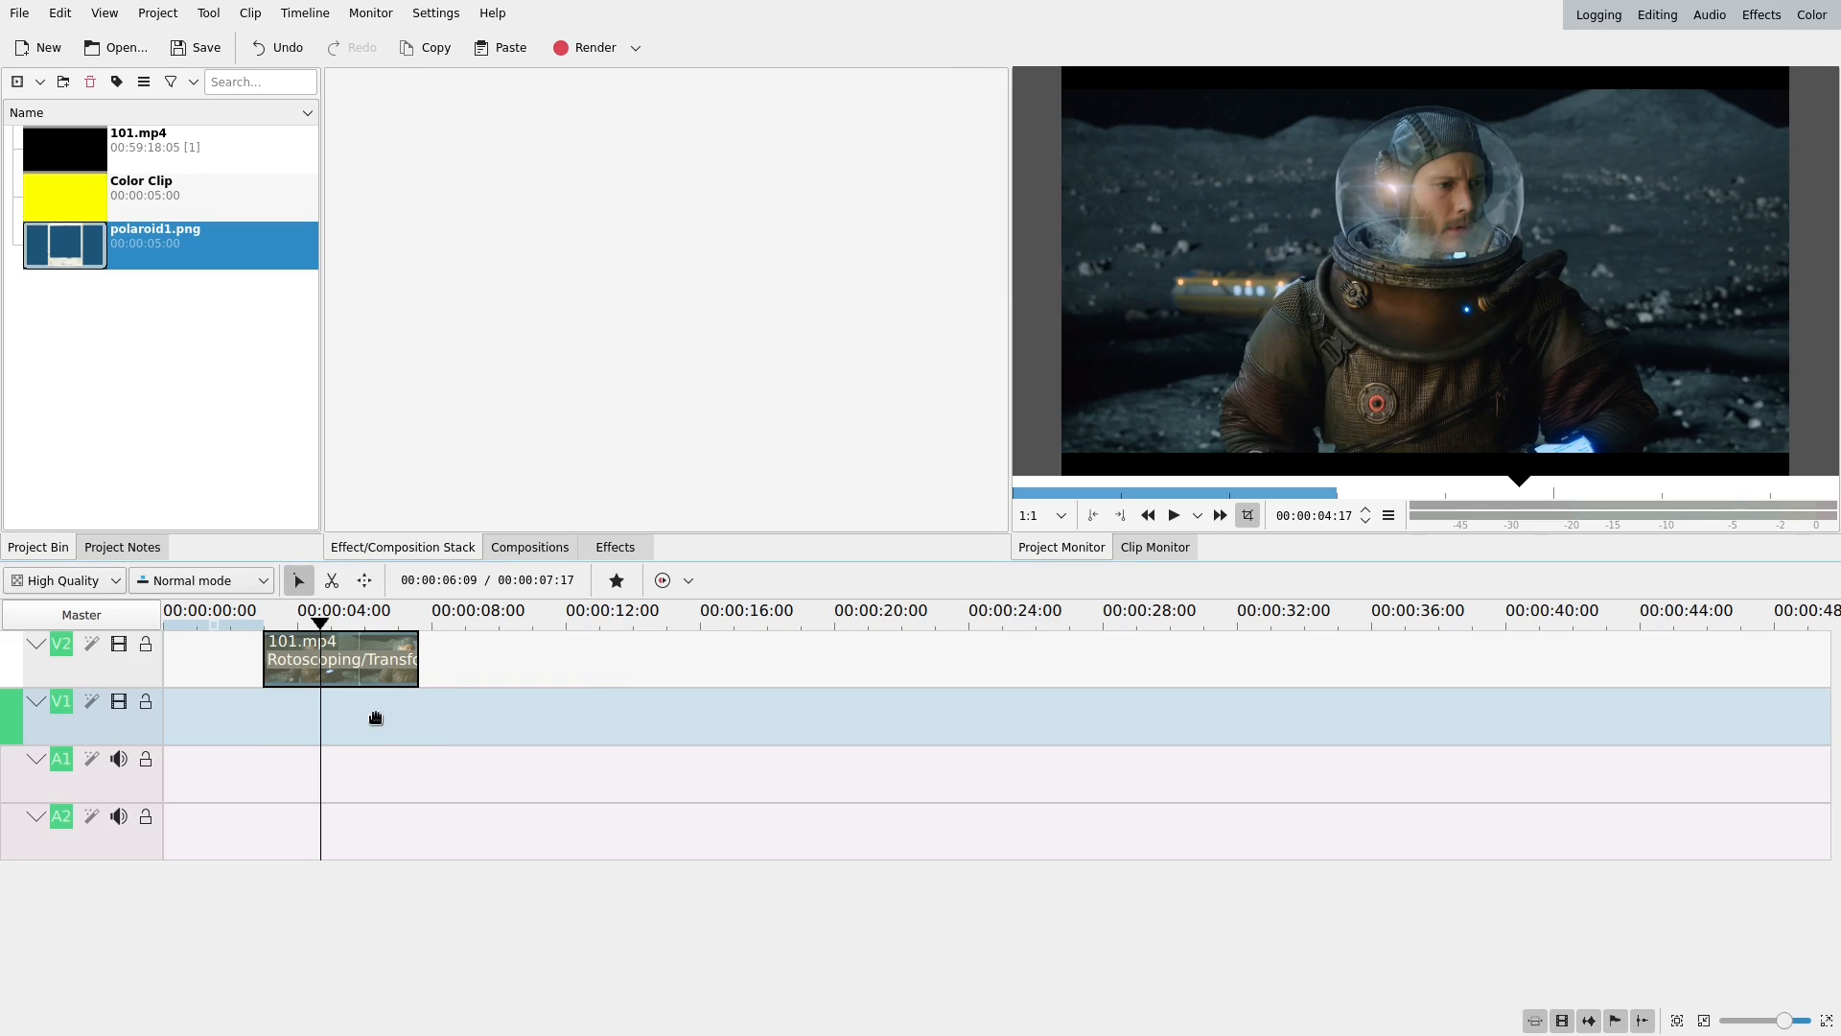
pyautogui.doubleClick(138, 132)
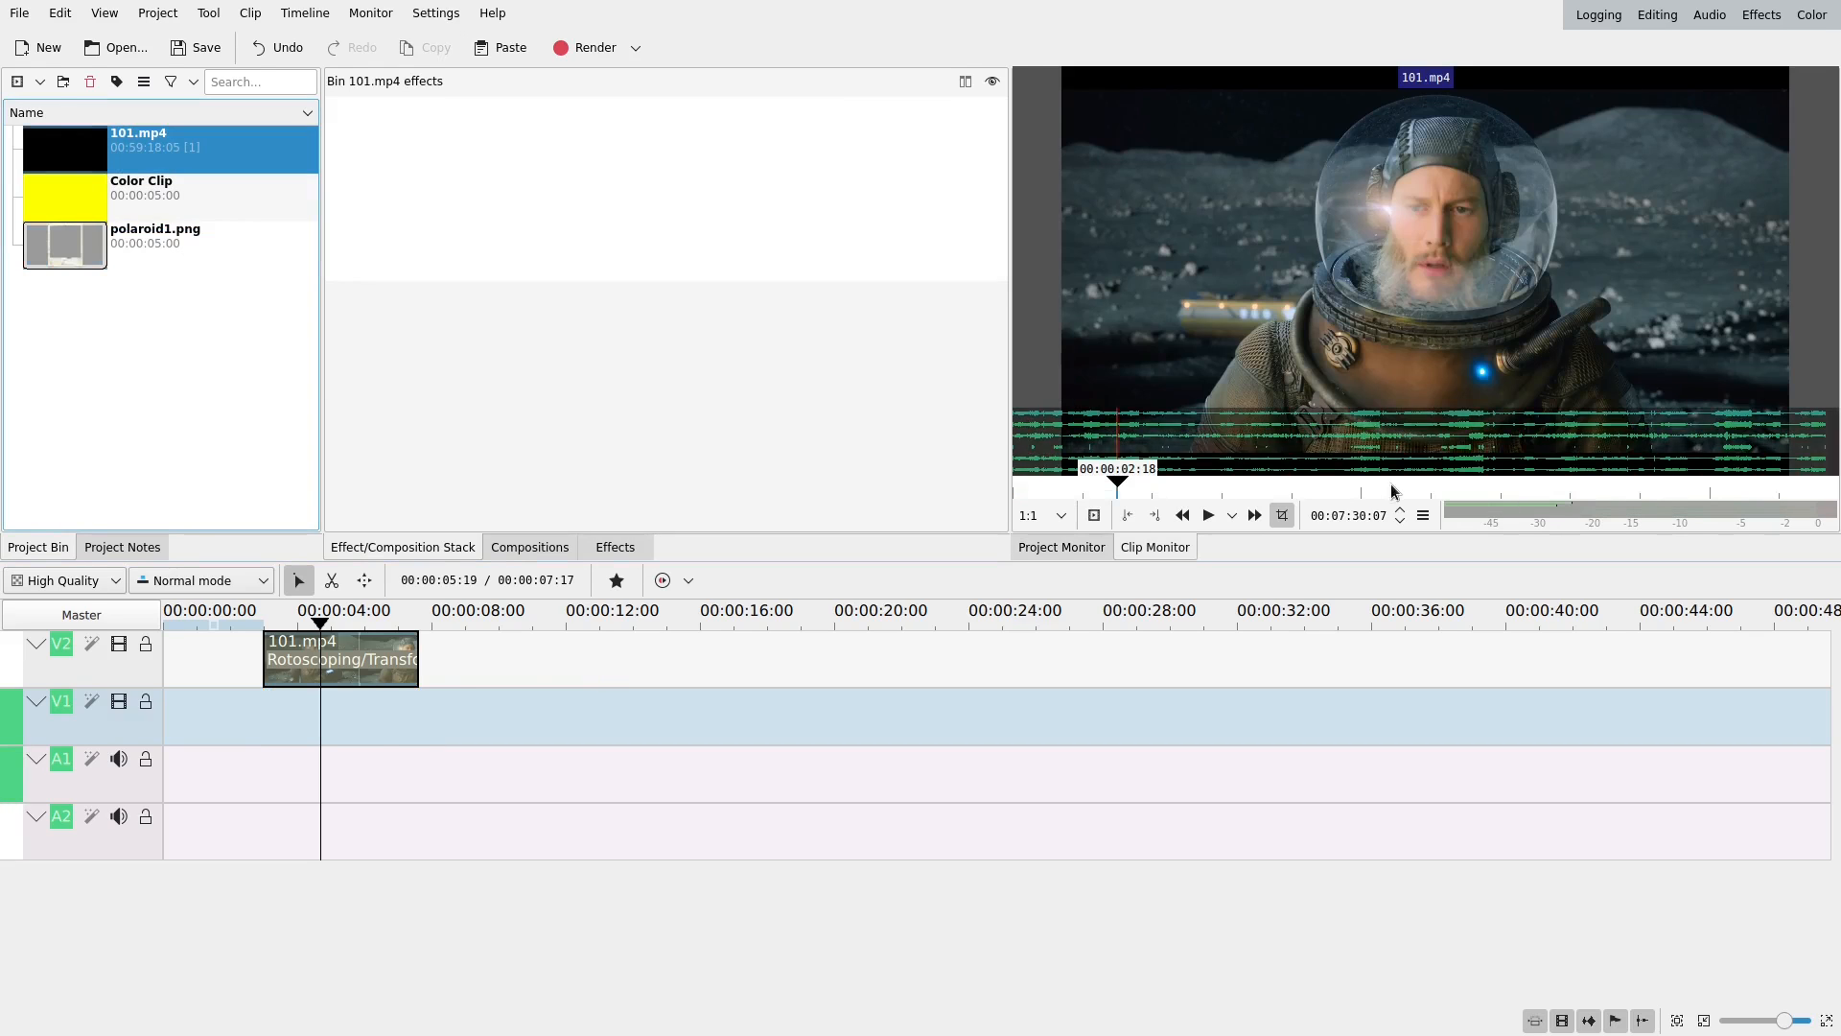
pyautogui.click(1362, 491)
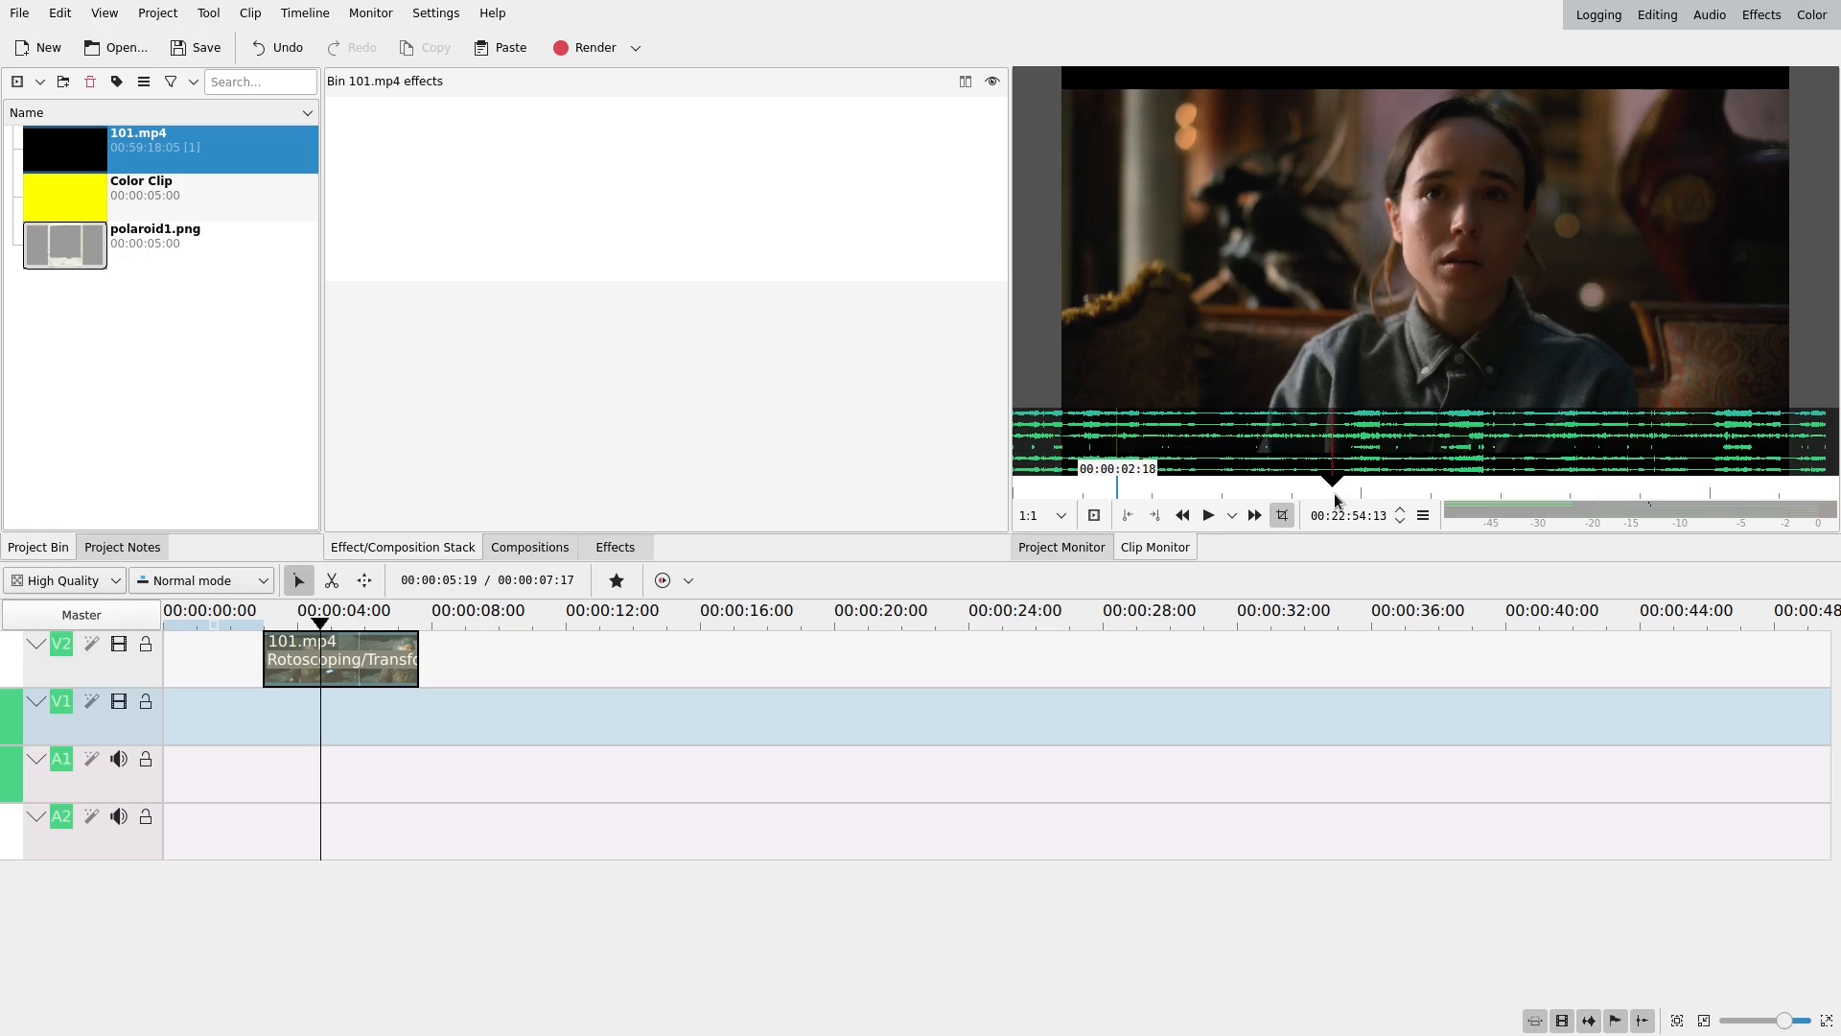
pyautogui.click(1125, 514)
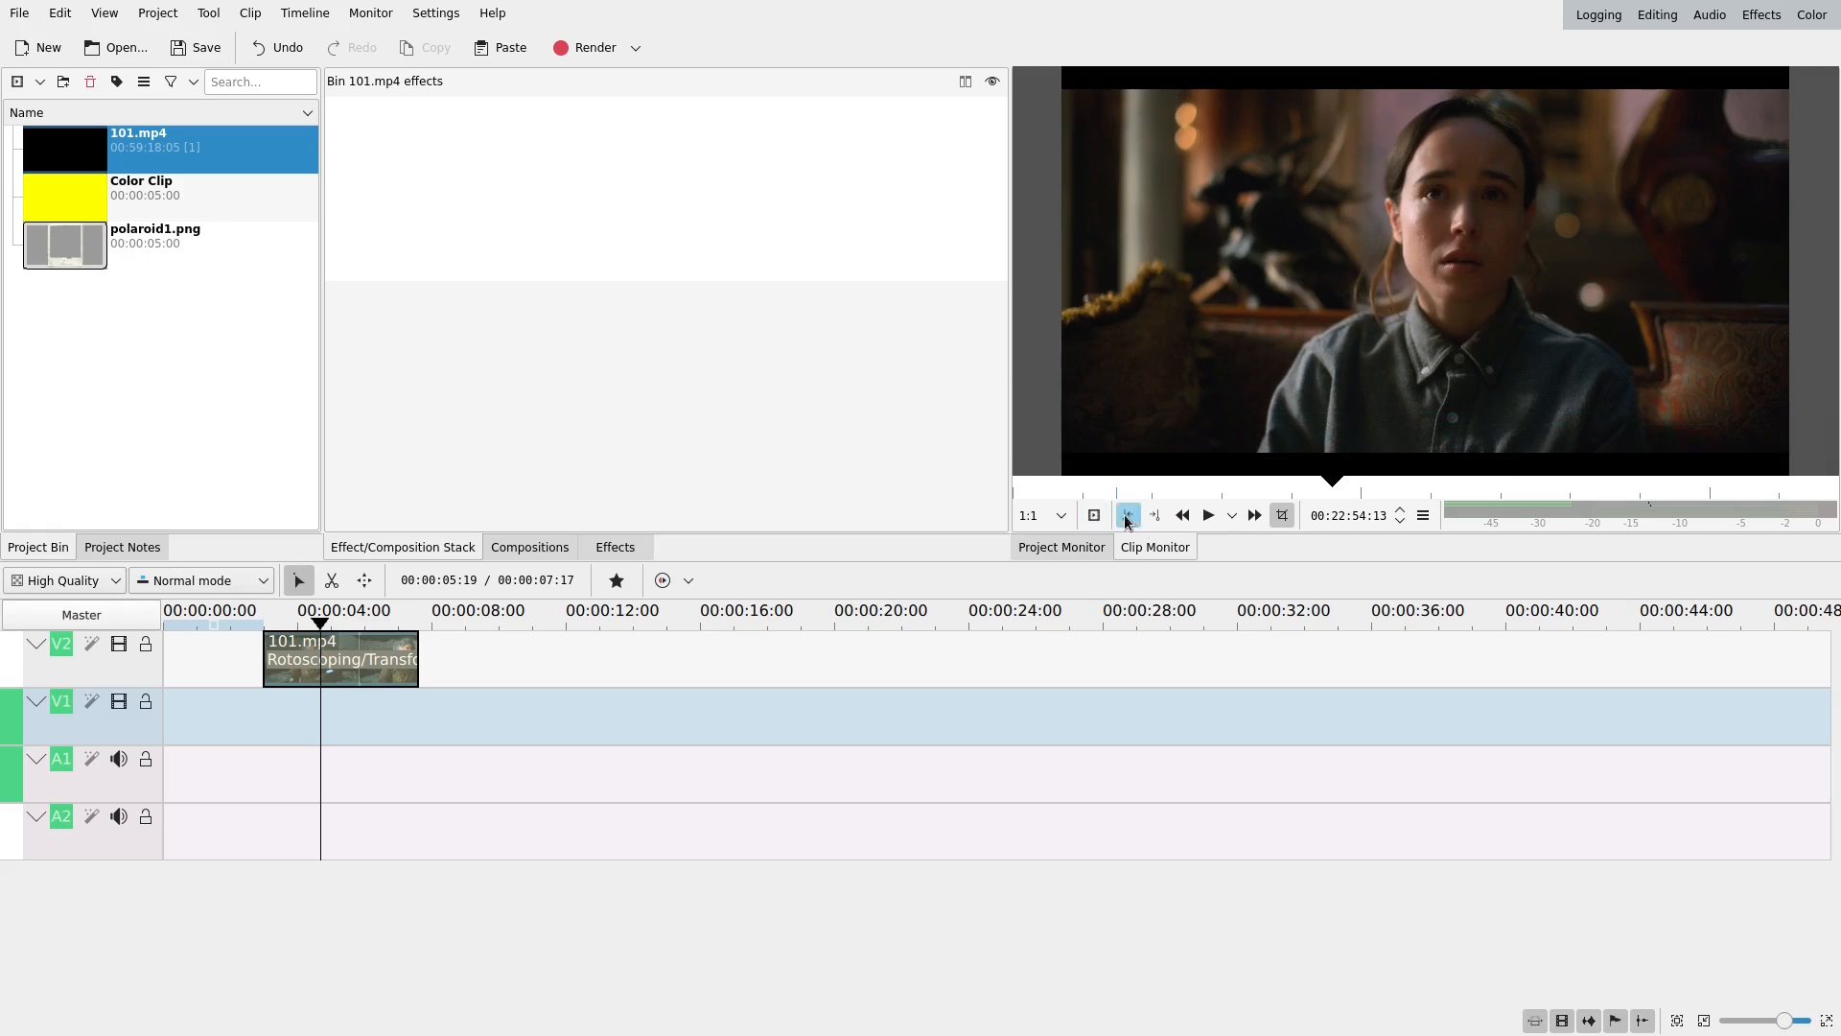
pyautogui.click(1207, 514)
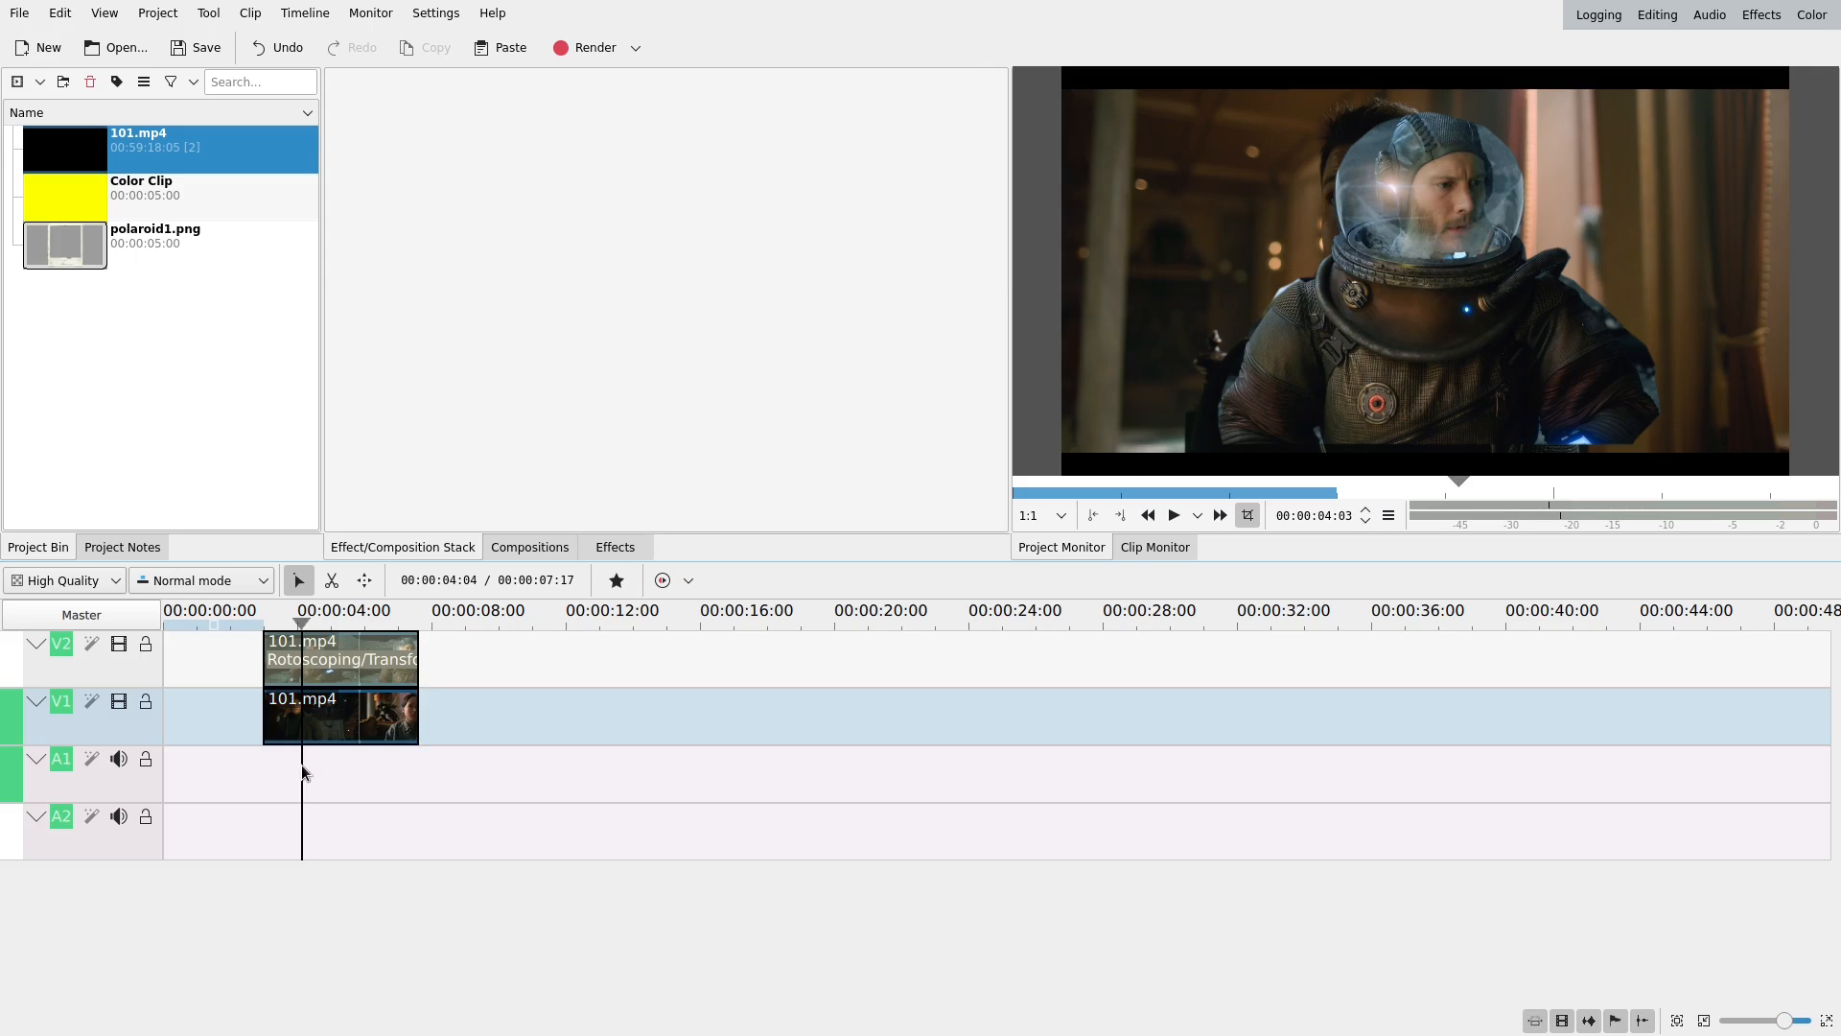
pyautogui.click(340, 658)
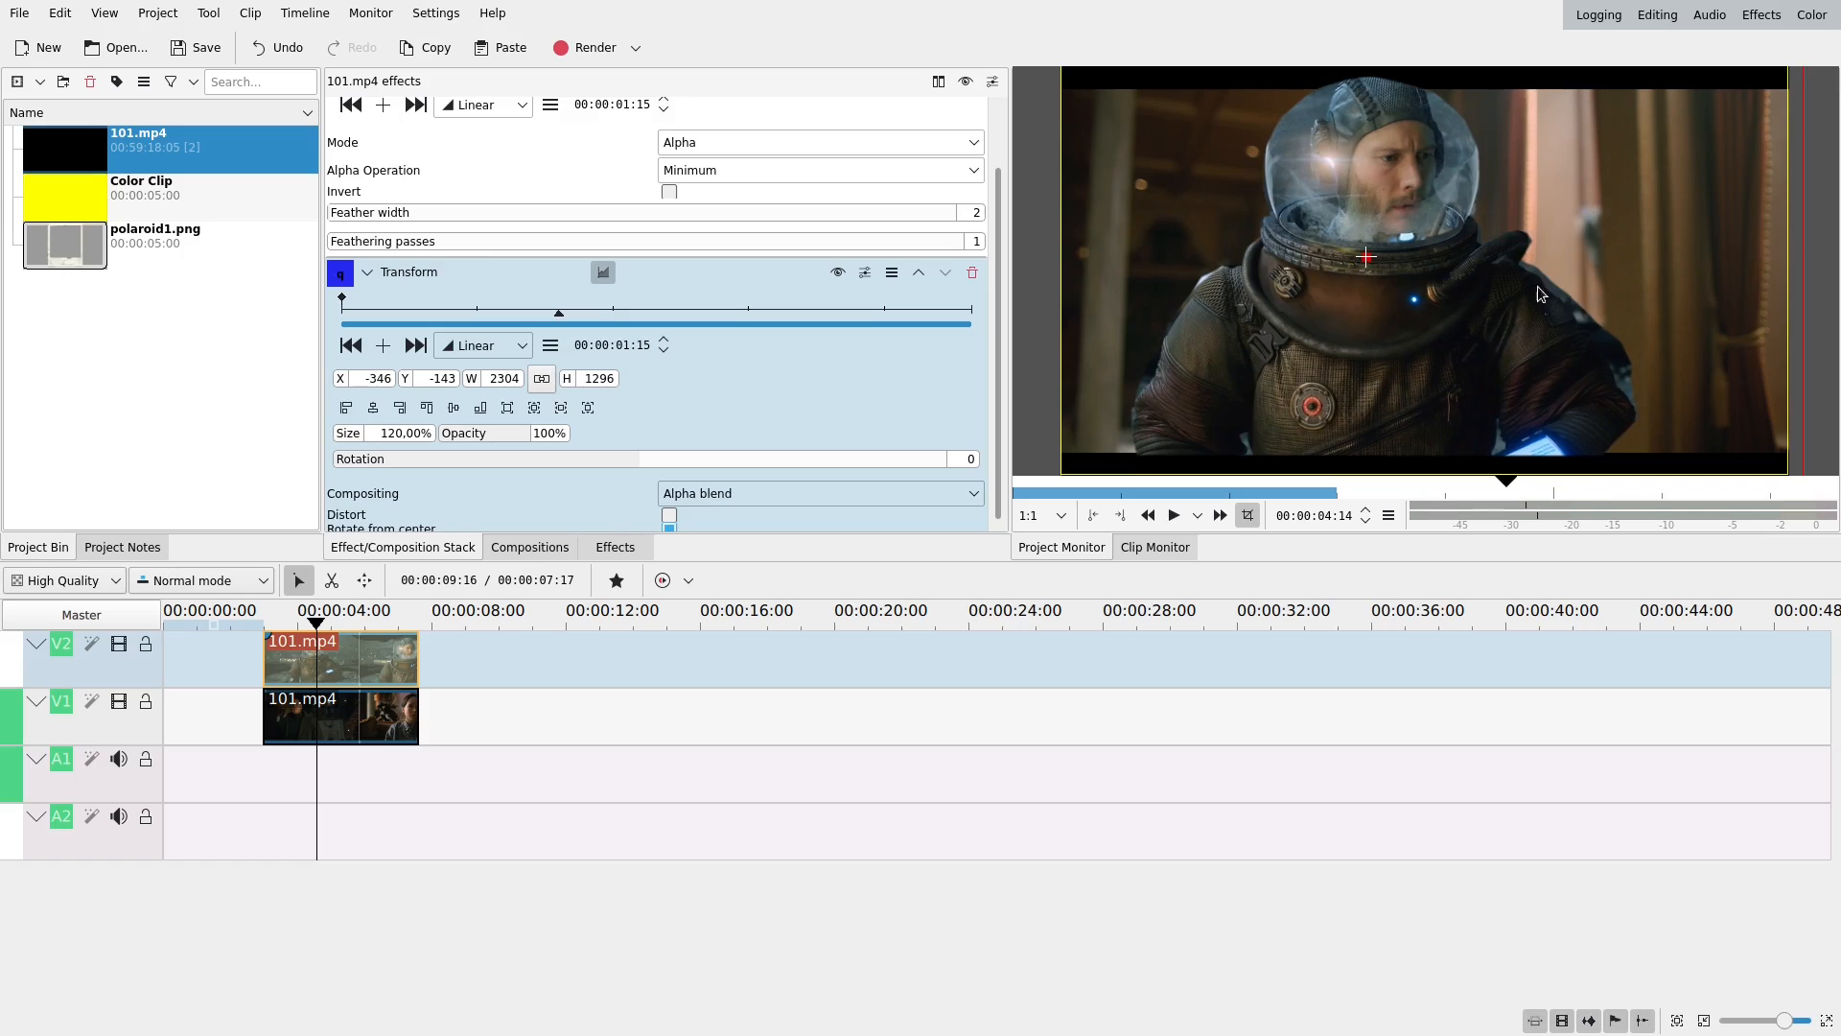
pyautogui.moveTo(1585, 221)
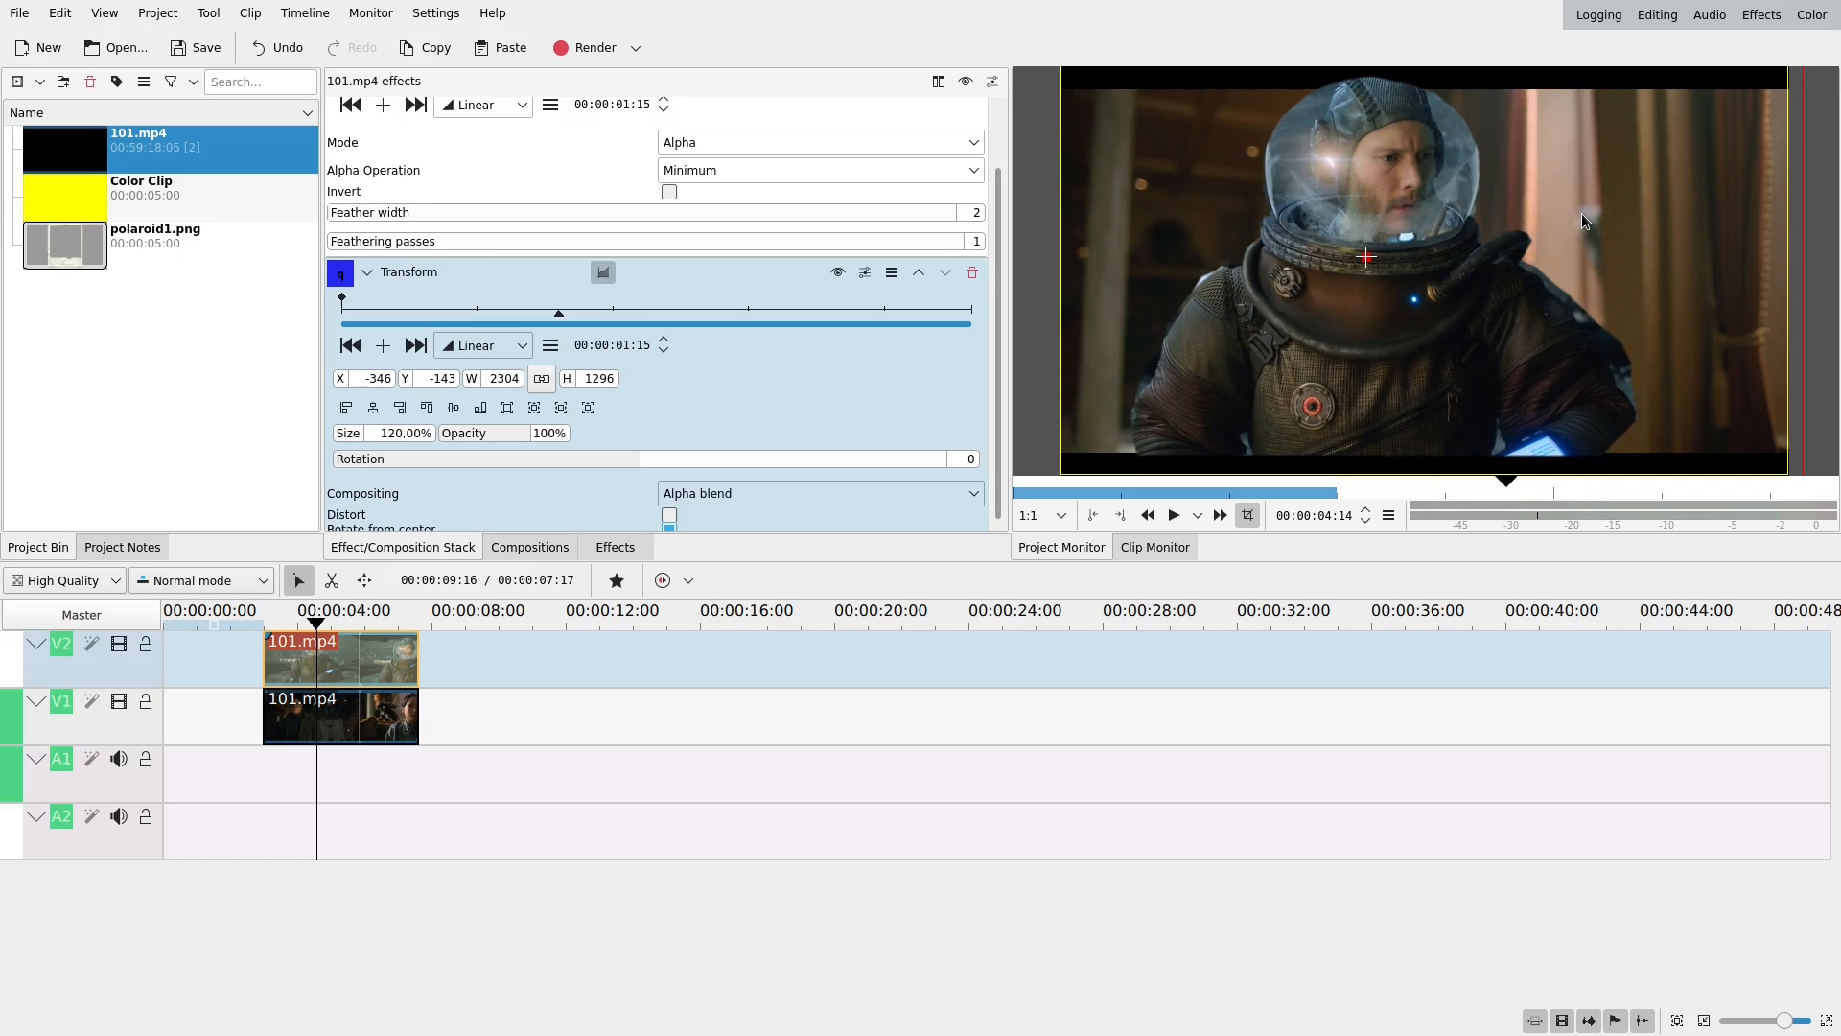
pyautogui.moveTo(1334, 428)
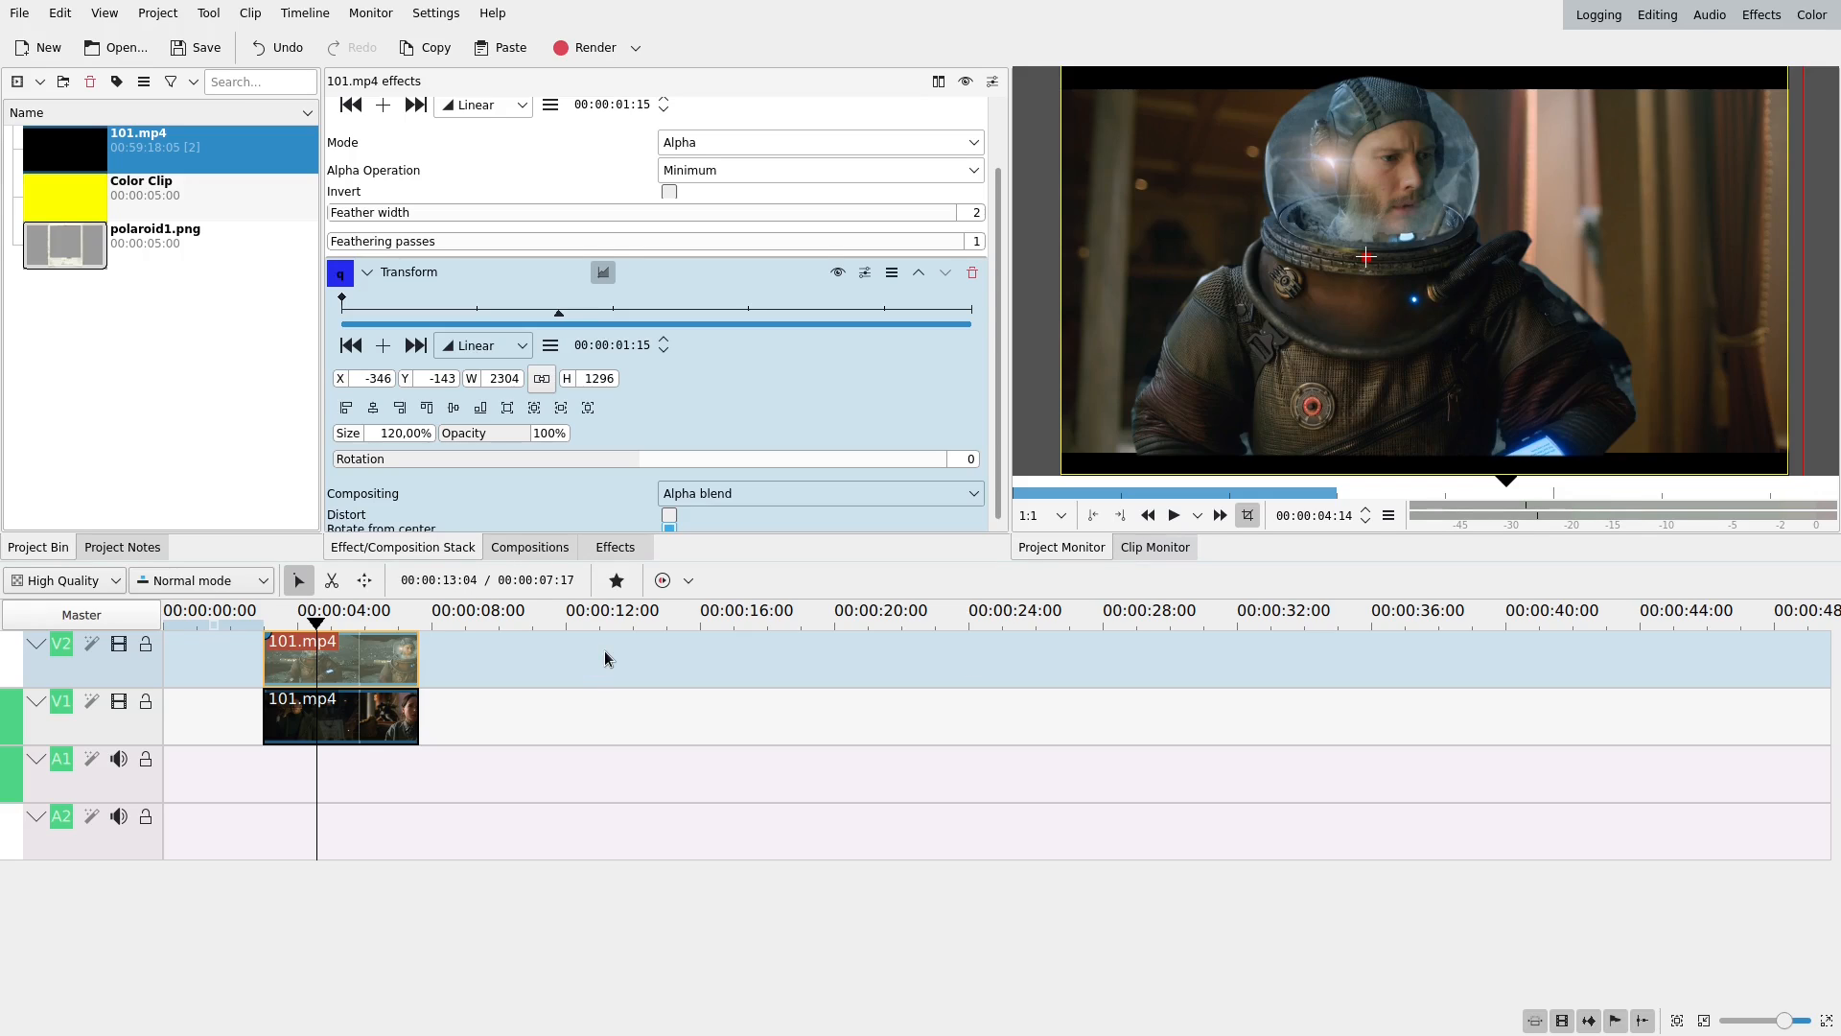
# - Select the V2 astronaut clip to scale it to 120% before clearing the tracks
pyautogui.click(378, 658)
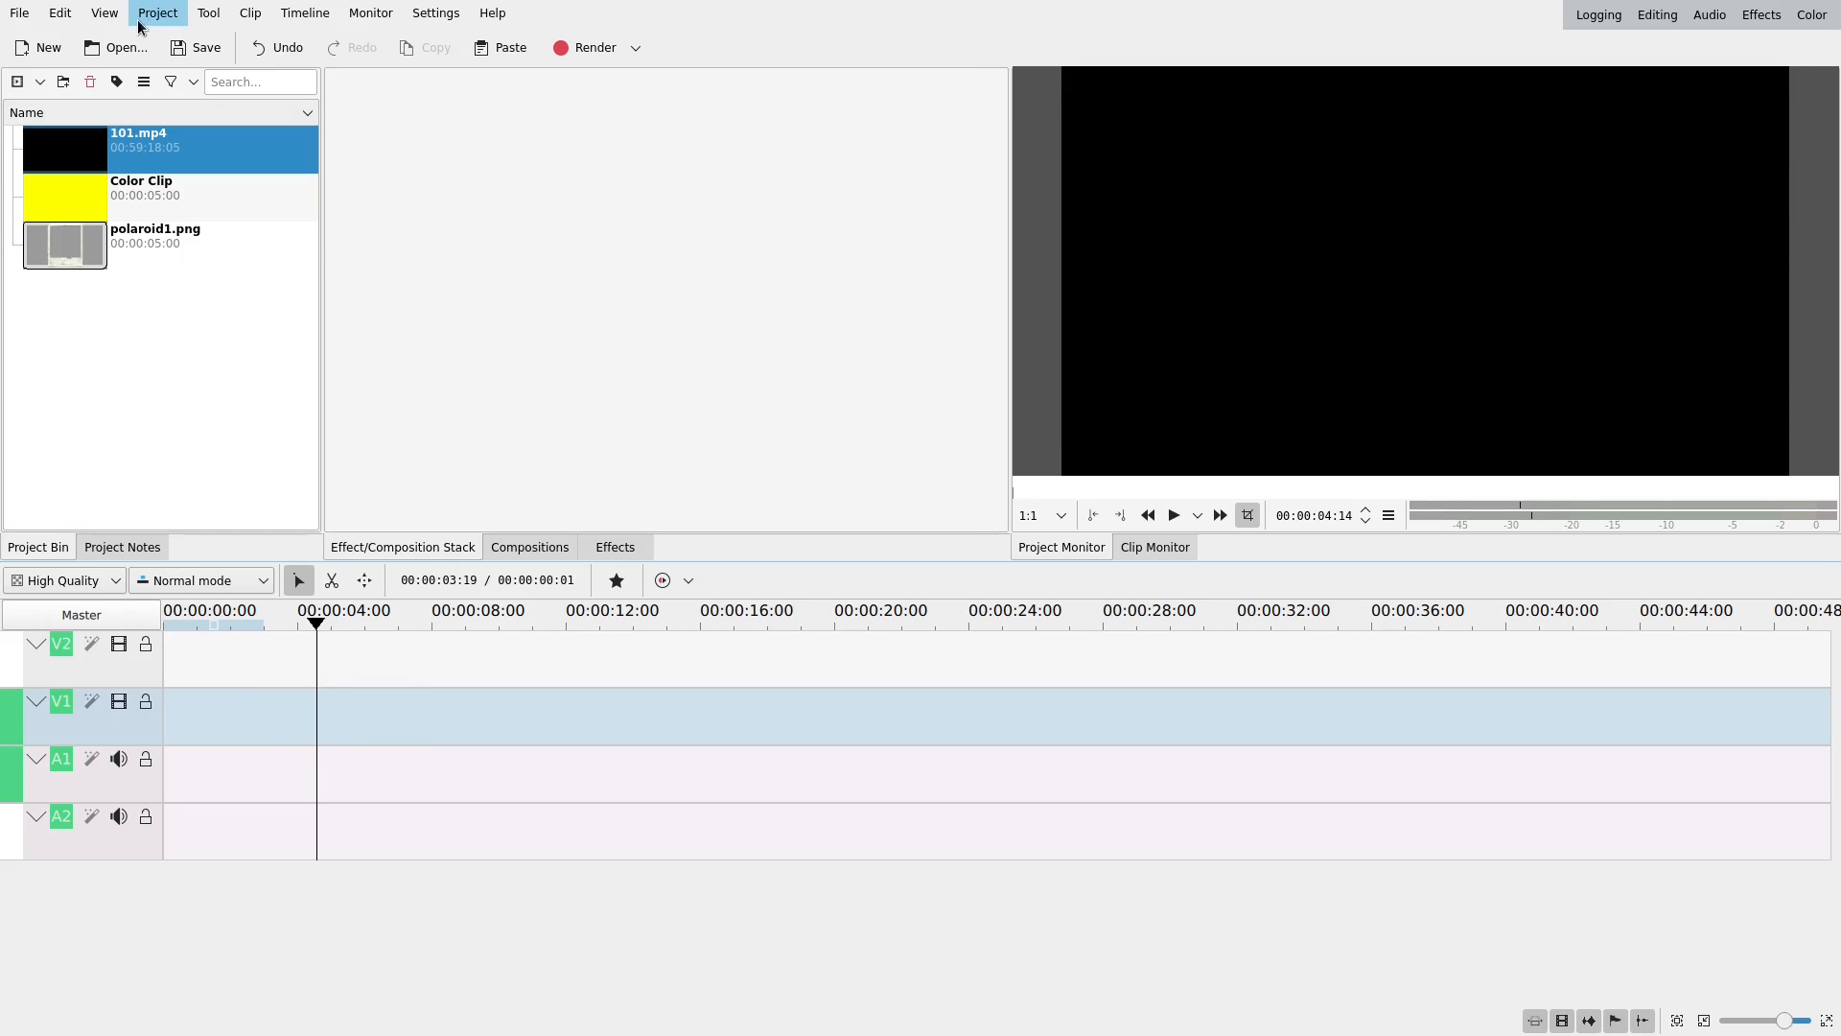
pyautogui.moveTo(916, 529)
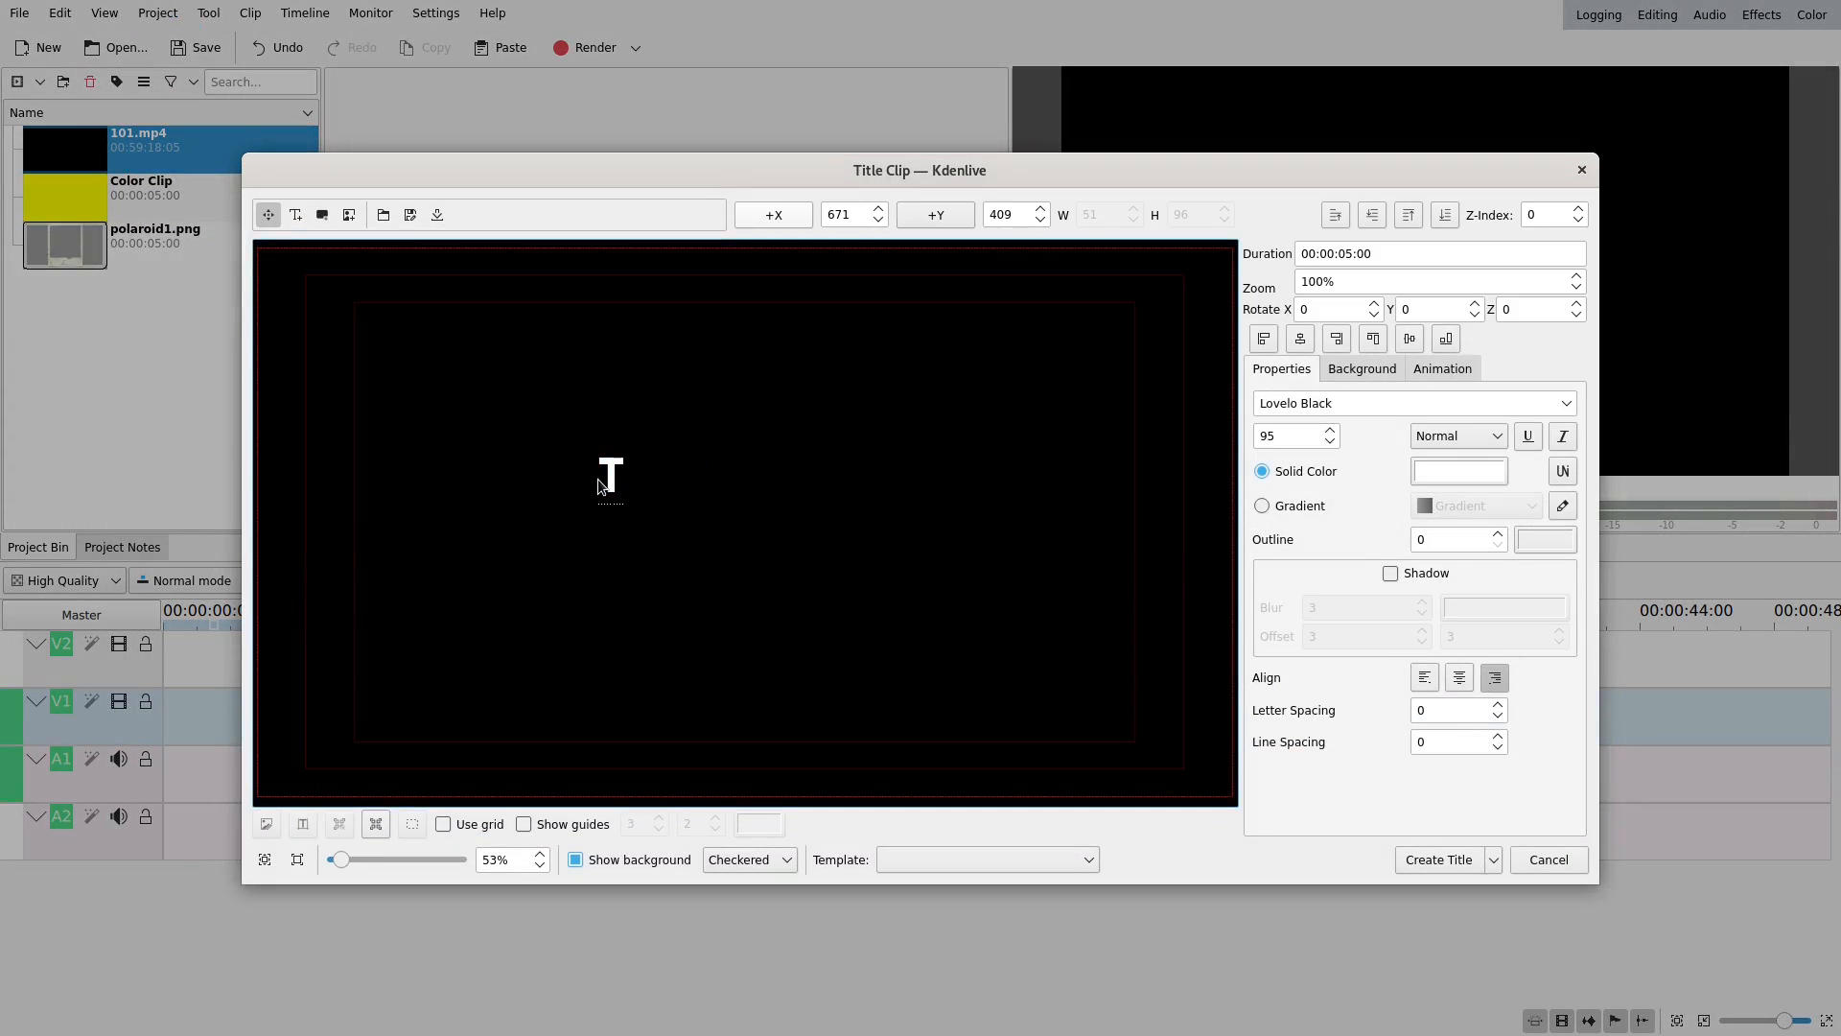
# - Enter 'THIS IS TEXT' as the title text and centre it in the frame
pyautogui.write('THIS IS TEX')
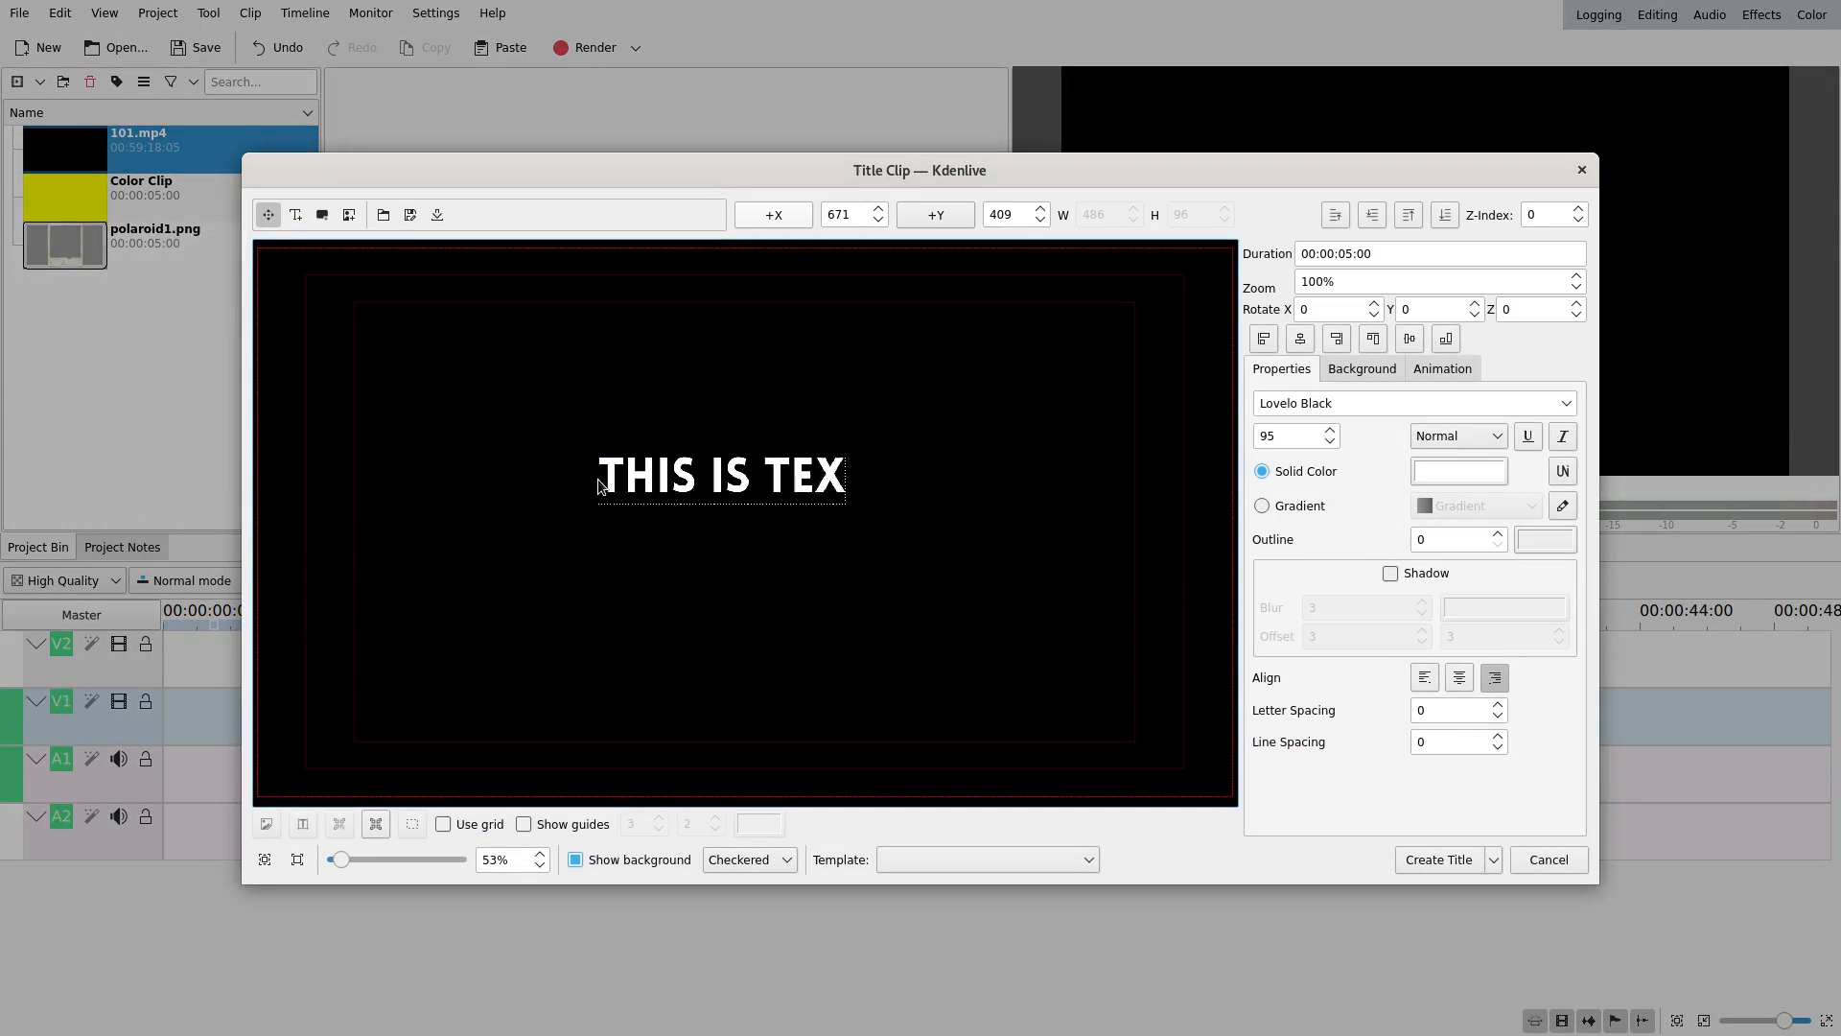
pyautogui.write('T')
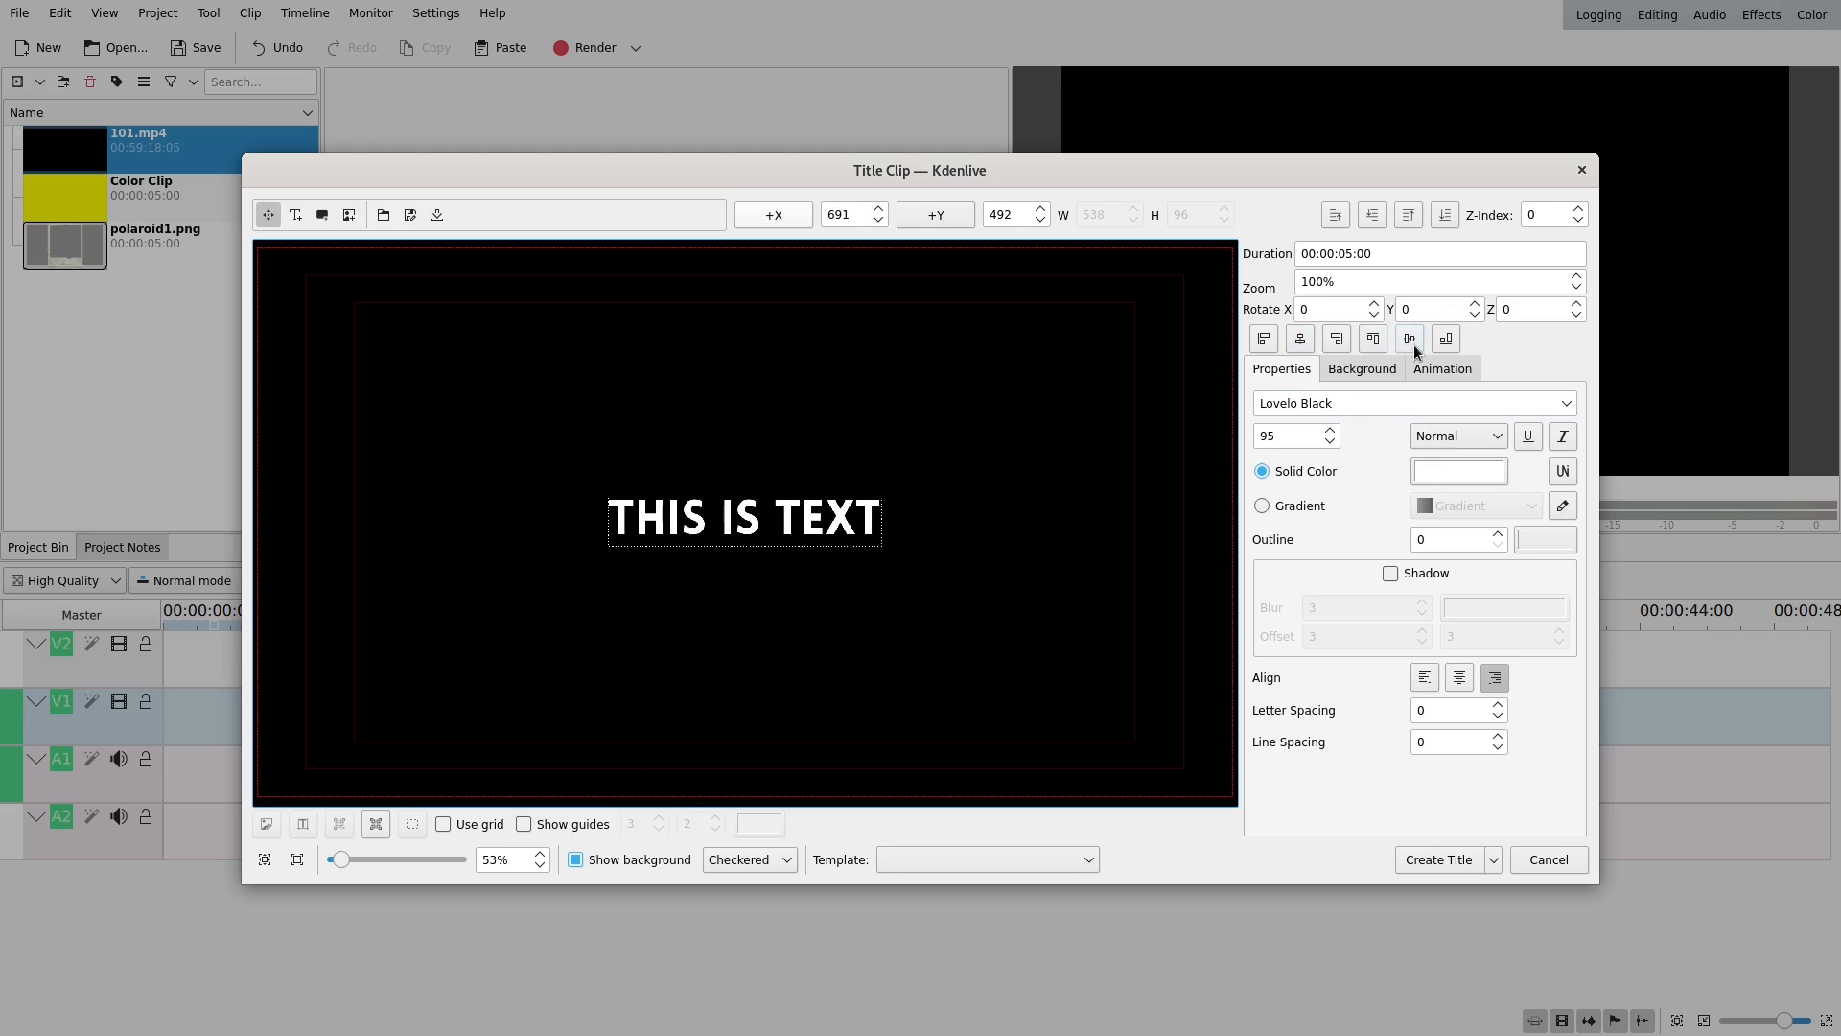
pyautogui.click(1437, 859)
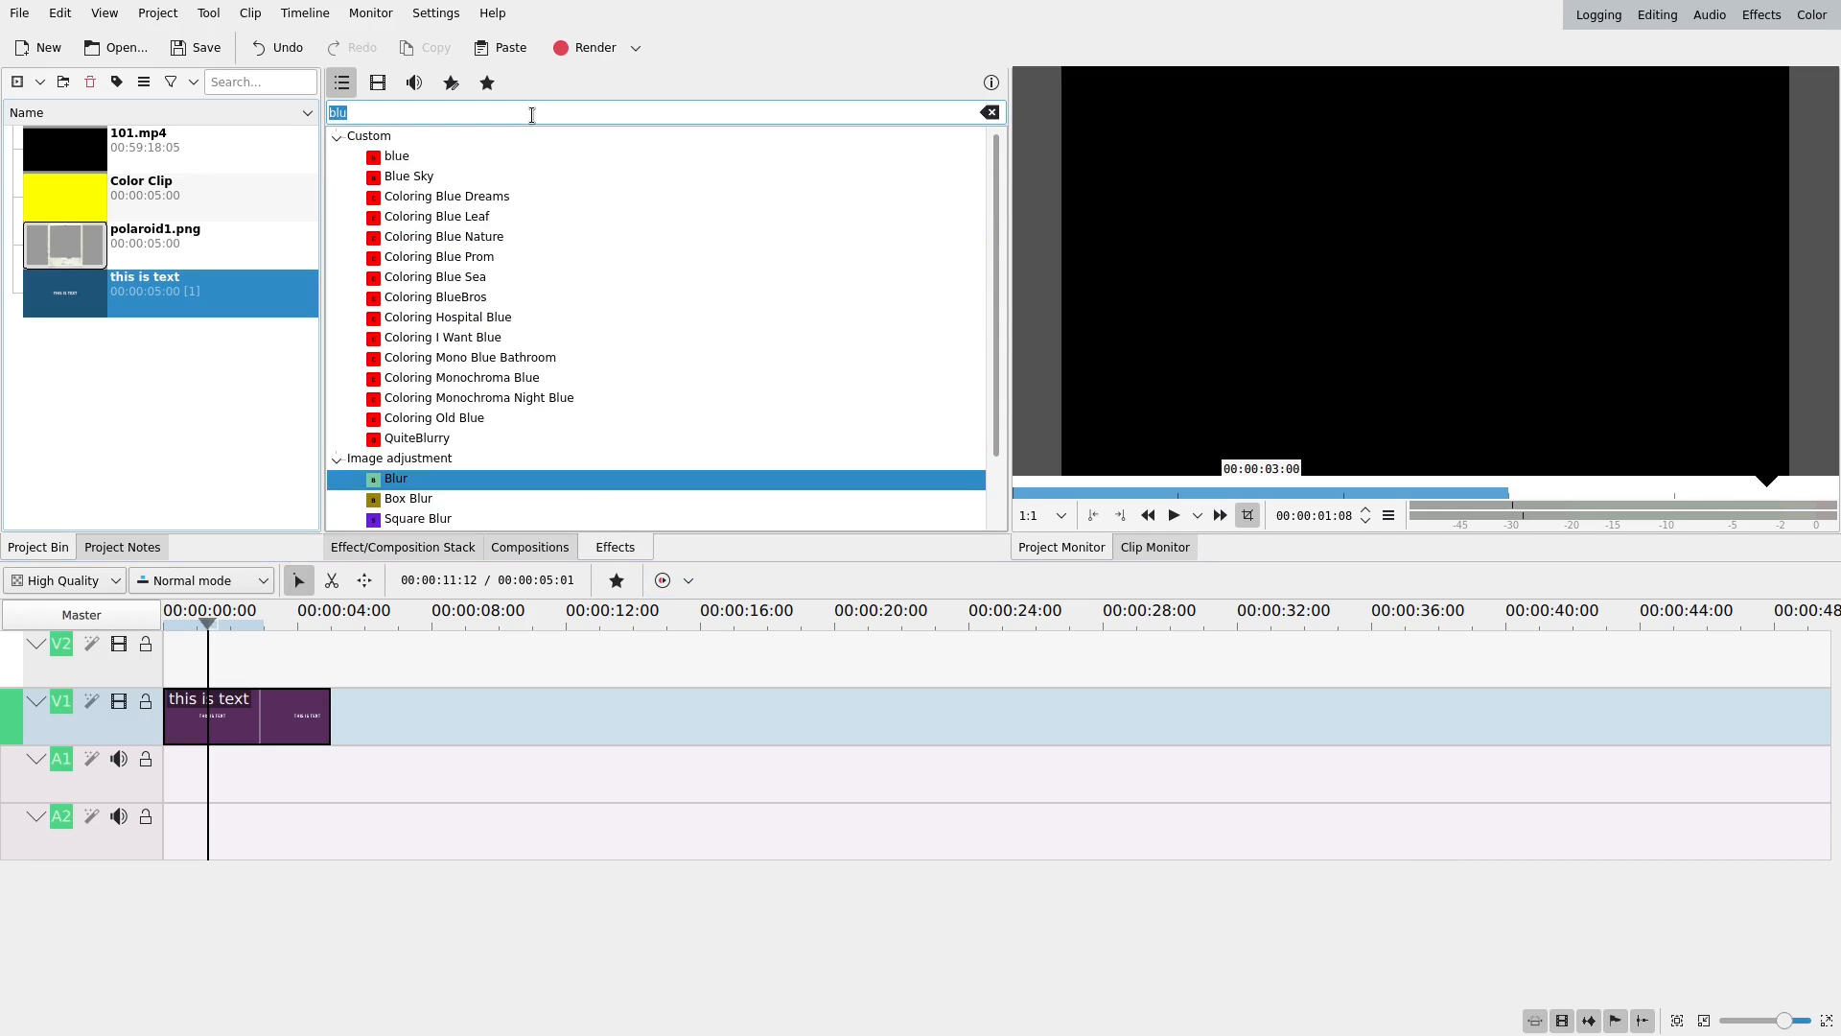
# - Apply Rotoscoping to the title, draw mask corner points, and set Alpha Operation to Minimum
pyautogui.write('roto')
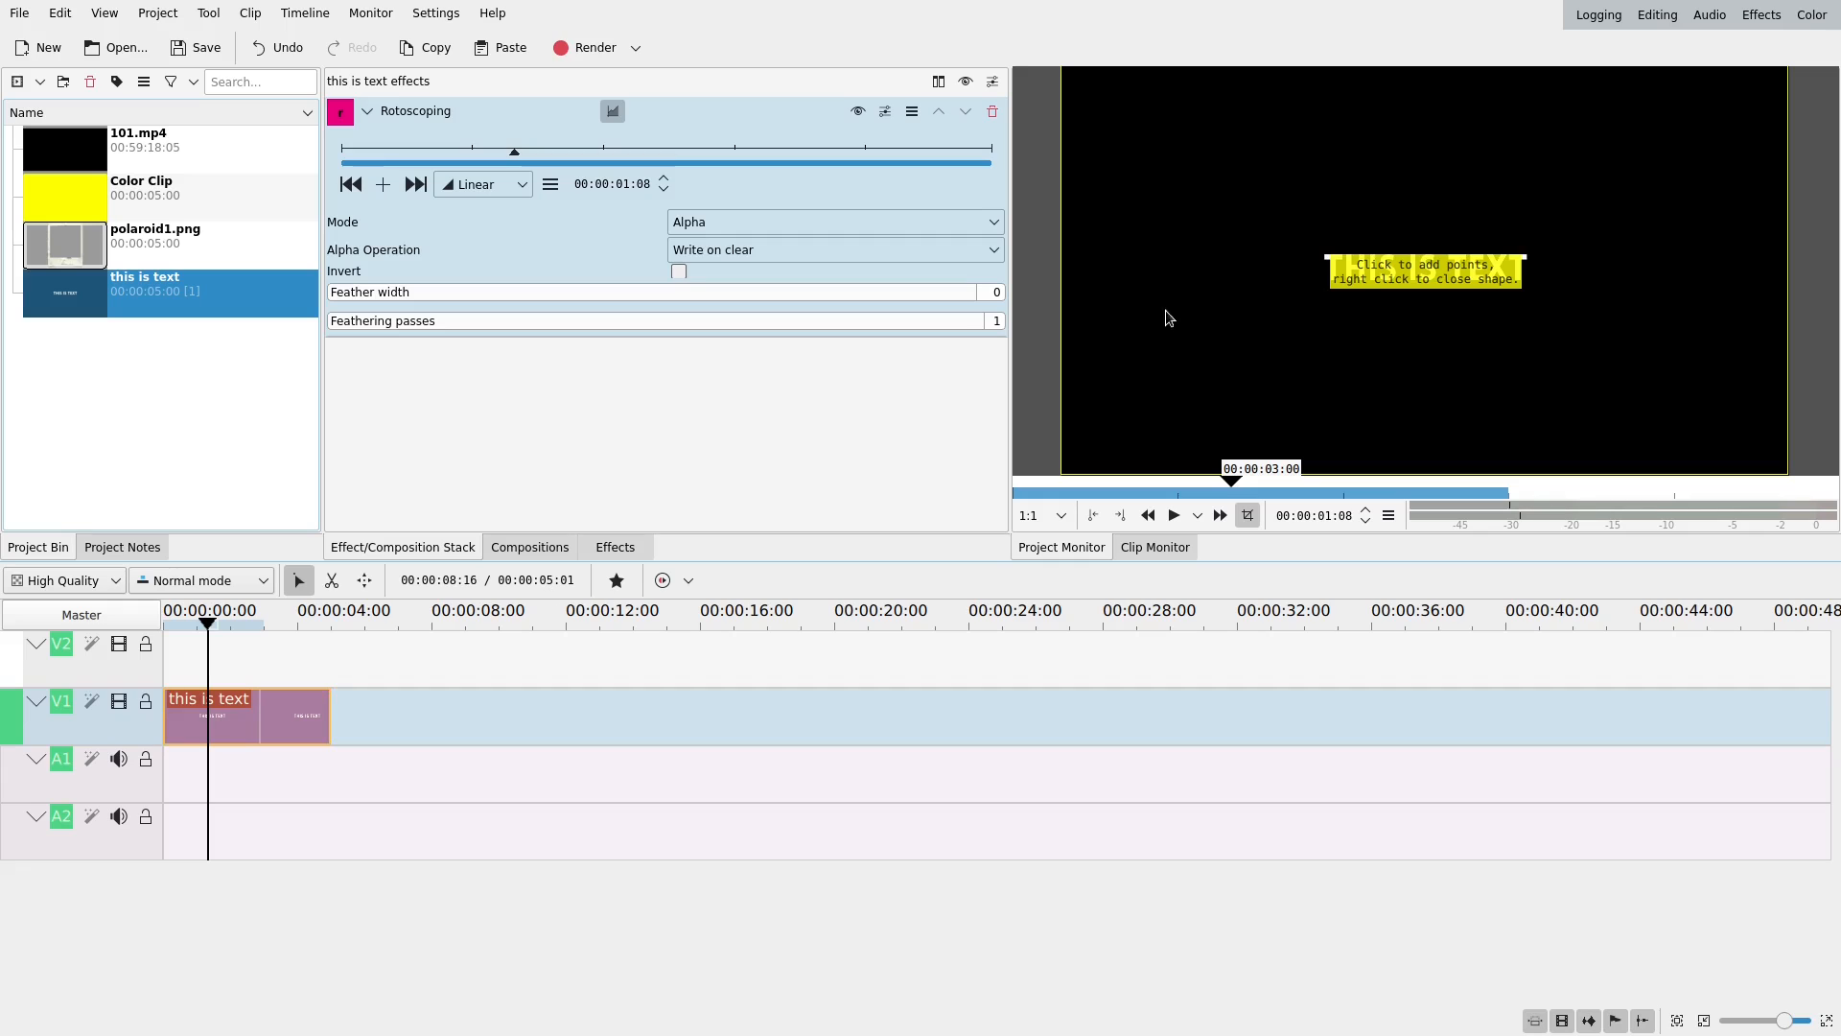
pyautogui.click(1275, 234)
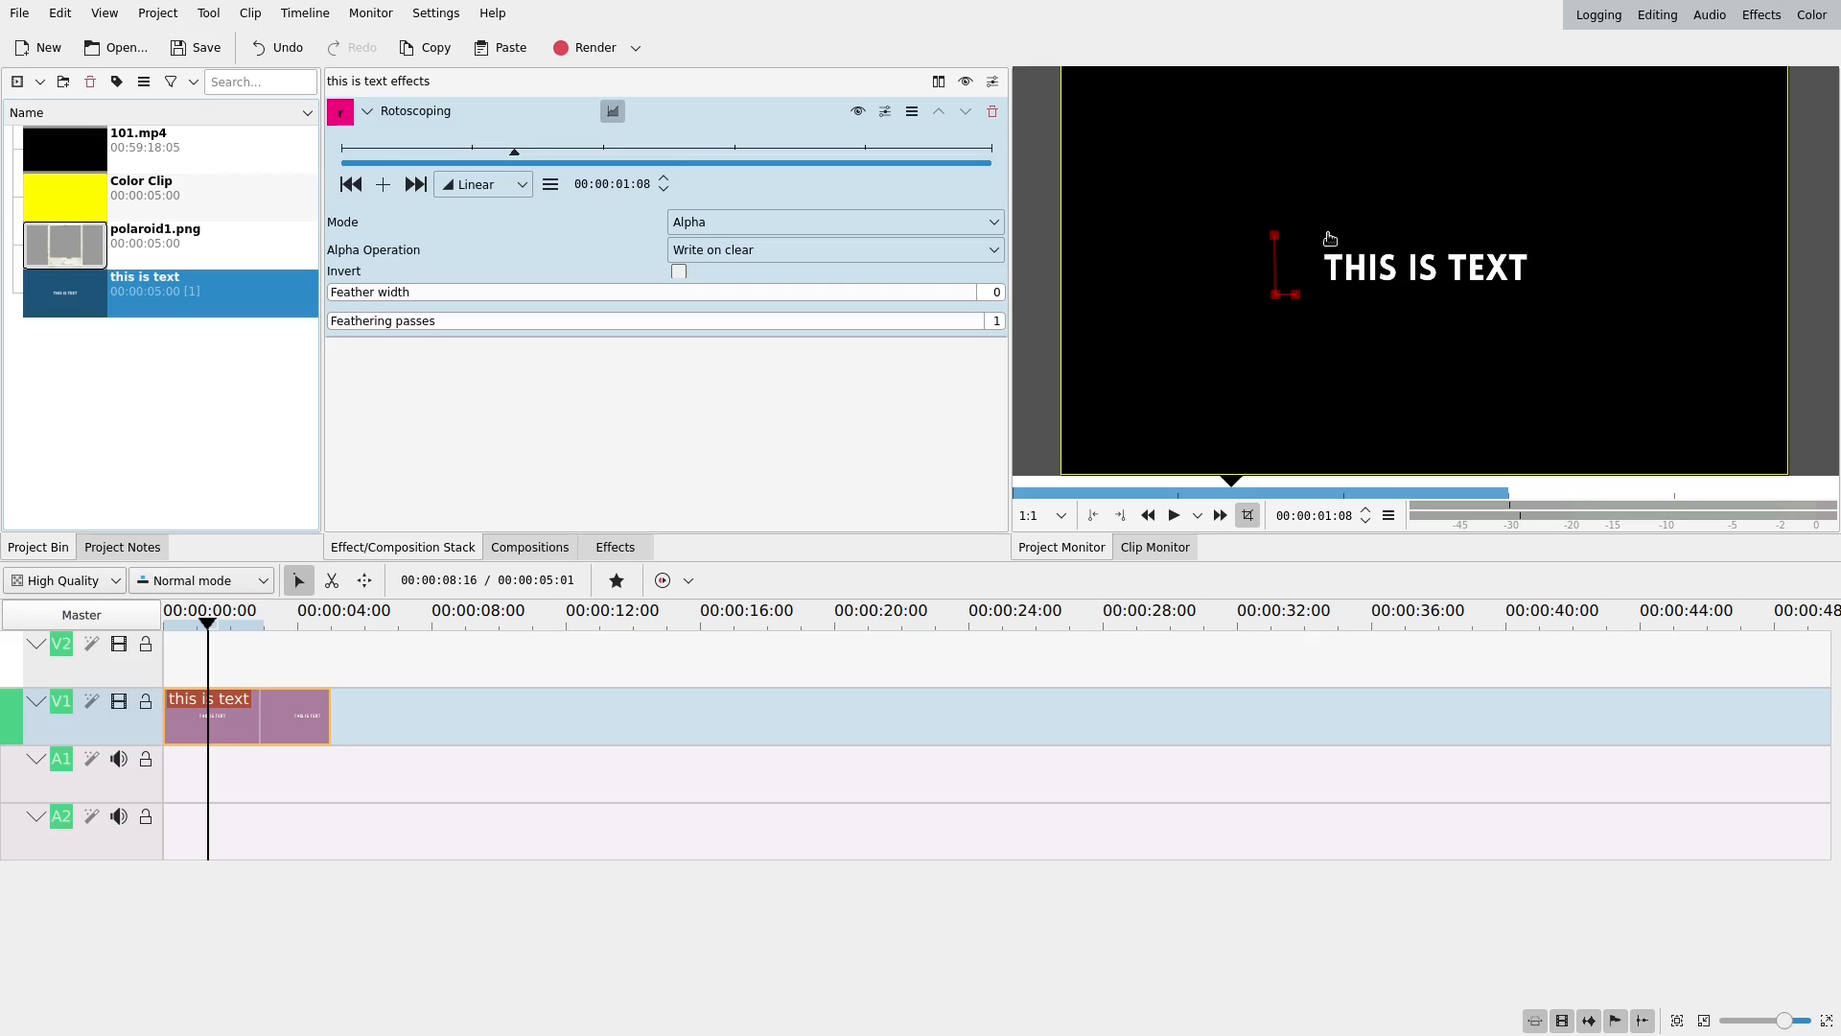
pyautogui.click(832, 249)
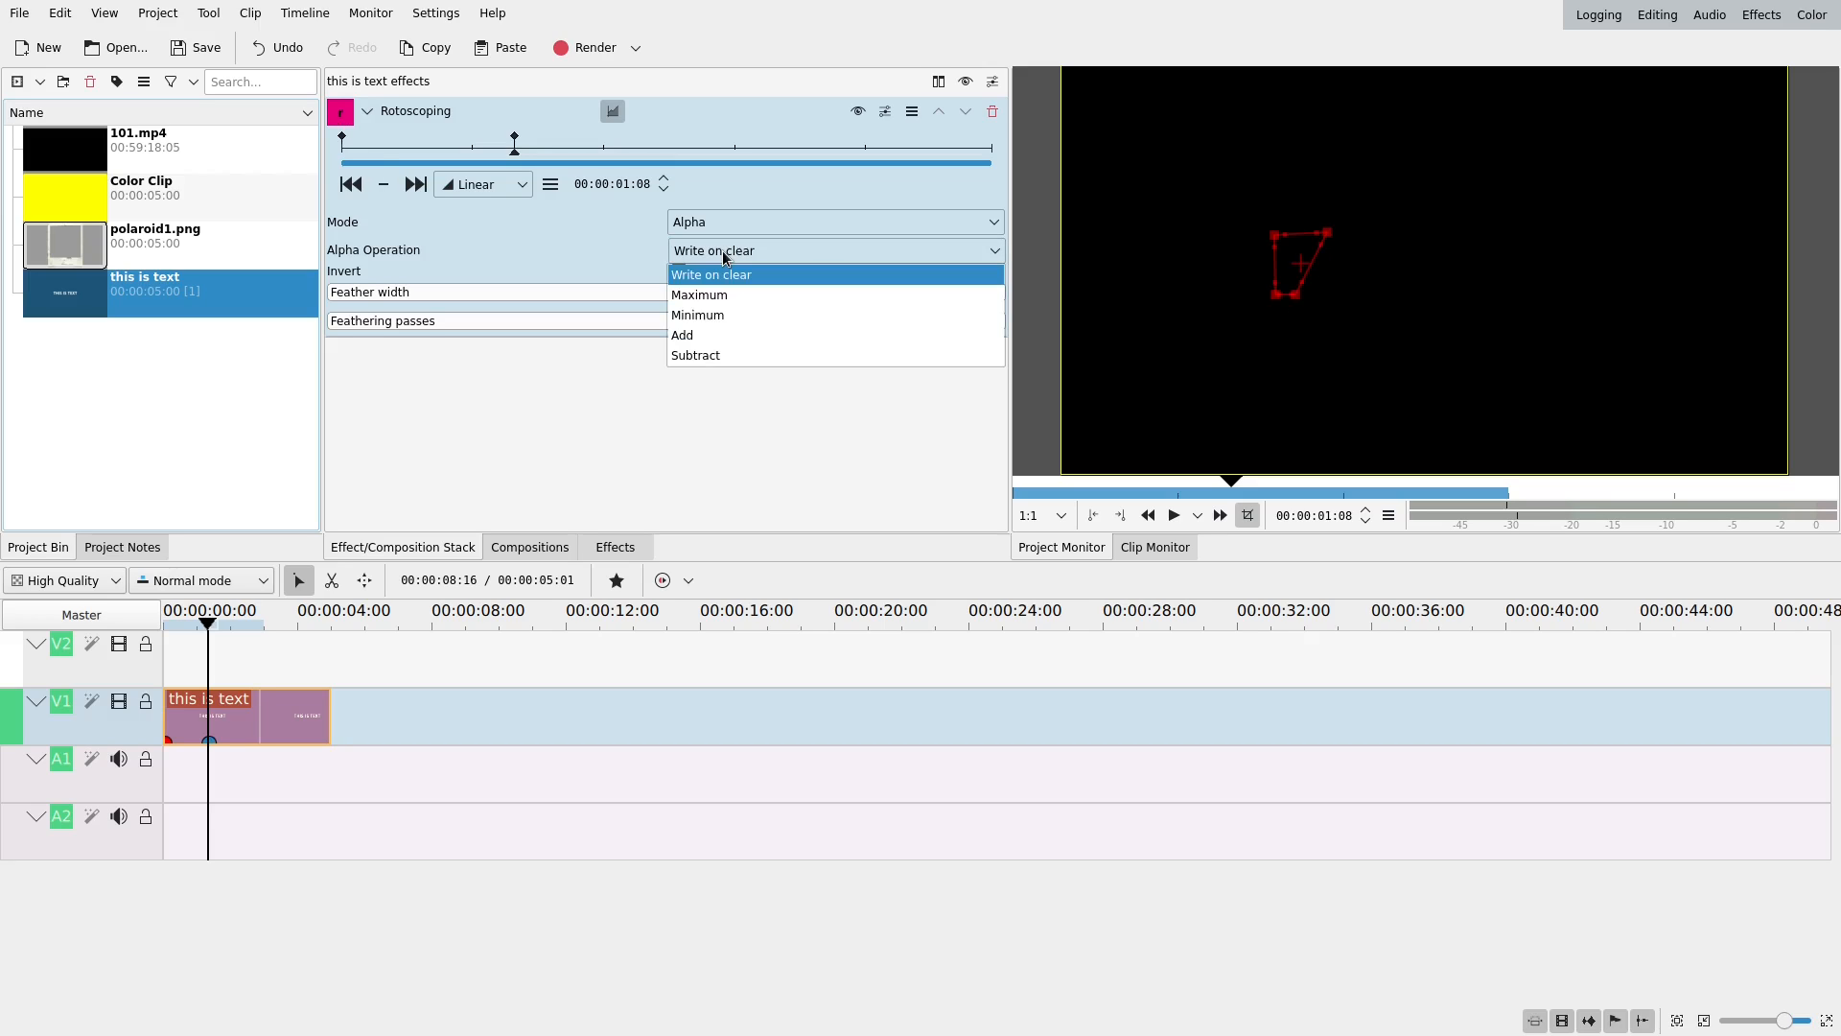
pyautogui.click(696, 315)
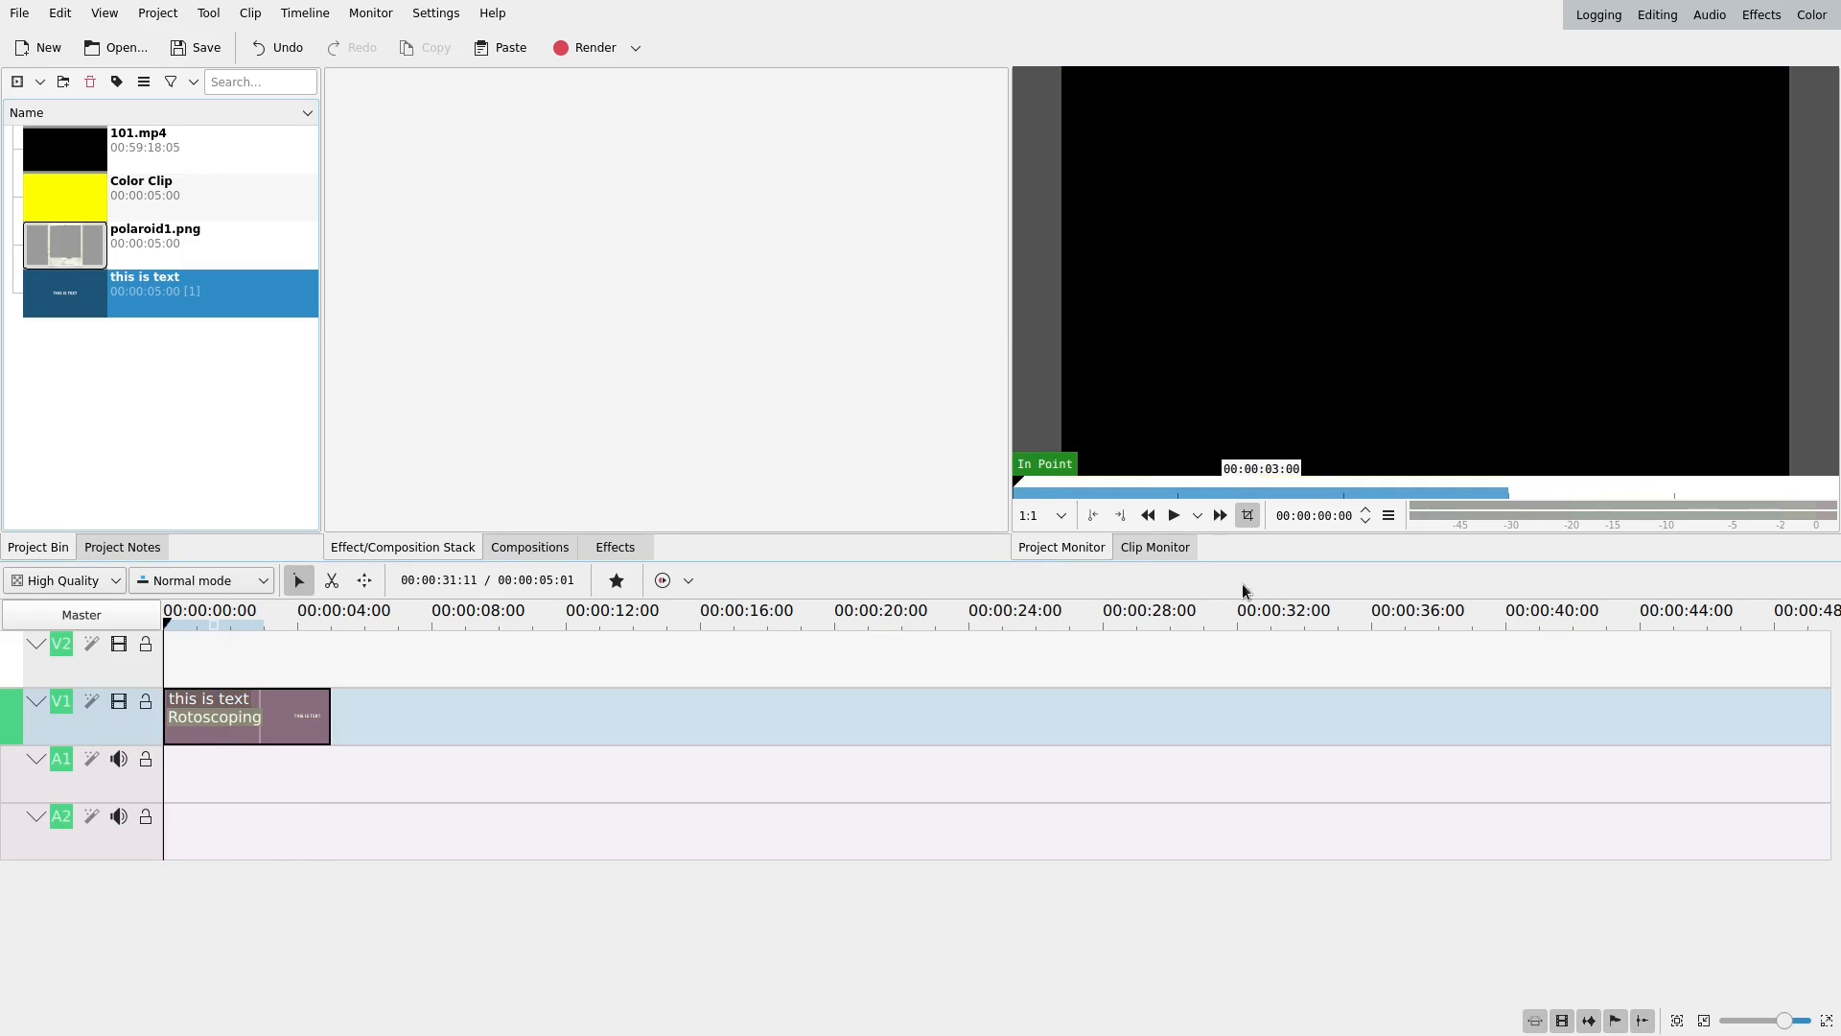
# - Play, pause, rewind and replay the title to check the left-to-right text reveal
pyautogui.click(1171, 514)
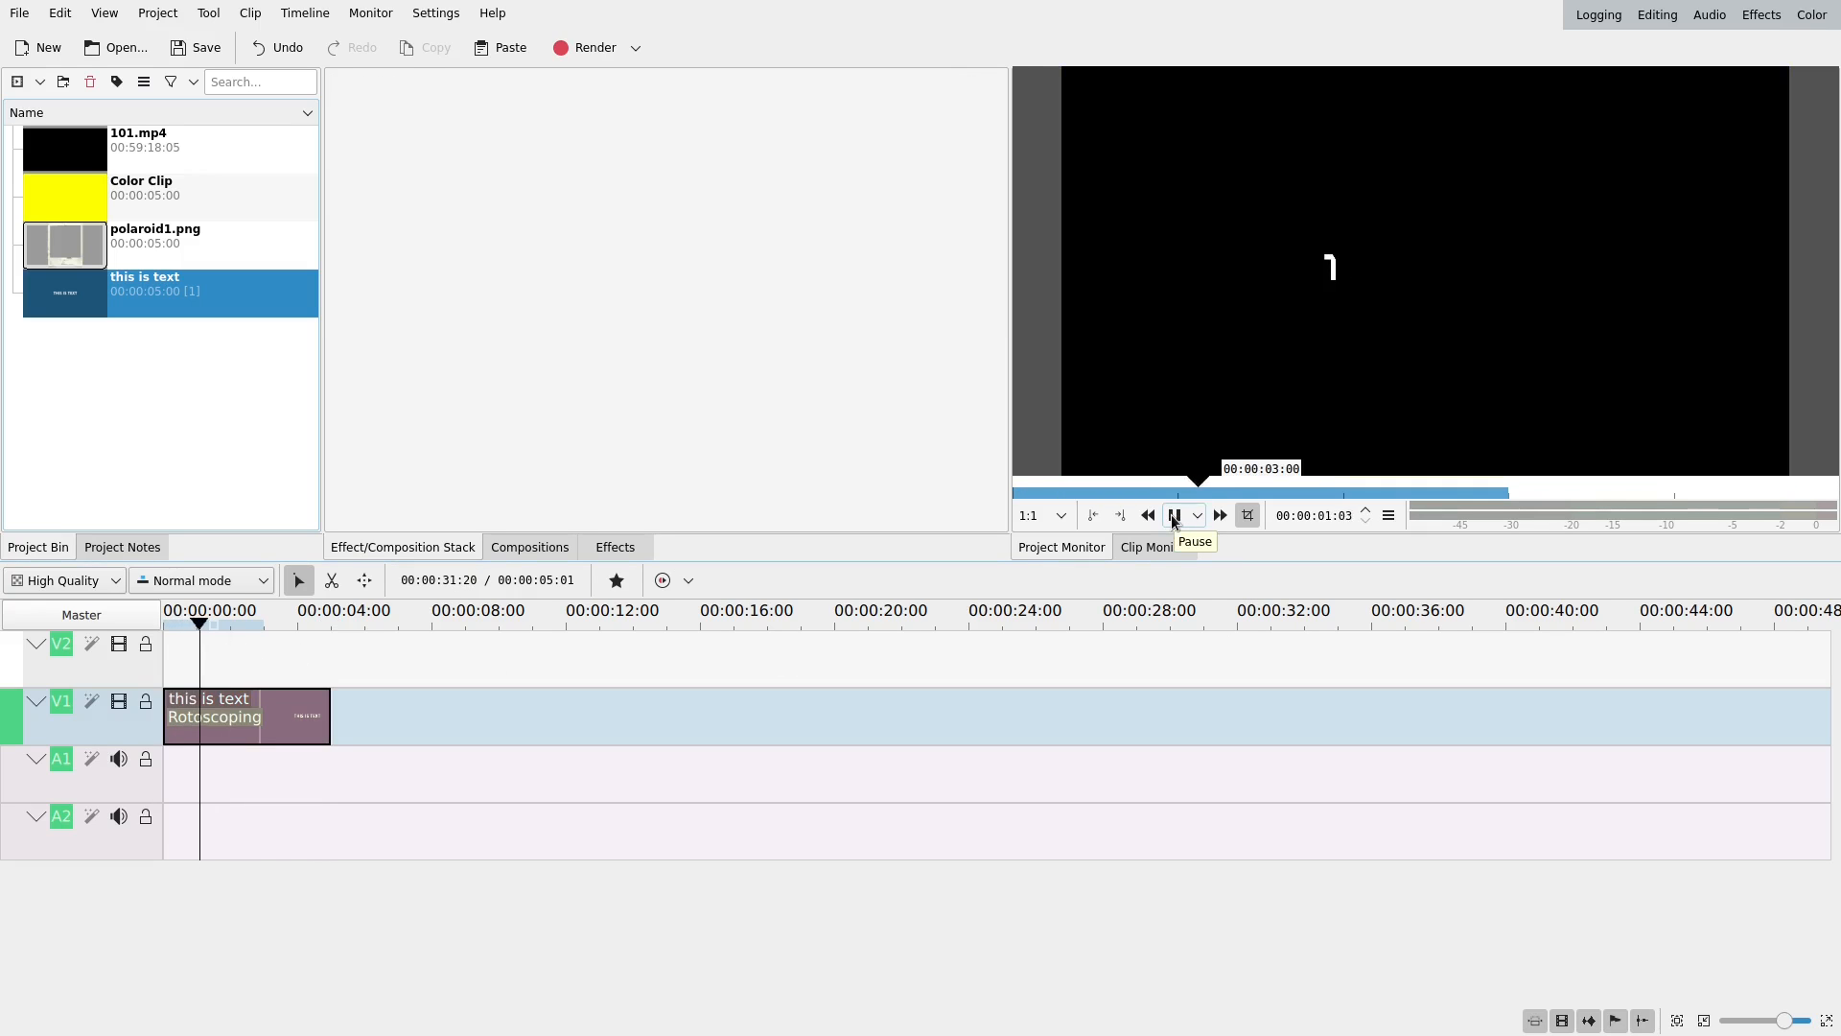
pyautogui.click(1172, 514)
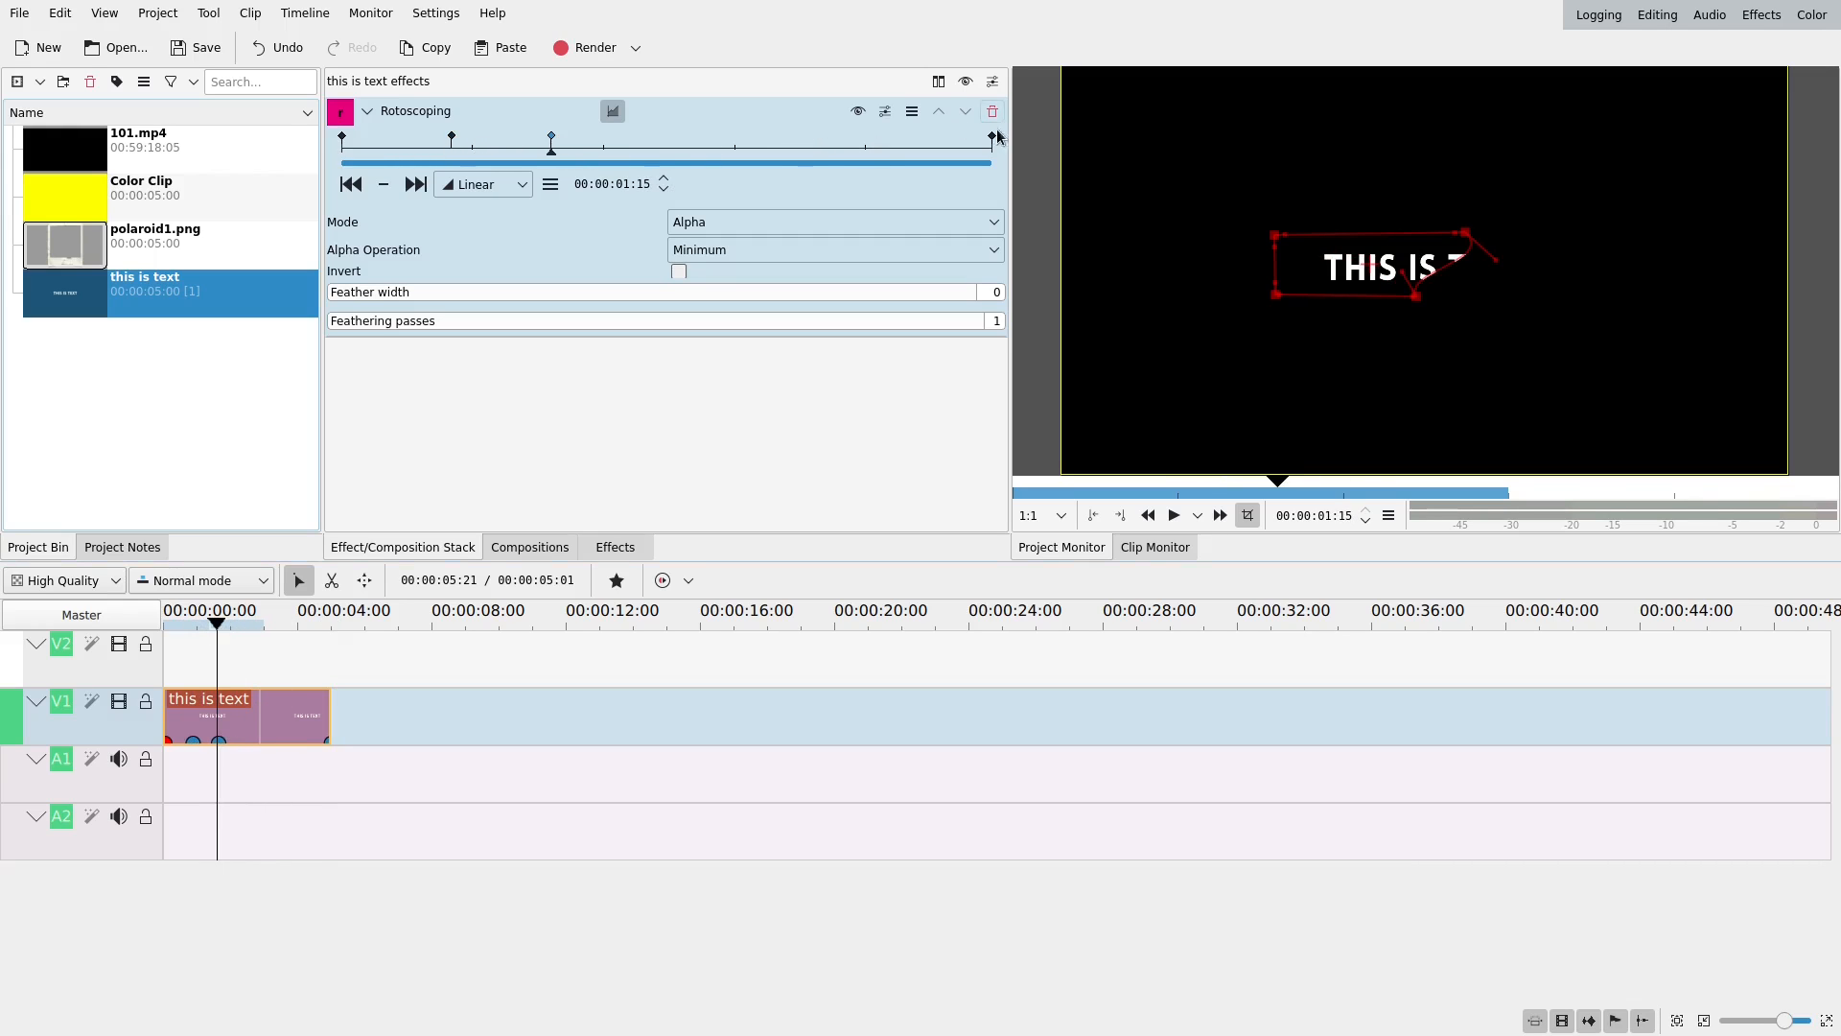
pyautogui.click(993, 110)
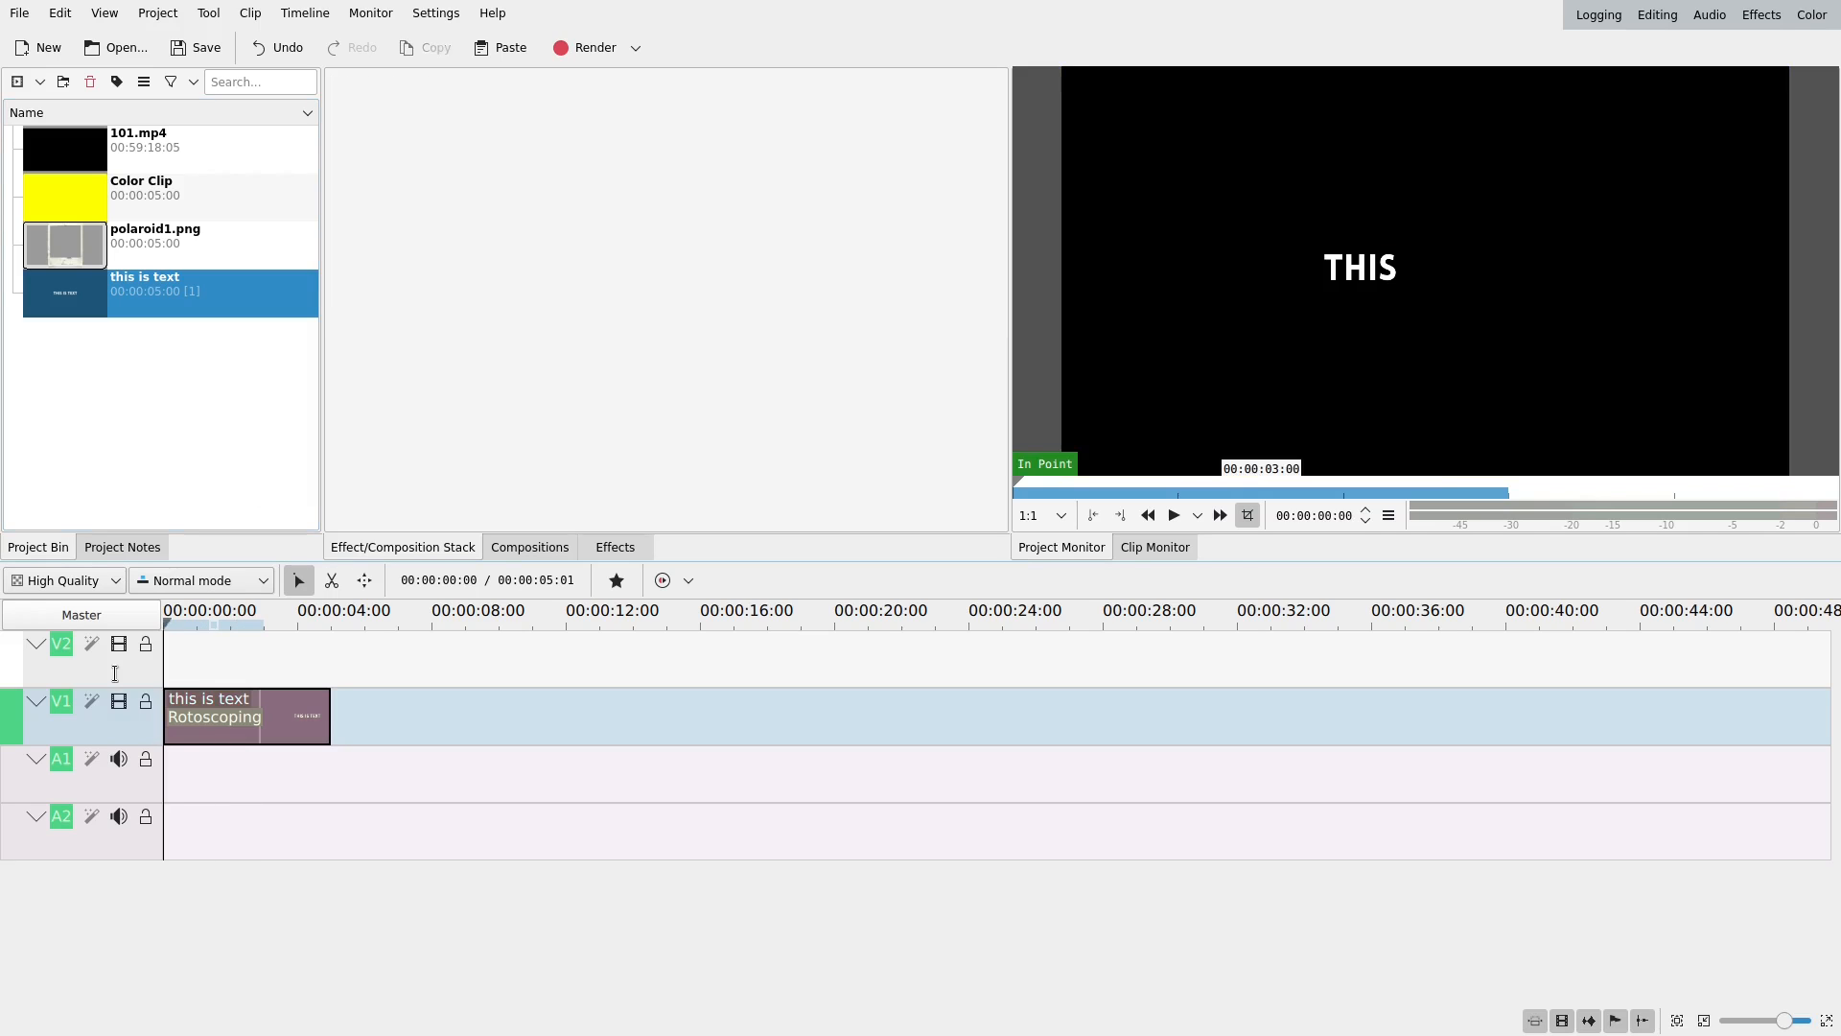
pyautogui.click(1172, 516)
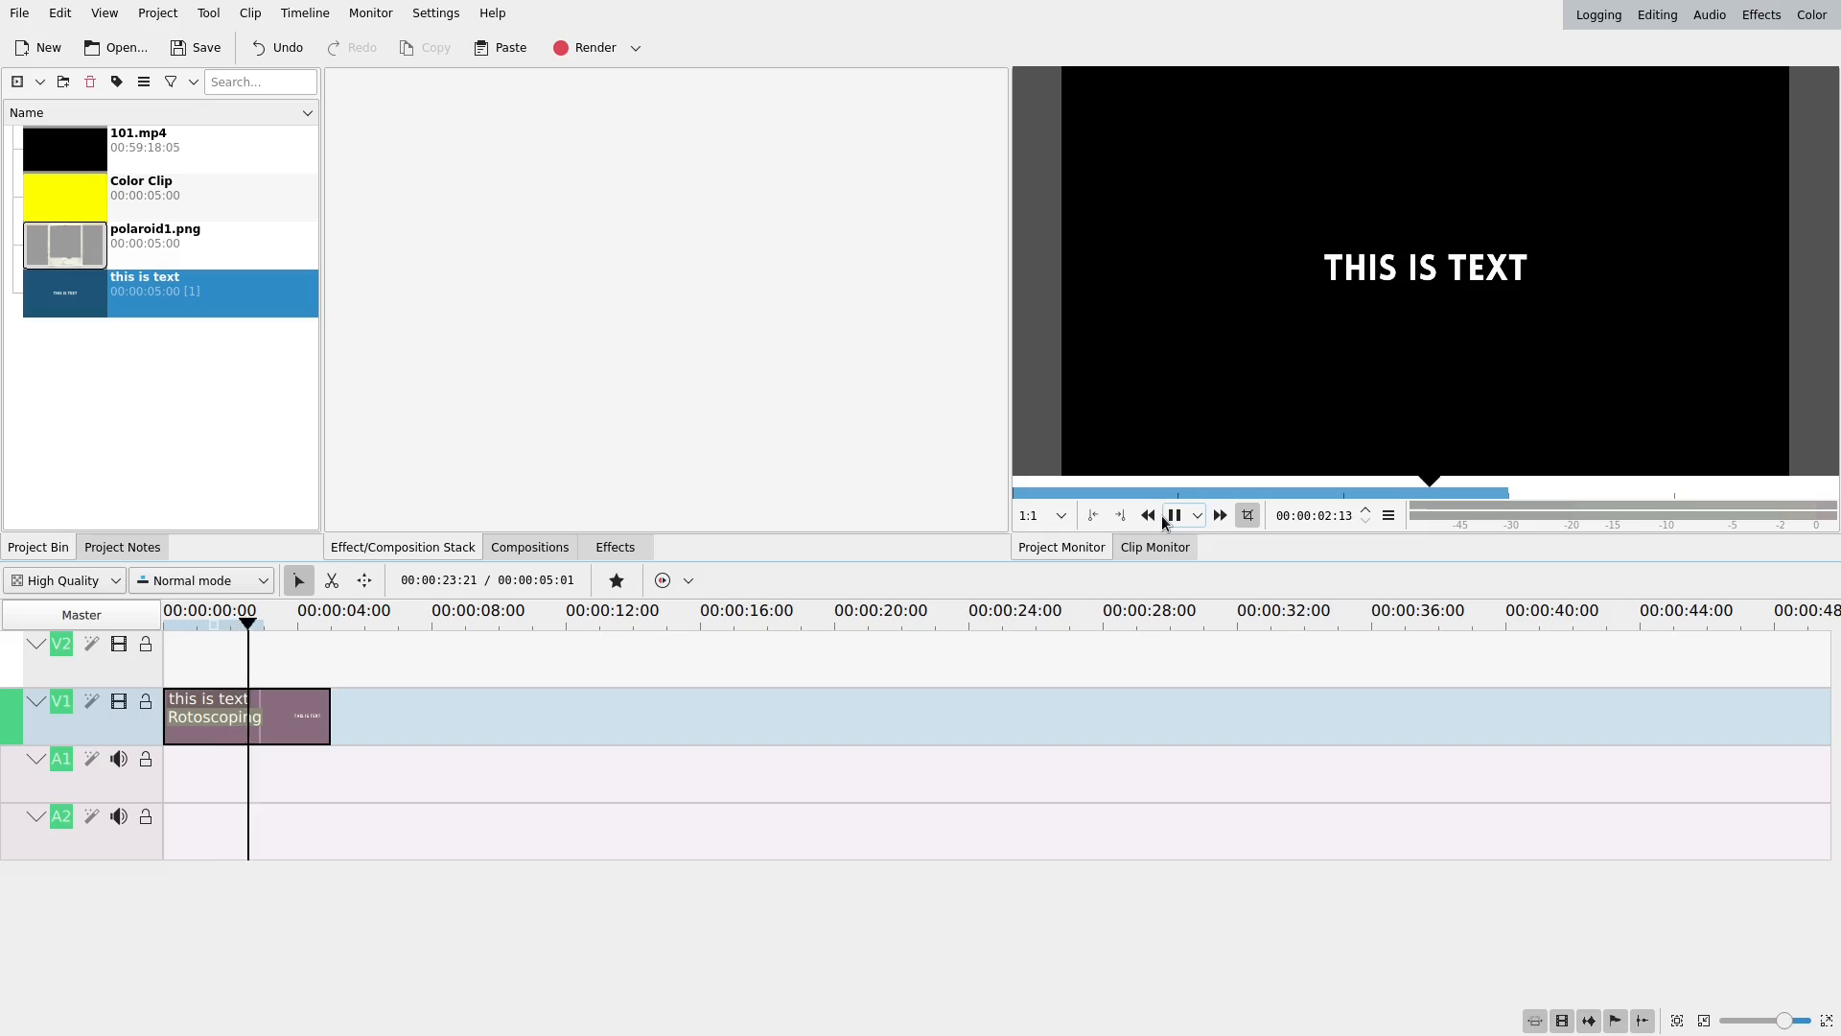
pyautogui.click(1173, 514)
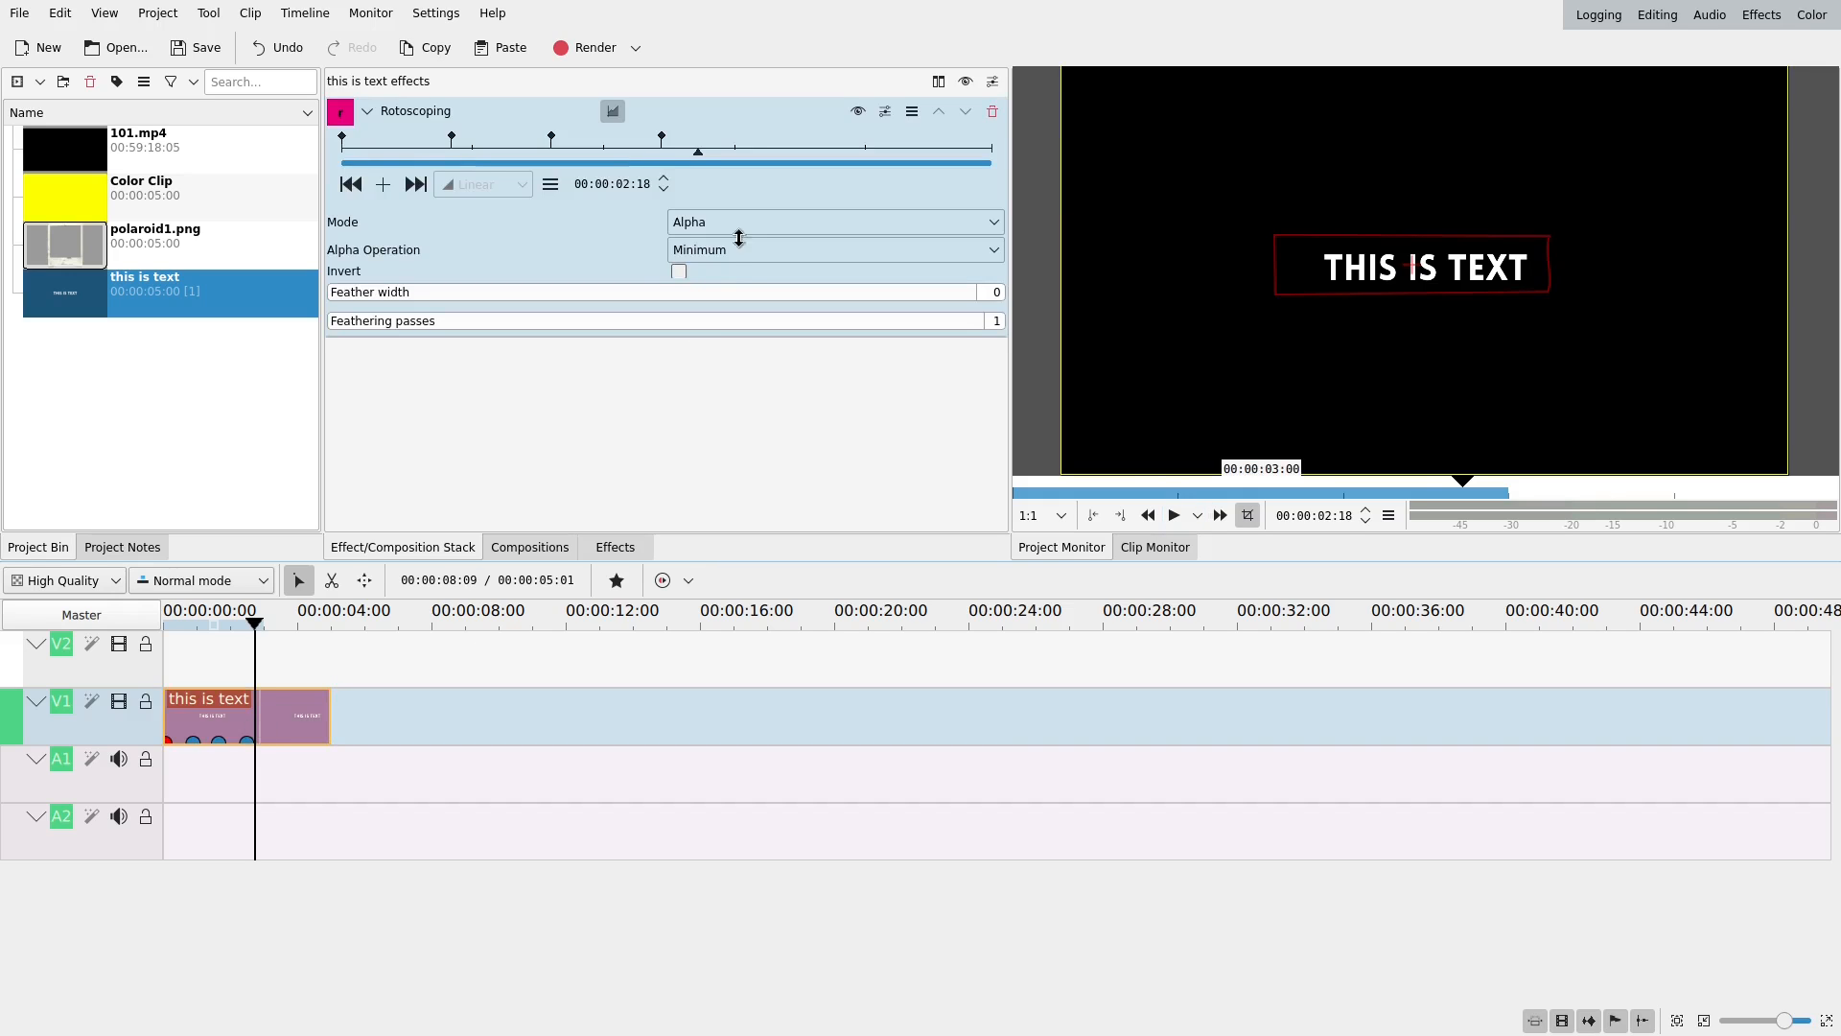
# - Deselect the title clip and preview the wipe from the start of the Clip Monitor
pyautogui.click(833, 250)
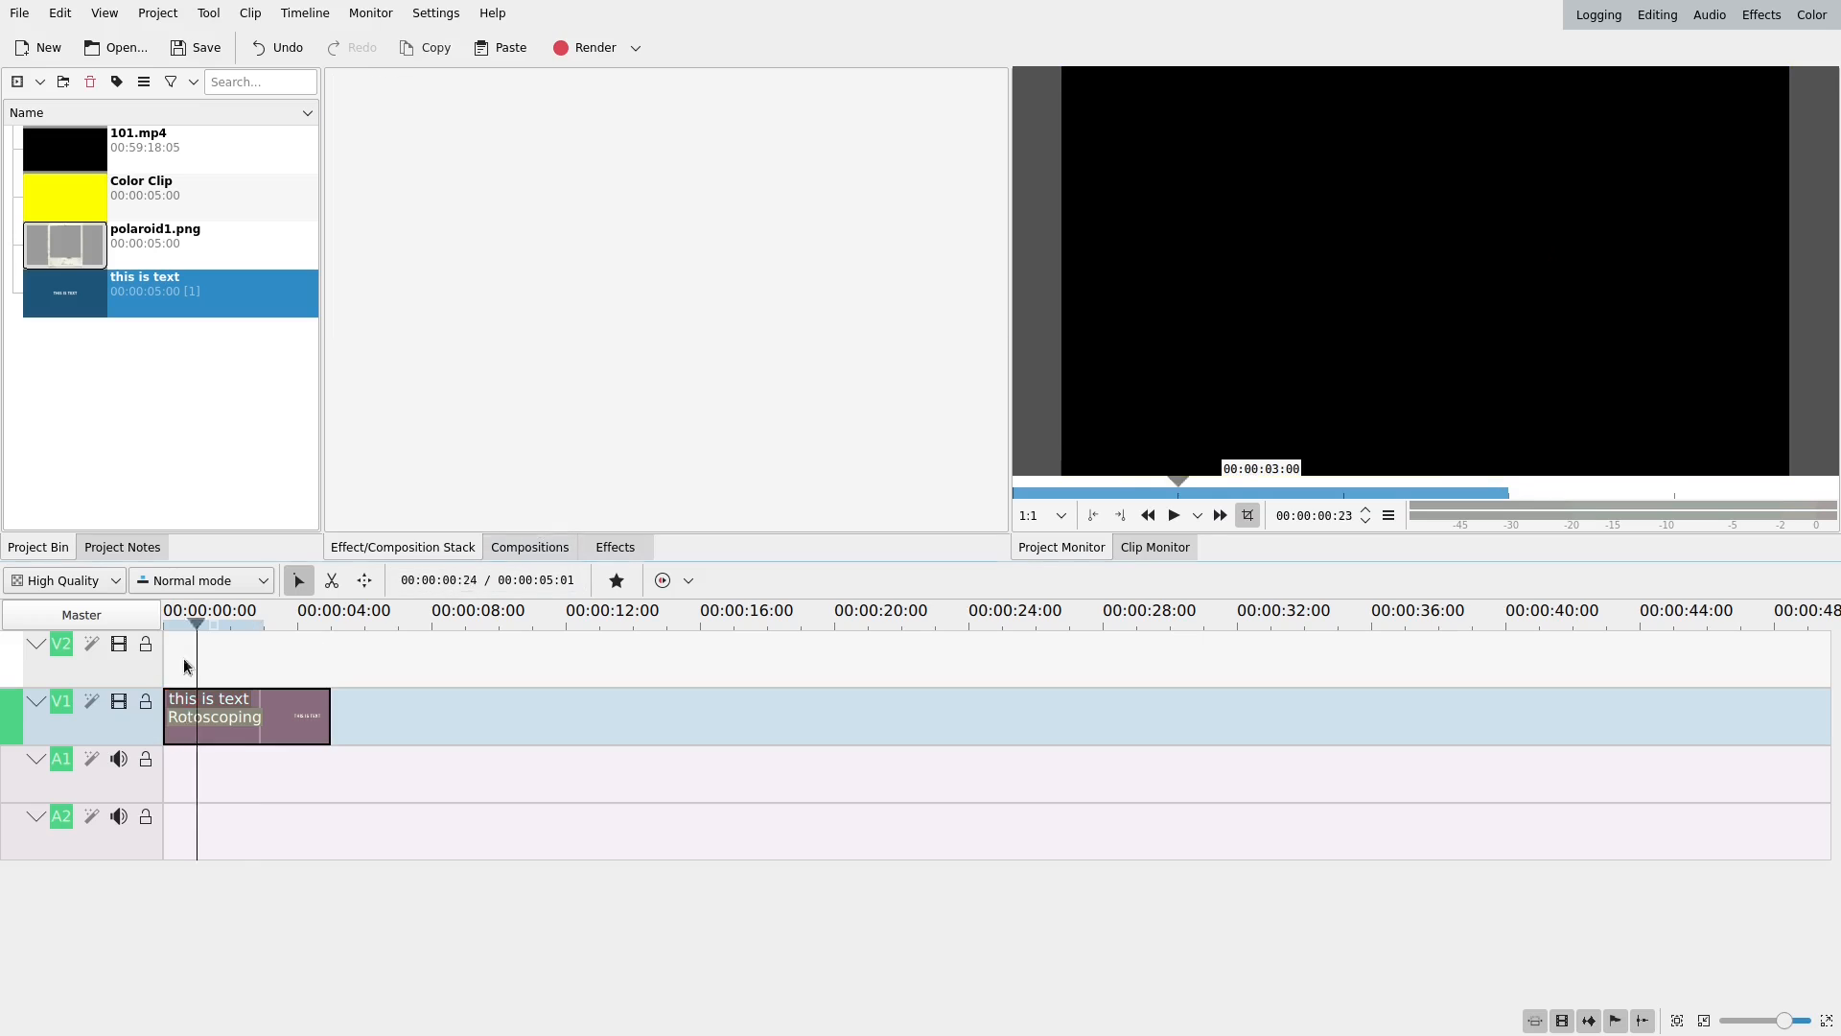
pyautogui.click(1172, 514)
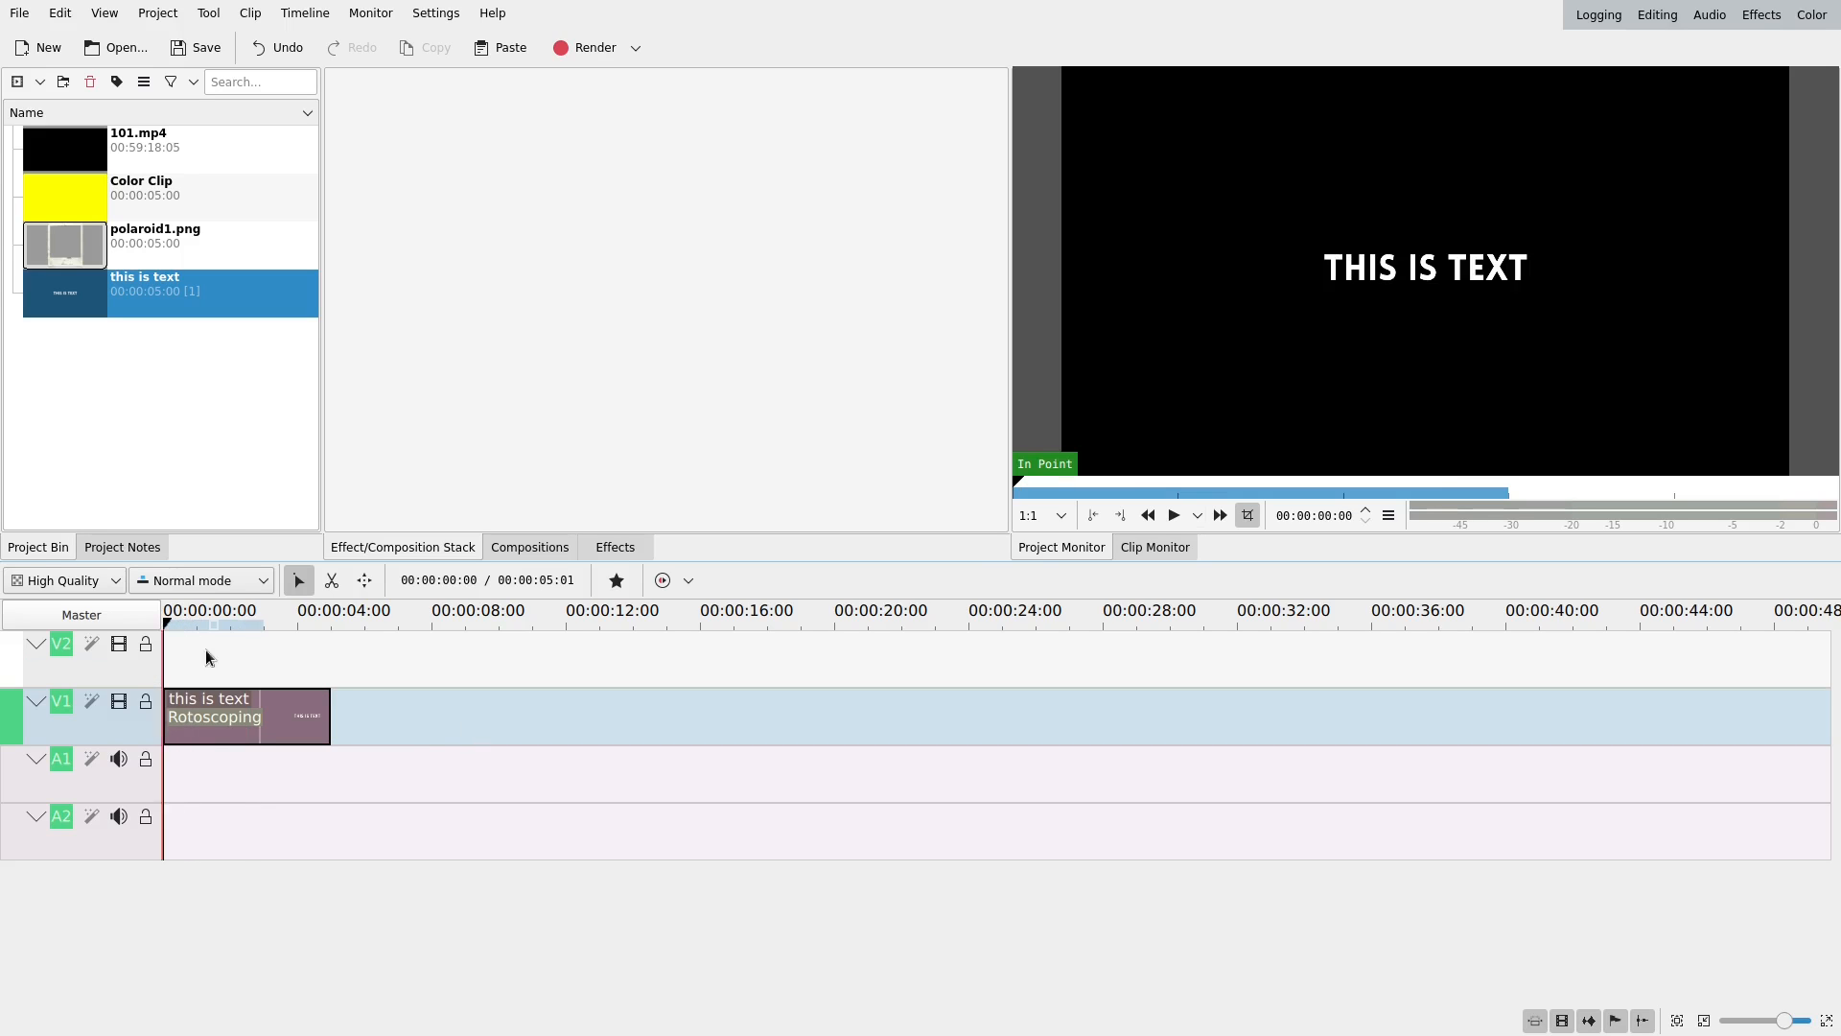
pyautogui.click(1172, 514)
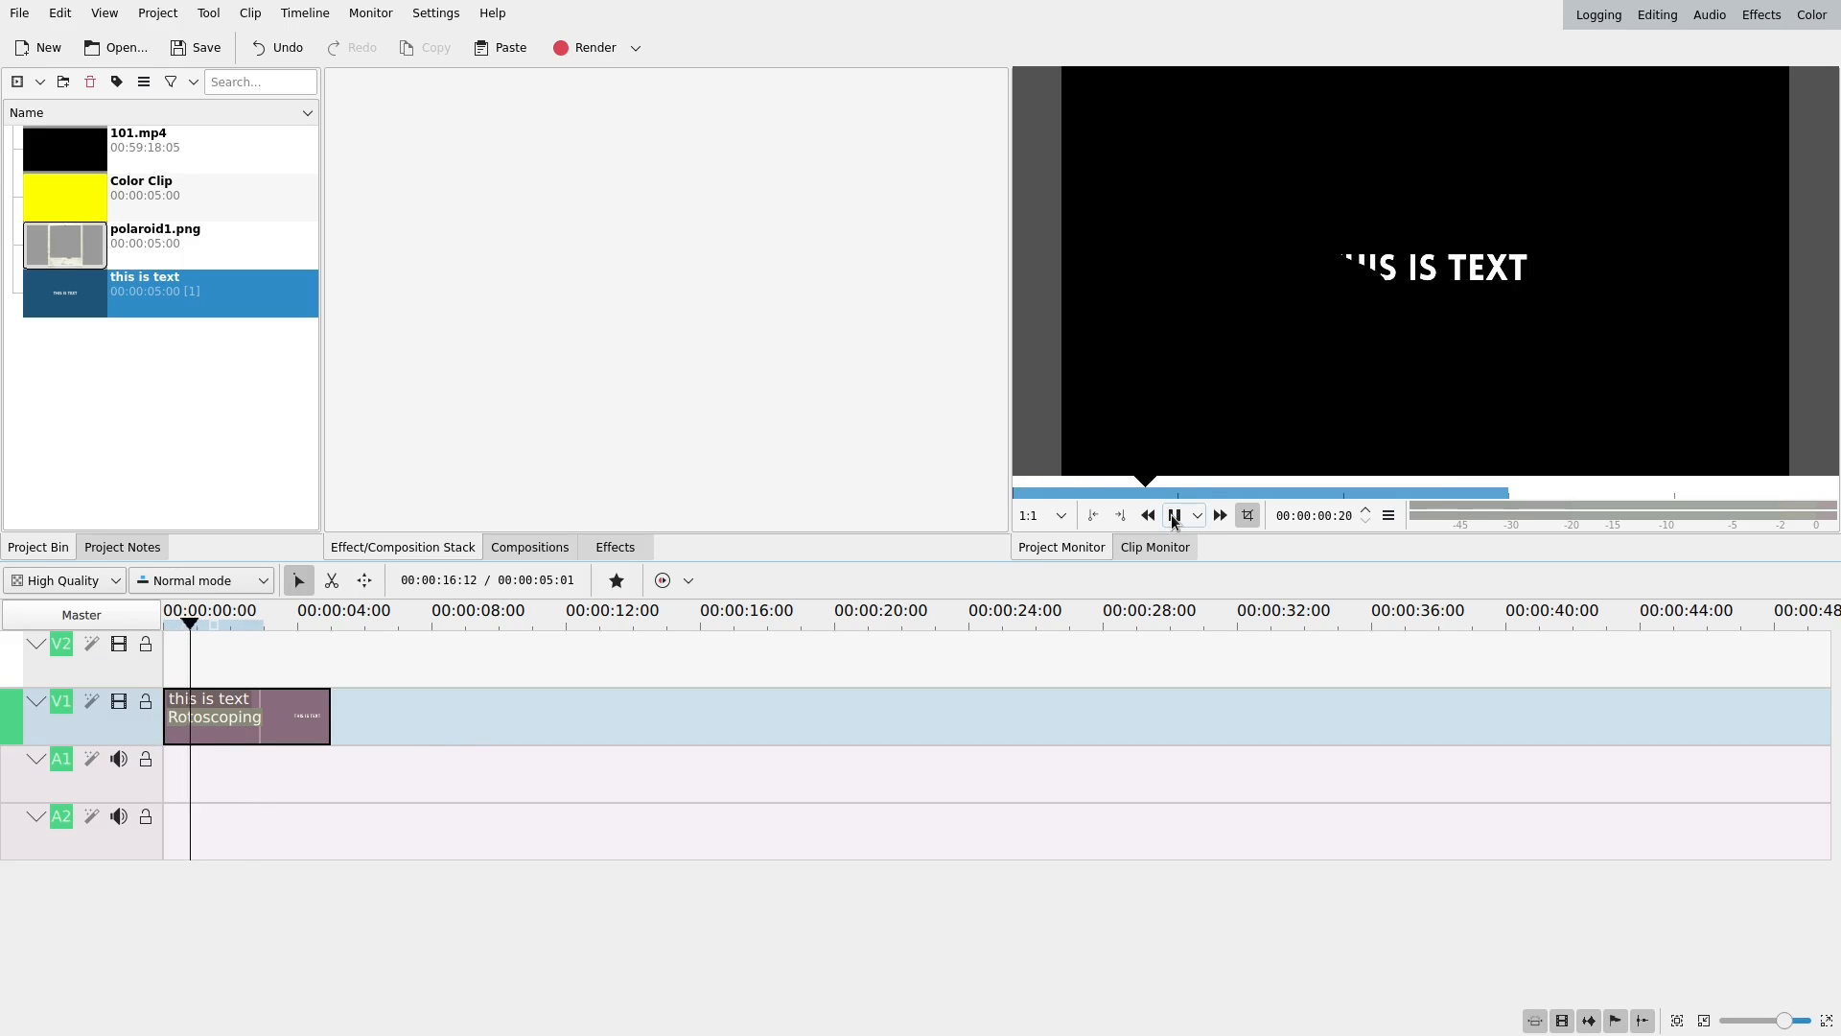
pyautogui.click(1172, 514)
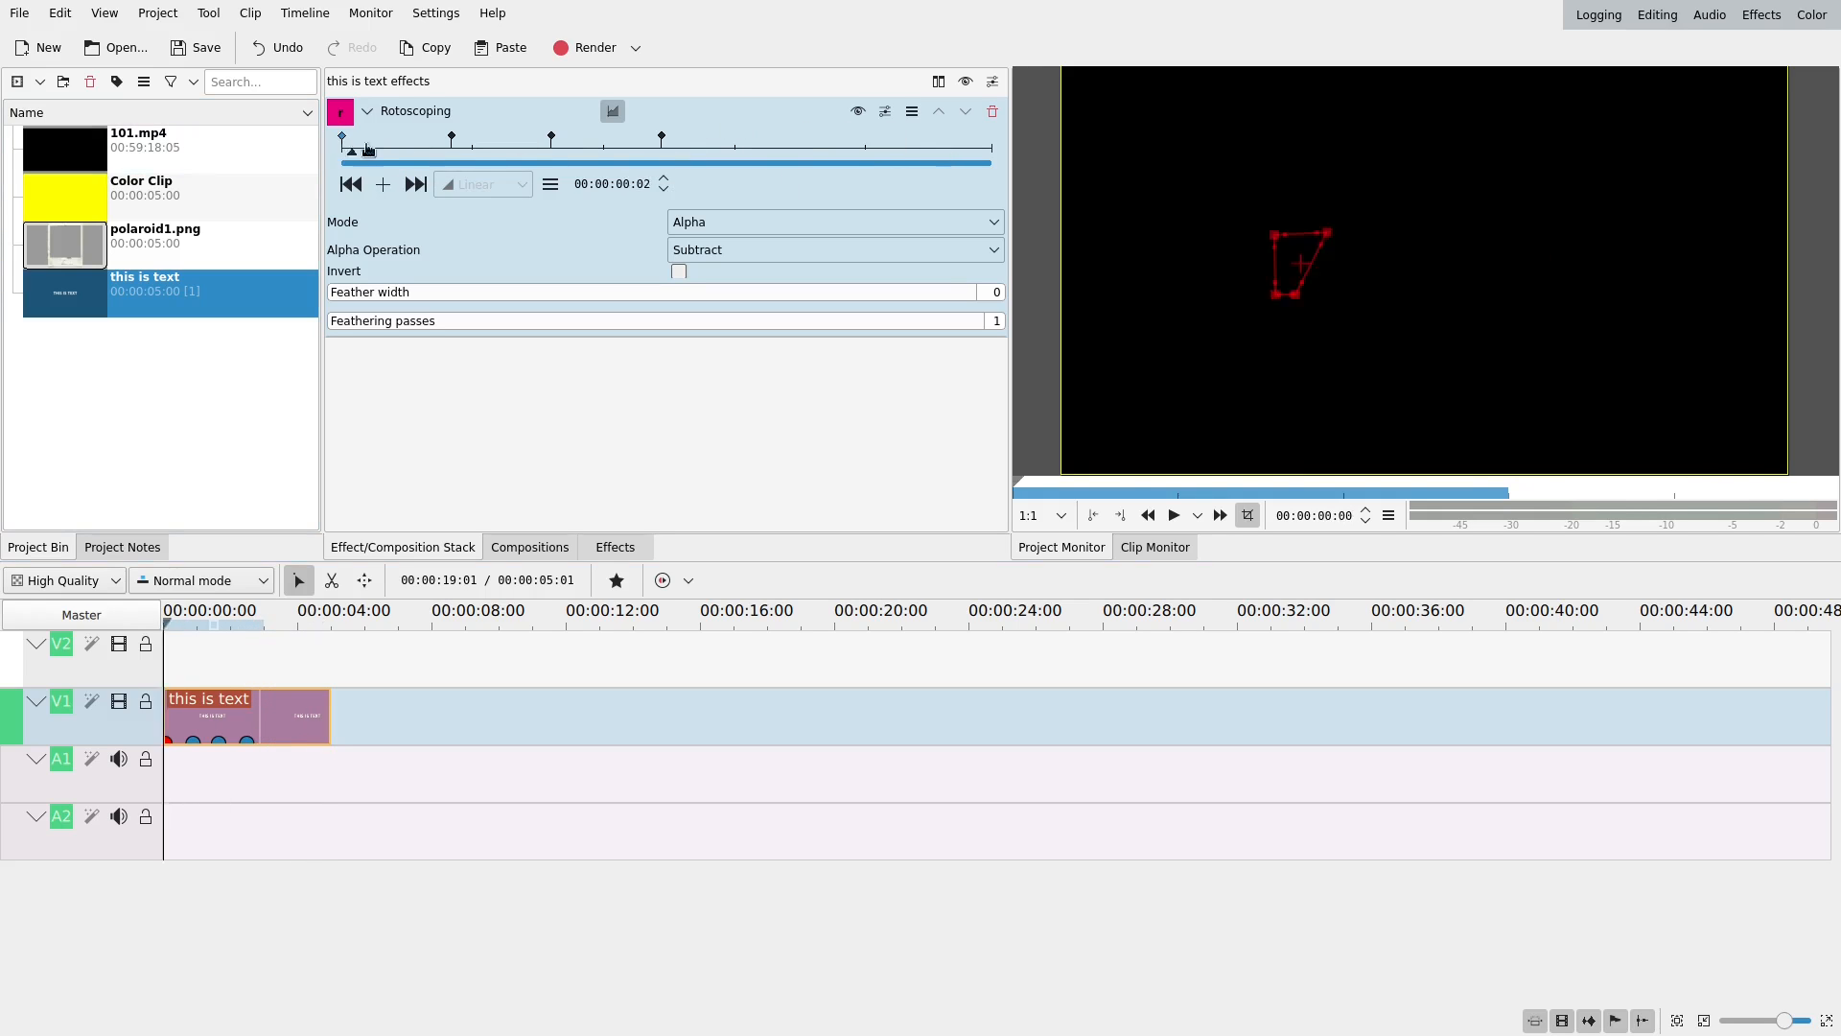
# - Drag the mask outline points across the title at successive keyframes
pyautogui.moveTo(367, 150); pyautogui.dragTo(364, 142)
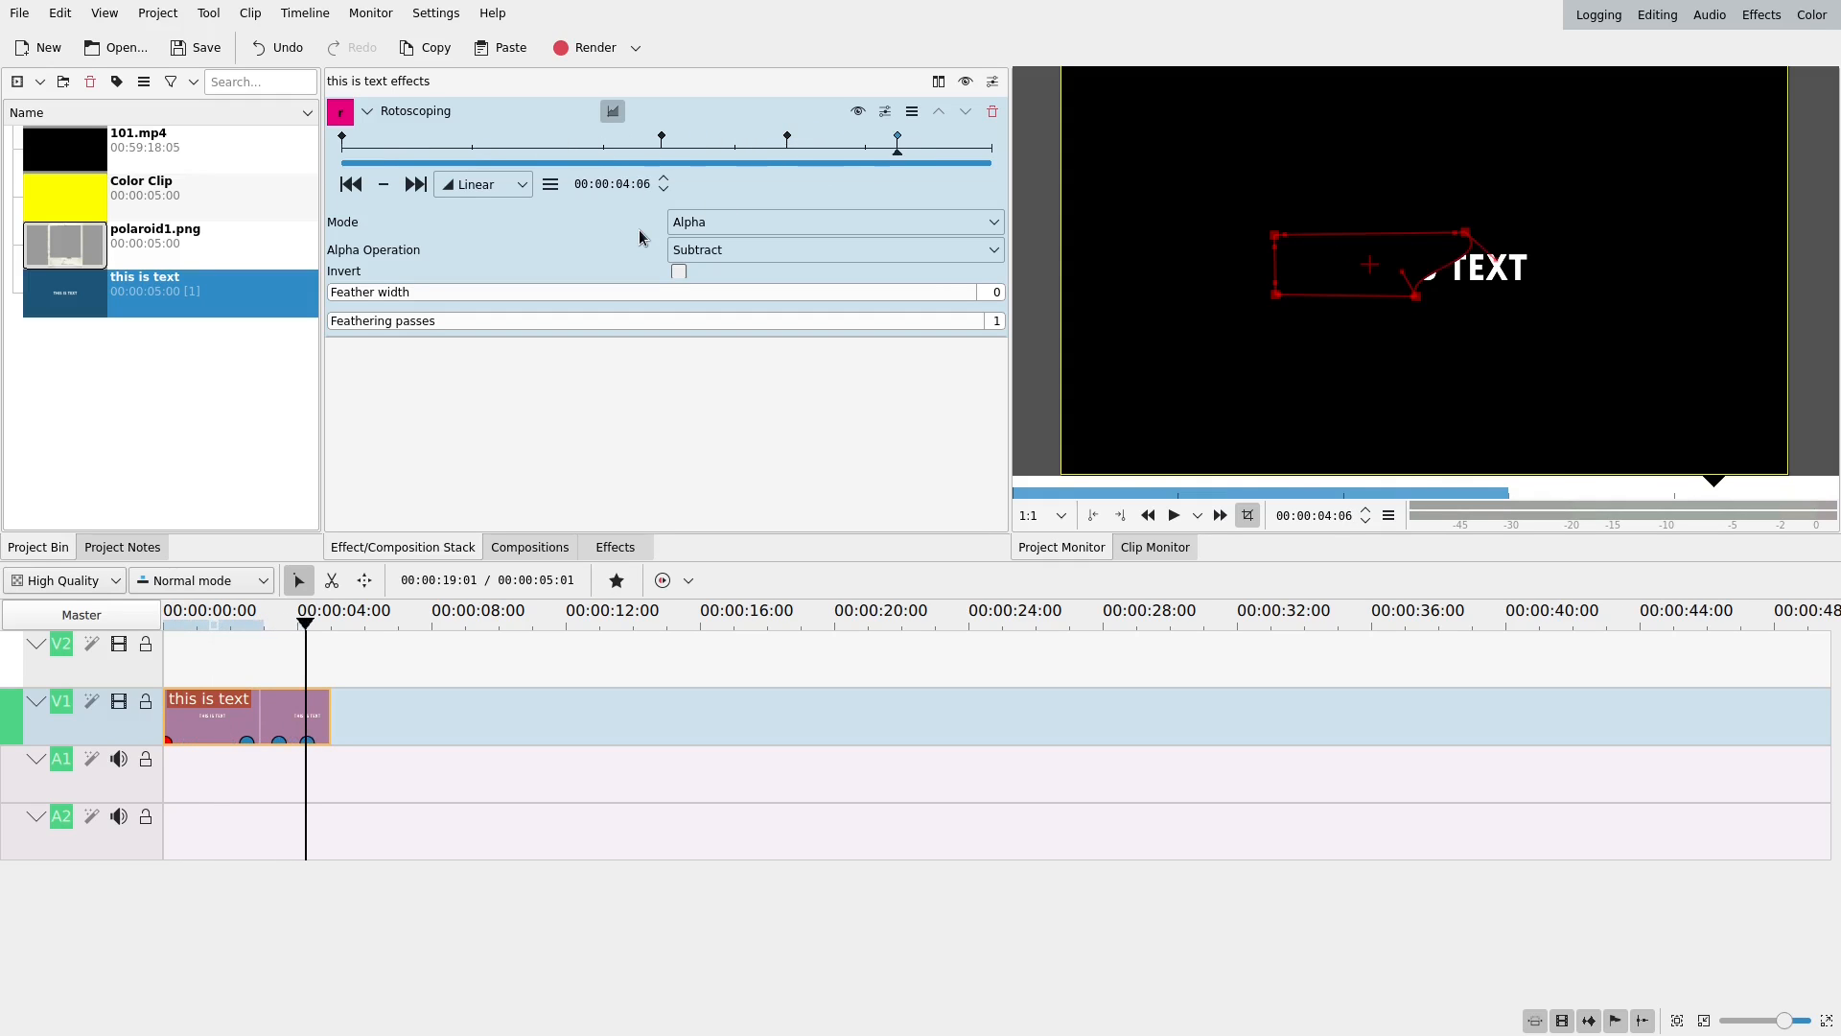
pyautogui.click(350, 185)
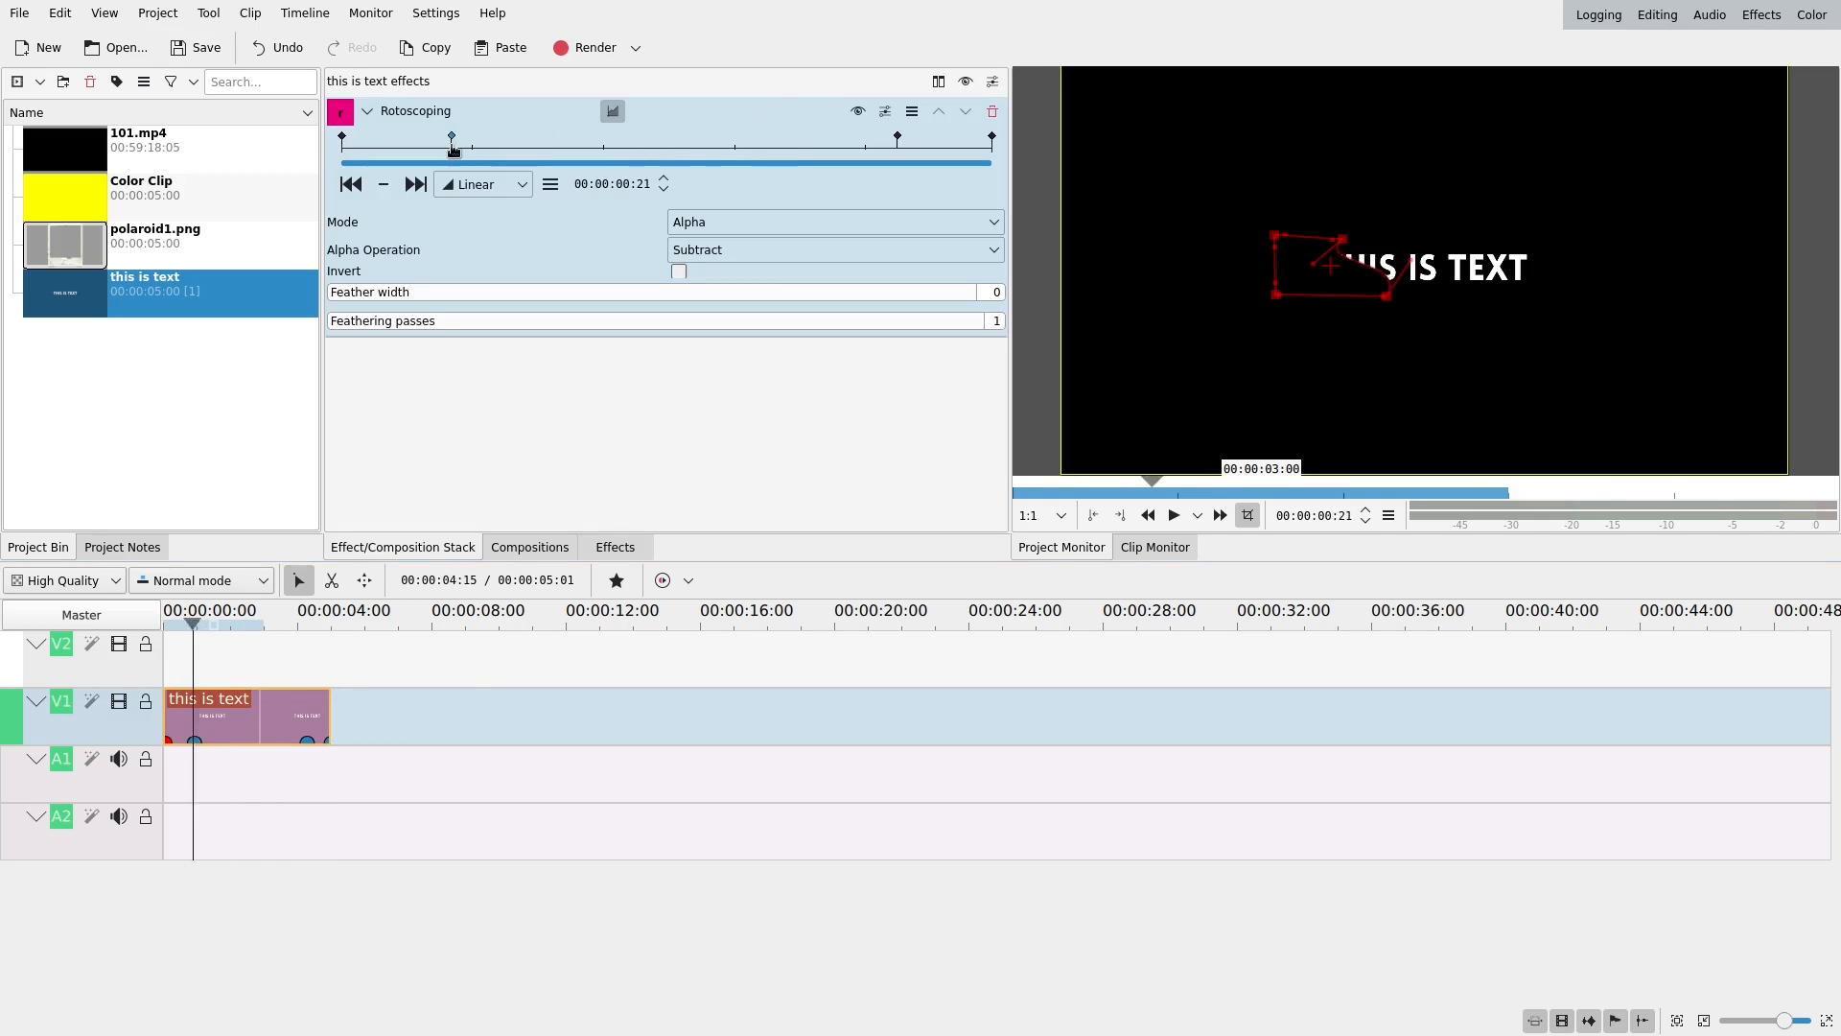
pyautogui.moveTo(452, 143); pyautogui.dragTo(552, 142)
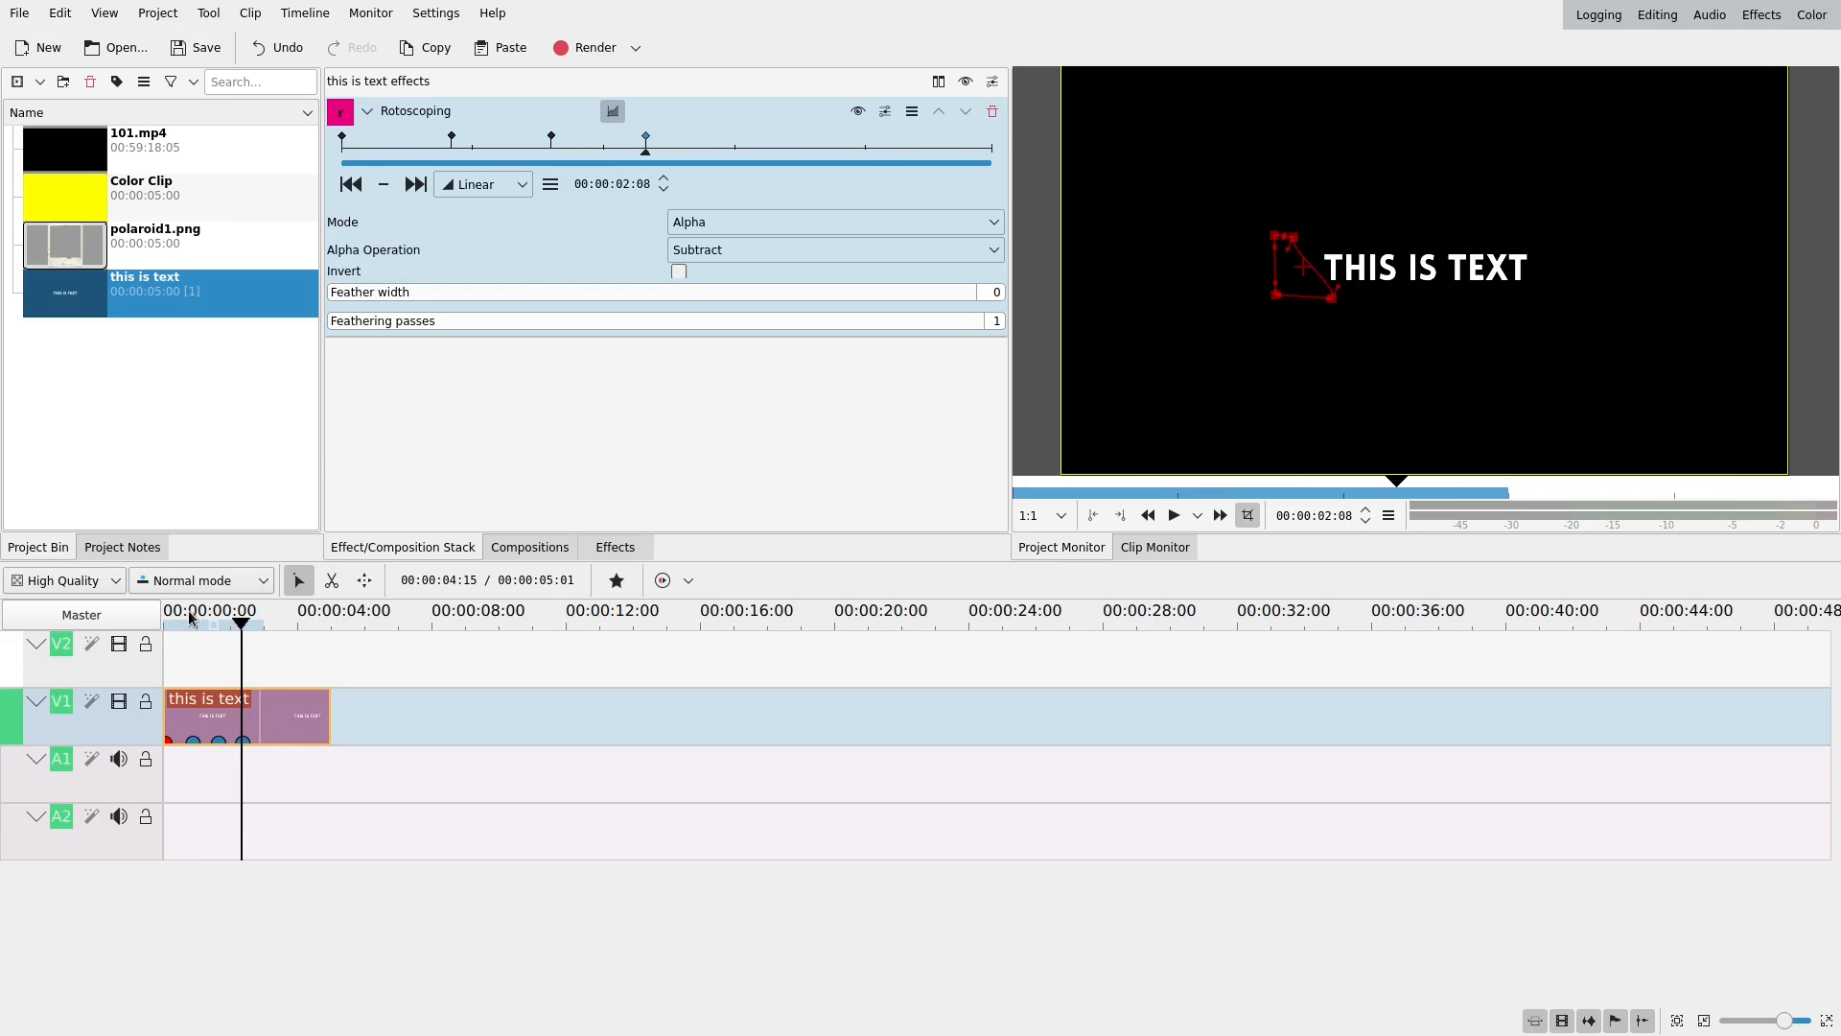
pyautogui.click(1172, 514)
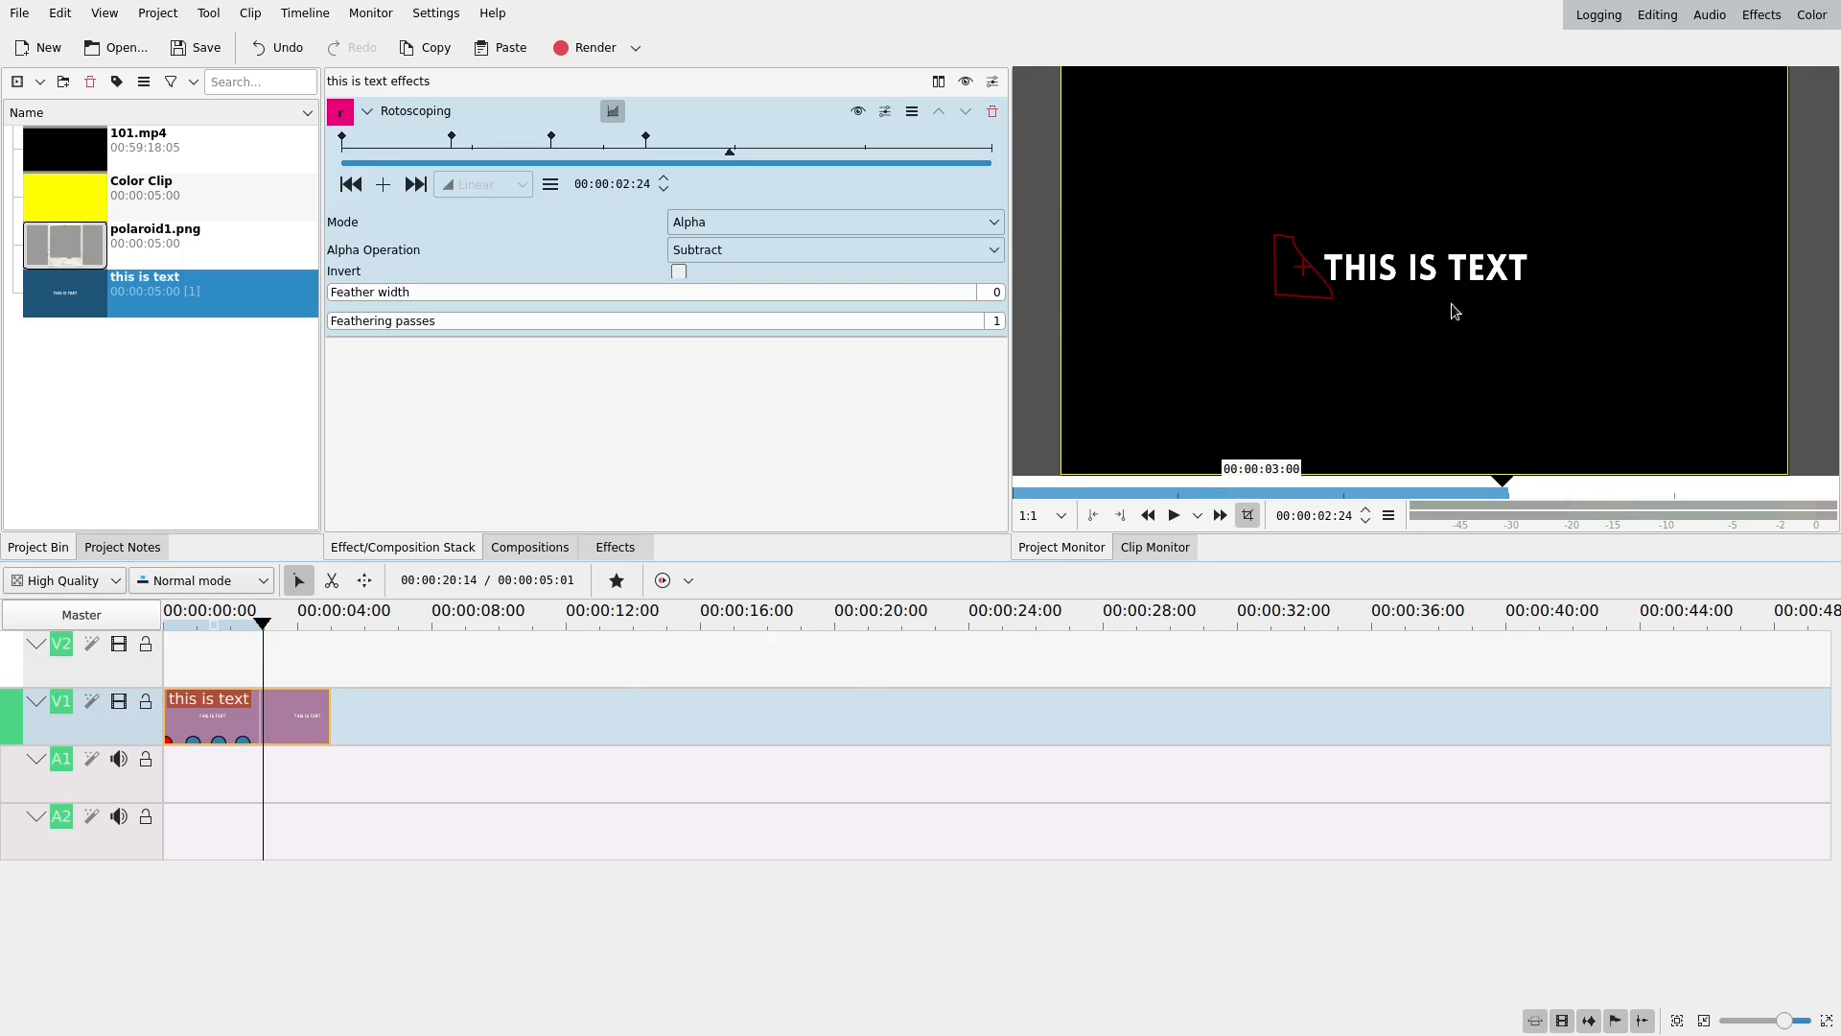
pyautogui.moveTo(992, 111)
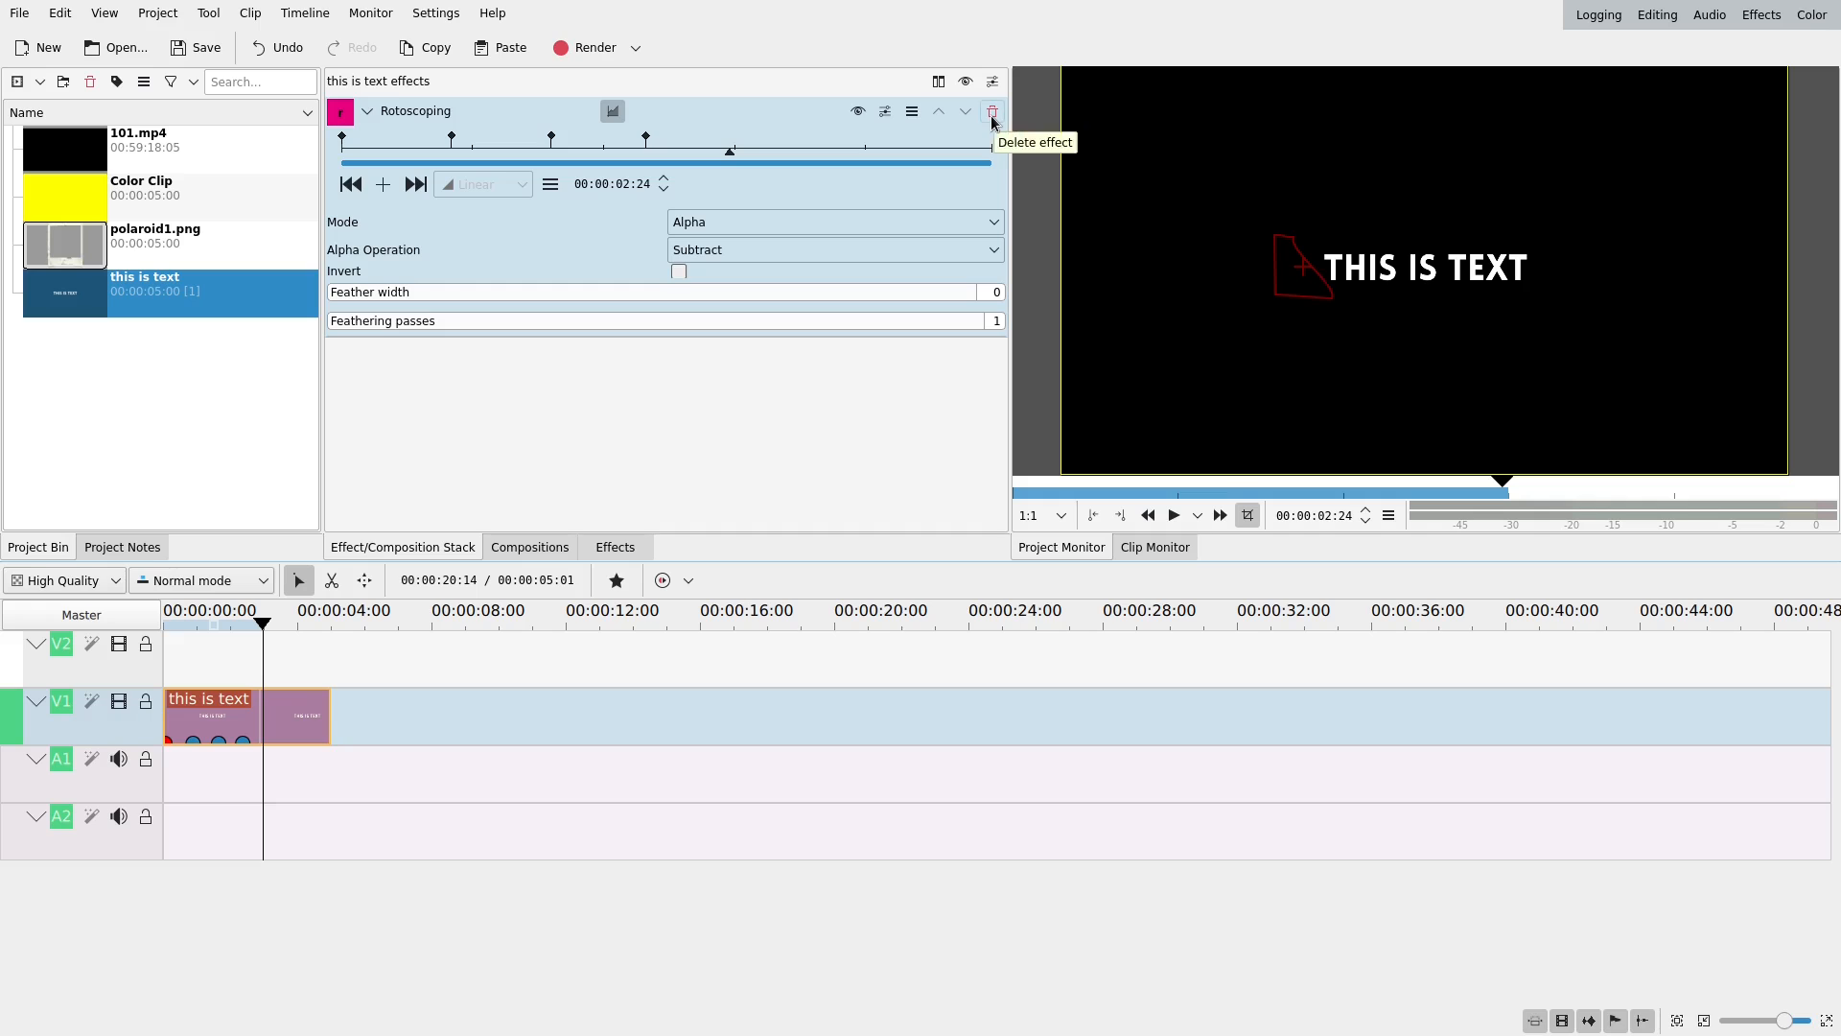
# - Delete the Rotoscoping effect from the title clip
pyautogui.click(992, 110)
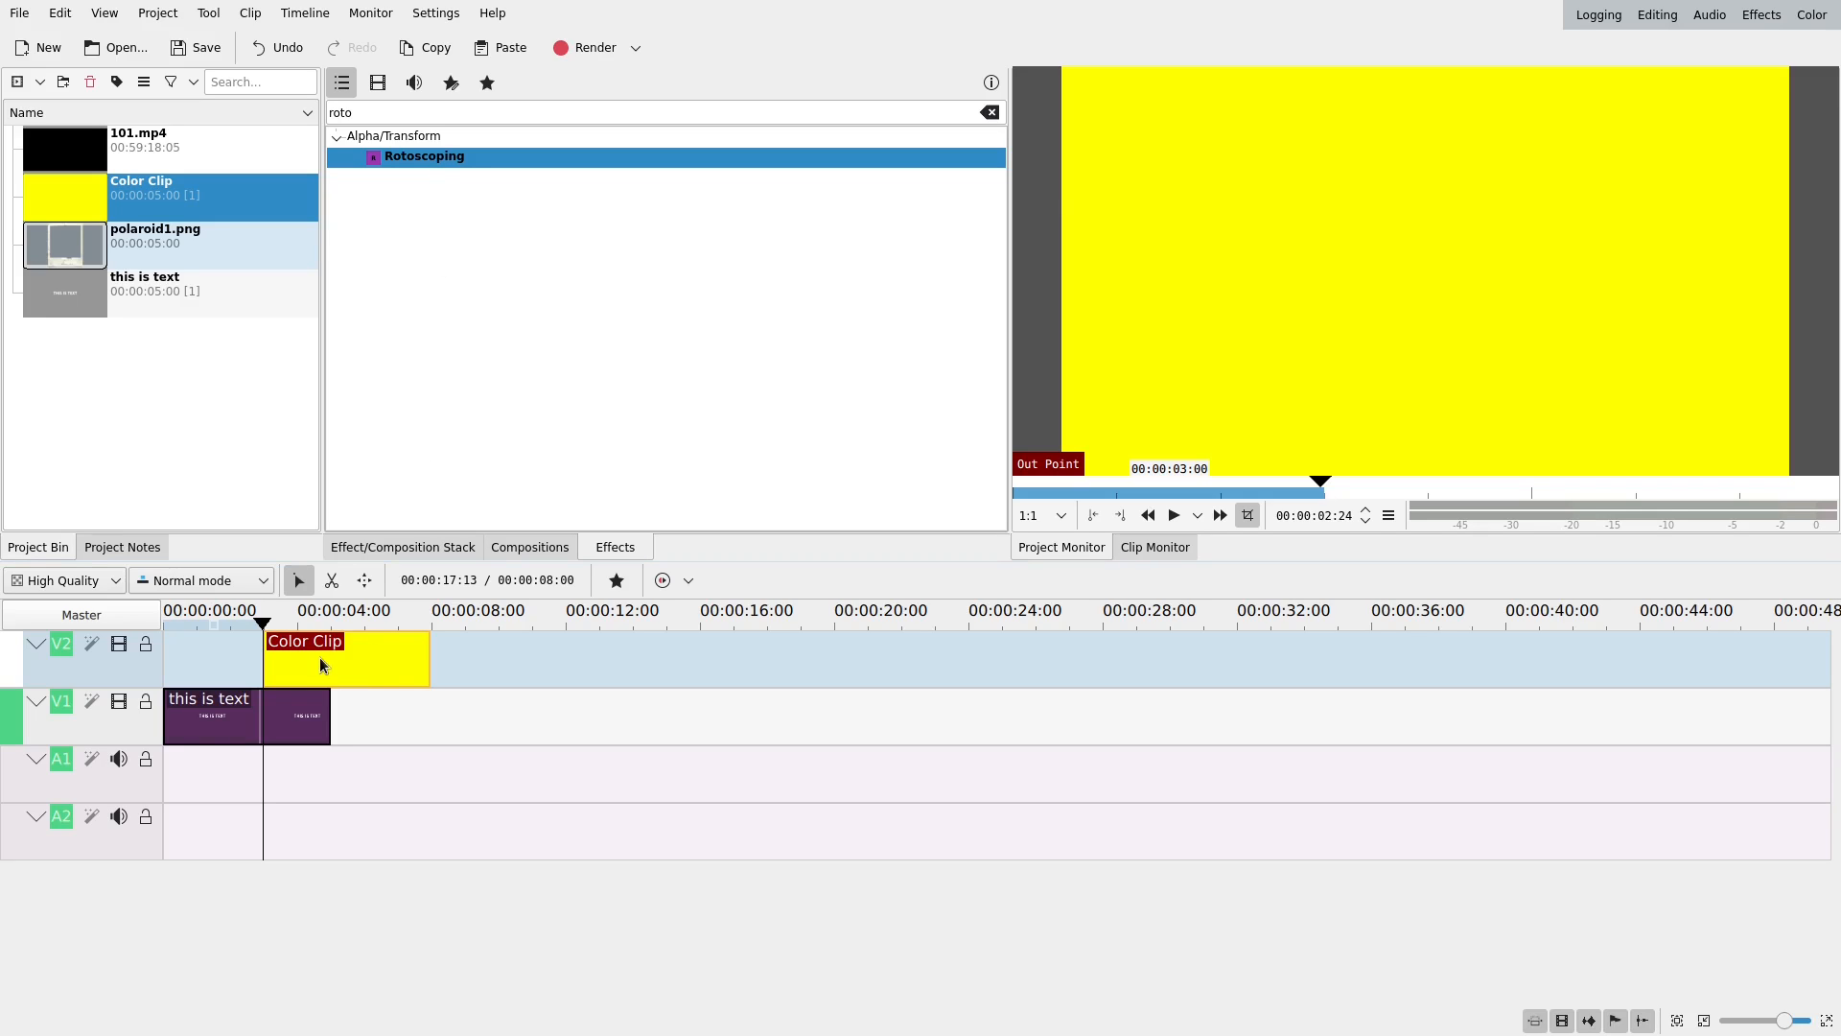
pyautogui.moveTo(304, 666)
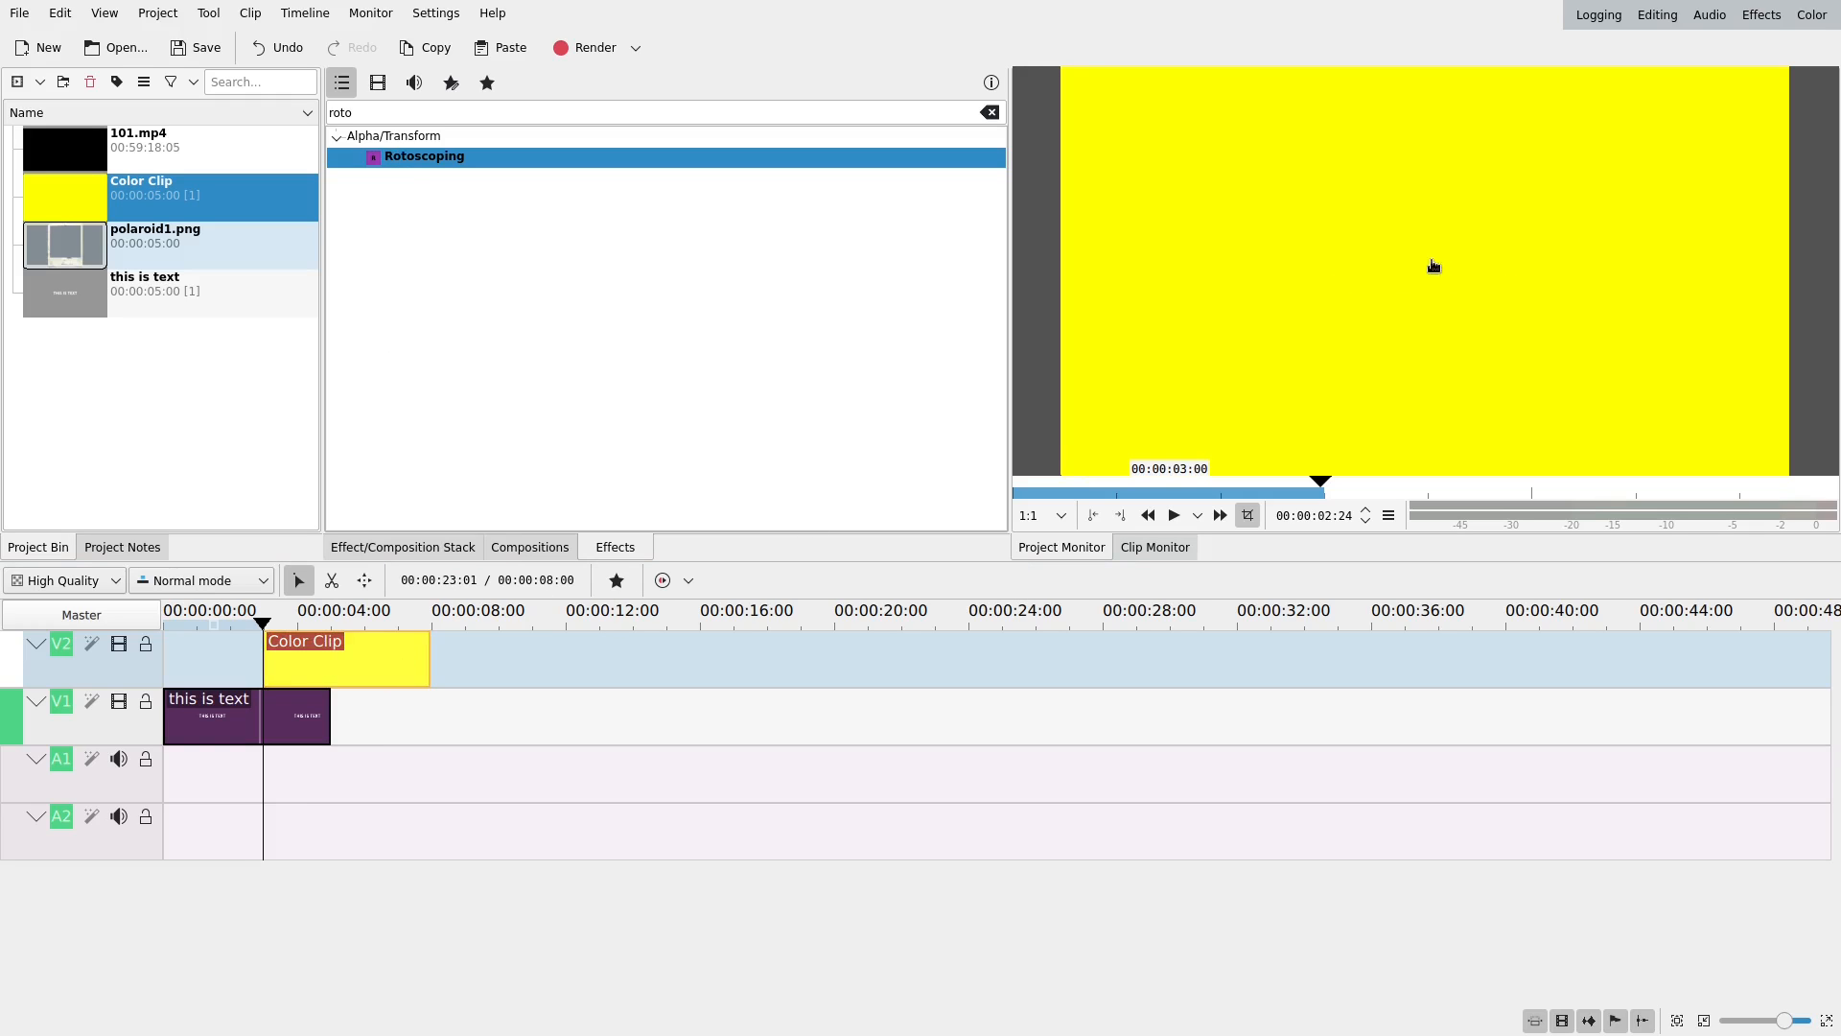
pyautogui.moveTo(1408, 262)
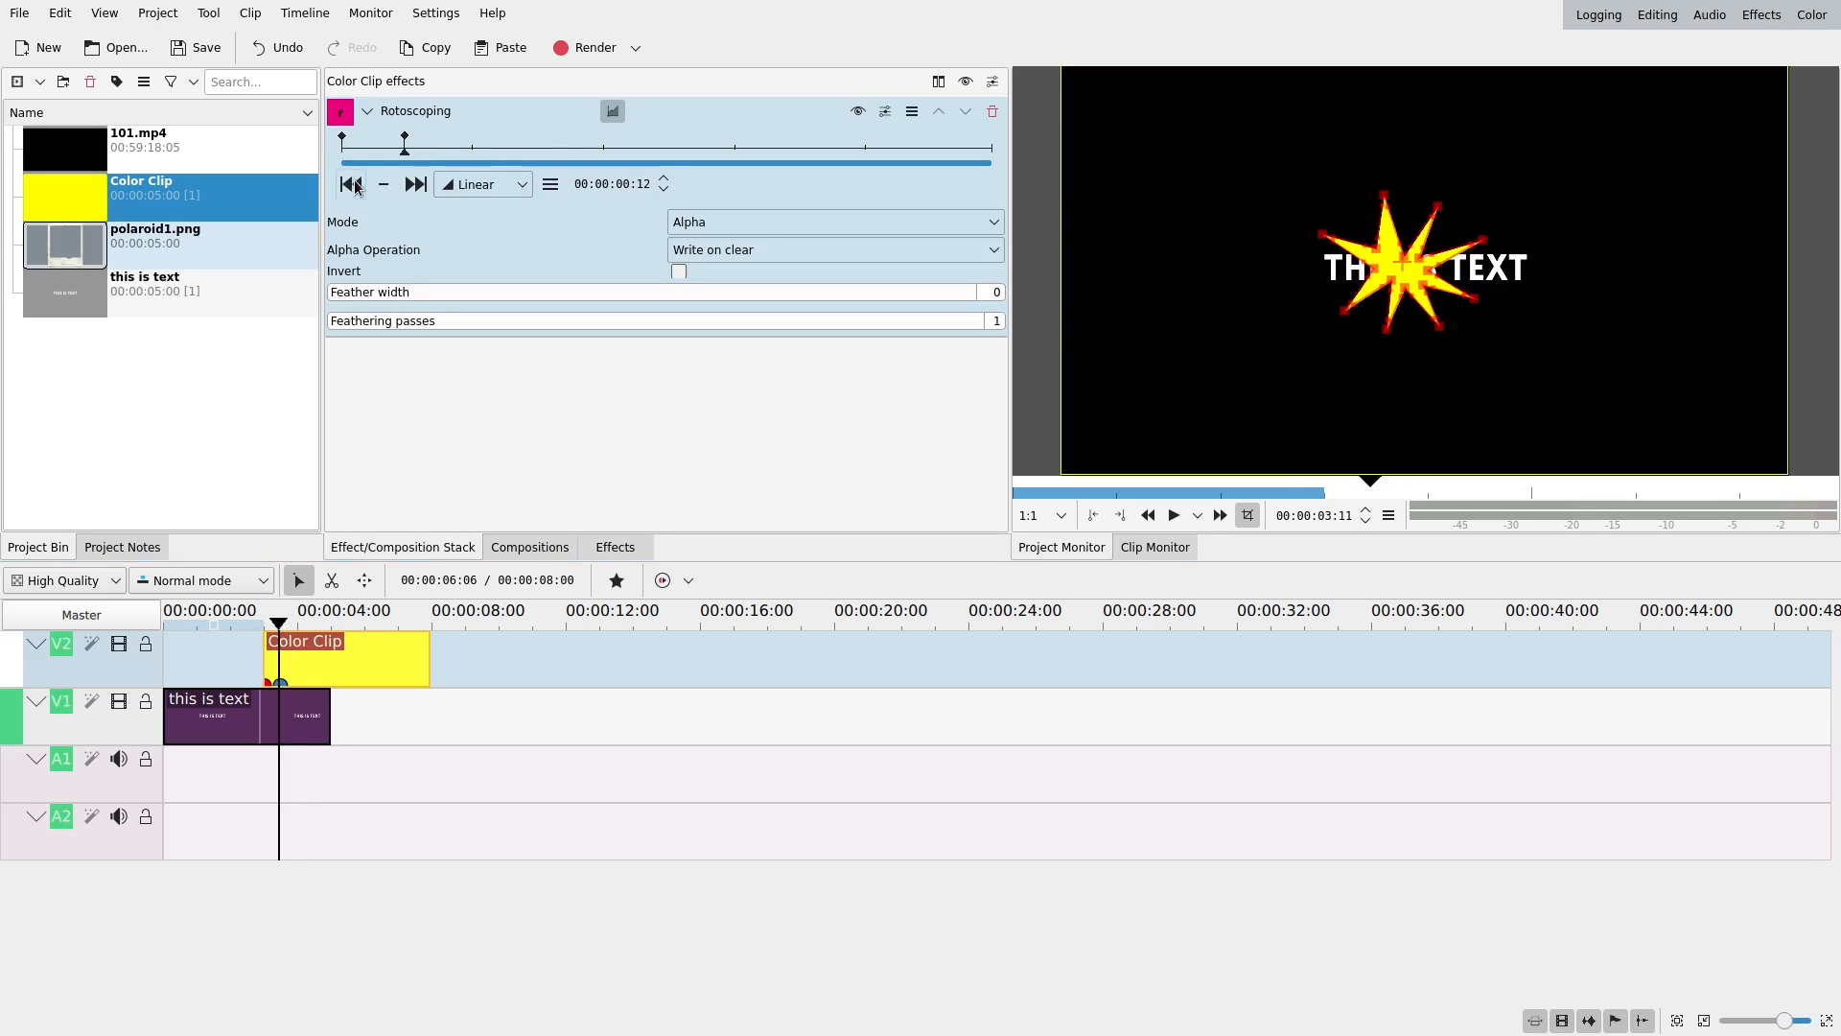
# - At the previous keyframe, spread the star mask points far outward
pyautogui.click(350, 184)
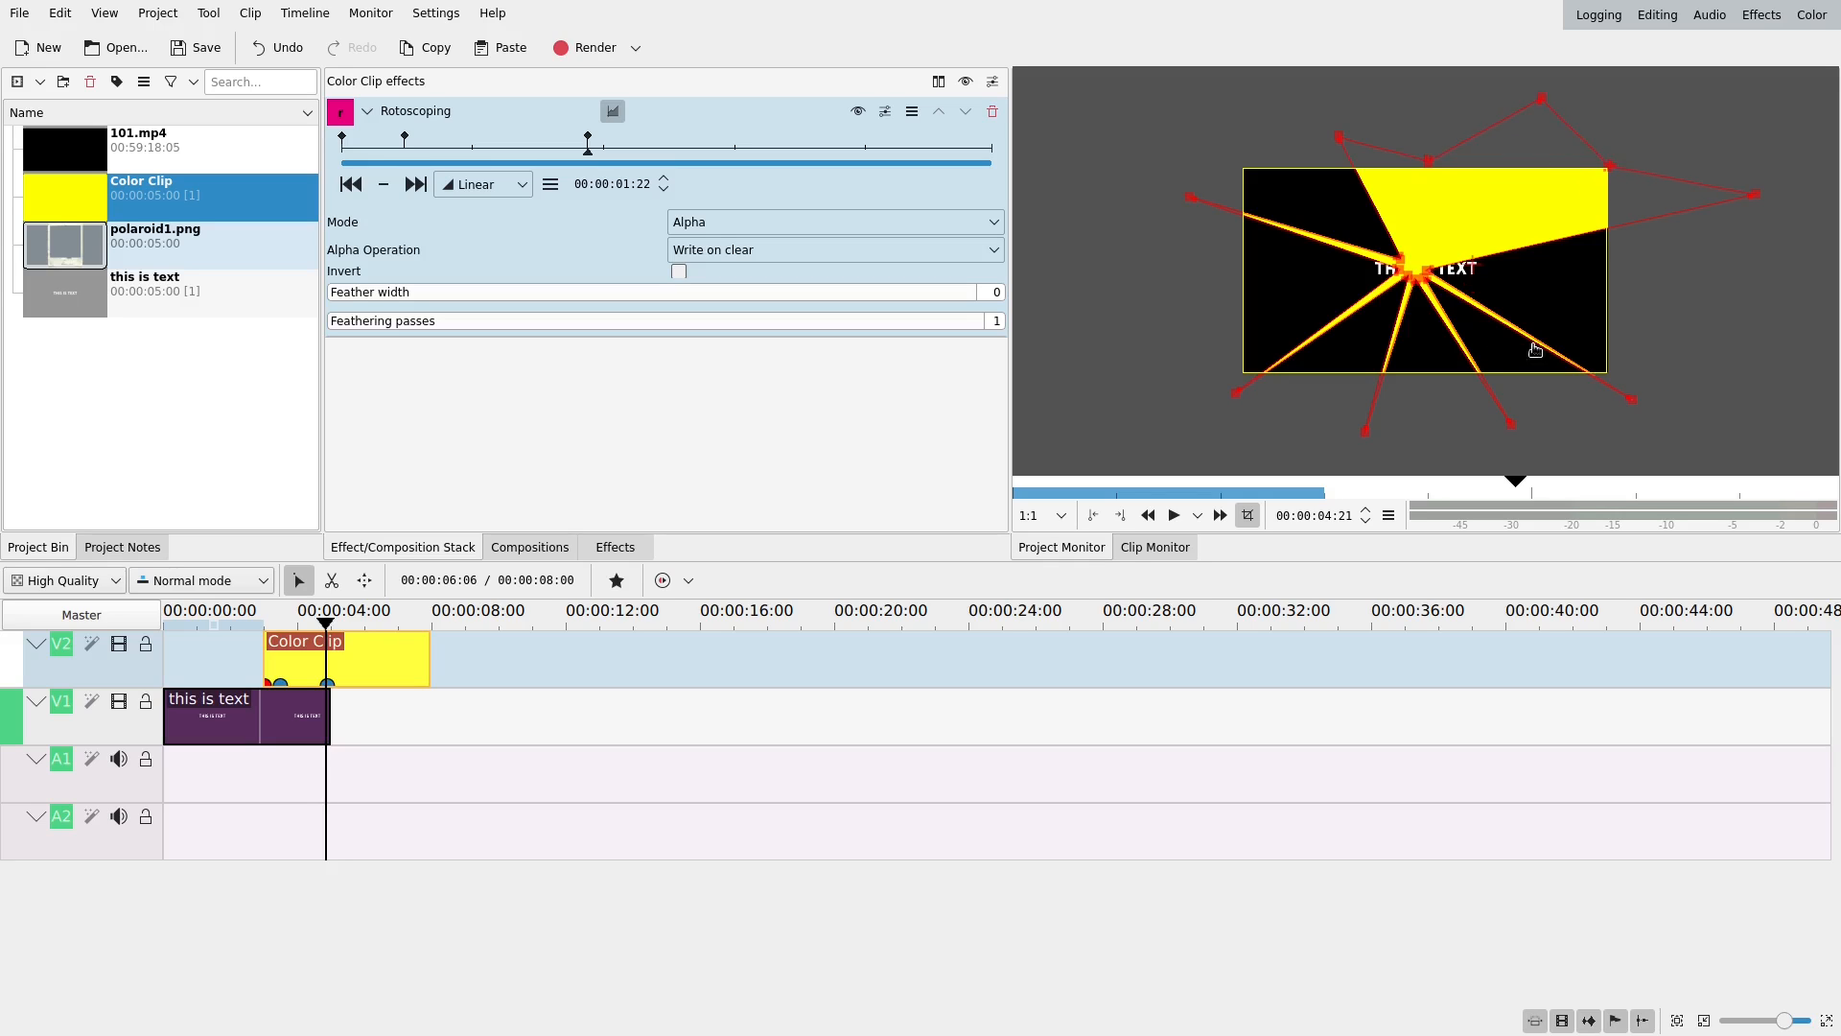
pyautogui.moveTo(1535, 350); pyautogui.dragTo(1524, 370)
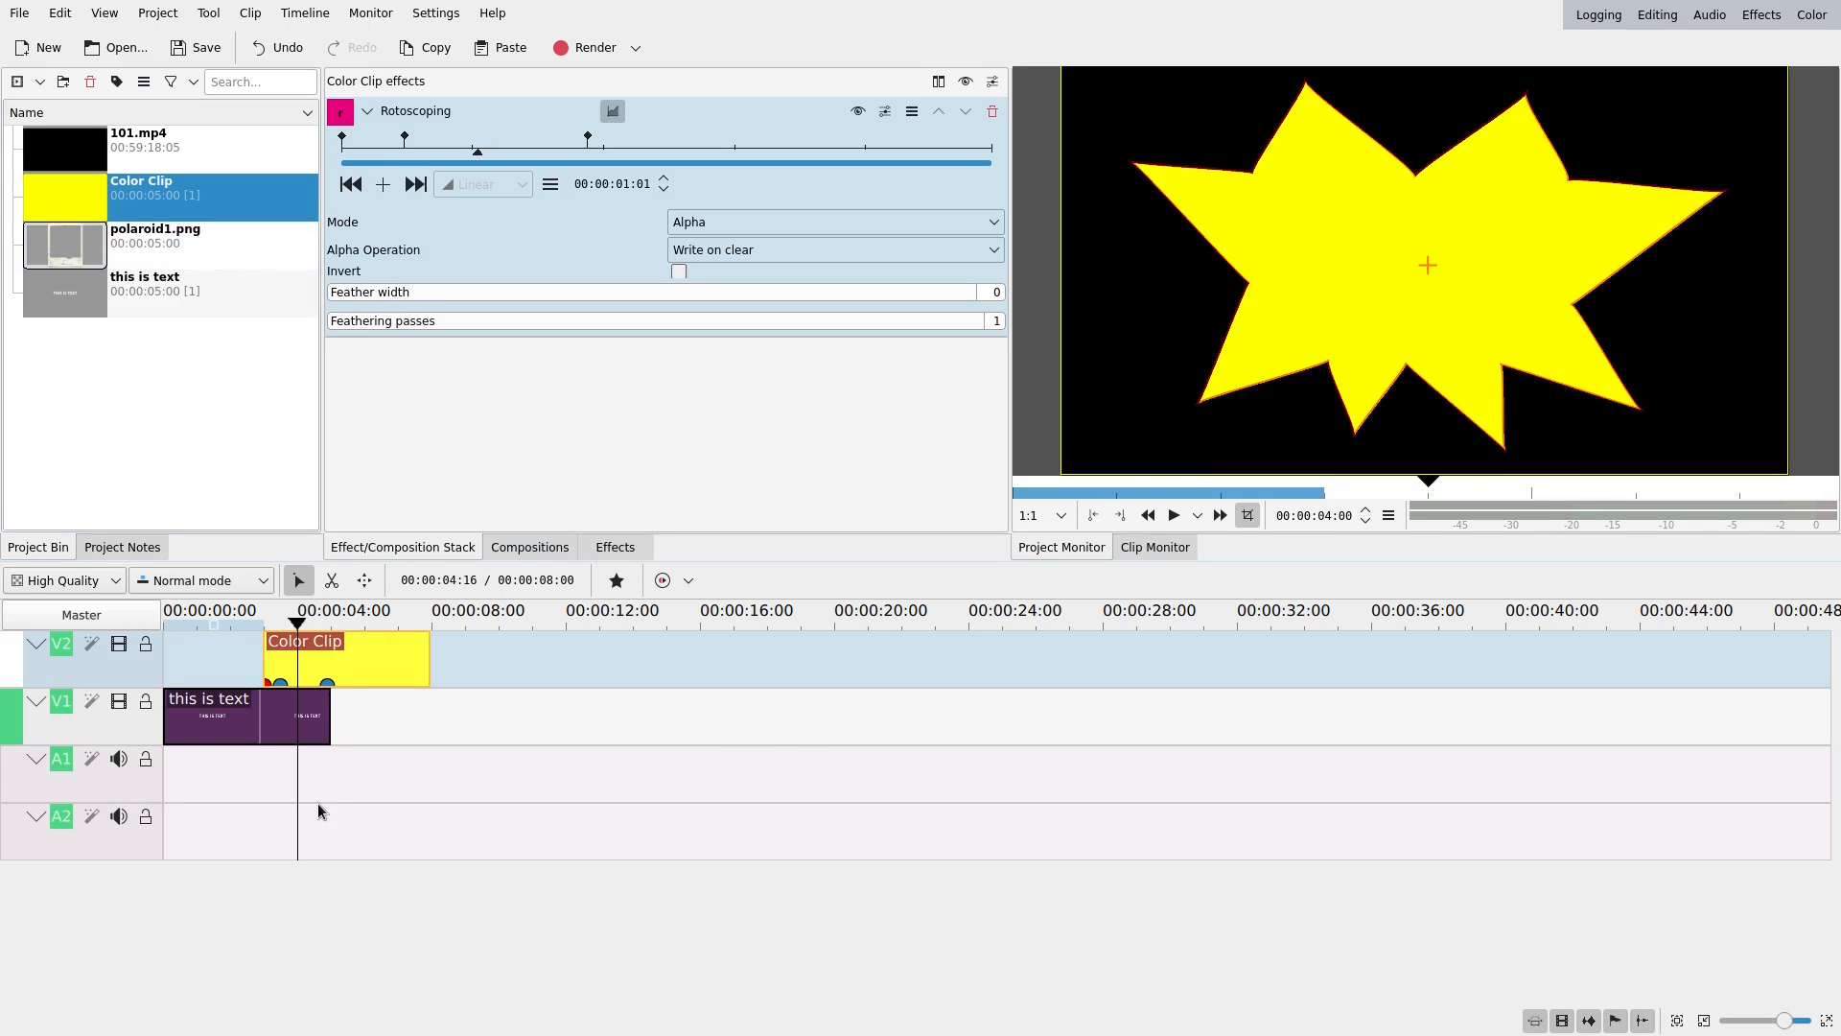
# - Add a new video track and create a blue colour clip for it
pyautogui.doubleClick(64, 642)
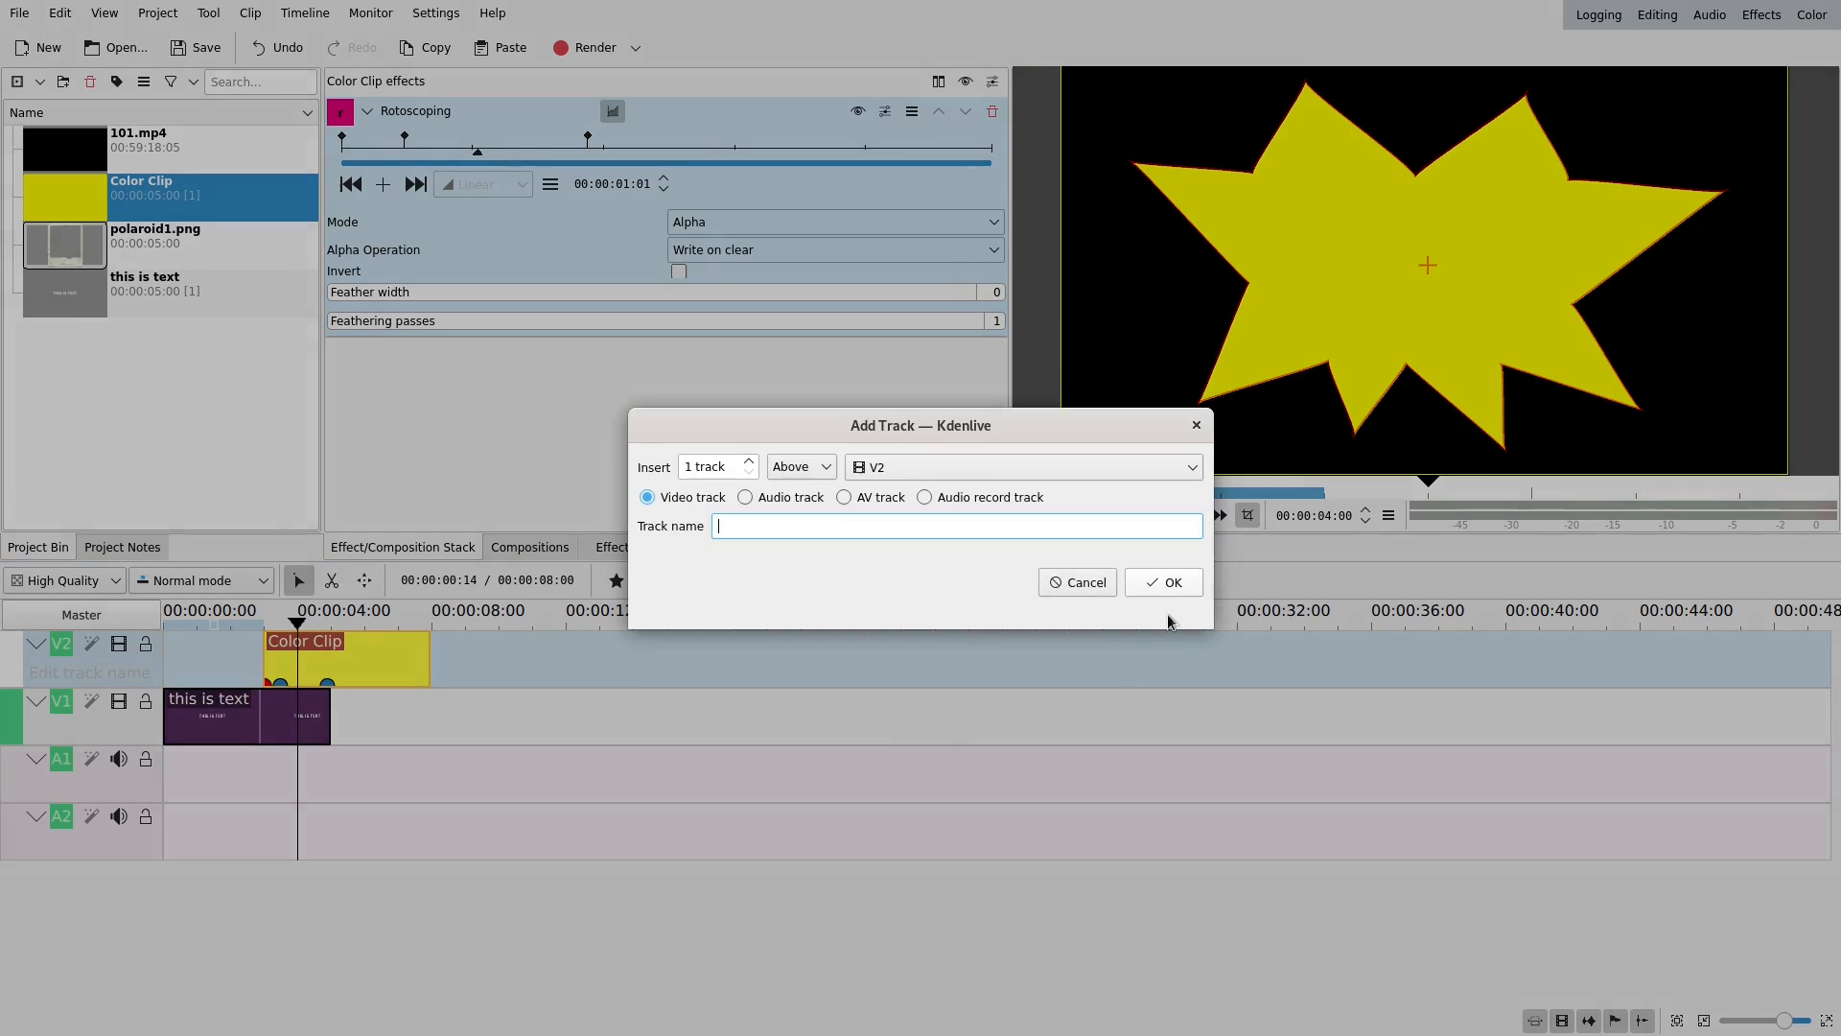
pyautogui.click(1162, 582)
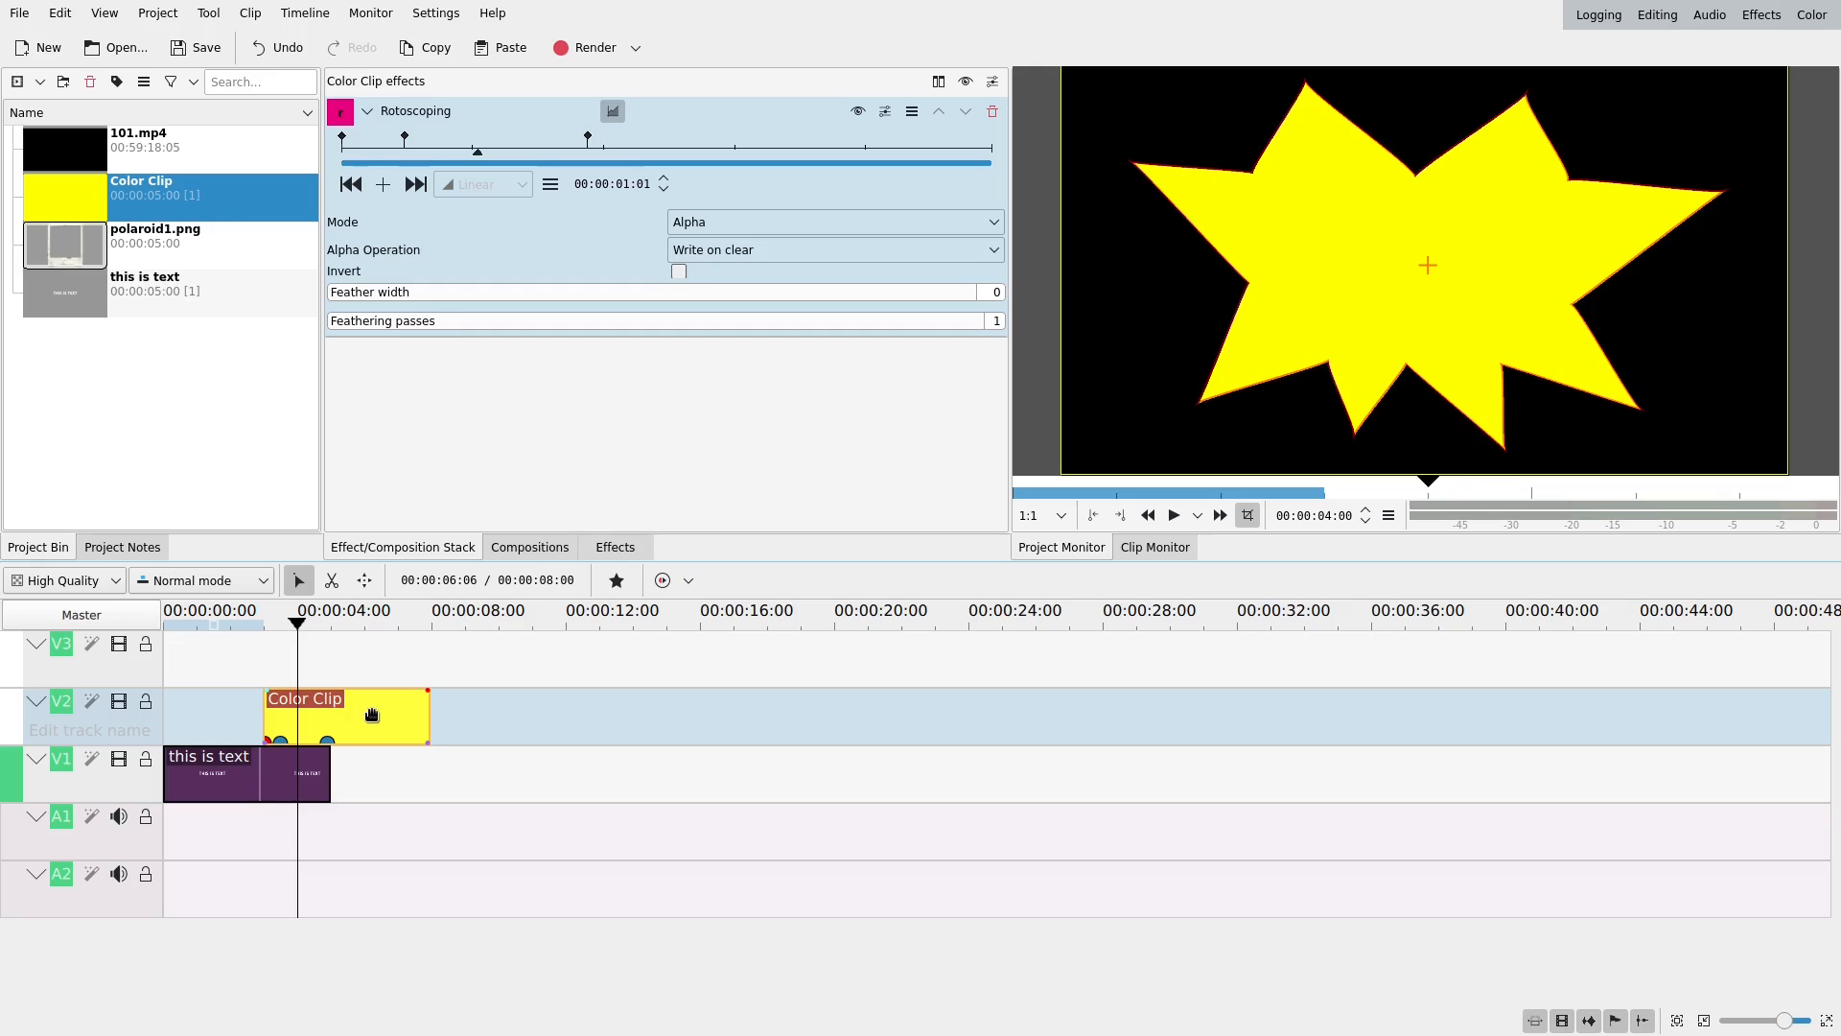
pyautogui.click(156, 13)
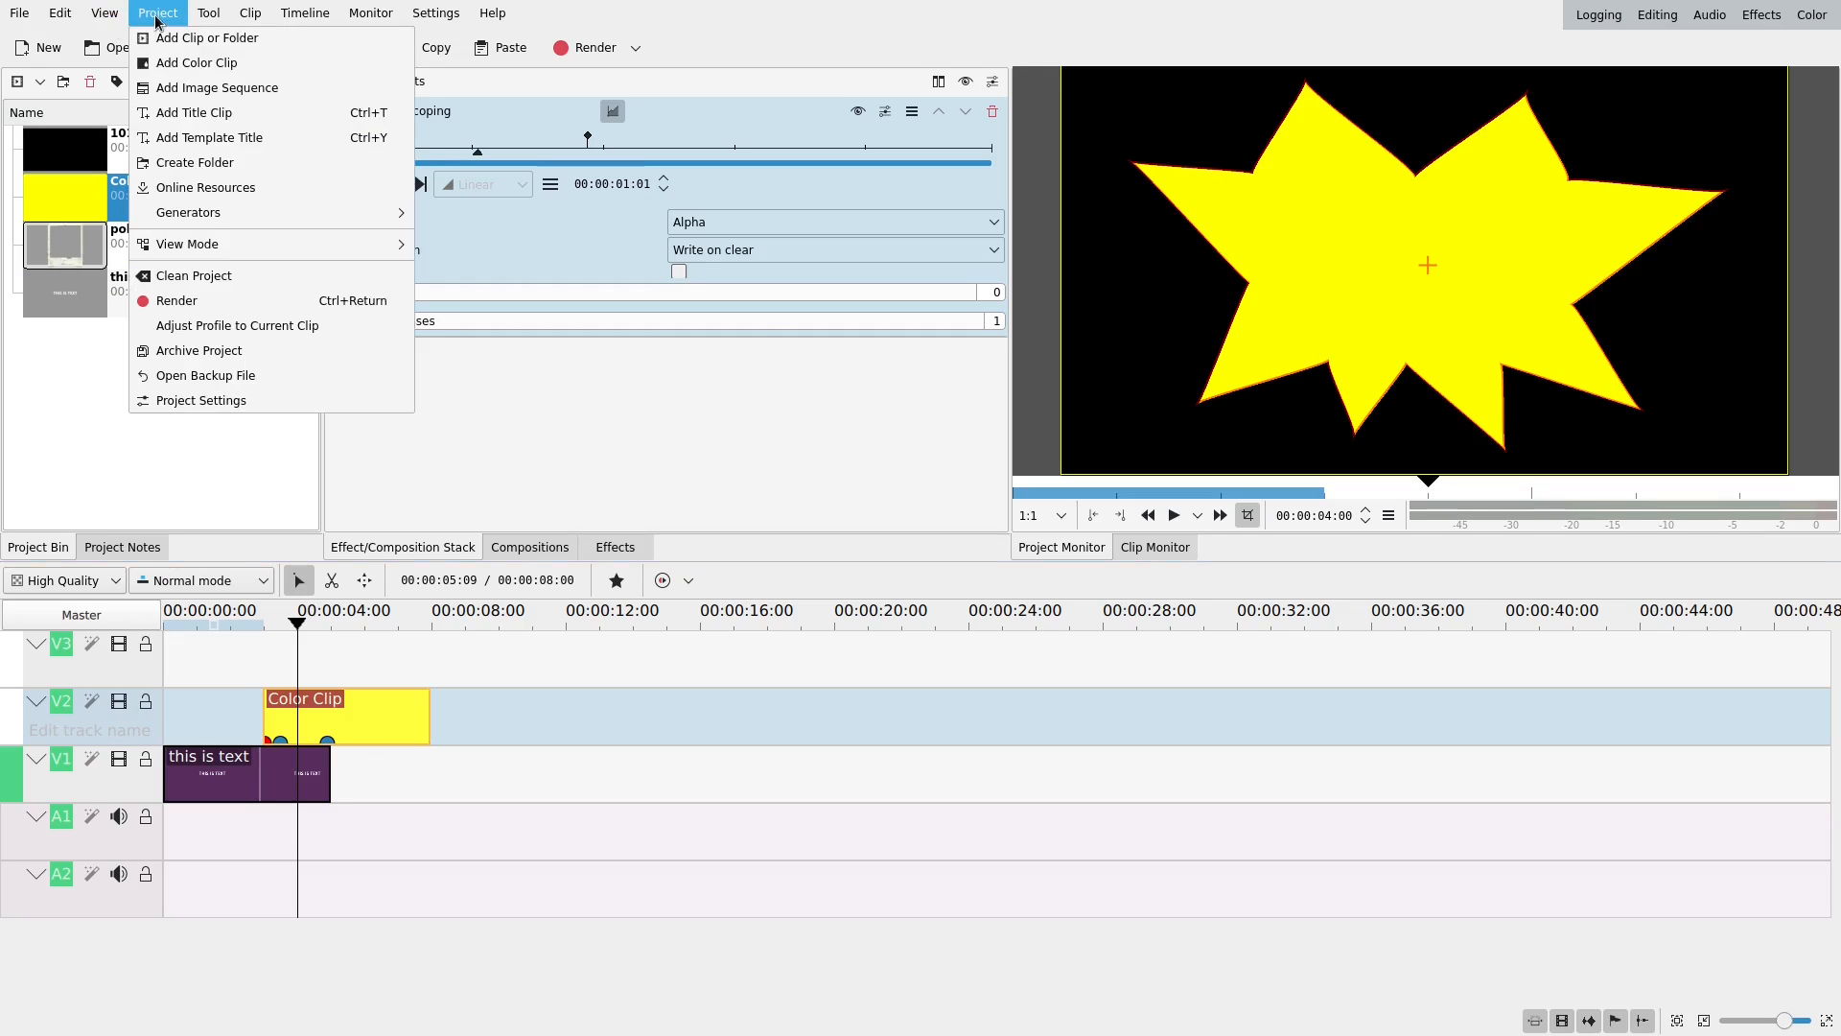
pyautogui.moveTo(193, 111)
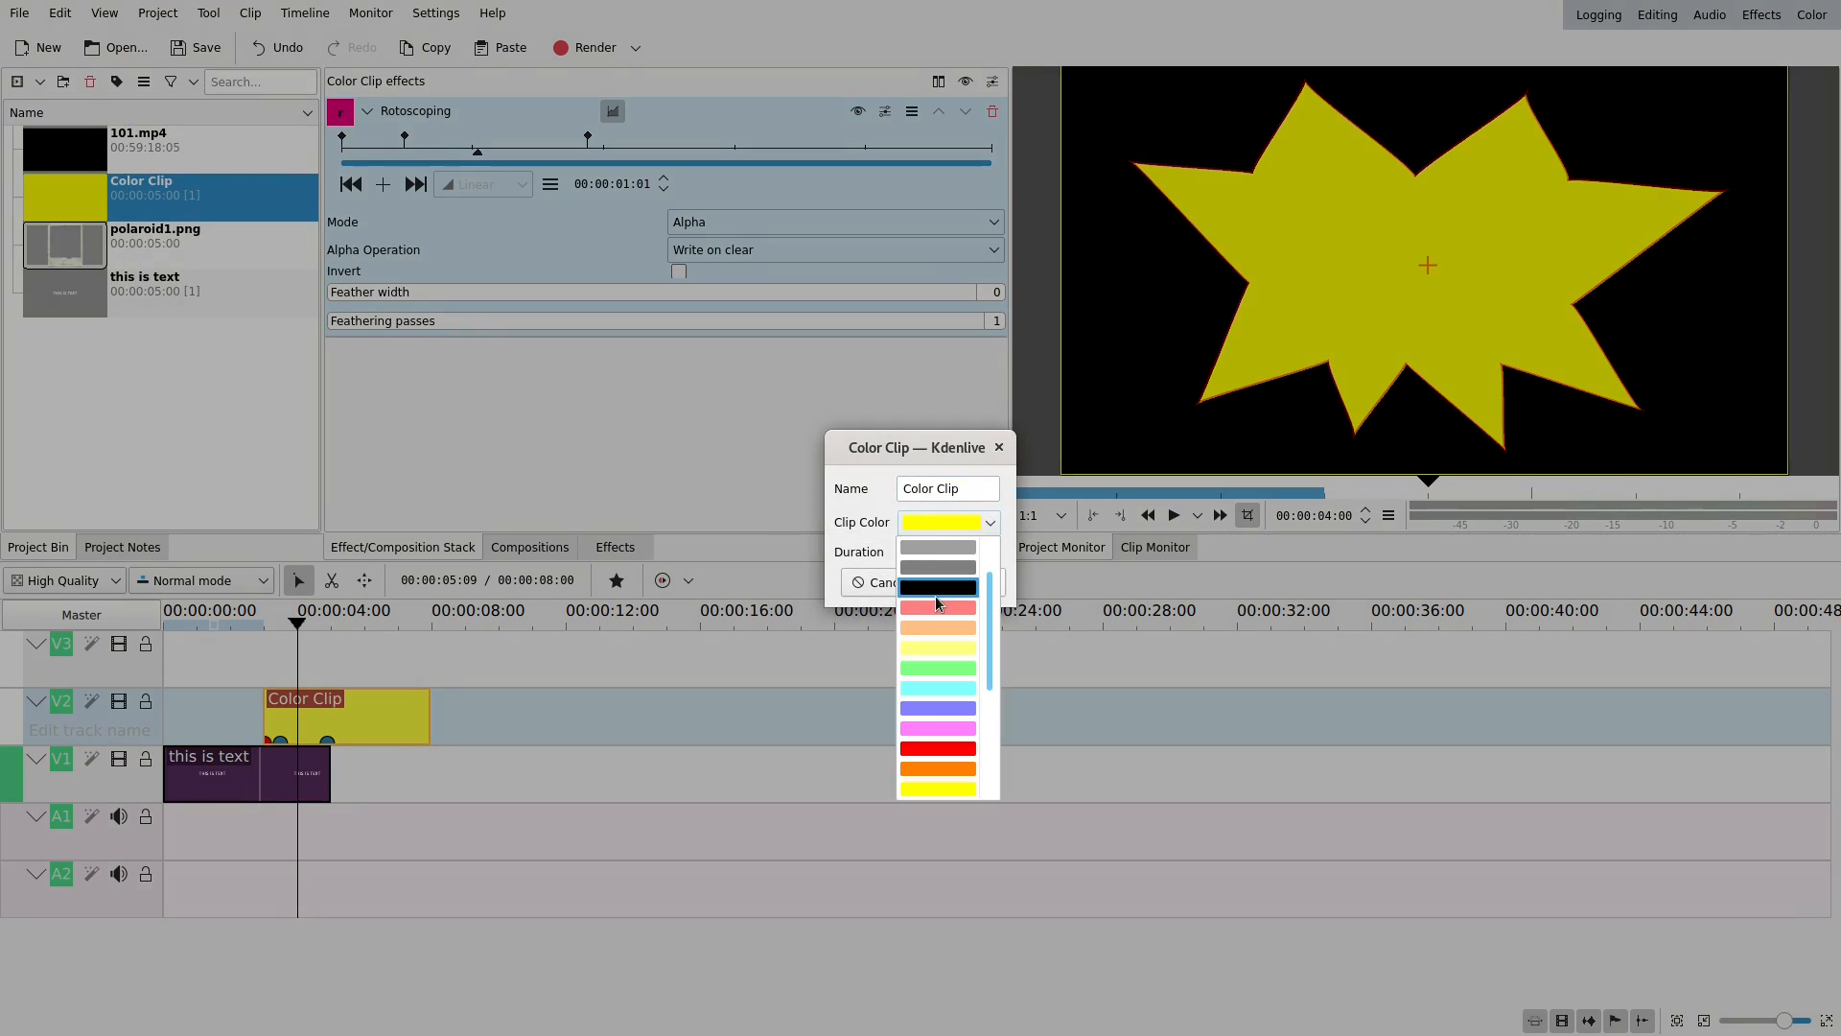
pyautogui.click(936, 587)
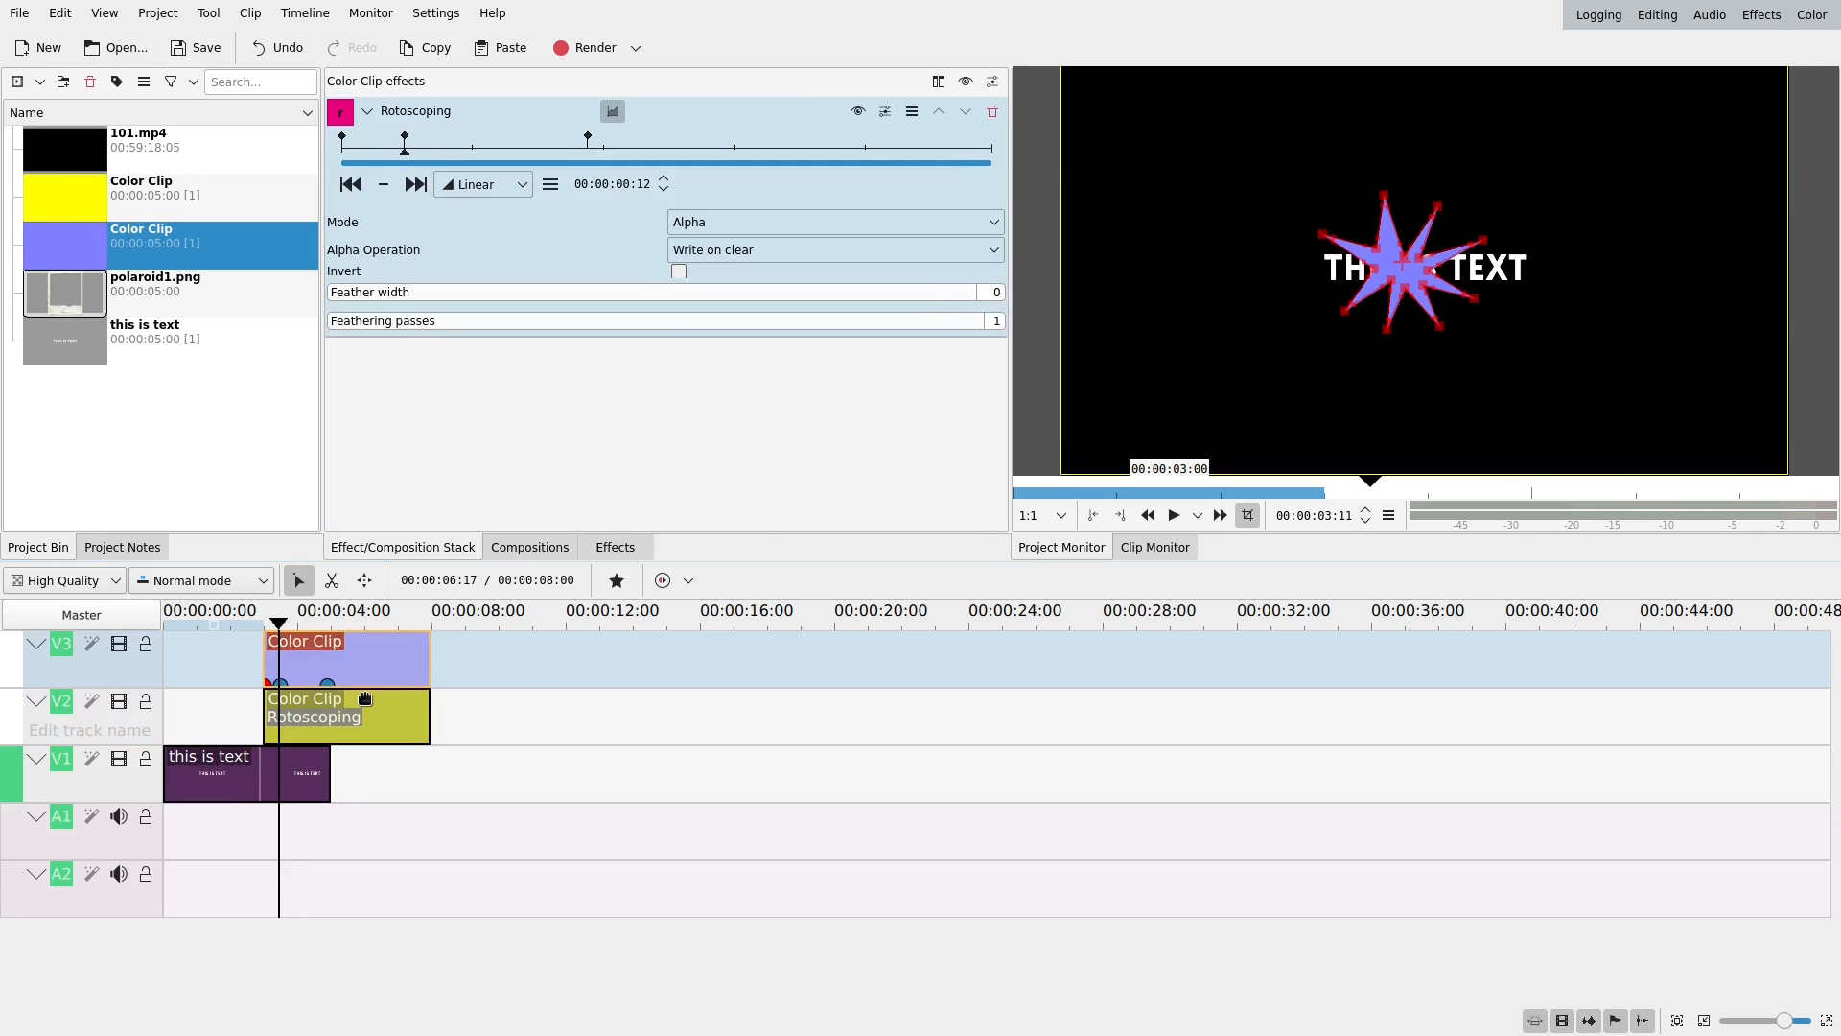
# - Apply Transform from the Favorite Effects list to the yellow V2 star clip
pyautogui.click(616, 579)
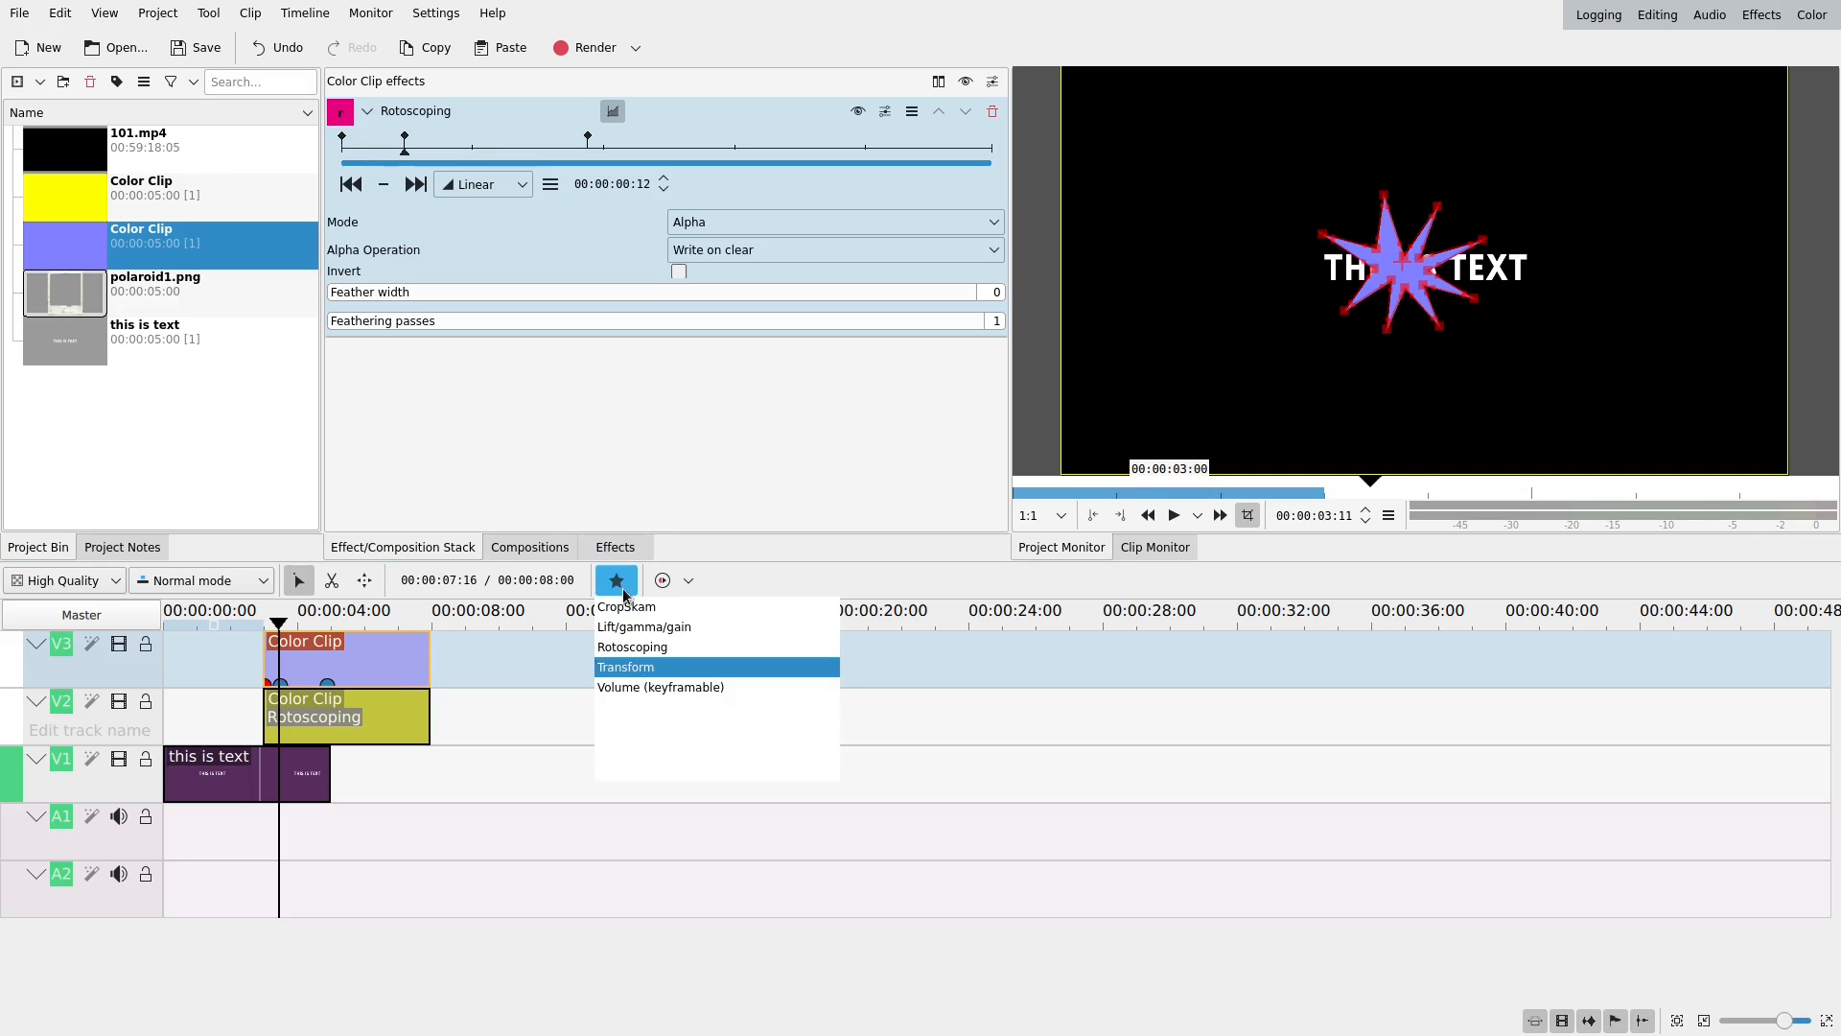
pyautogui.click(626, 665)
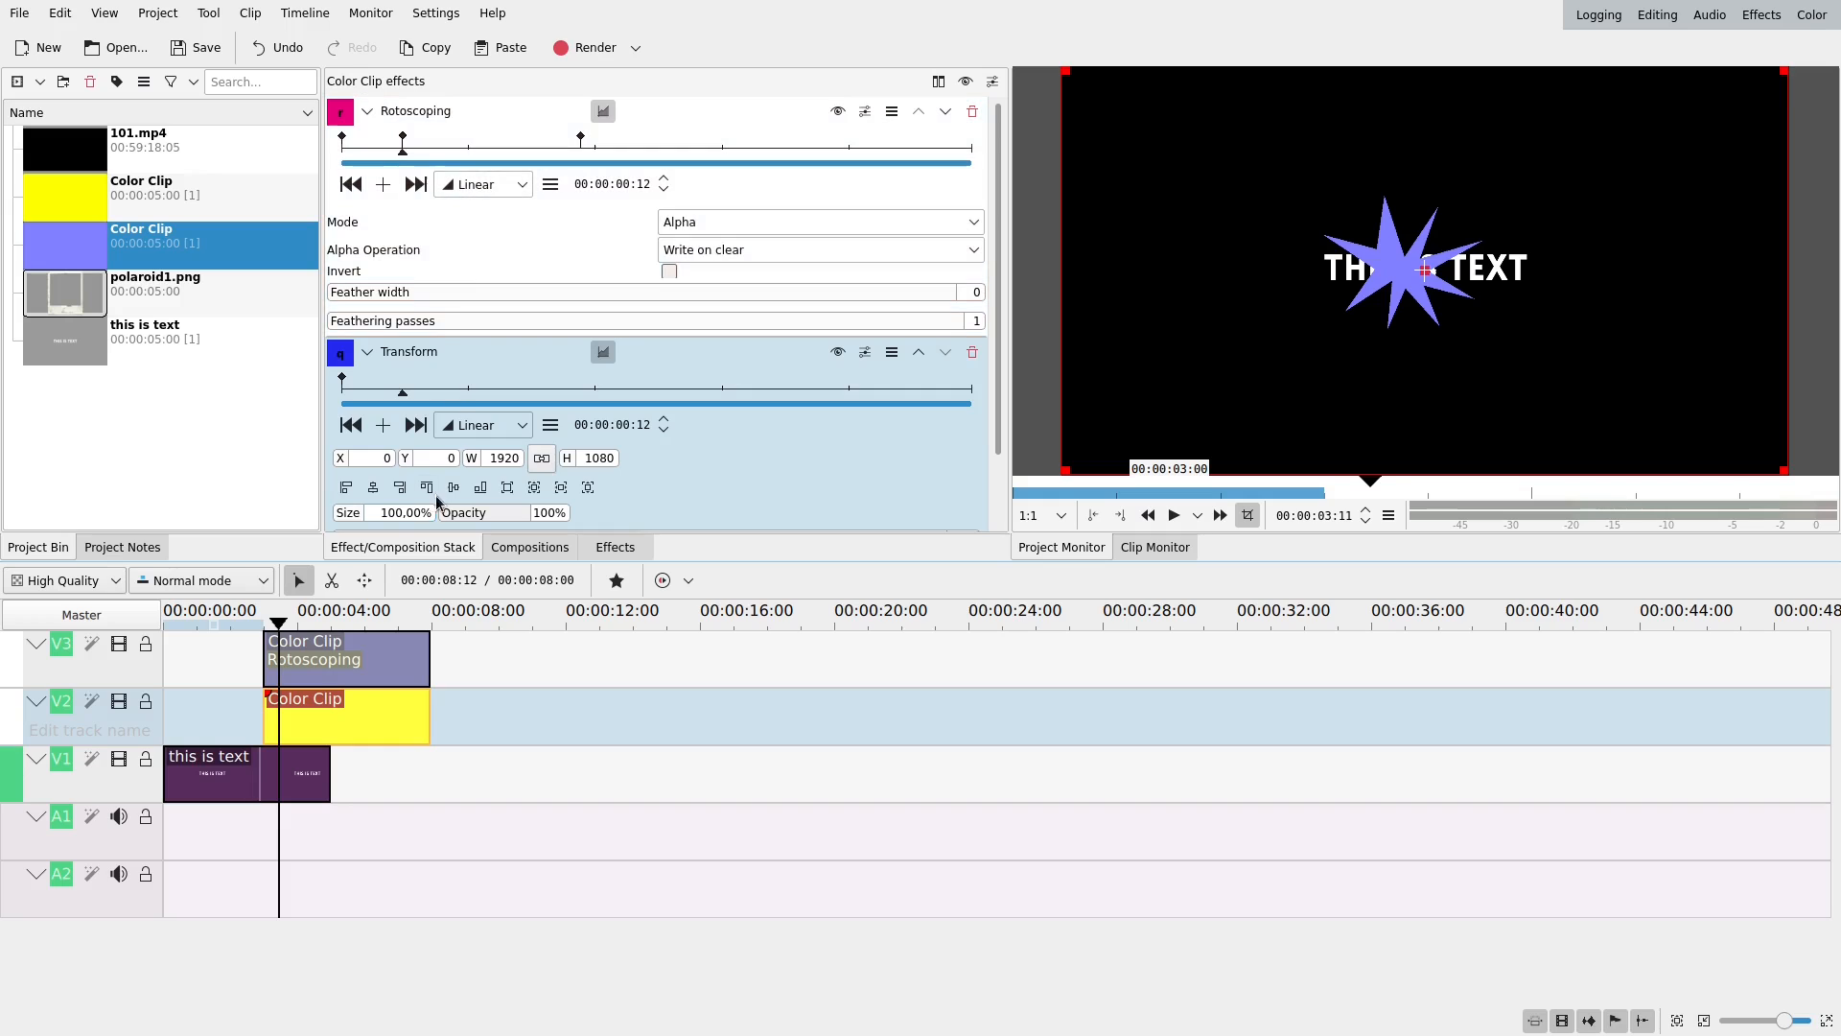
pyautogui.click(401, 513)
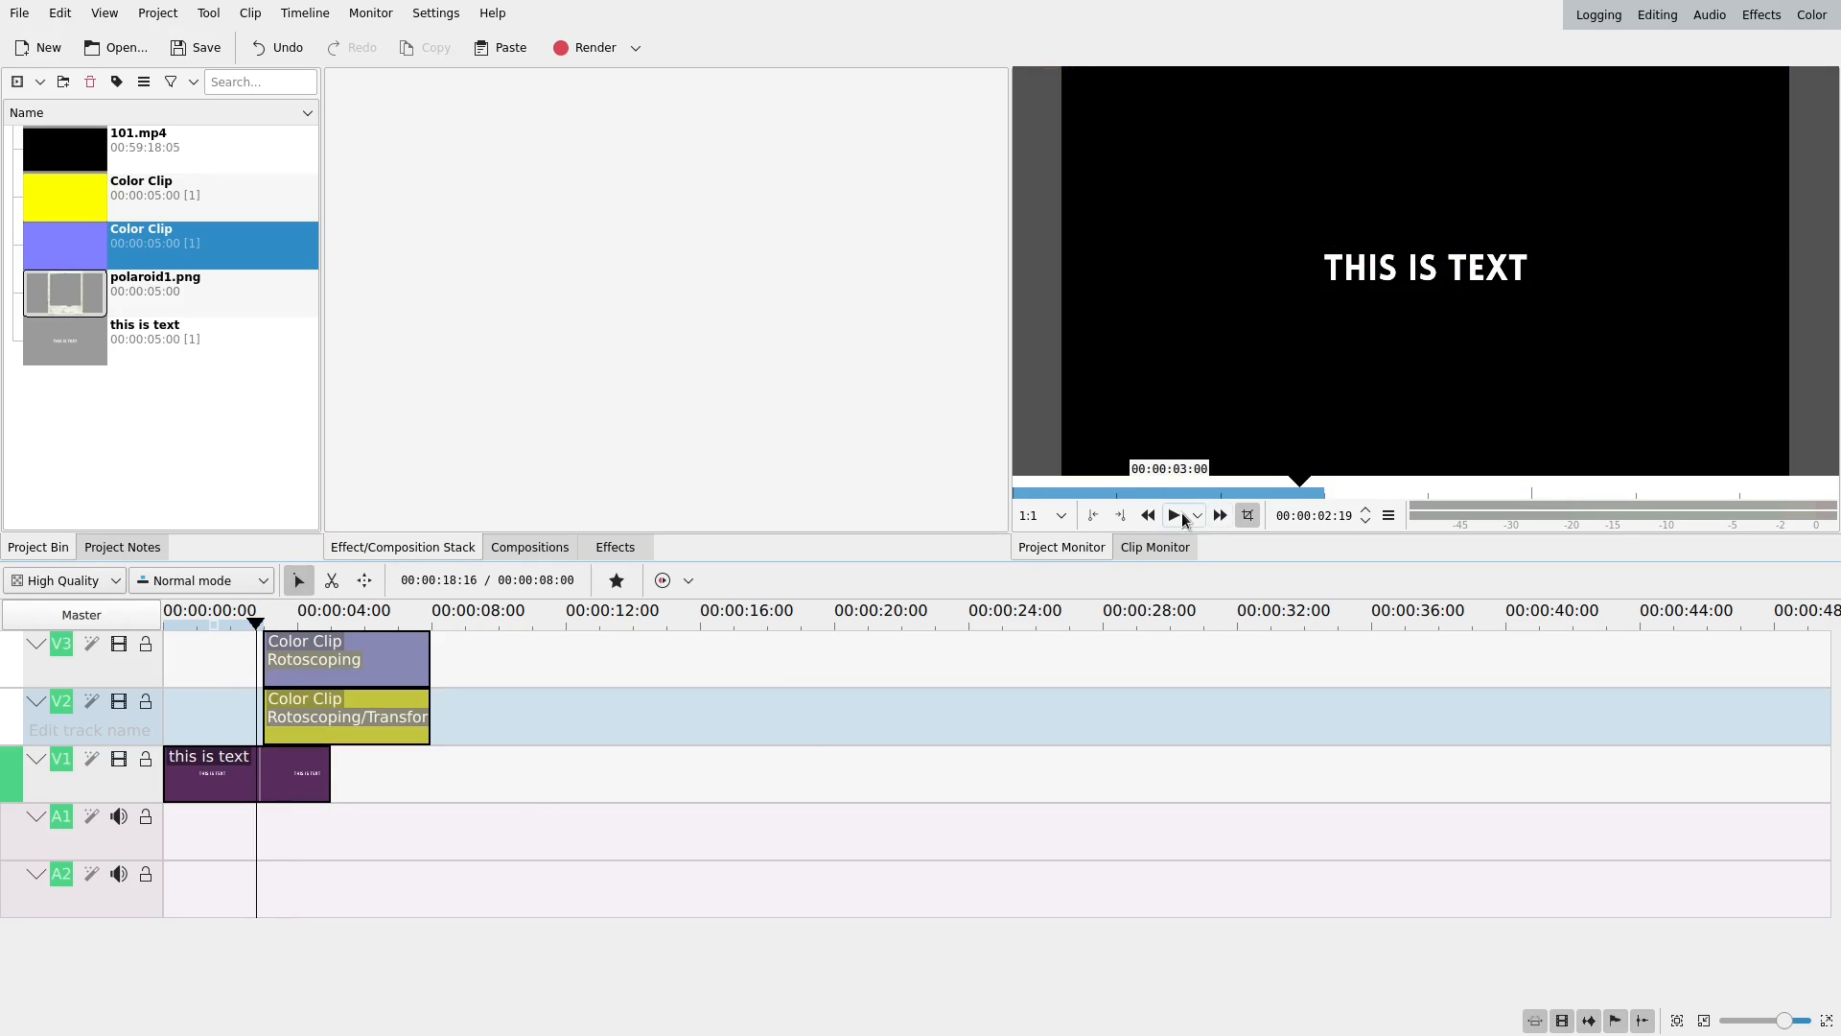
# - Play the Clip Monitor past four seconds to preview the lavender star clip
pyautogui.click(1174, 514)
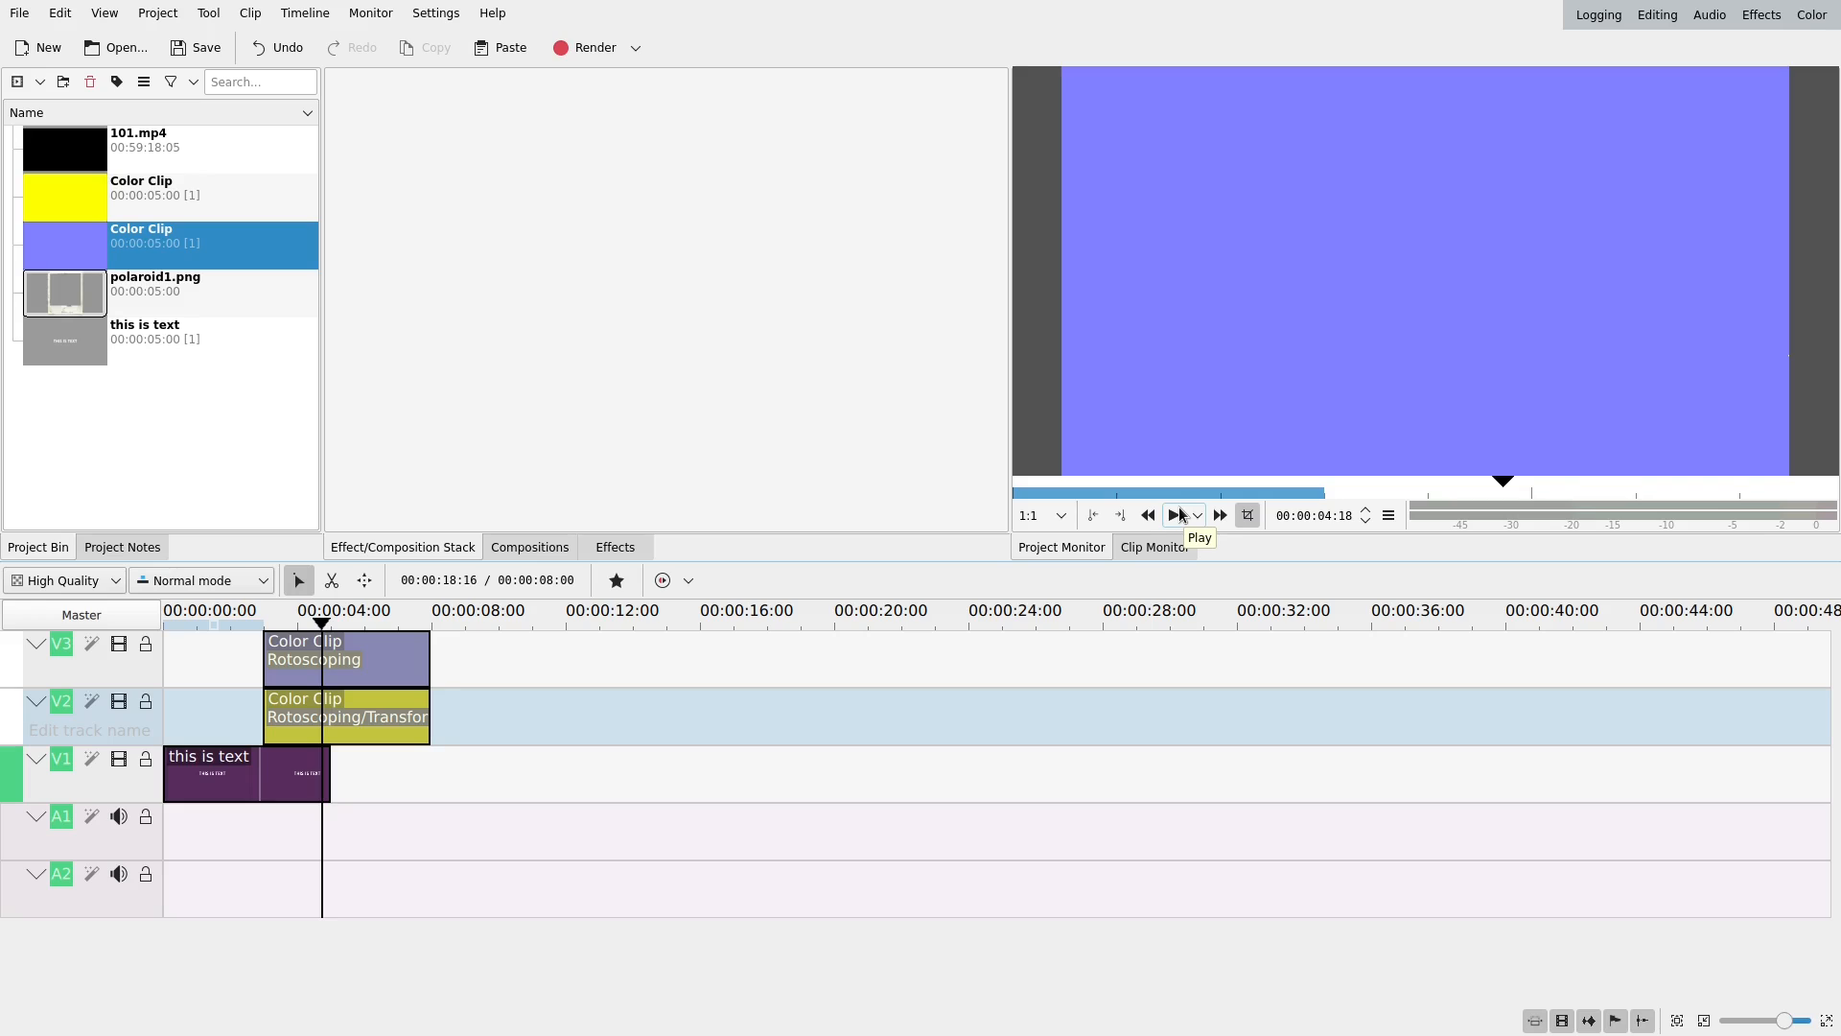
pyautogui.moveTo(1031, 580)
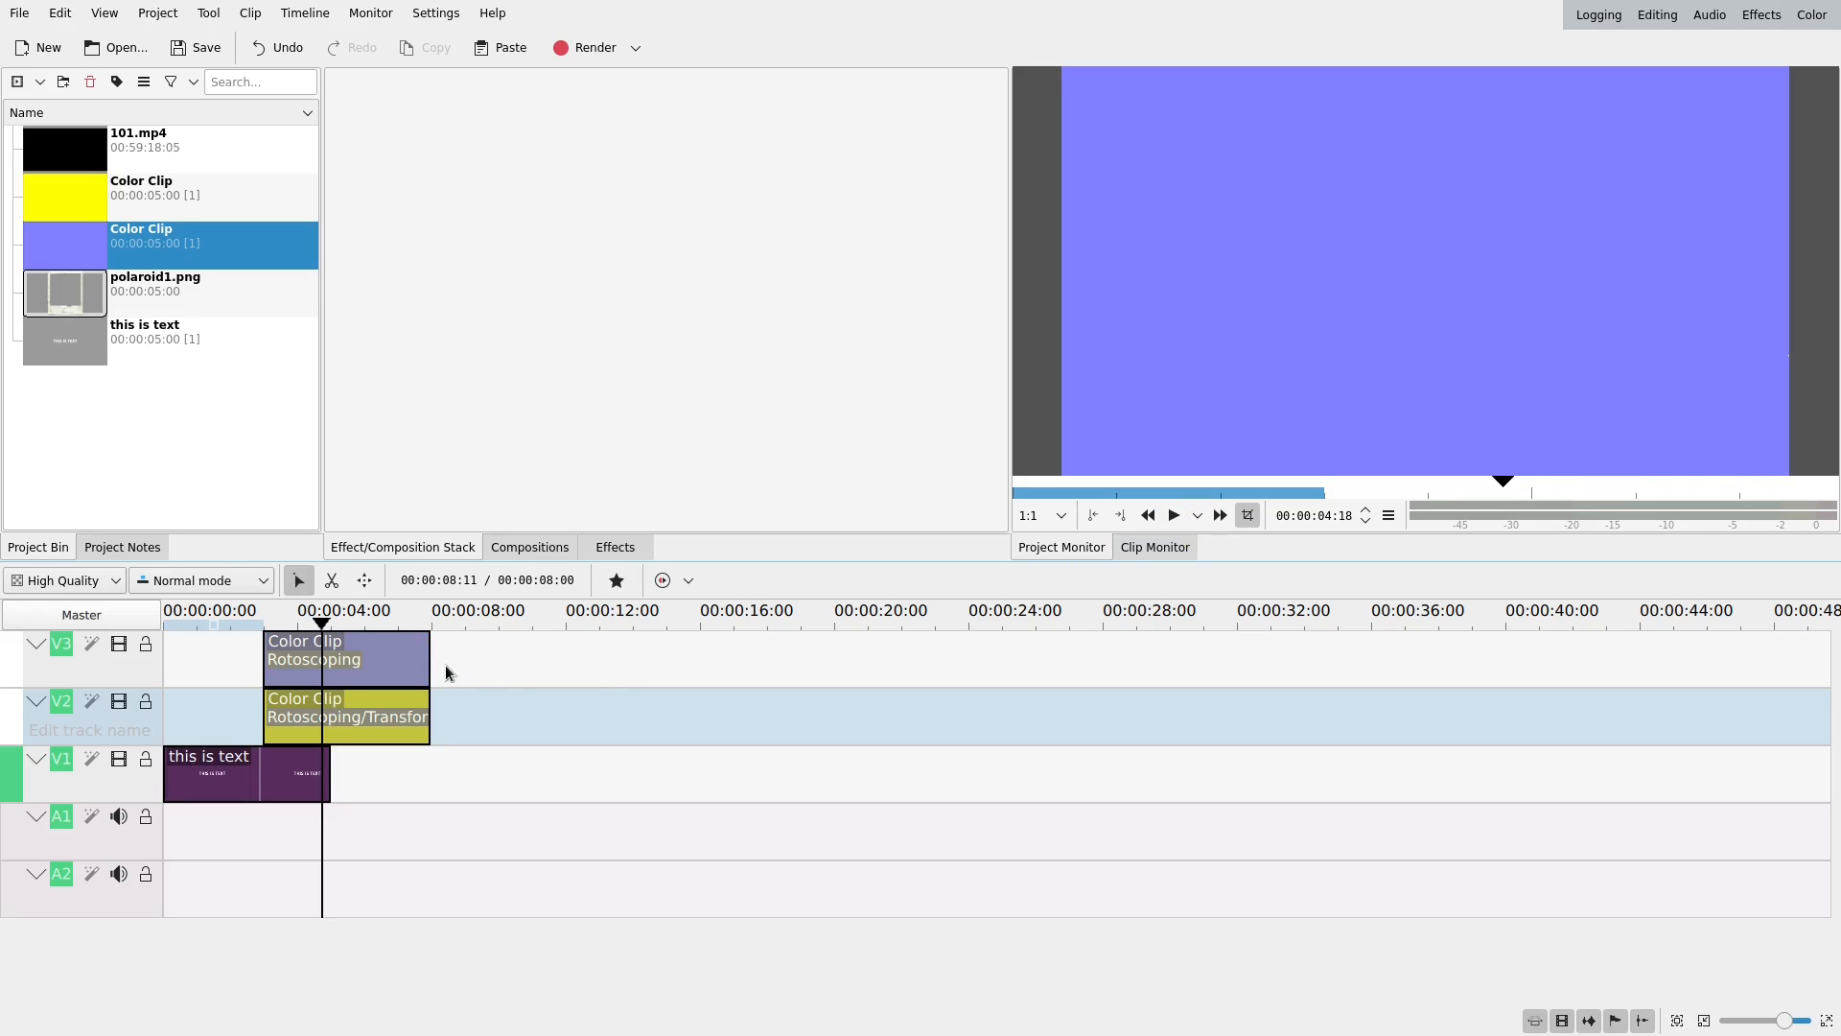
pyautogui.moveTo(446, 666)
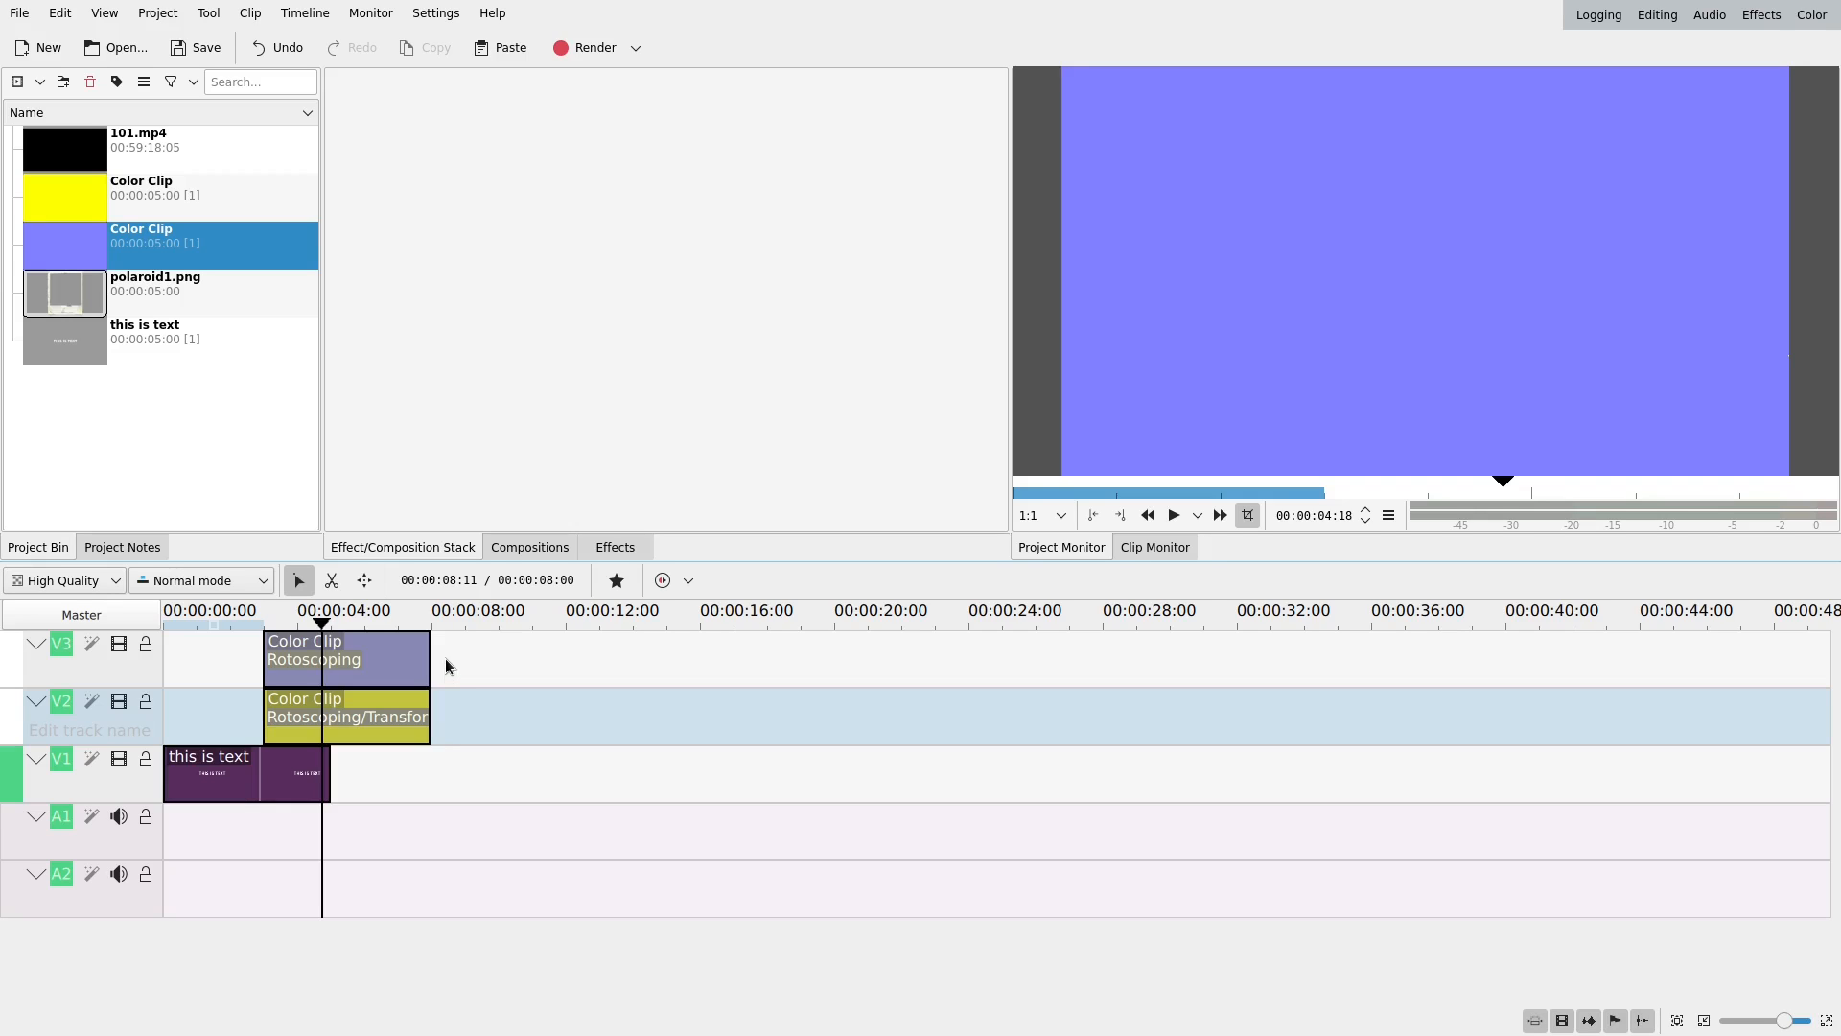
pyautogui.moveTo(447, 660)
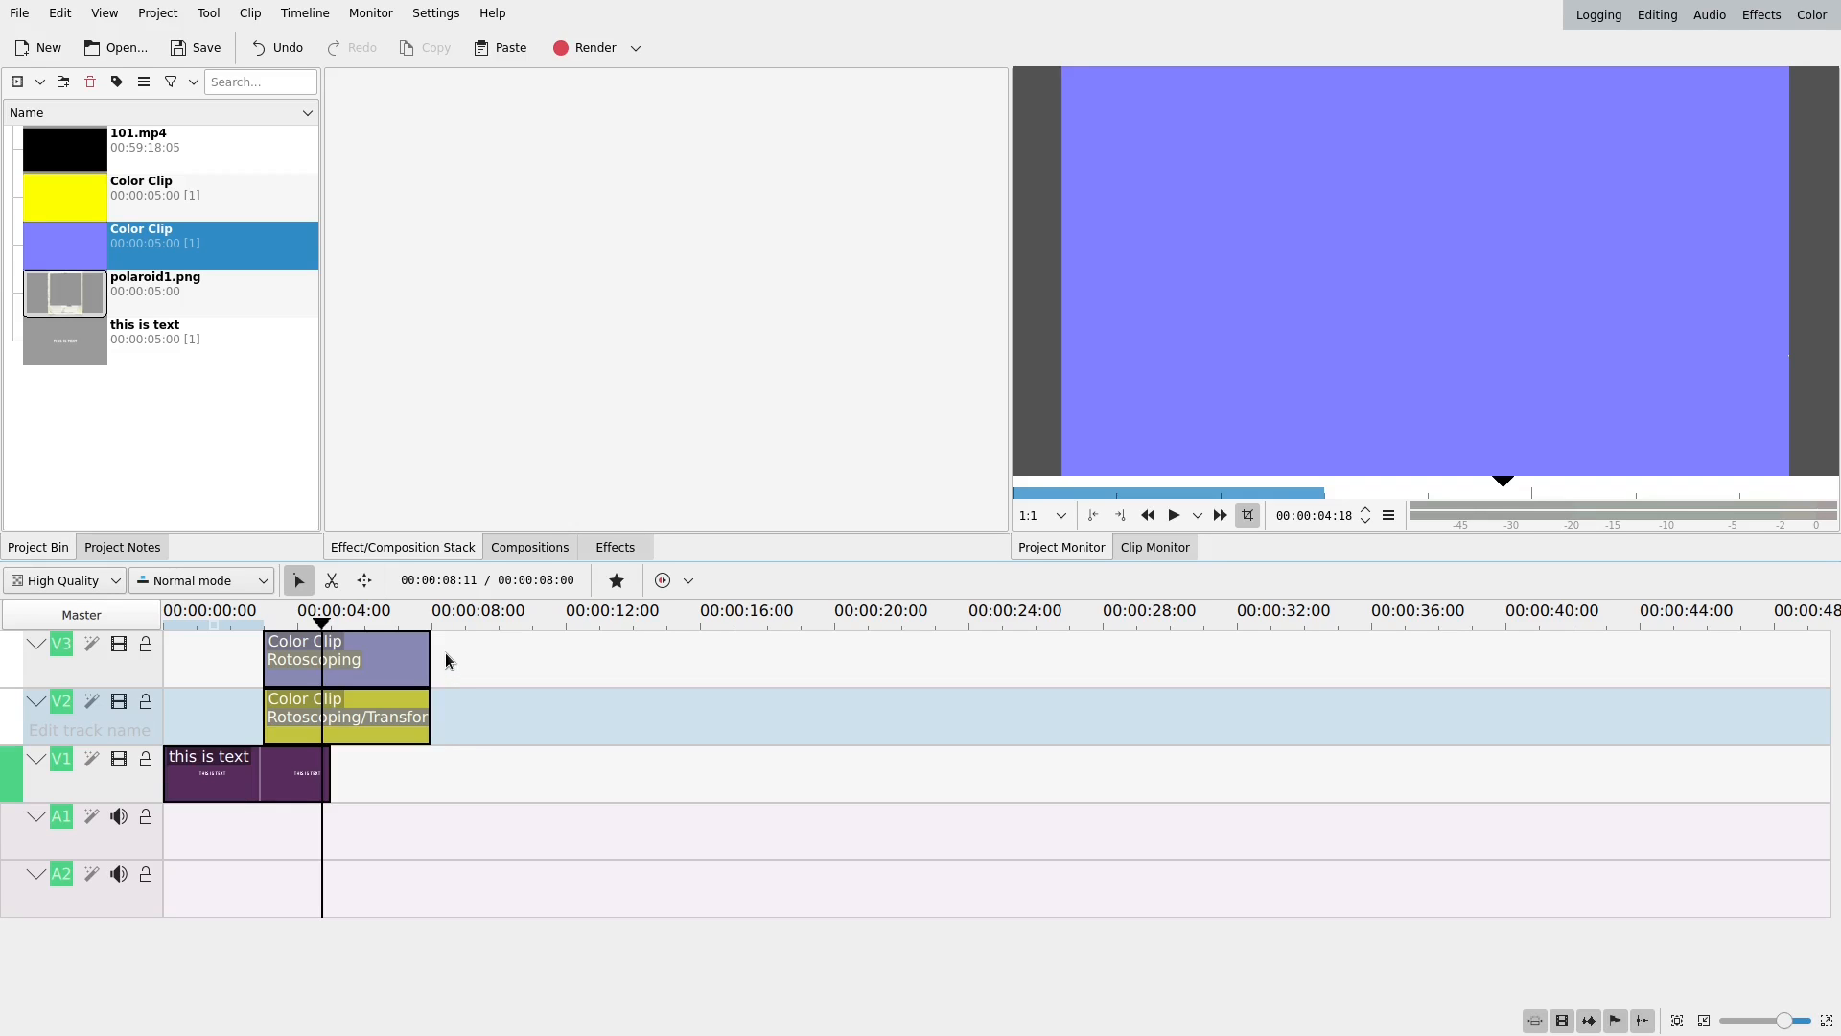